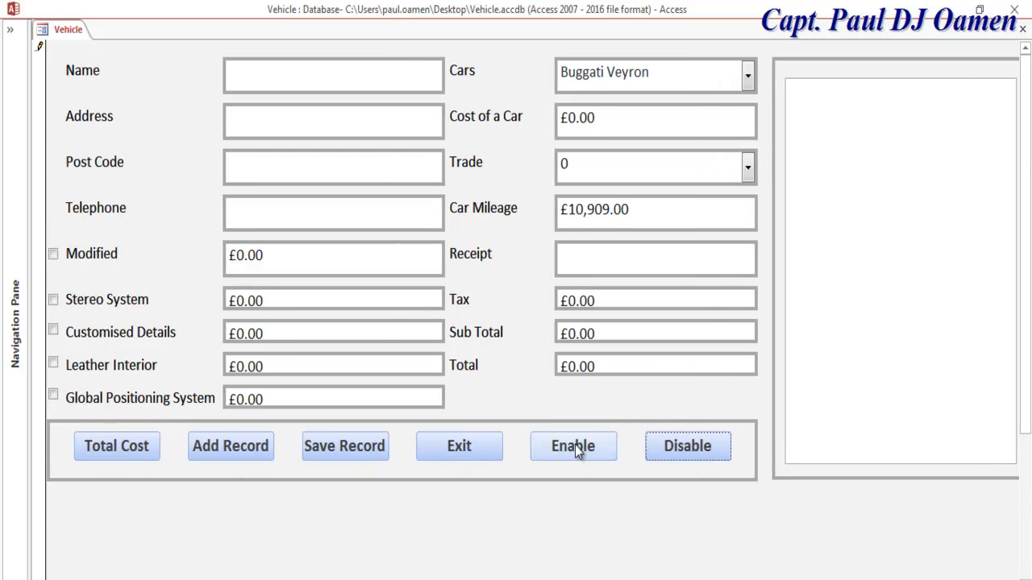
In Design View, give all command buttons a 4 pt #BFBFBF grey border
left_click(18, 83)
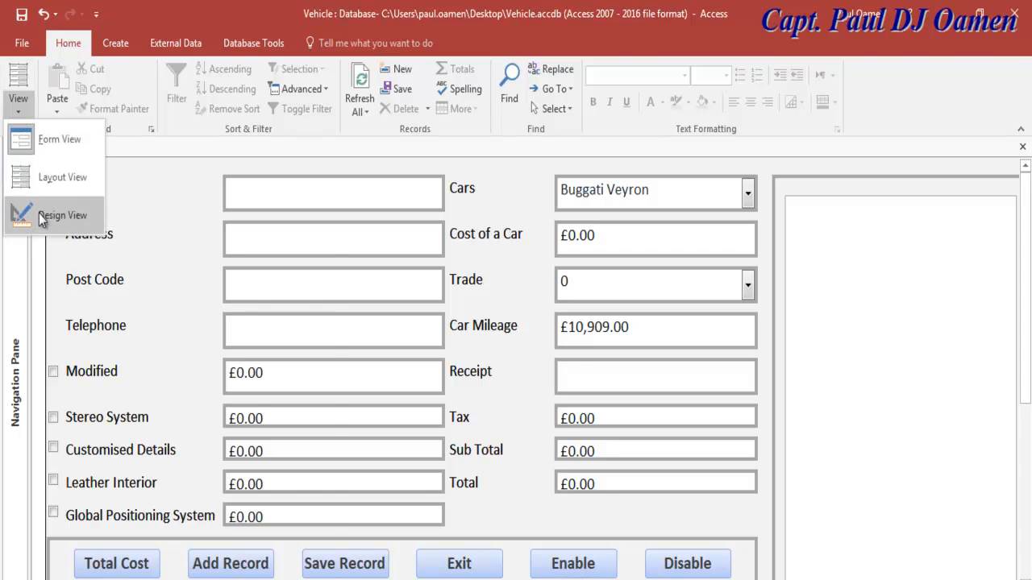
left_click(62, 215)
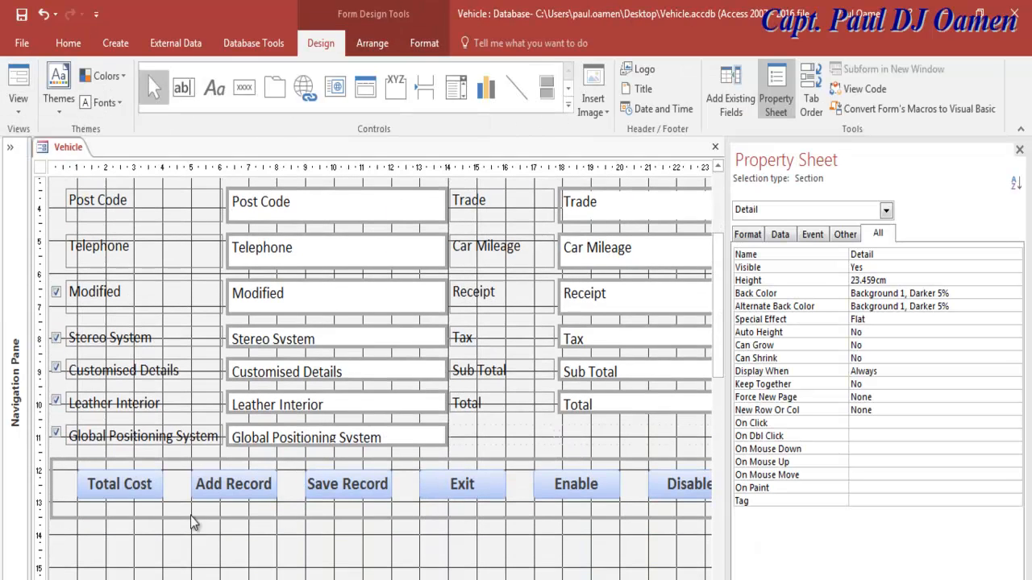
left_click(118, 484)
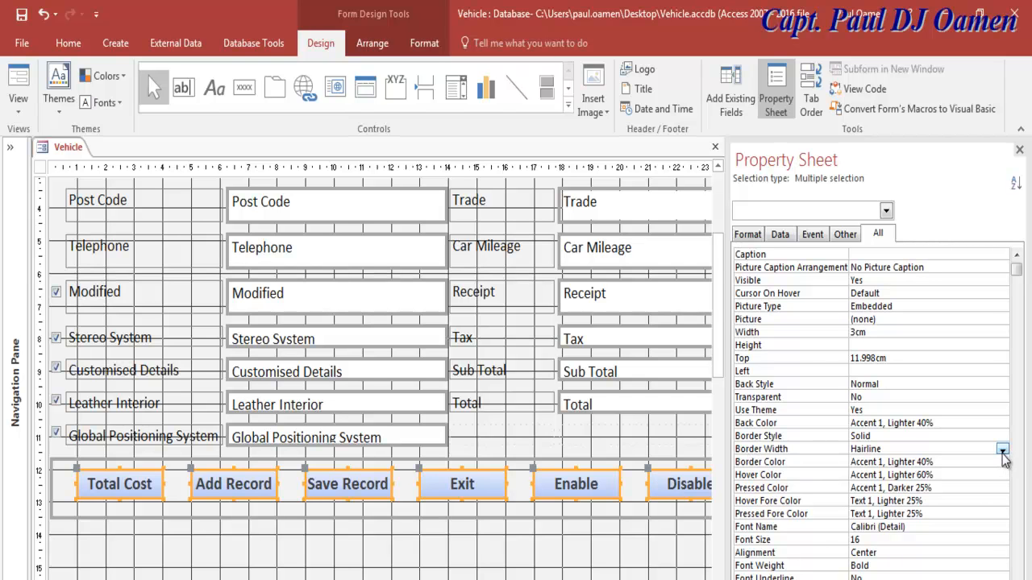
left_click(1001, 449)
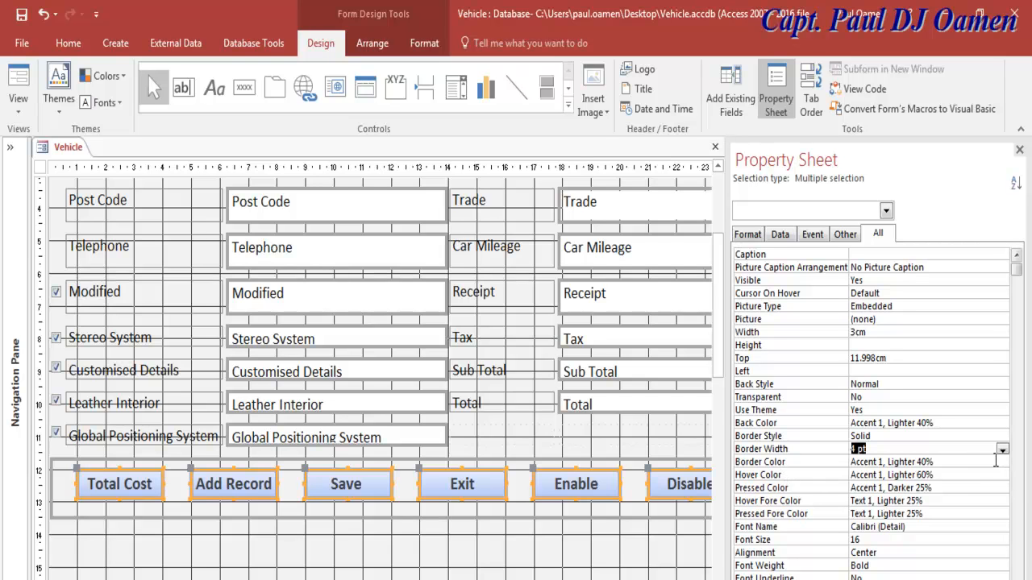
left_click(1002, 462)
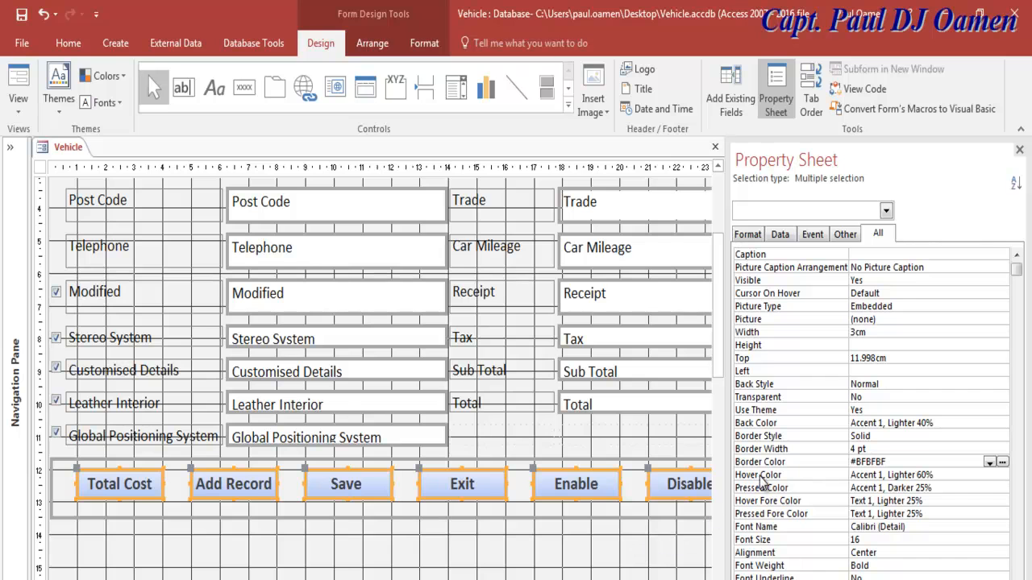
left_click(1002, 422)
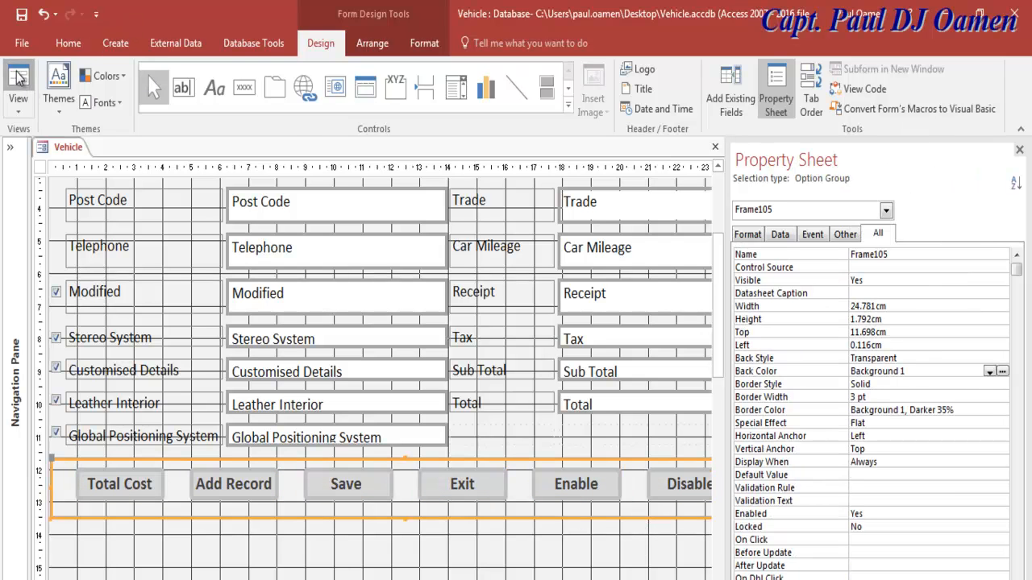
In Form View, tick Modified and Global Positioning System, choose Aston Martin, then exit with Yes
left_click(18, 87)
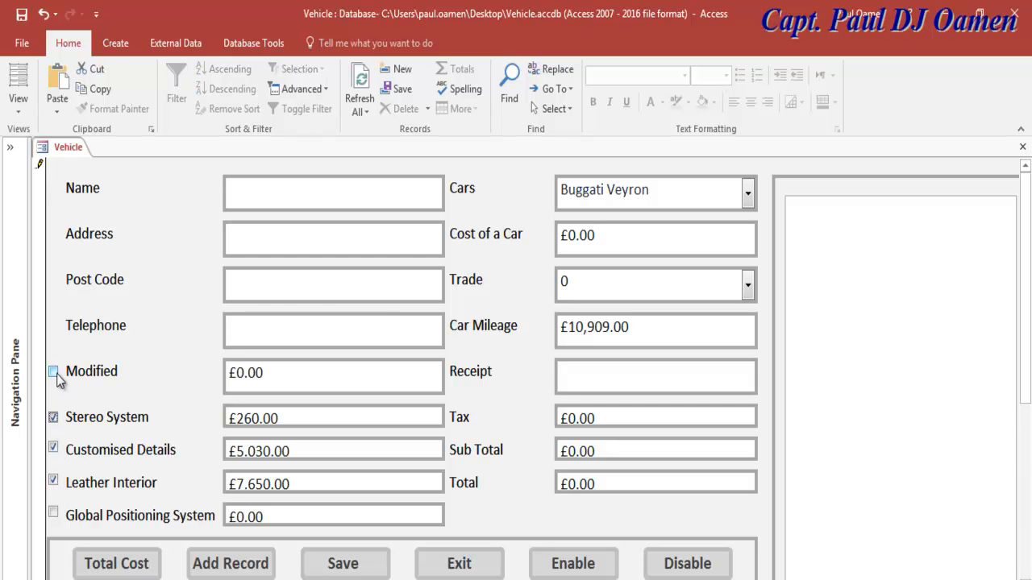
left_click(53, 372)
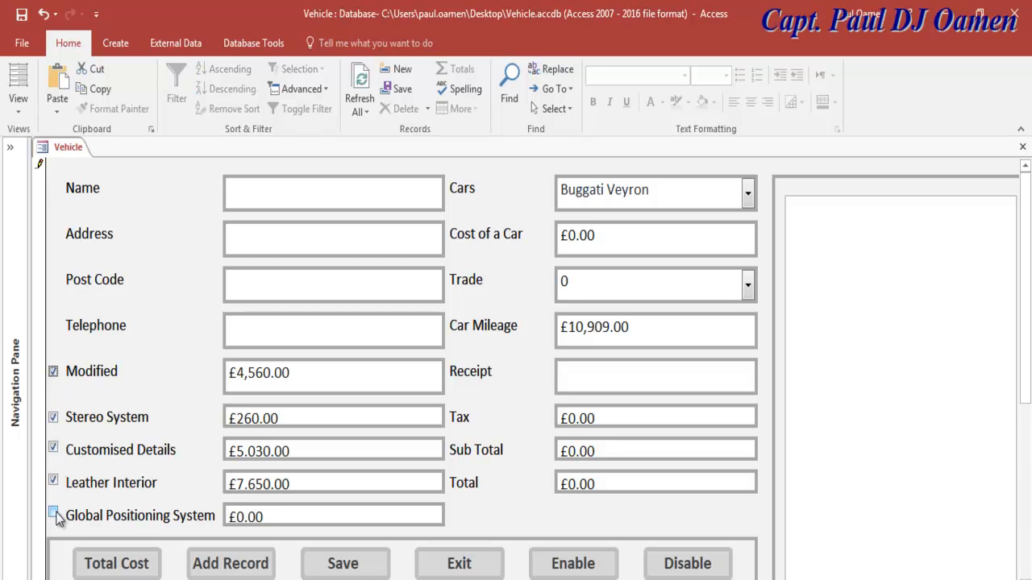
left_click(746, 284)
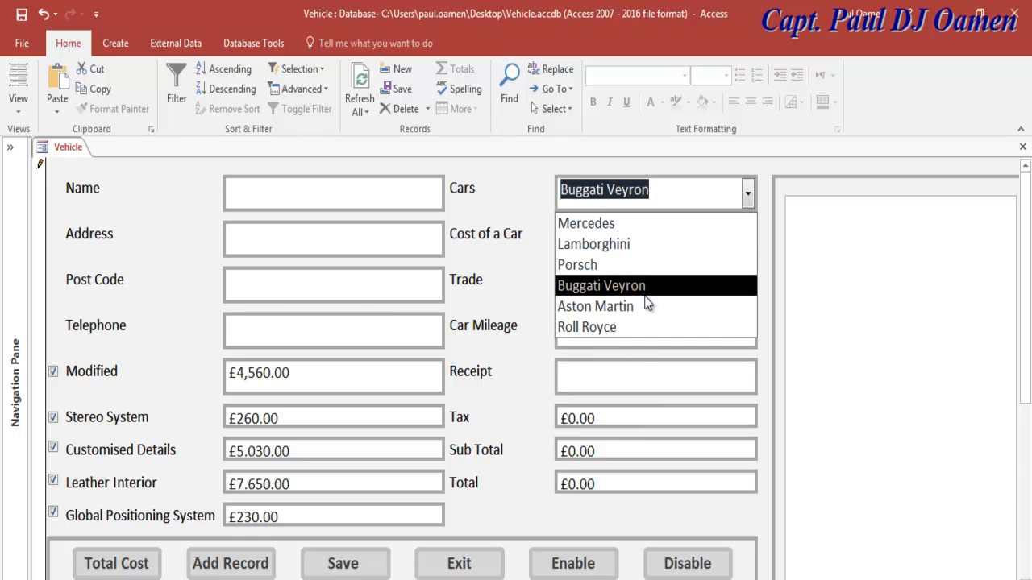
left_click(594, 306)
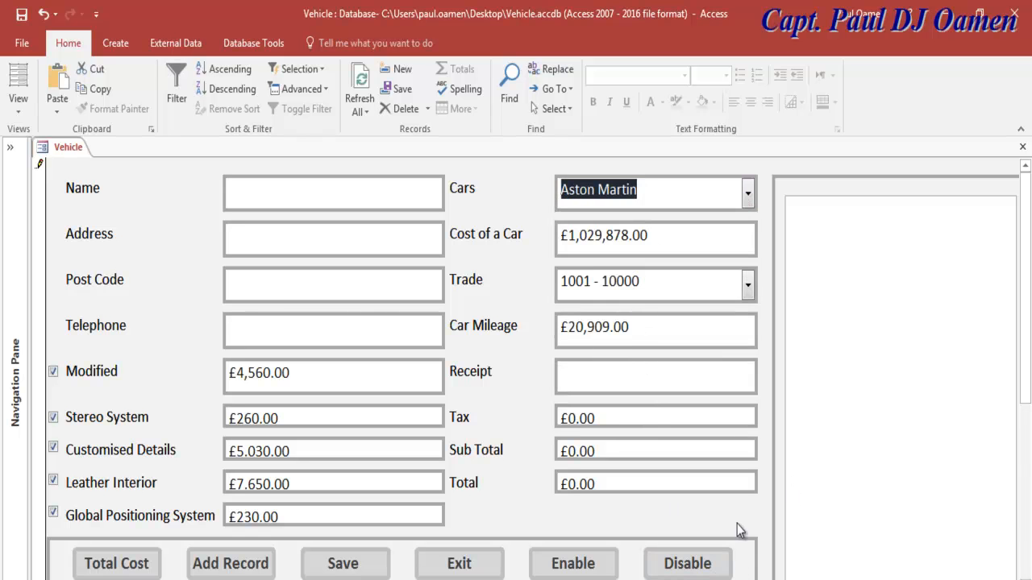
left_click(459, 563)
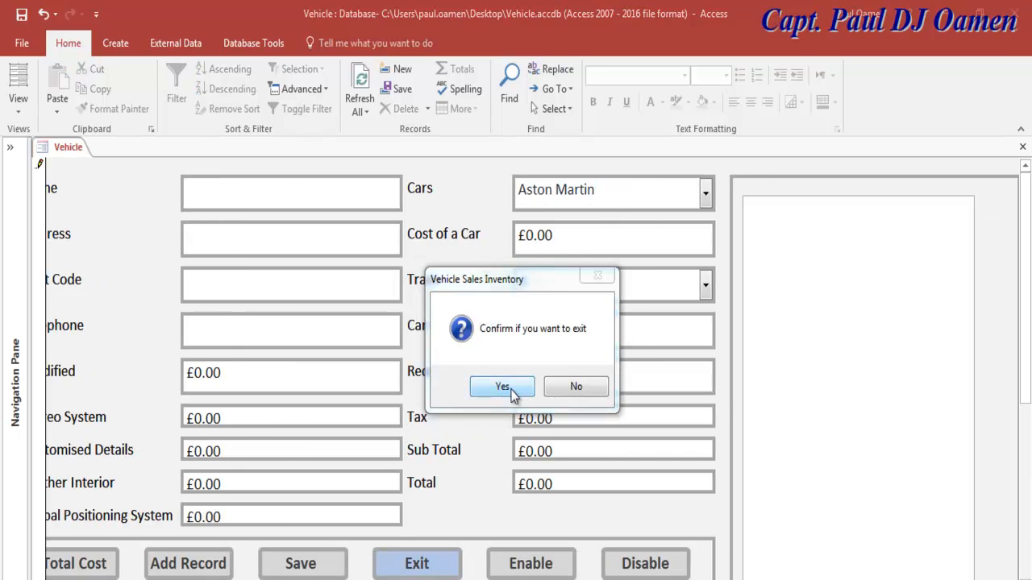
left_click(501, 386)
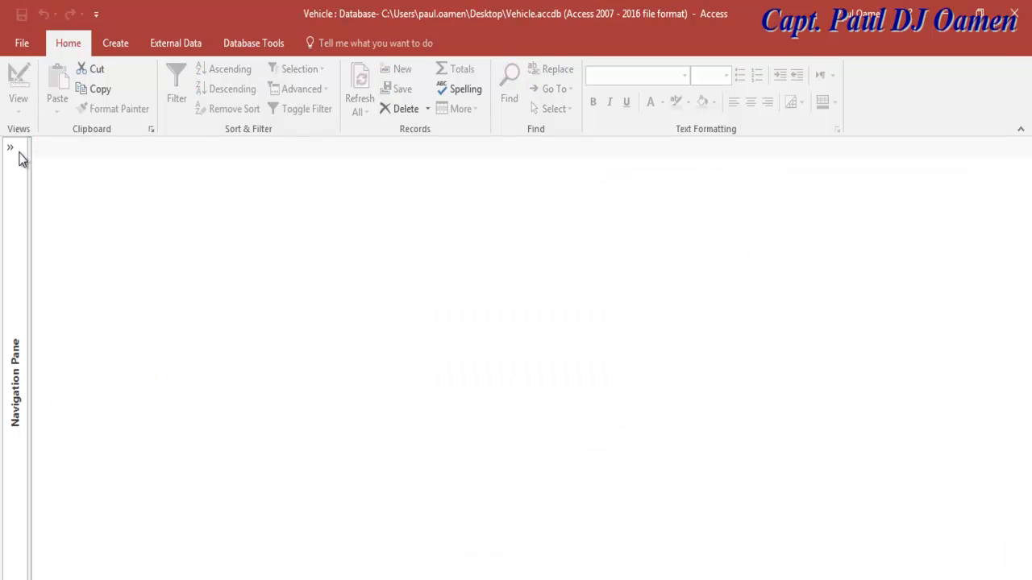
Reopen the Vehicle form in Design View and build btnTotalCost's On Click event procedure
double_click(46, 288)
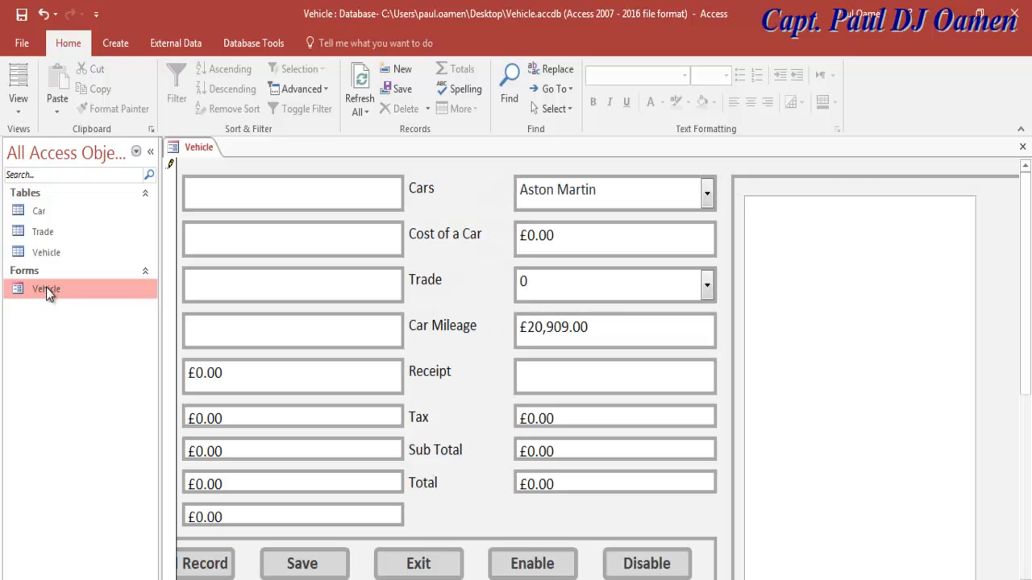
left_click(17, 89)
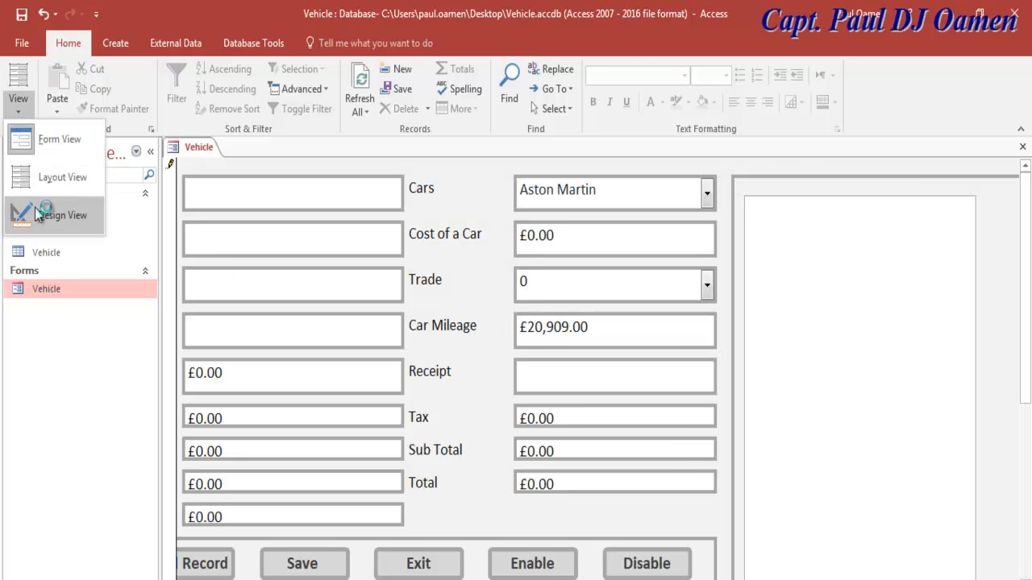
left_click(61, 215)
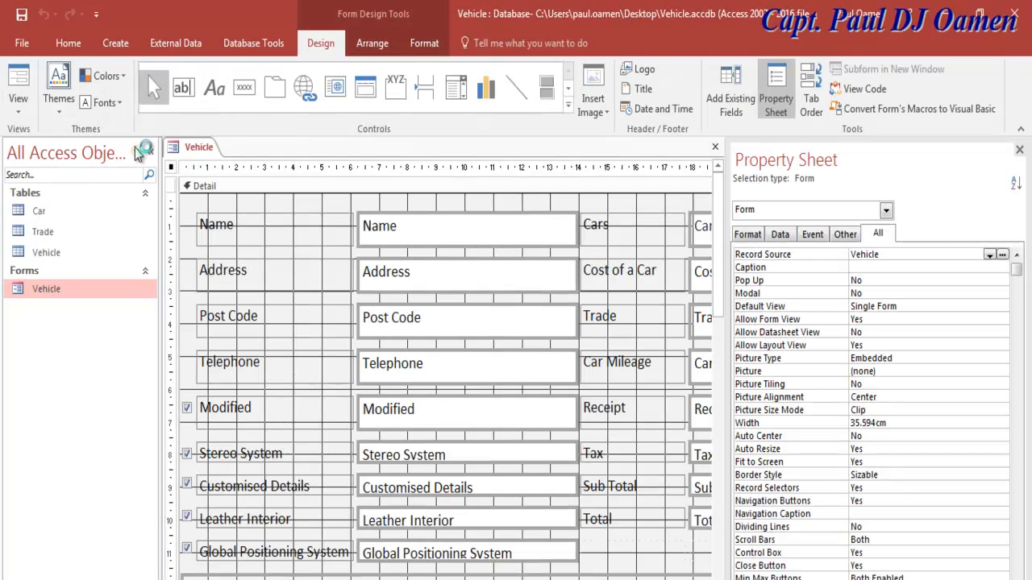
left_click(146, 147)
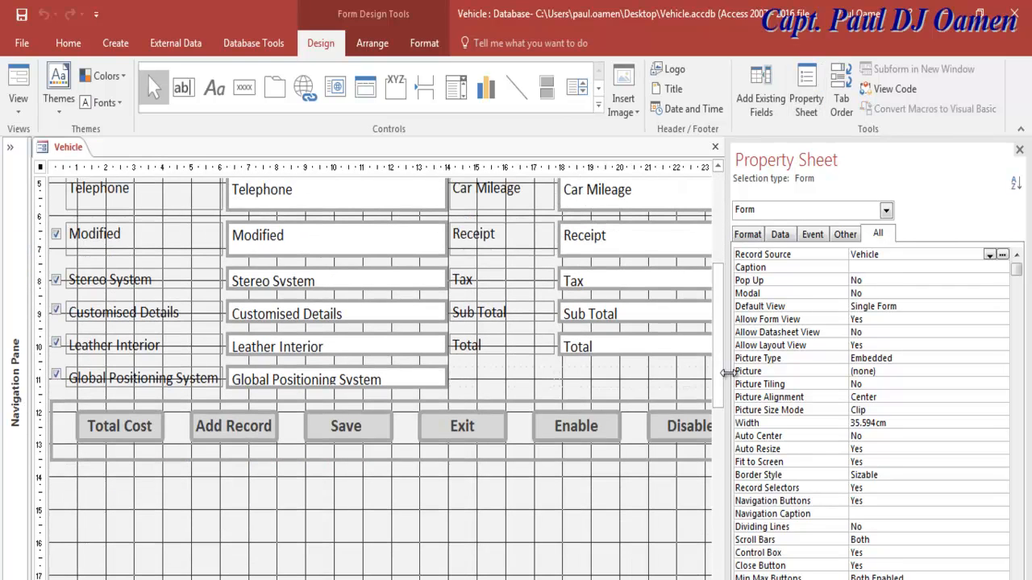
left_click(118, 426)
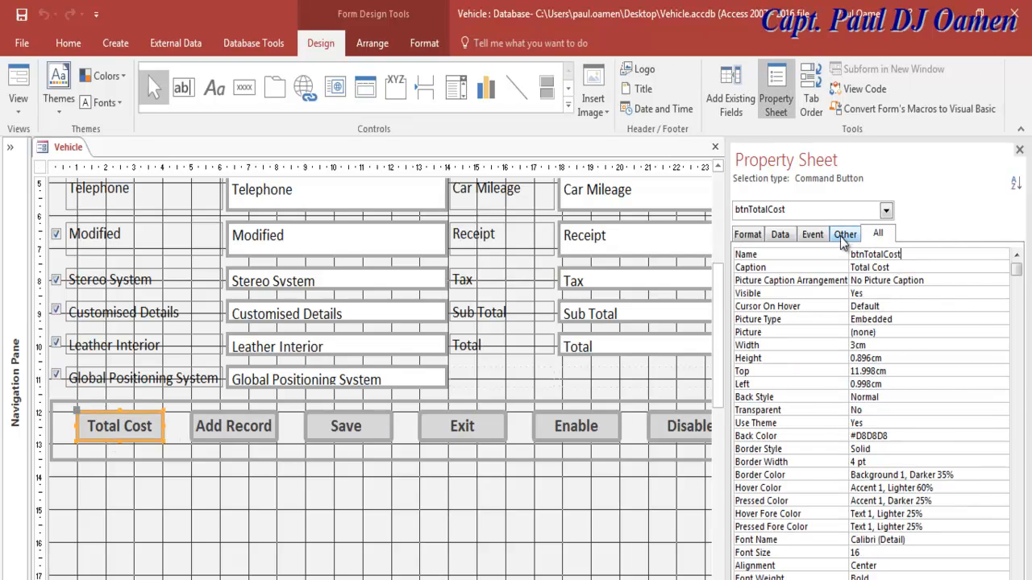
left_click(813, 234)
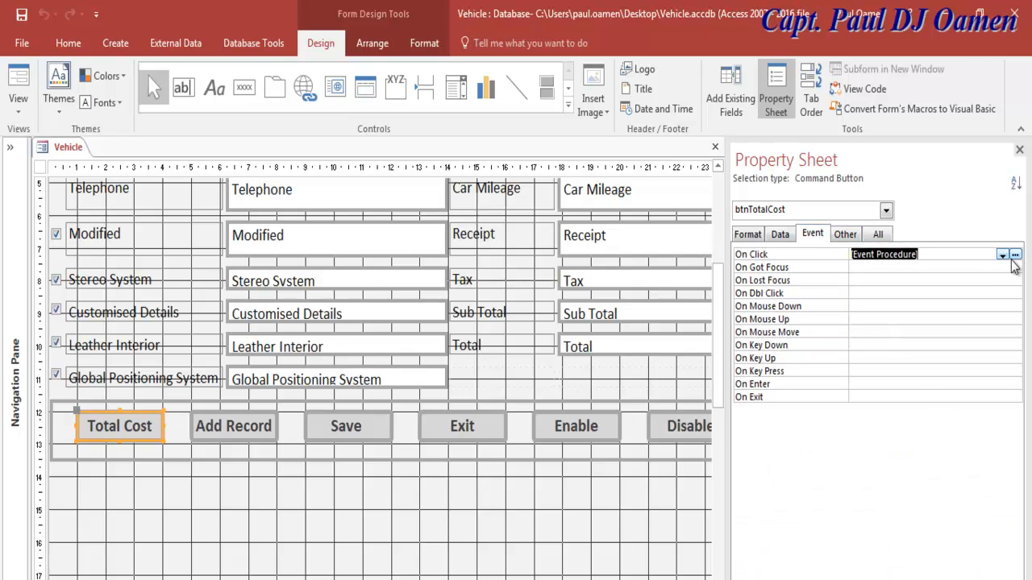
left_click(1015, 254)
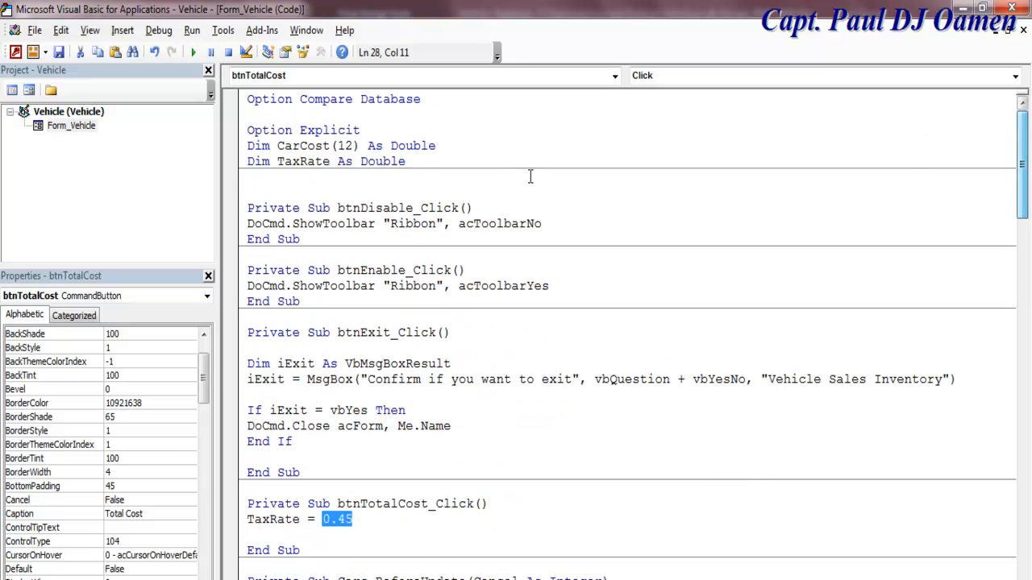
Add 'Dim C(12) As Double' below TaxRate = 0.45 in btnTotalCost_Click
scroll("down", 3)
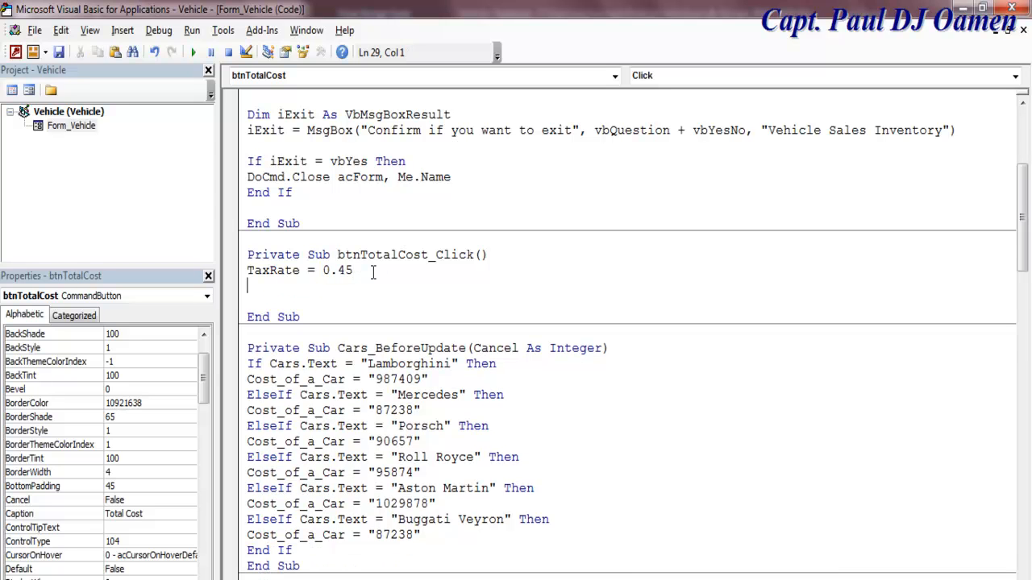
type("Dim")
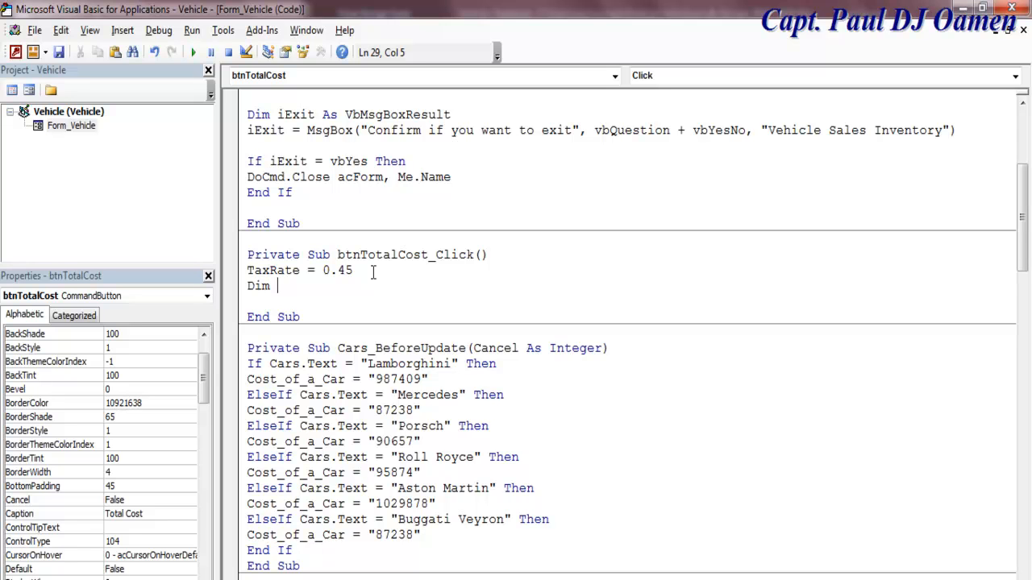
type("C")
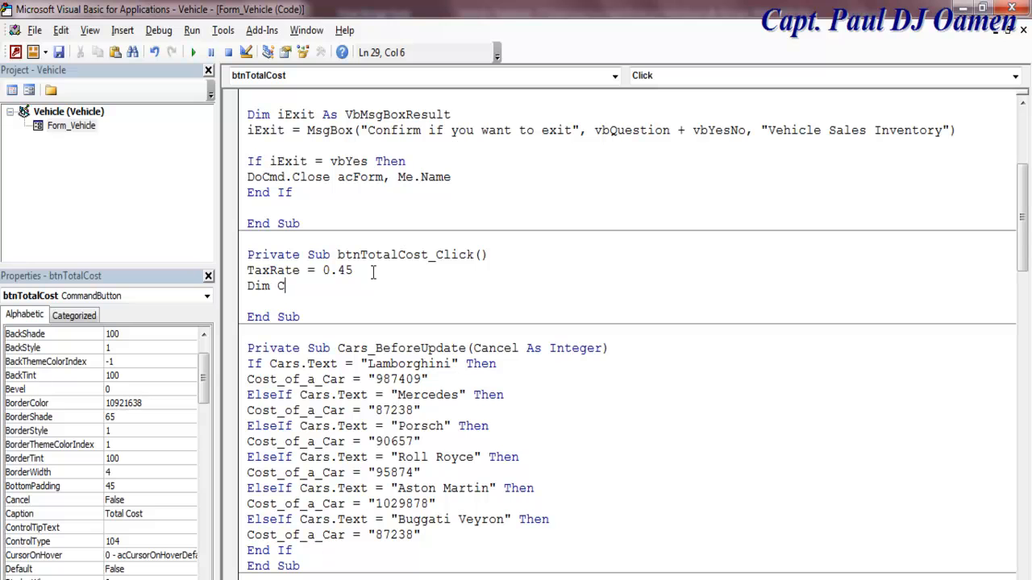
type("(")
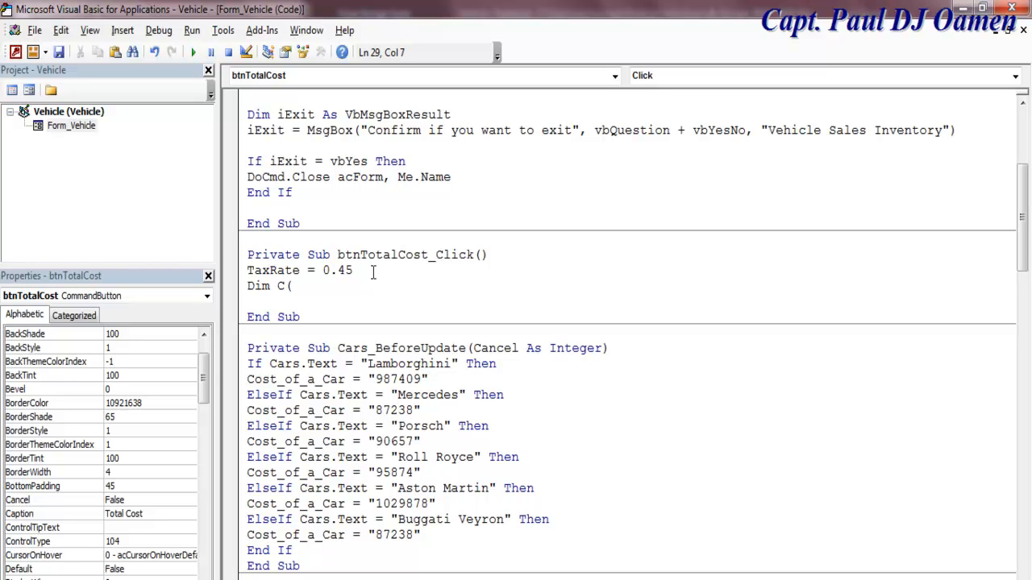
type("12)")
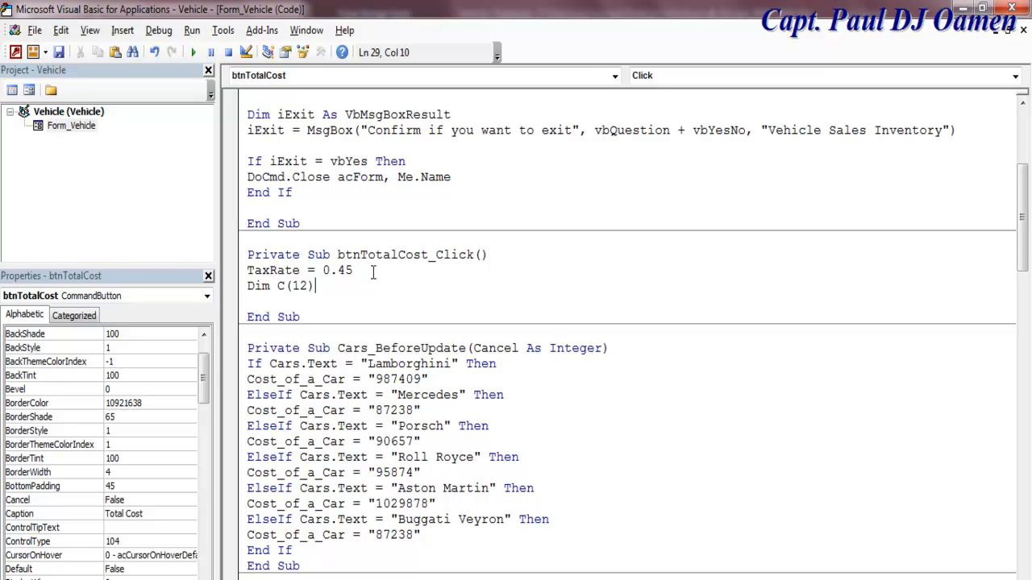
type("as dou")
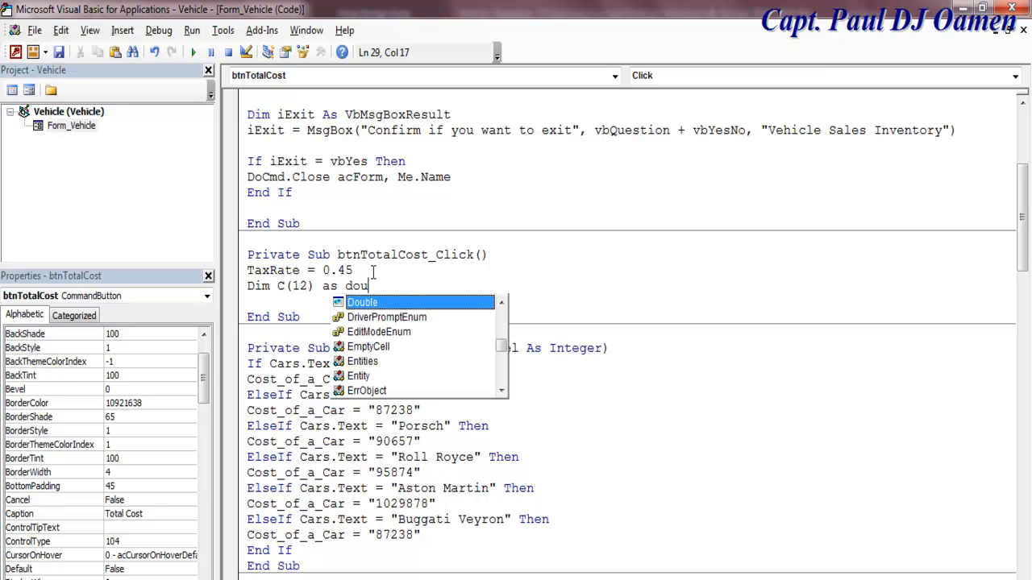
key("enter")
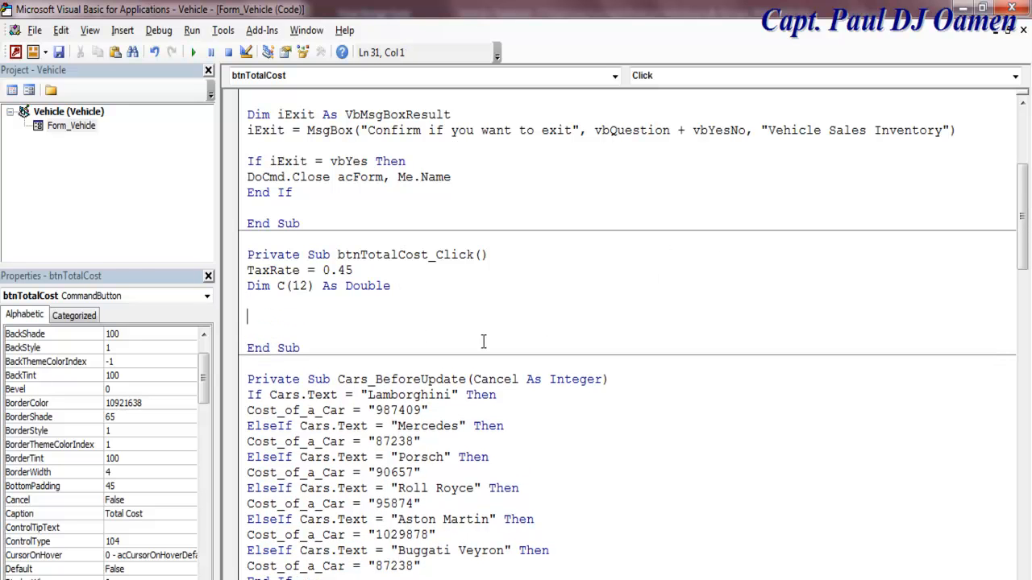
double_click(293, 286)
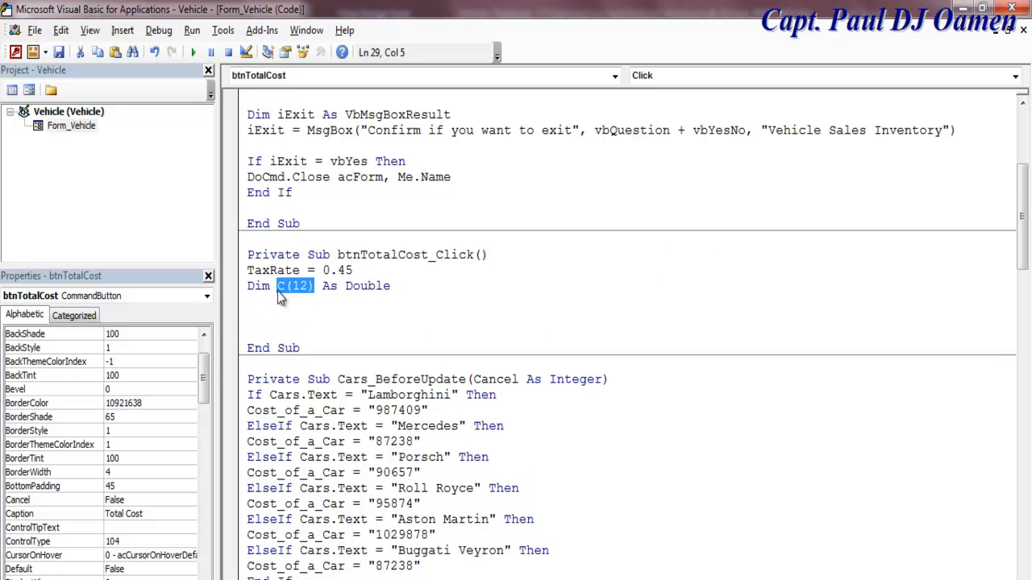
Write C(0) = Modified, fixing the typo and removing the .Text suffix
left_click(277, 303)
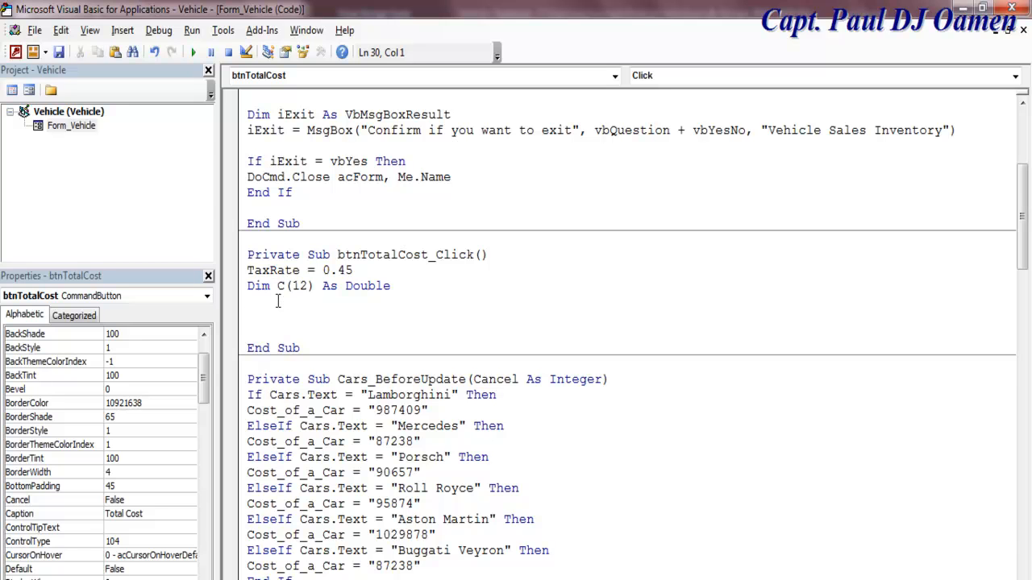
type("C(12)")
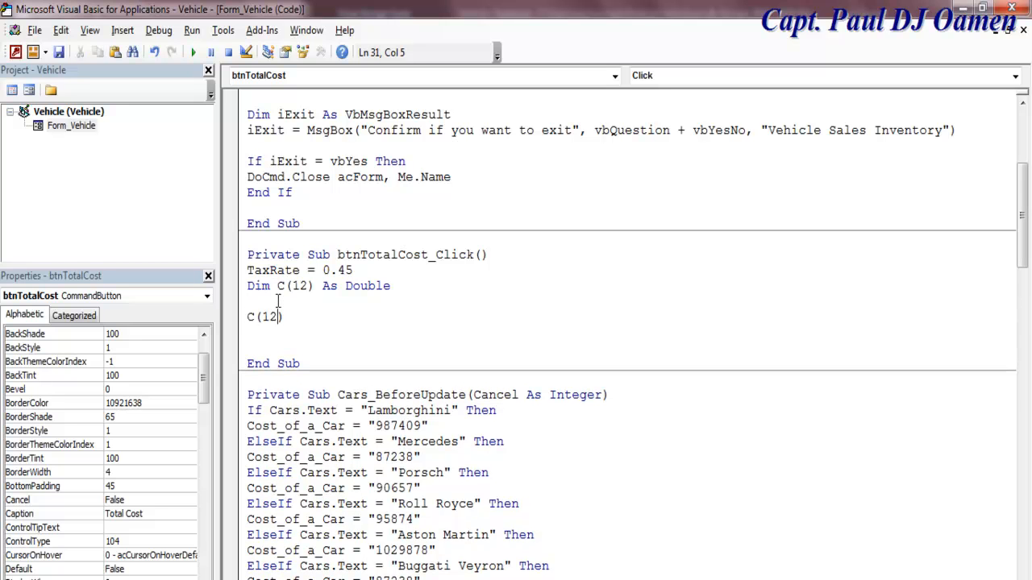
key("BackSpace")
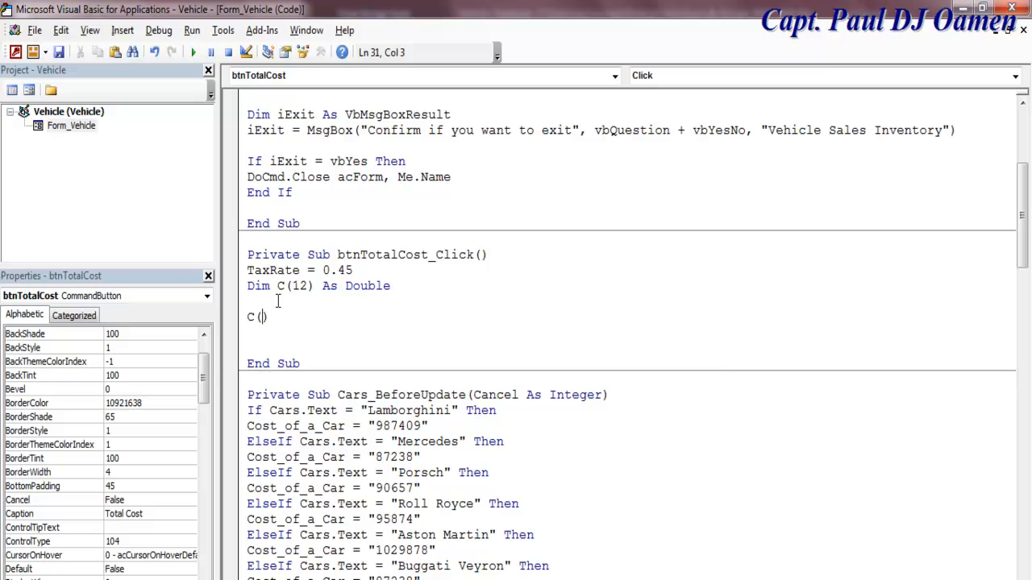
type("0")
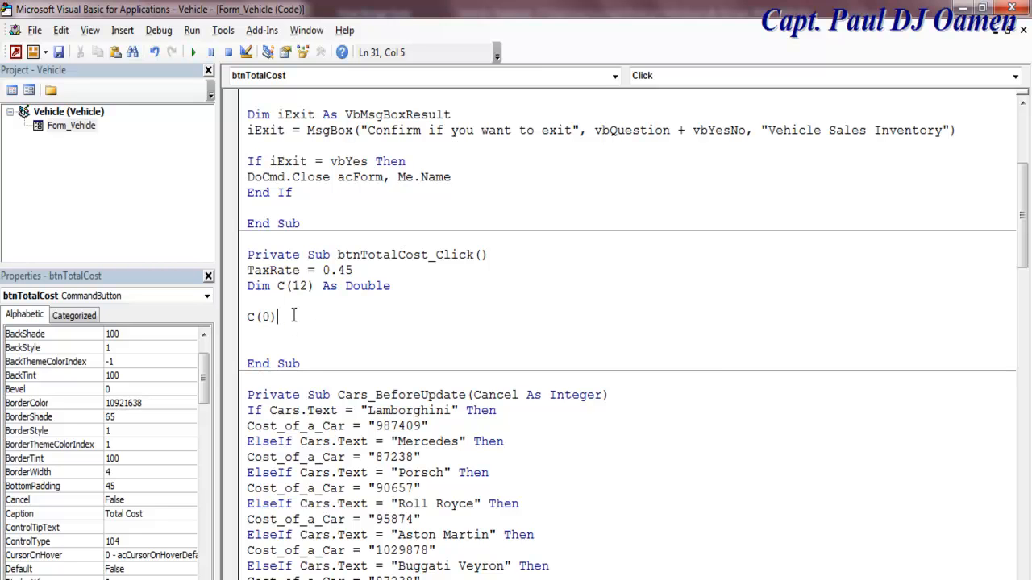
type("=")
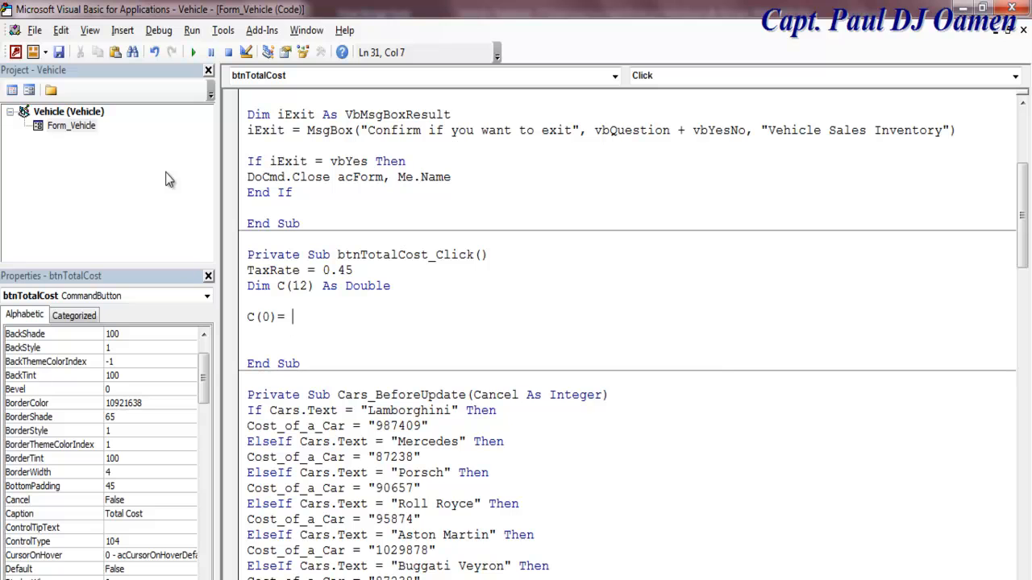
type("M")
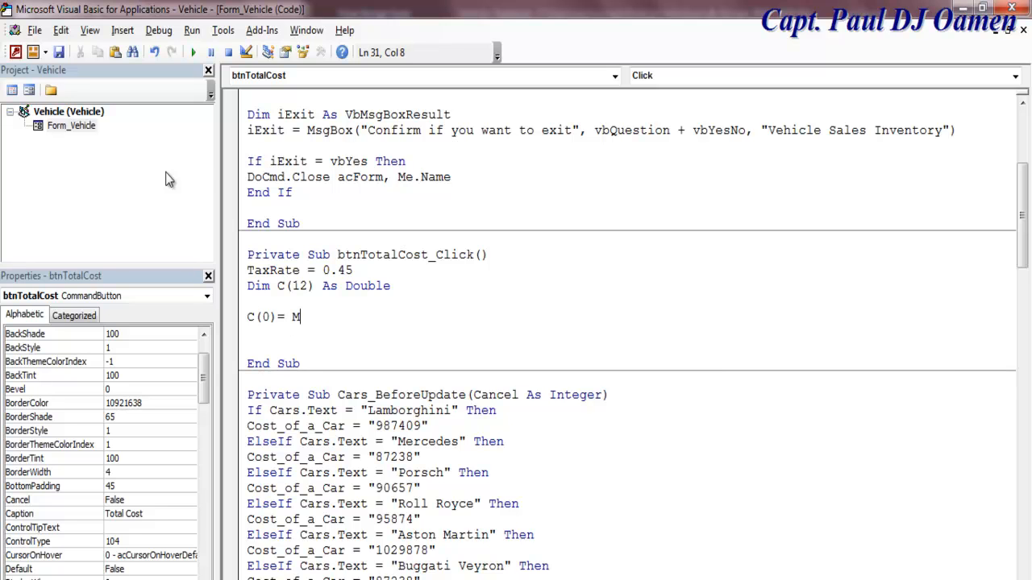
type("odife")
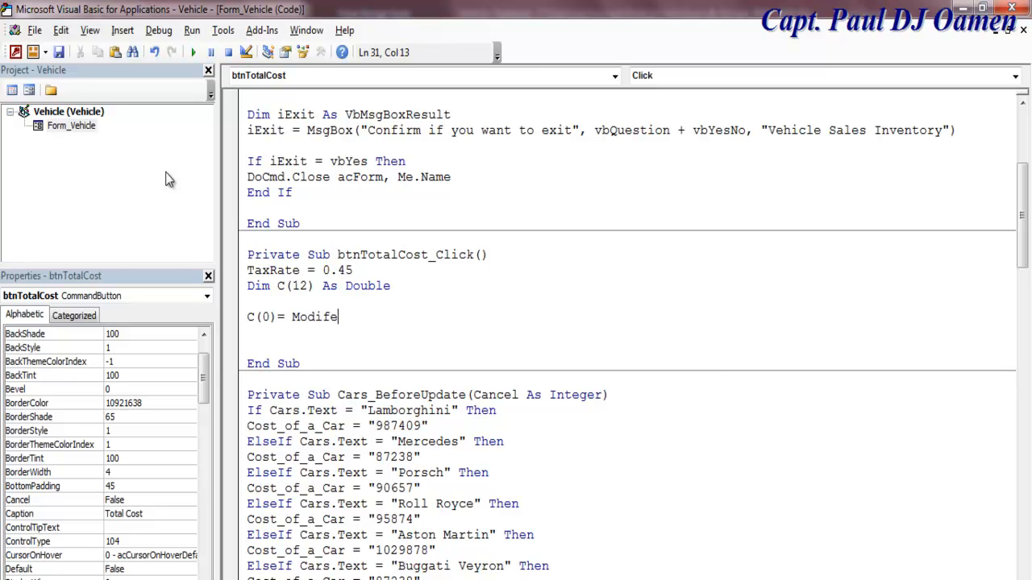
key("BackSpace")
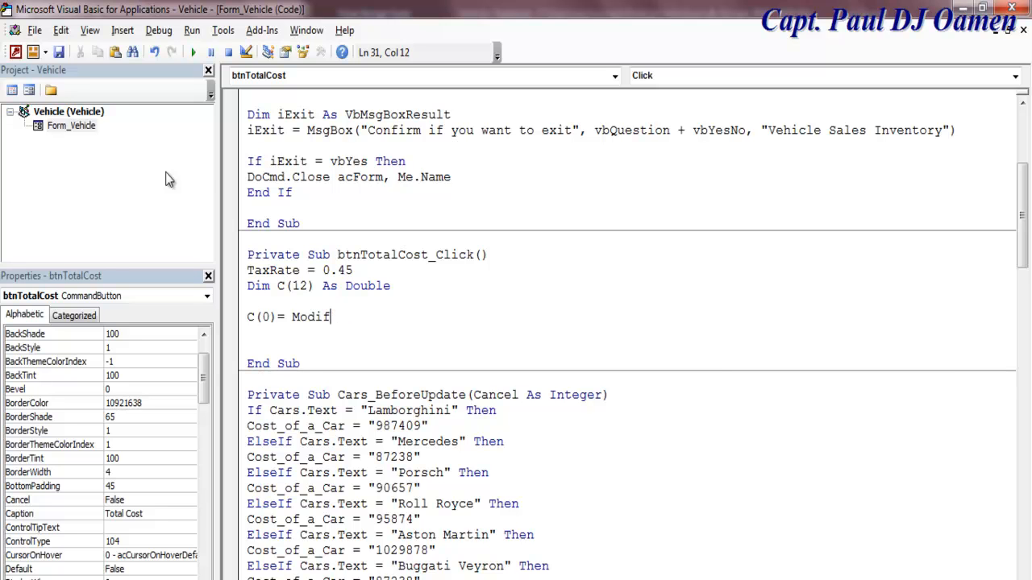
type("ied")
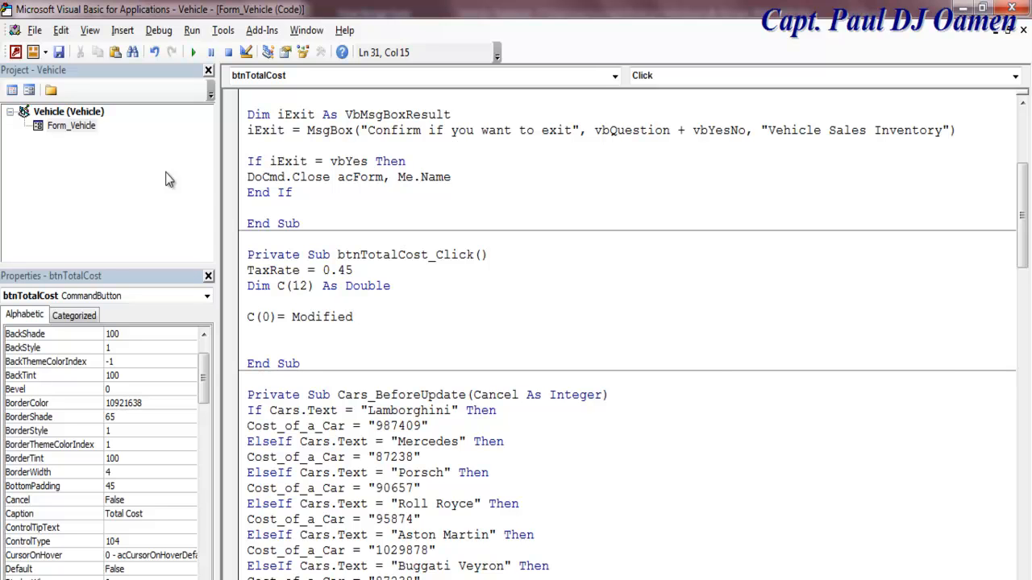
mouse_move(572, 269)
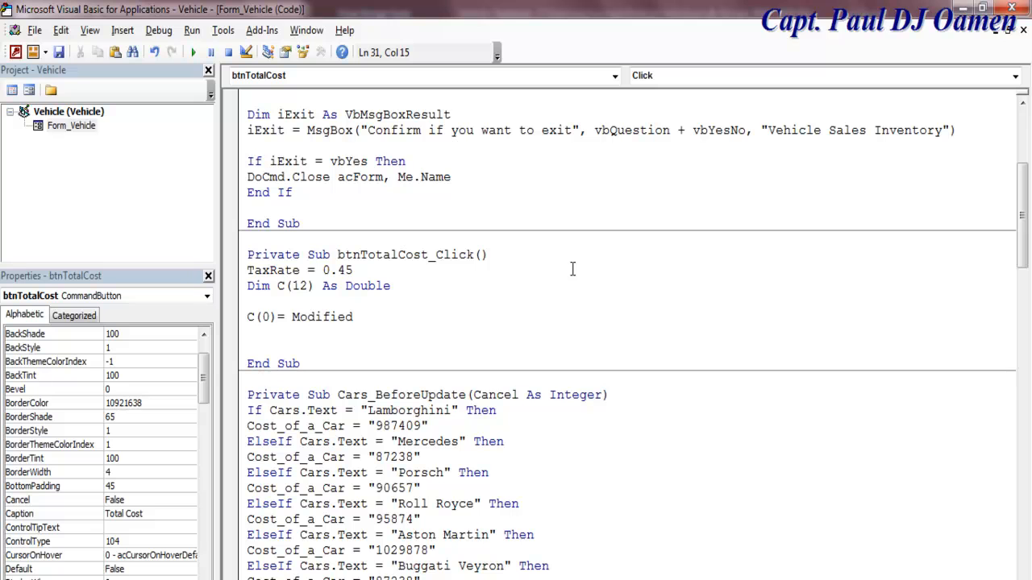
type("te")
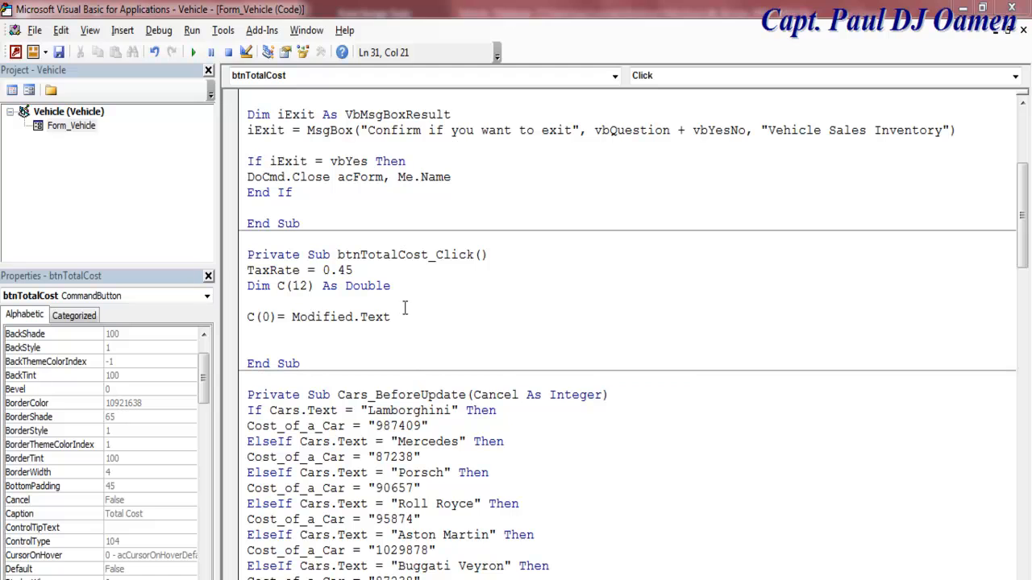
double_click(380, 316)
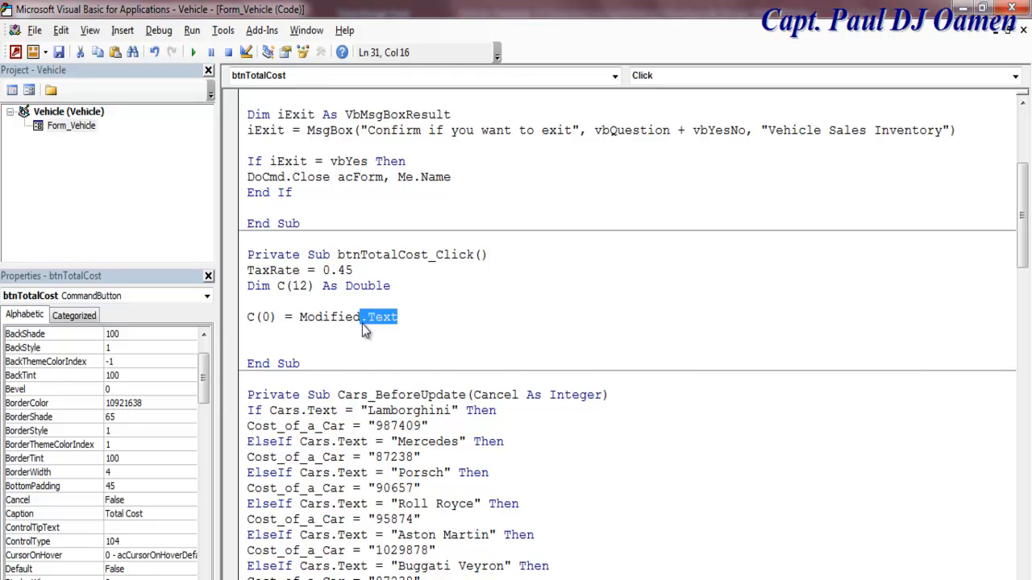
key("Delete")
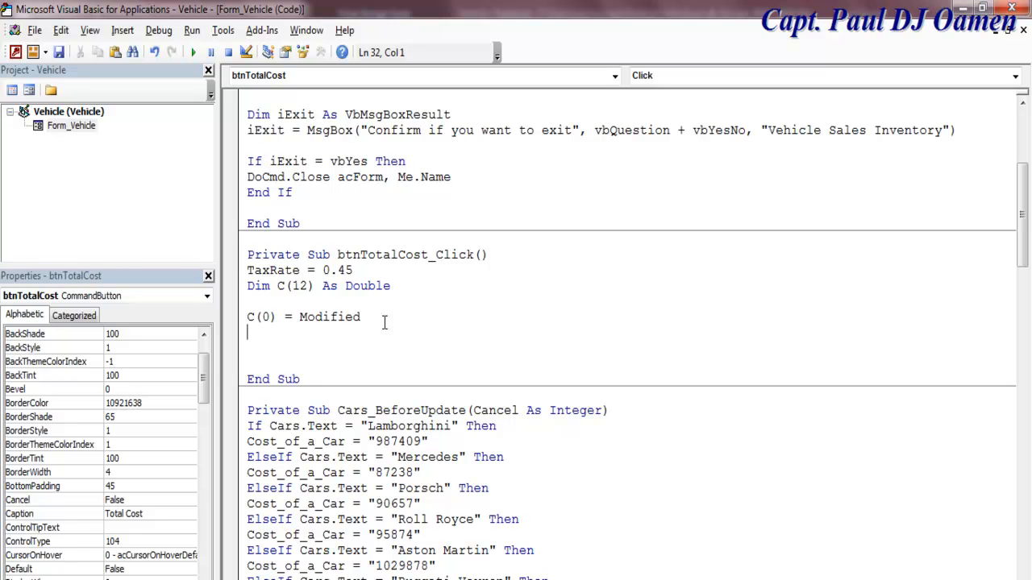
Add C(1) = Stereo and C(2) = Customised assignments
type("C")
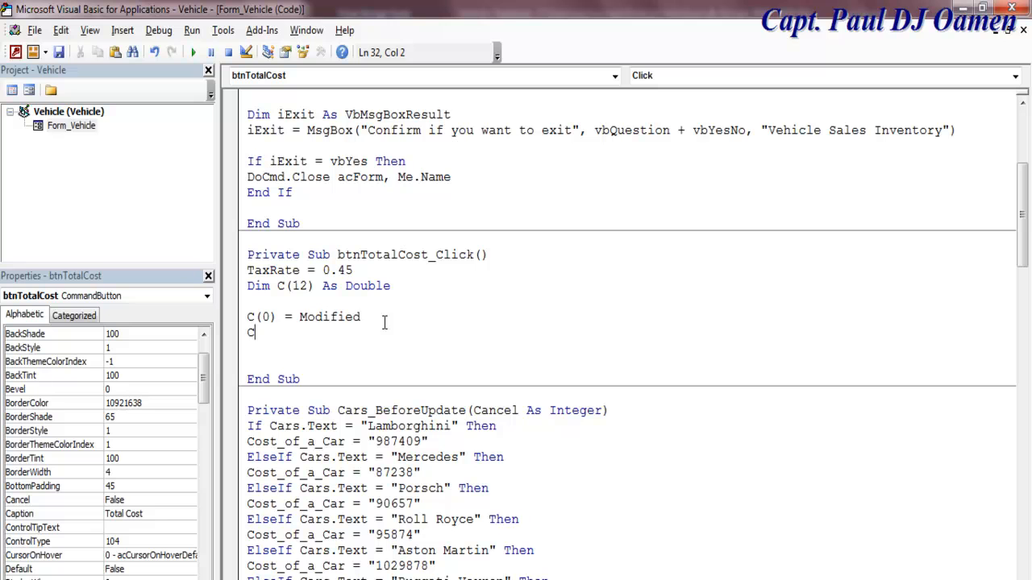
type("C(1)")
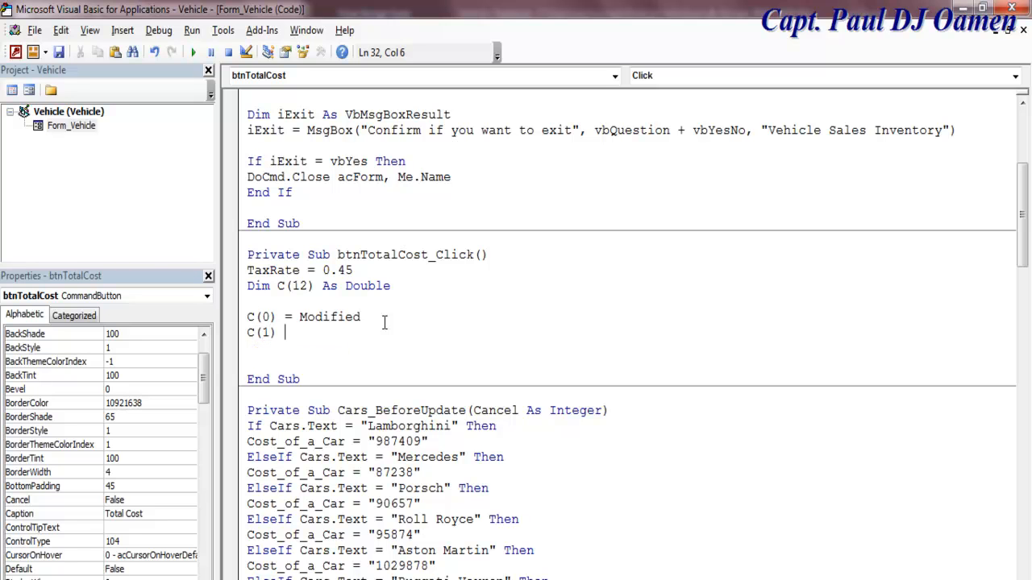
type("=")
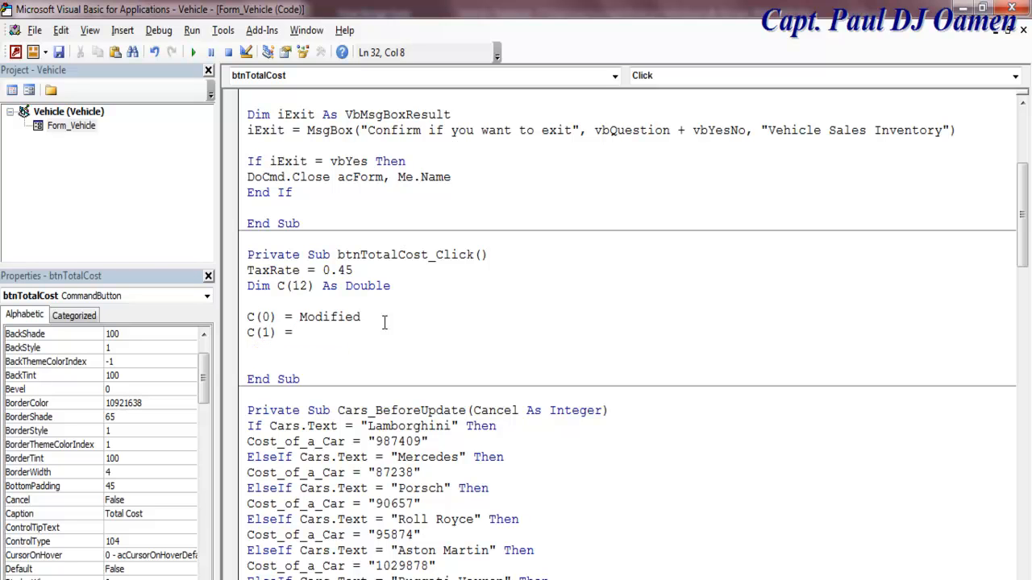
type("Stereo")
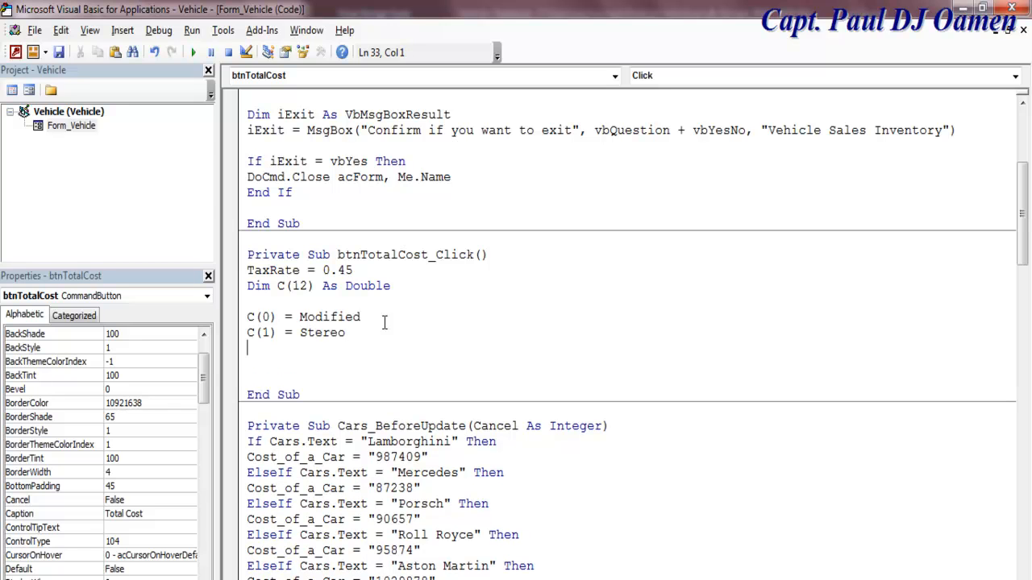
type("C")
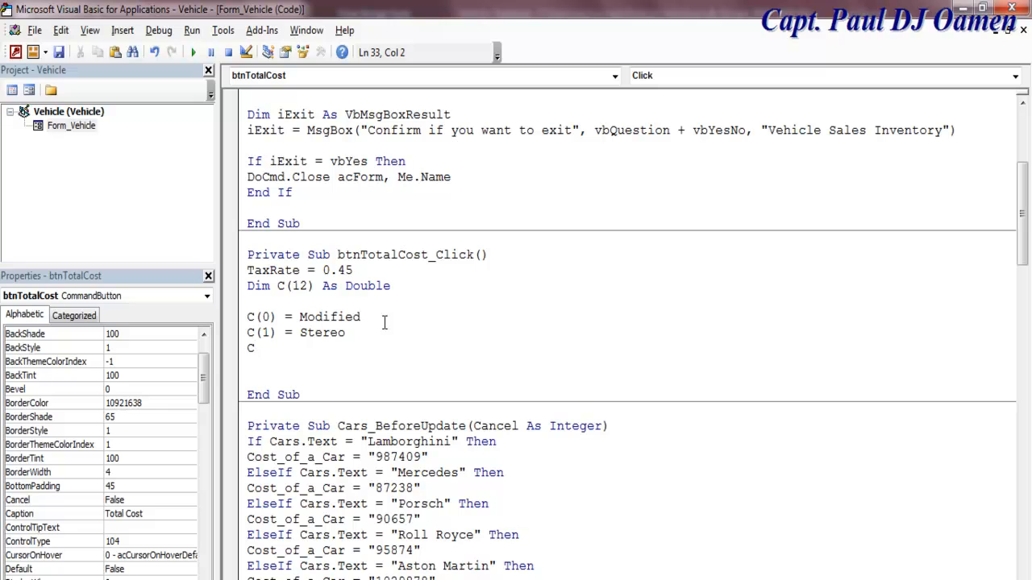
type("(2)")
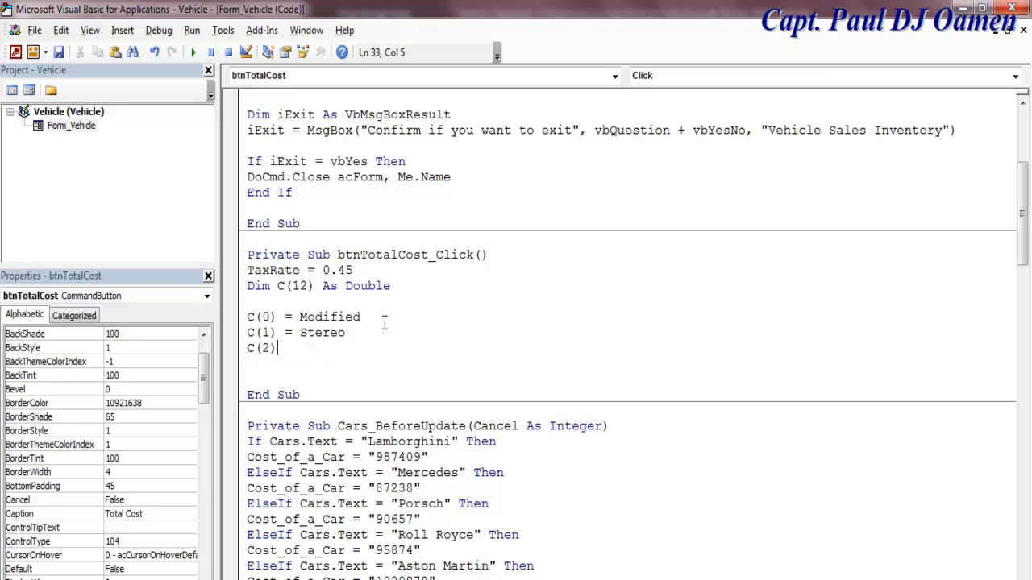
type("=")
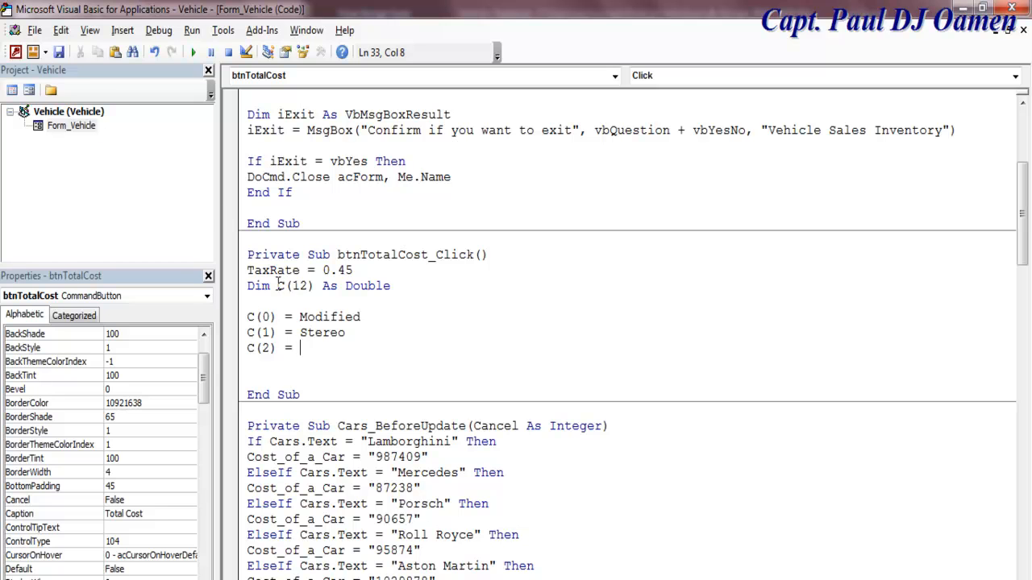
mouse_move(335, 299)
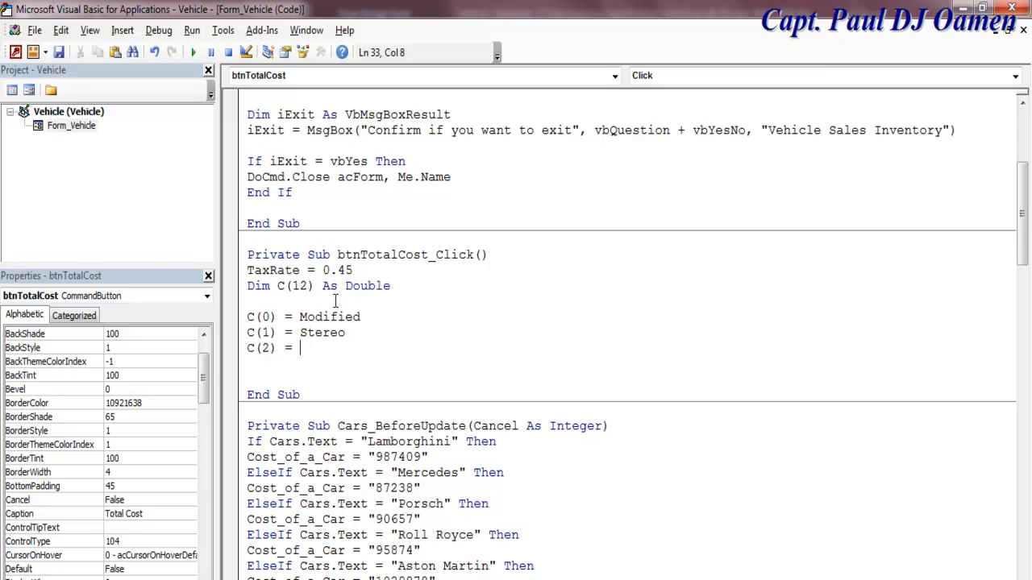
type("Cu")
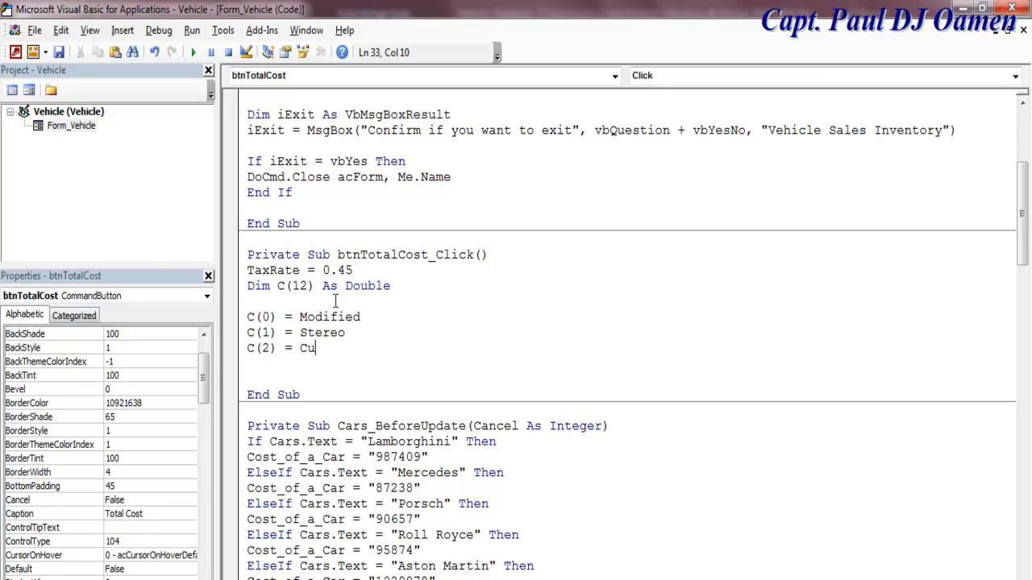
type("st")
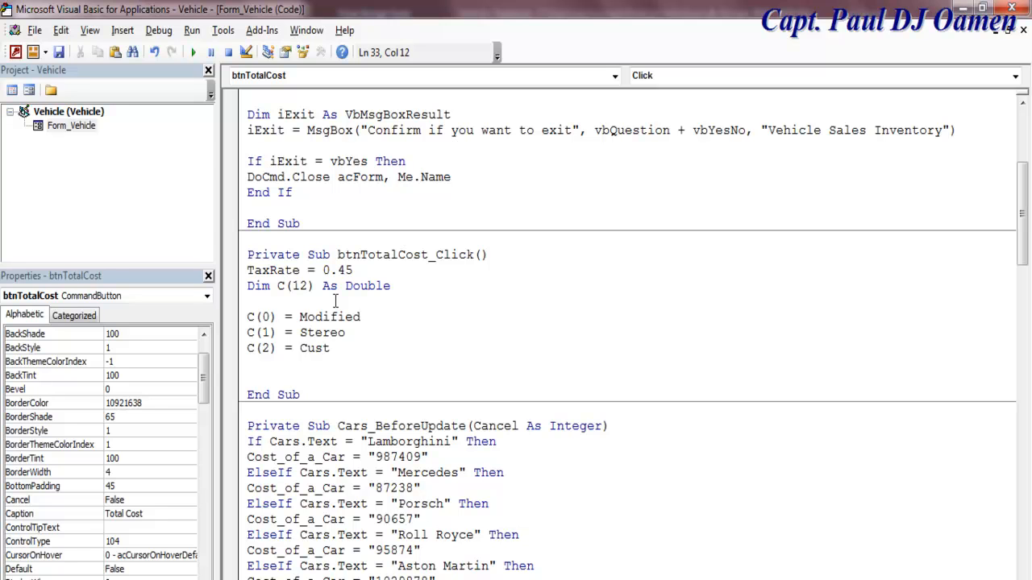
type("omised")
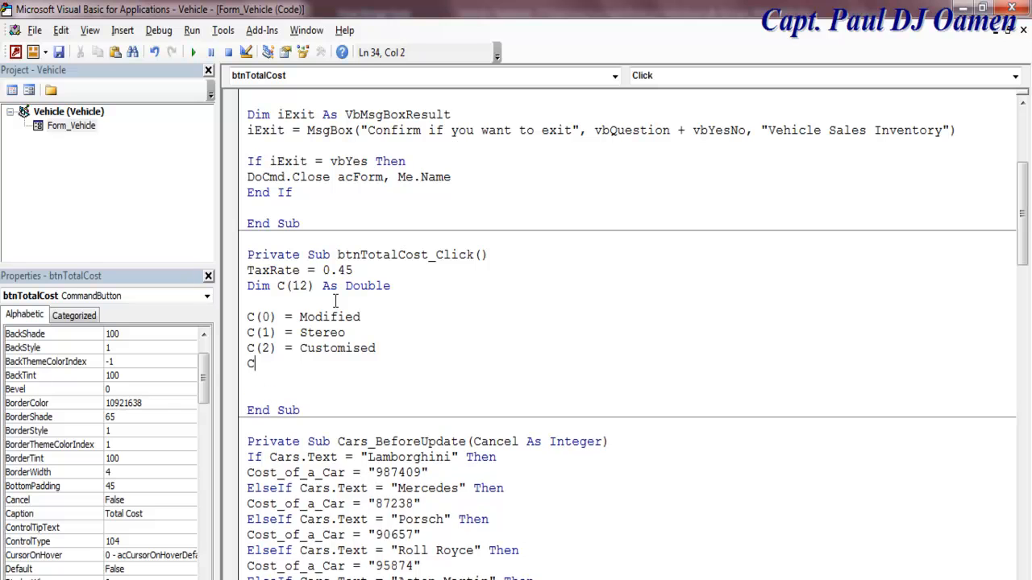
Add C(3) = Leather and begin the C(4) = assignment
type("(3) =")
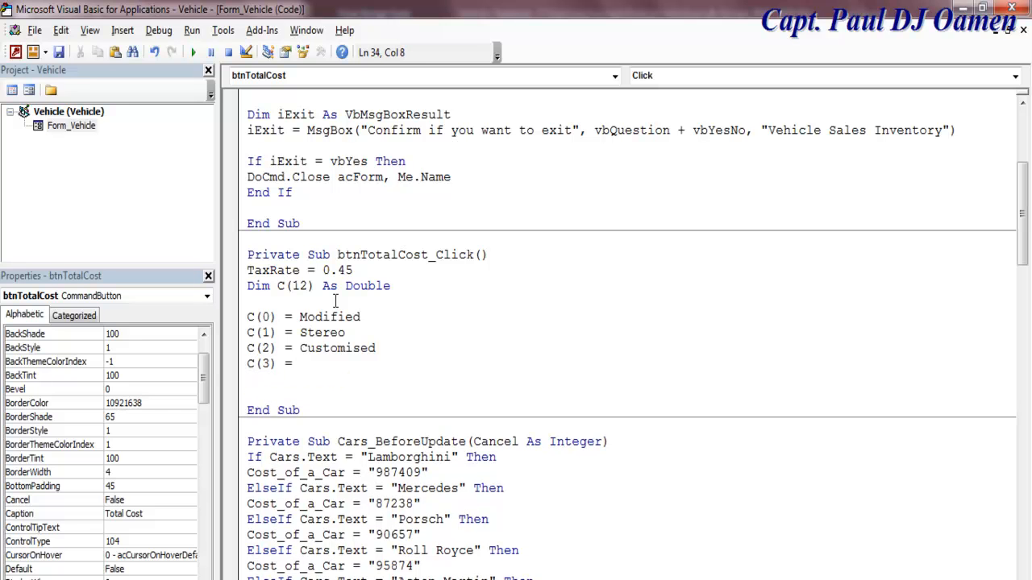
type("Le")
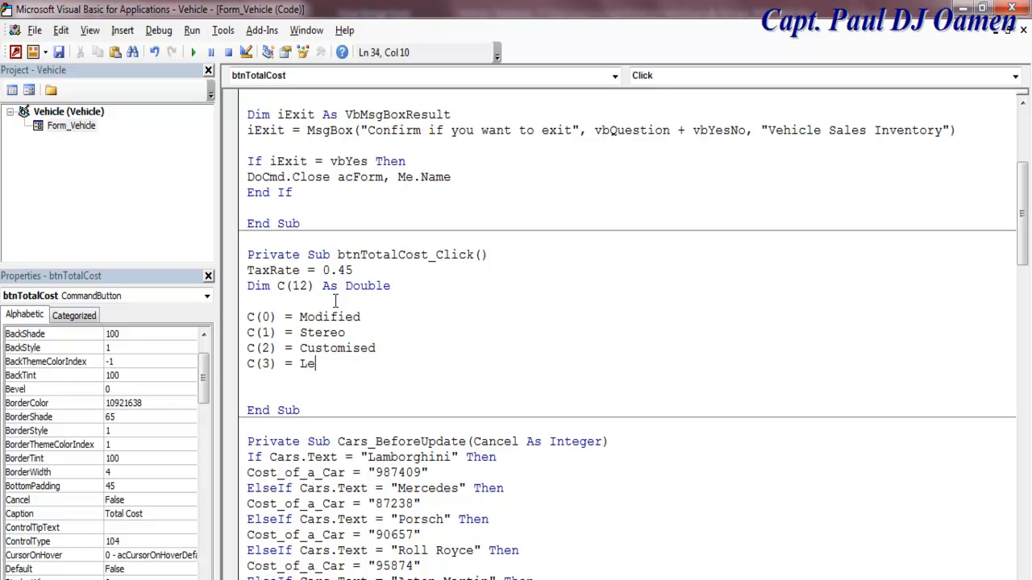
type("ather")
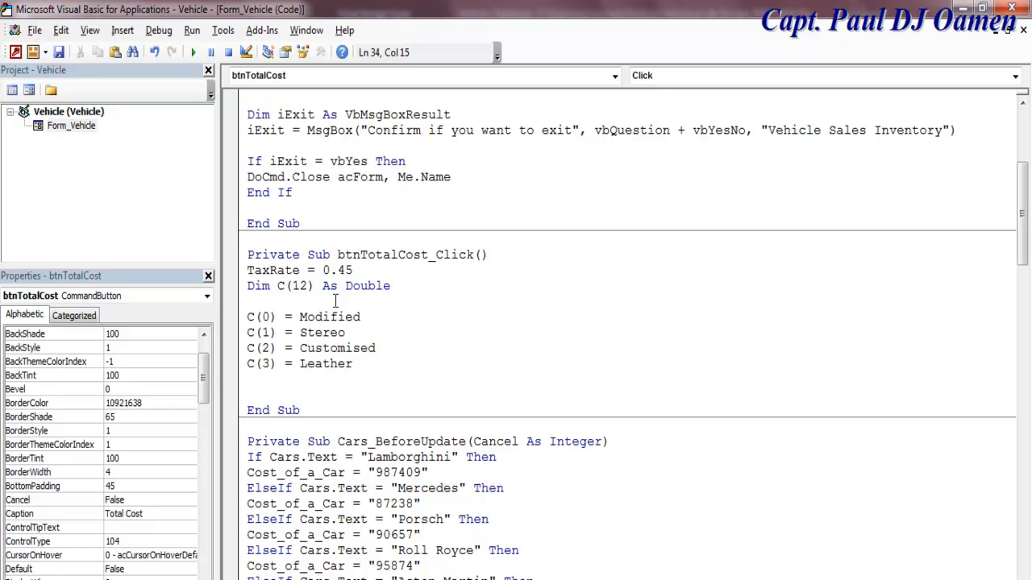
type("C(4")
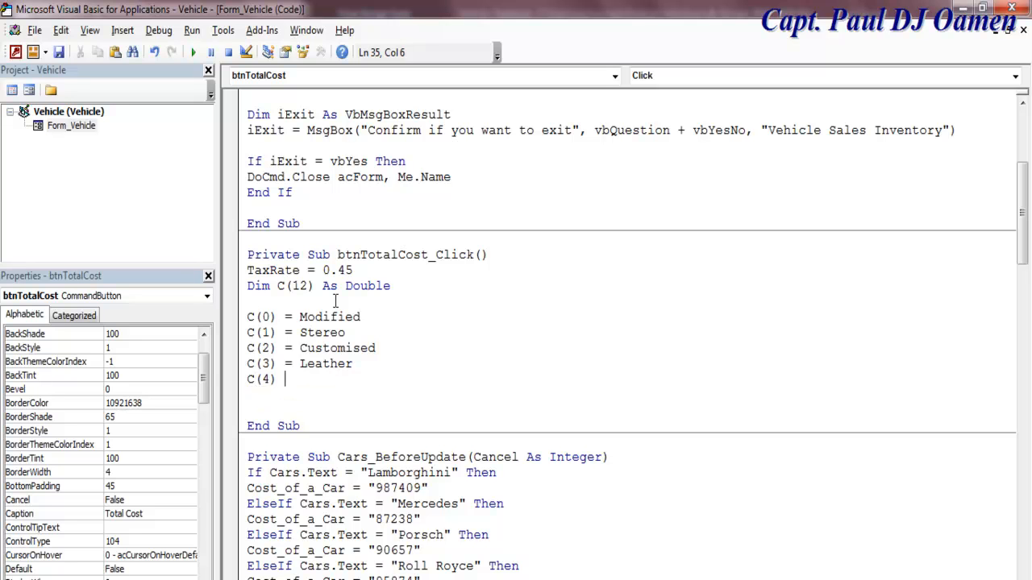
type("=")
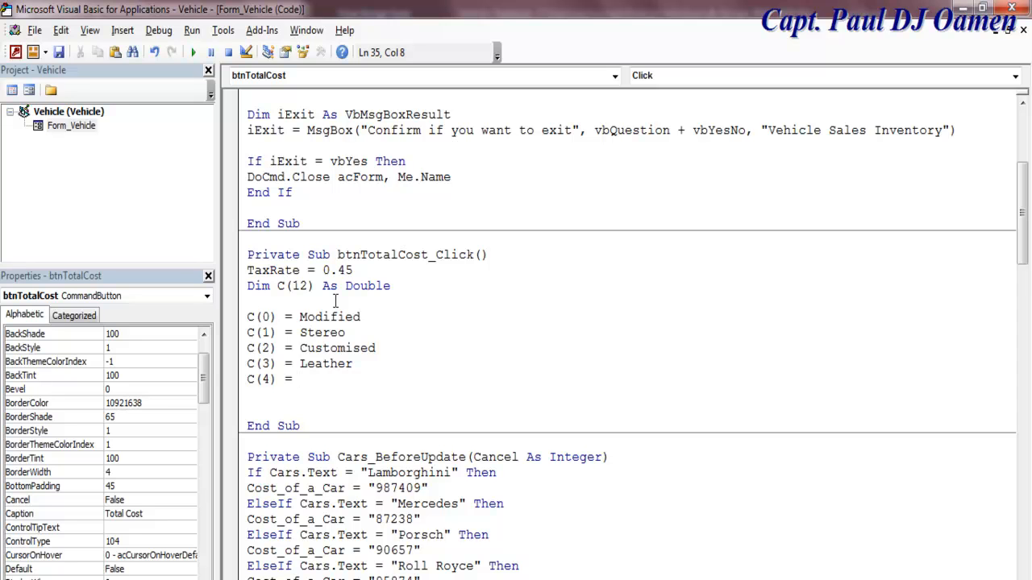
mouse_move(369, 228)
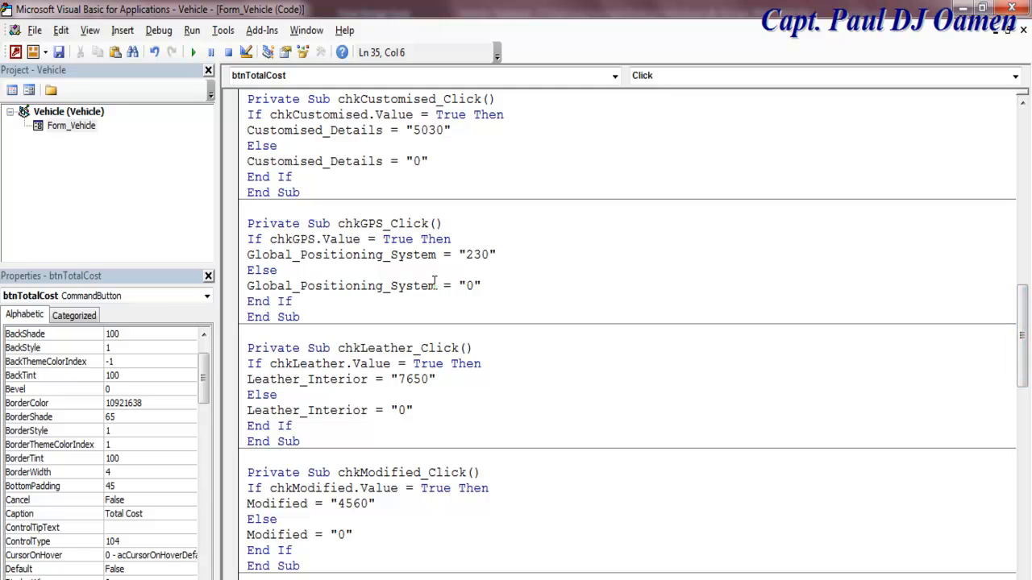
Select Global_Positioning_System in chkGPS_Click and scroll down through the code to Form_Load
double_click(340, 285)
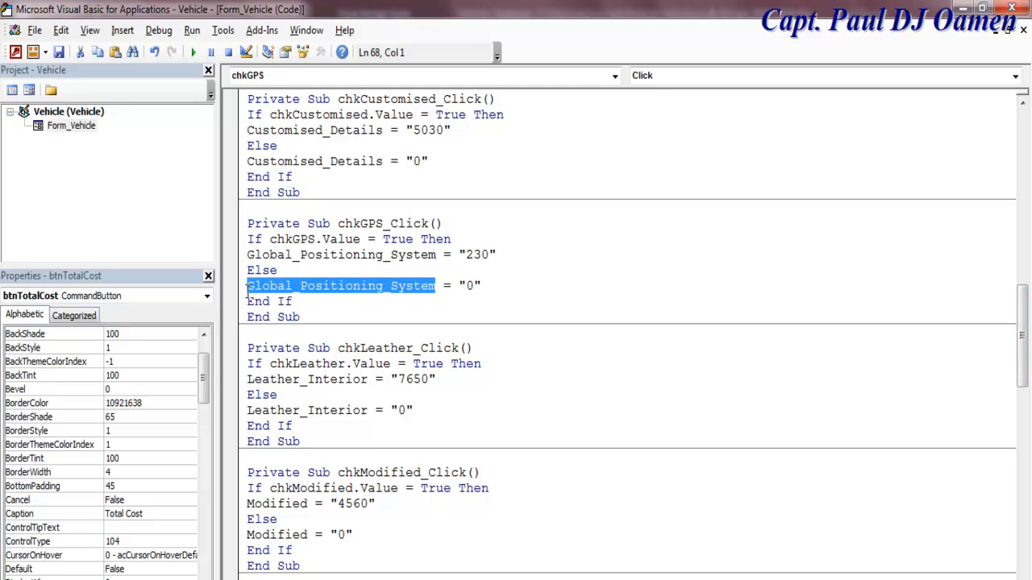
scroll("down", 3)
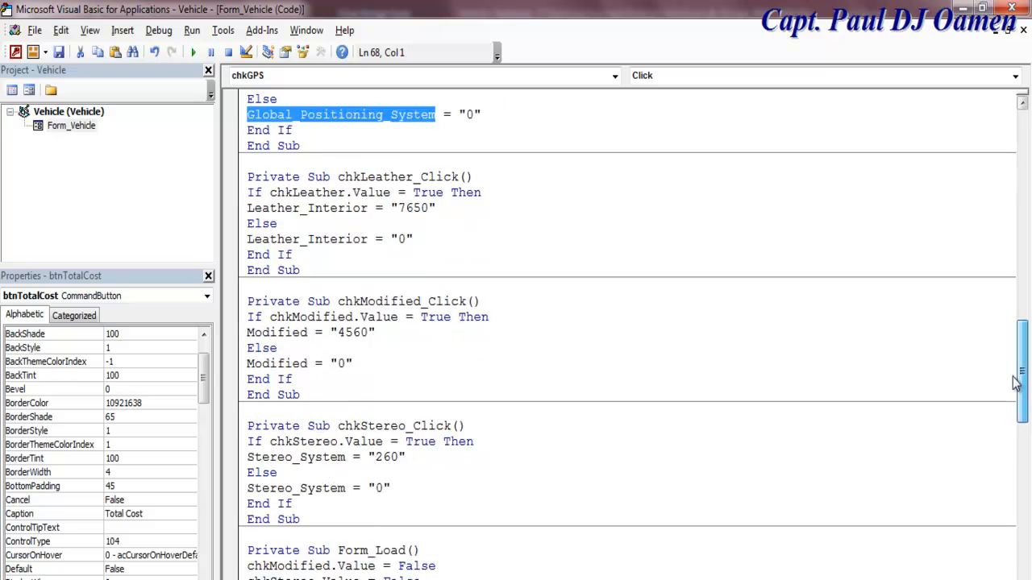
scroll("down", 3)
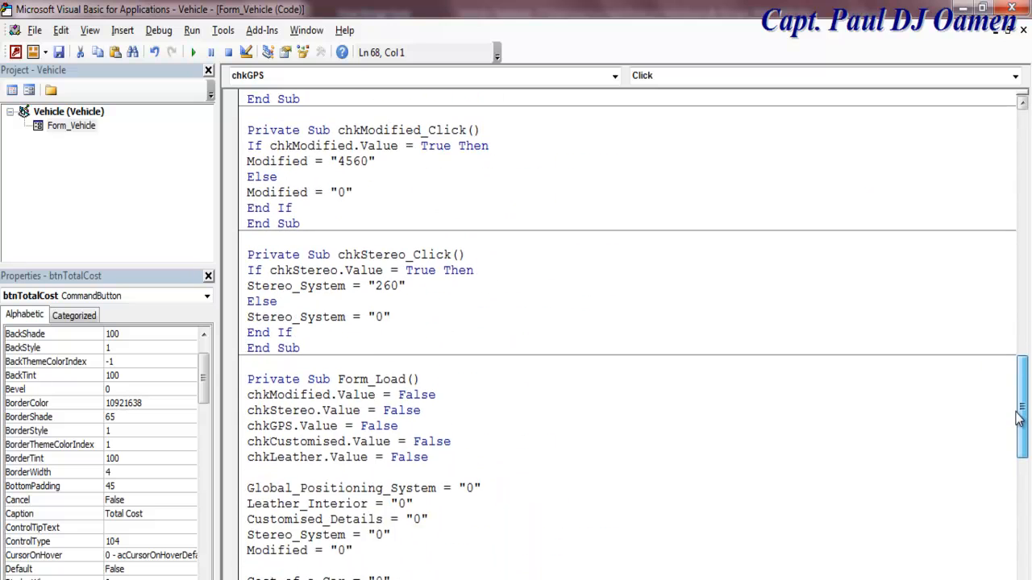
scroll("down", 3)
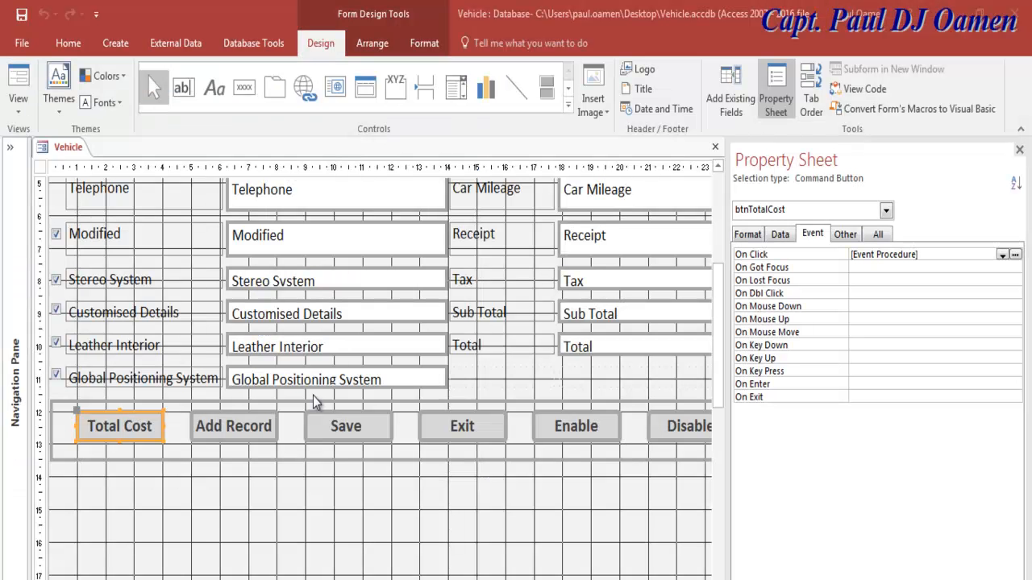
left_click(1015, 254)
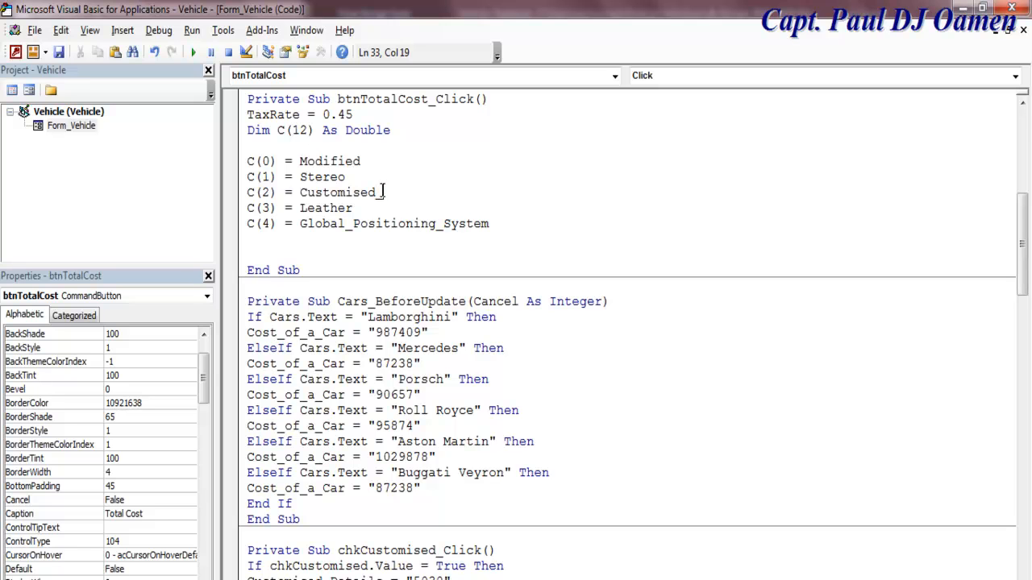
Extend the values to Customised_Details, Leather_Interior and Stereo_System, and add a line below C(4)
type("Detail")
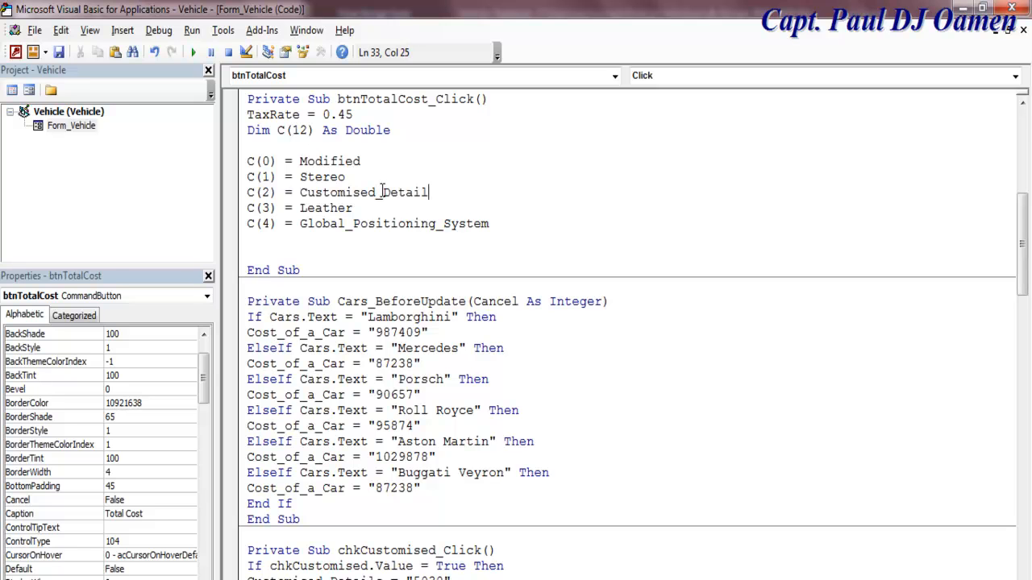
type("s")
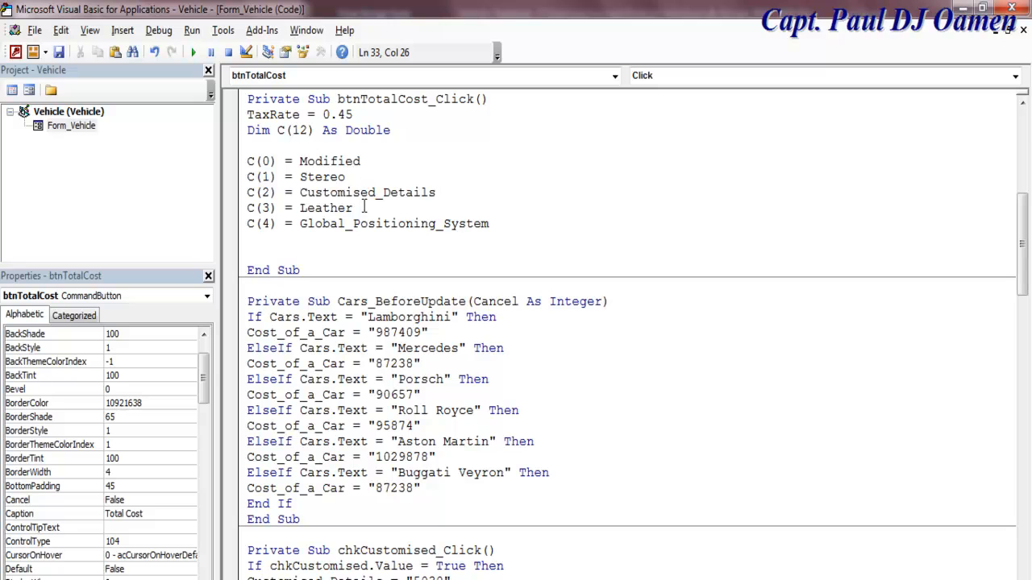
left_click(358, 208)
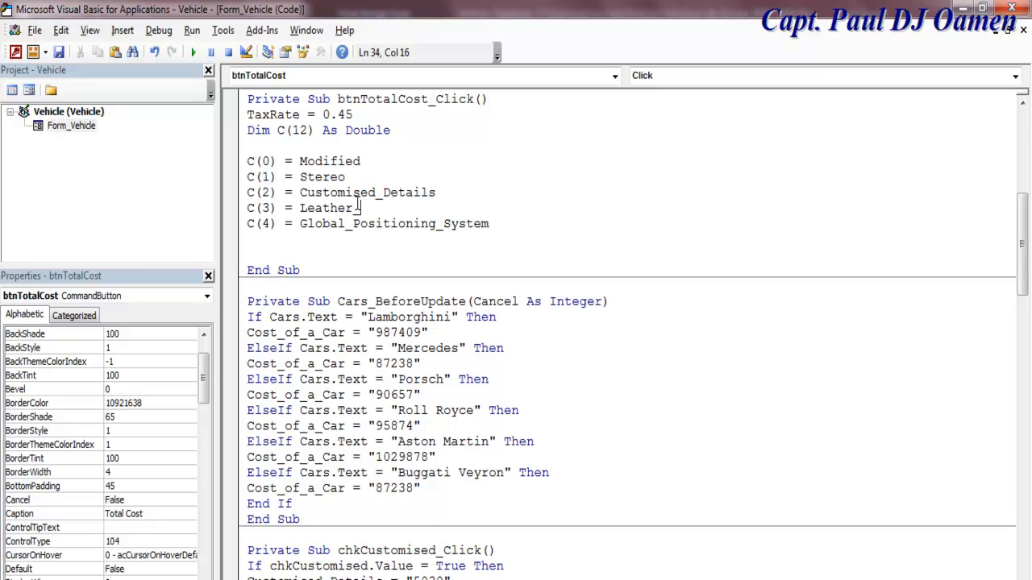
type("_Inter")
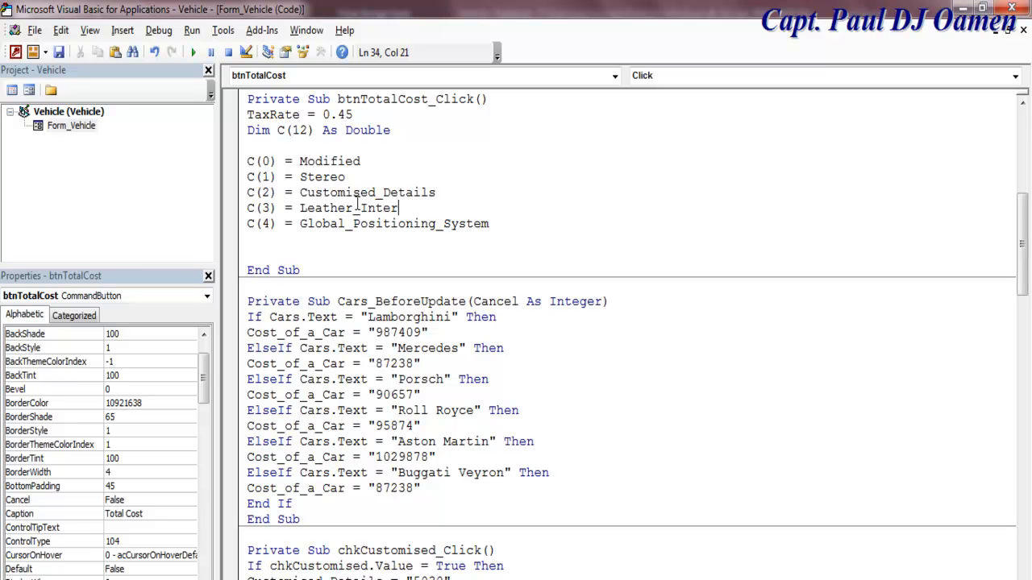
type("ior")
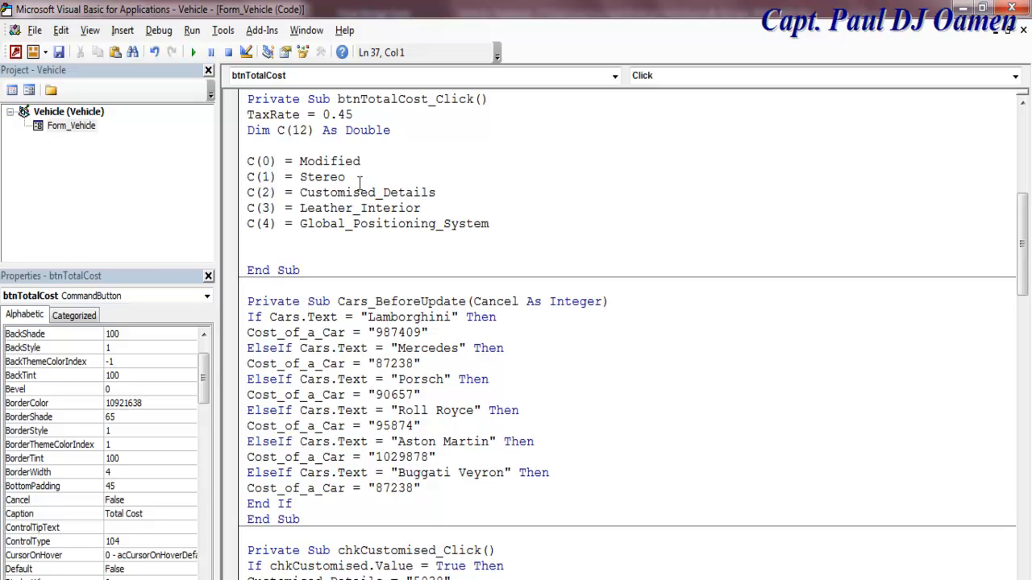
left_click(355, 176)
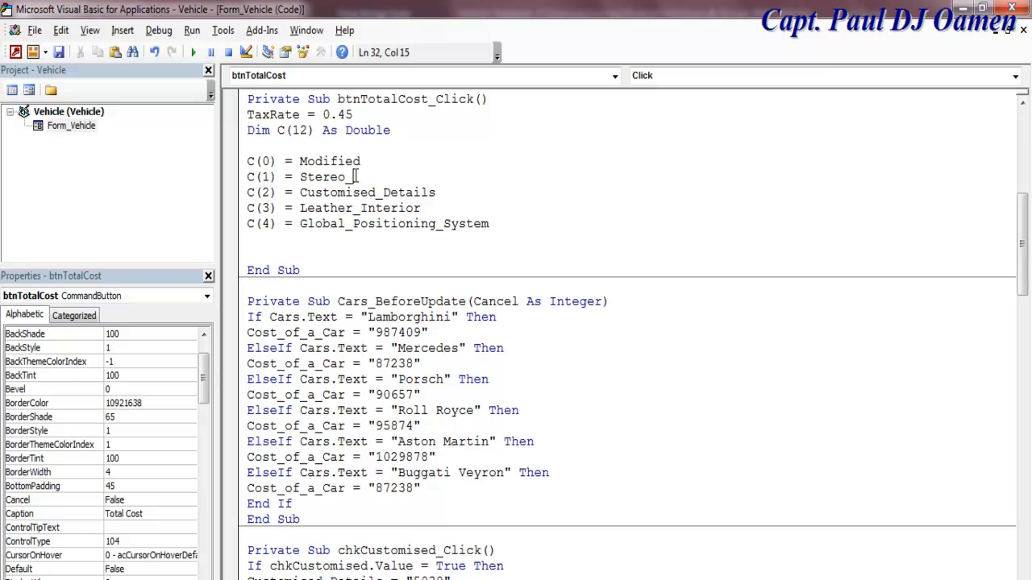
type("System")
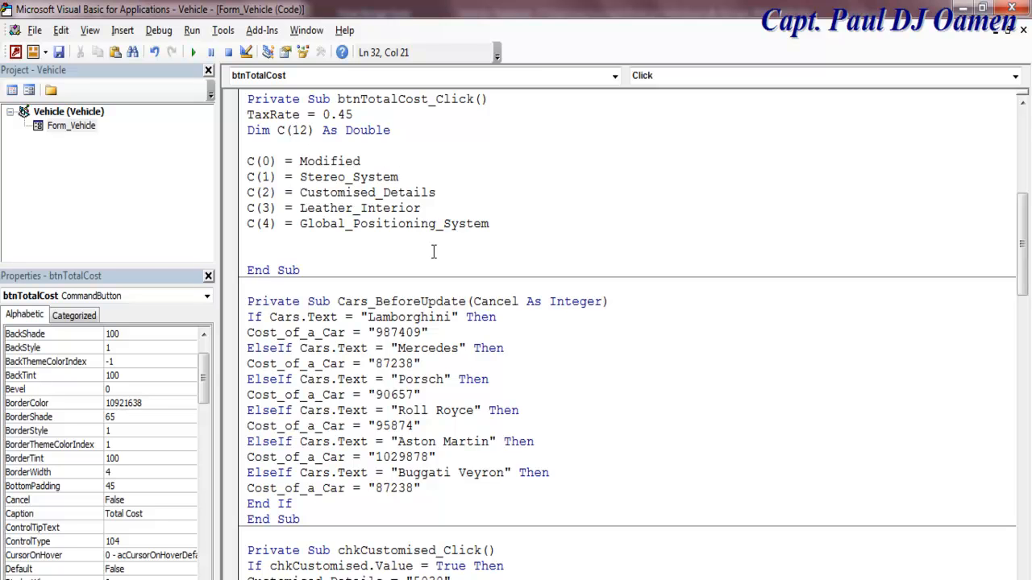
left_click(508, 224)
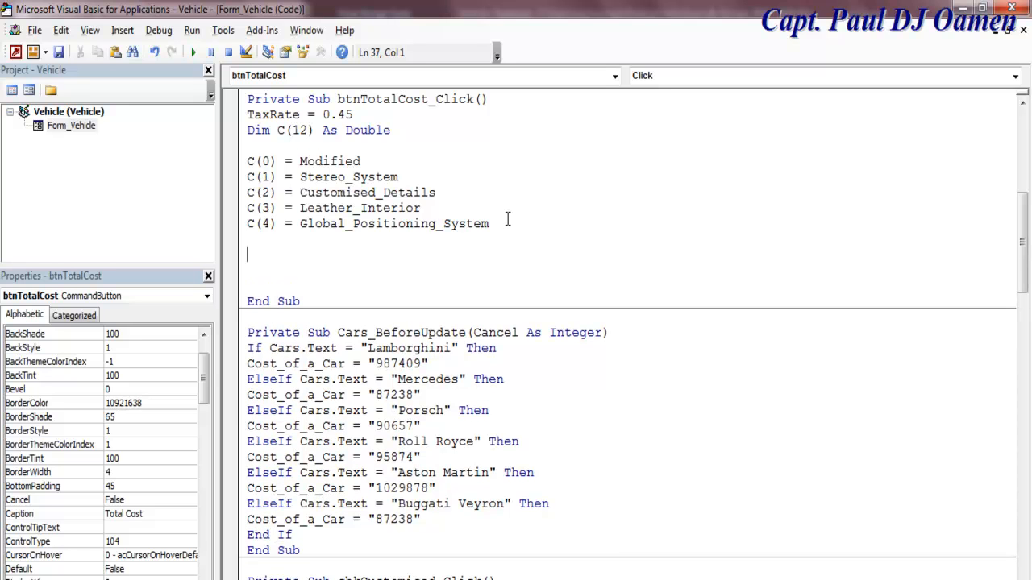
Start the C(5) line and select the Cost of a Car field name in Access
type("C(")
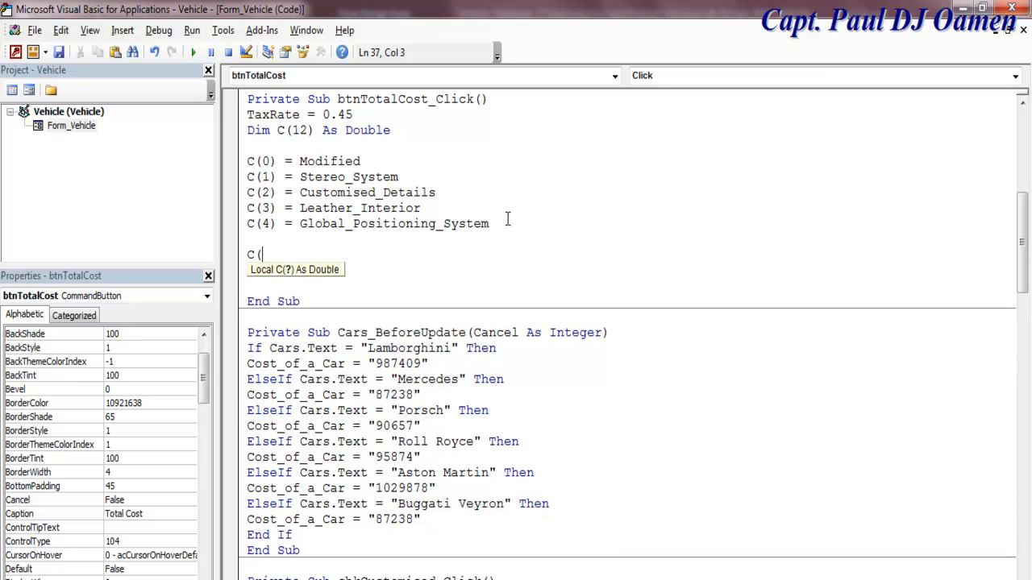
type("5)")
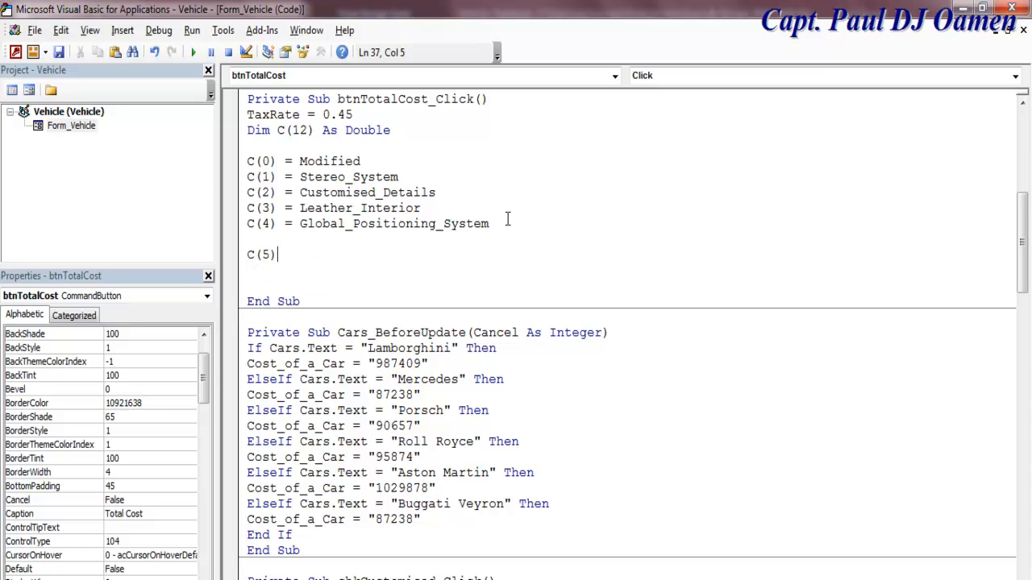
mouse_move(44, 90)
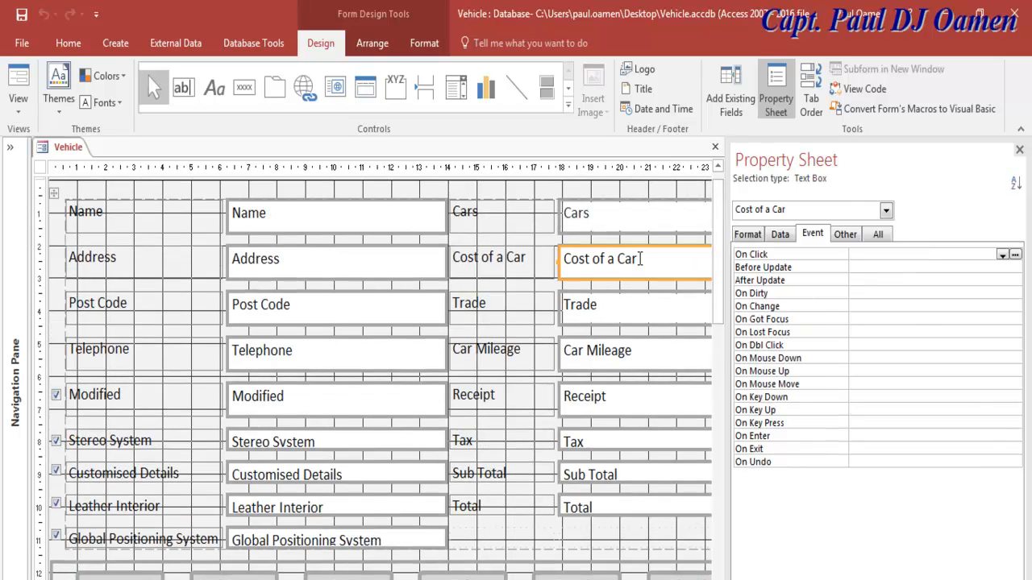
double_click(600, 258)
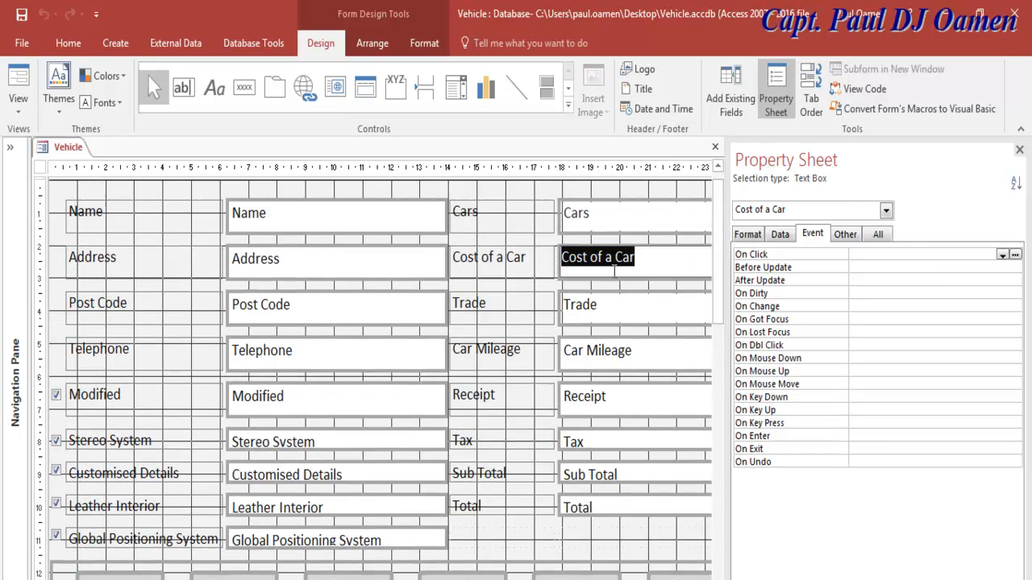
mouse_move(617, 278)
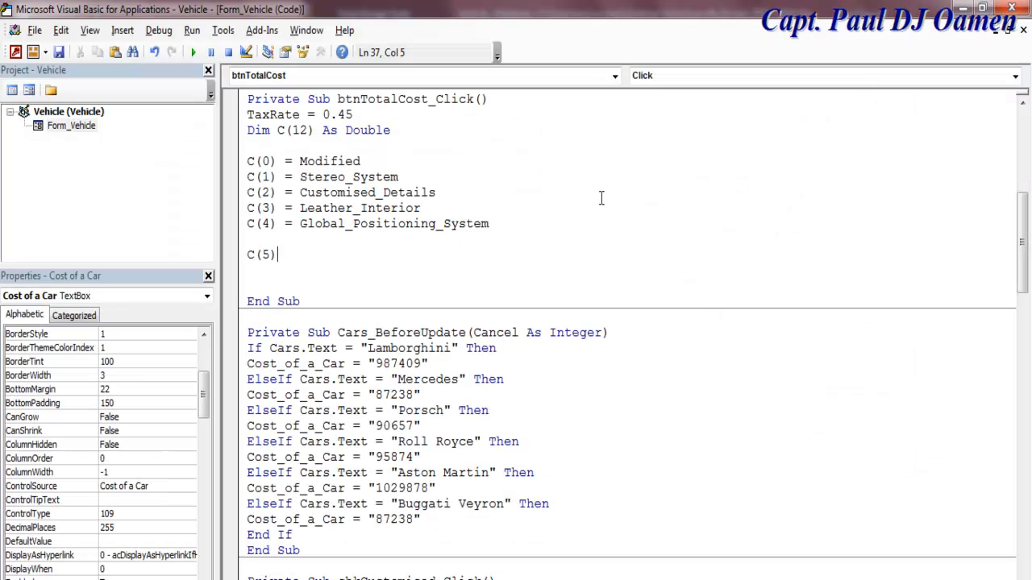
mouse_move(353, 240)
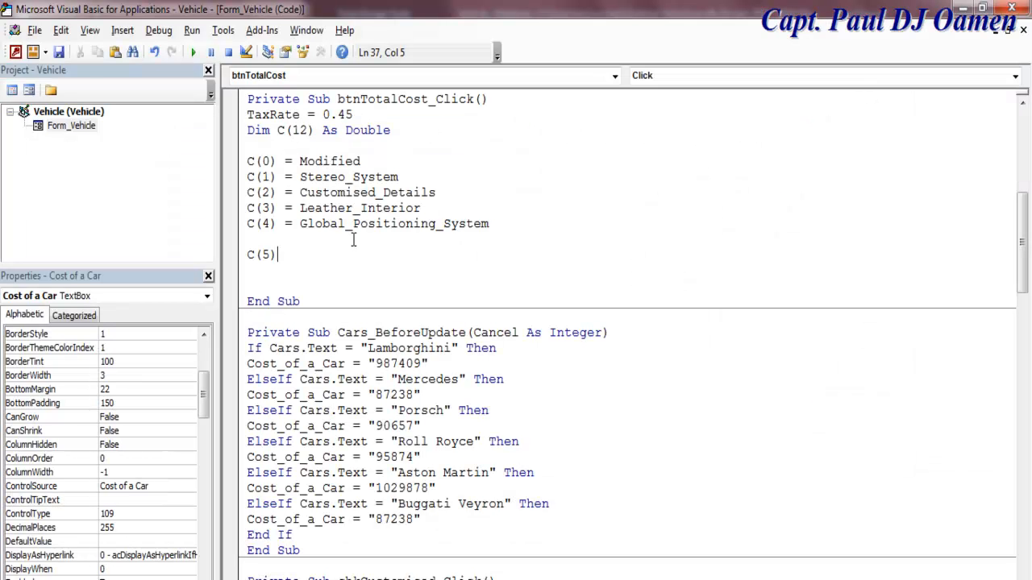
Write C(5) = Cost_of_a_Car, replacing the spaced field name and removing a stray parenthesis
type("=Cost of a Car")
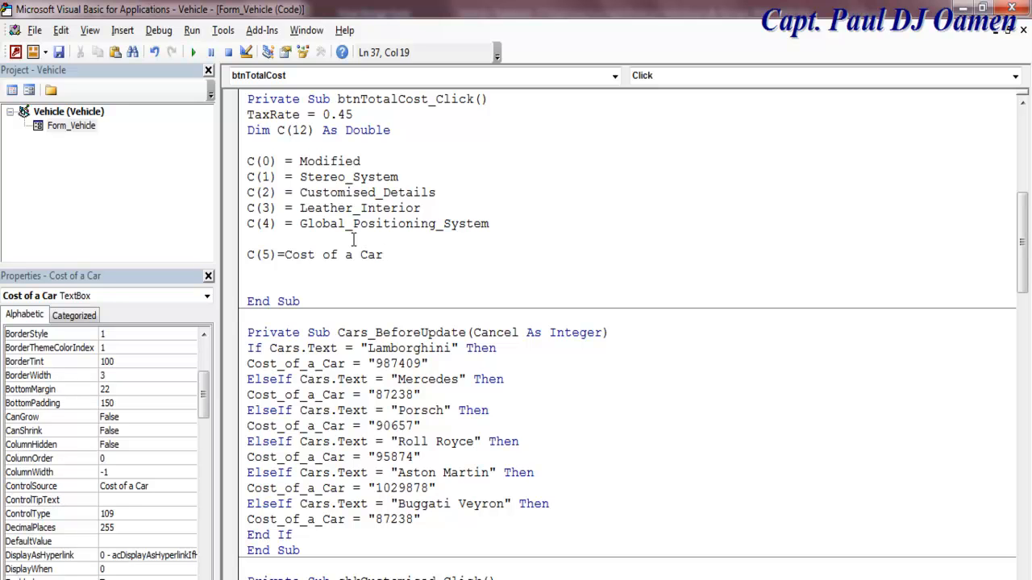
left_click(383, 254)
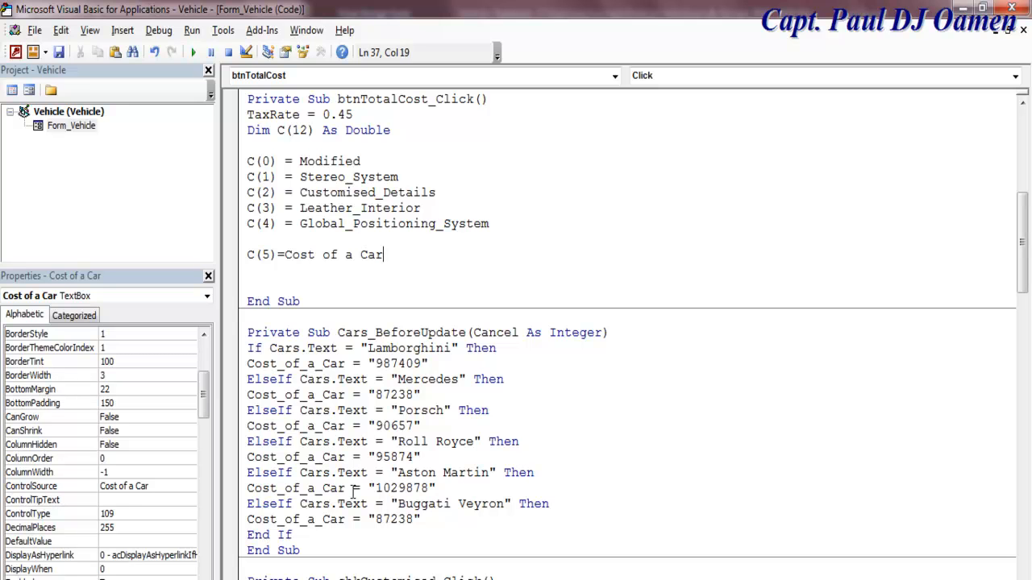
double_click(329, 255)
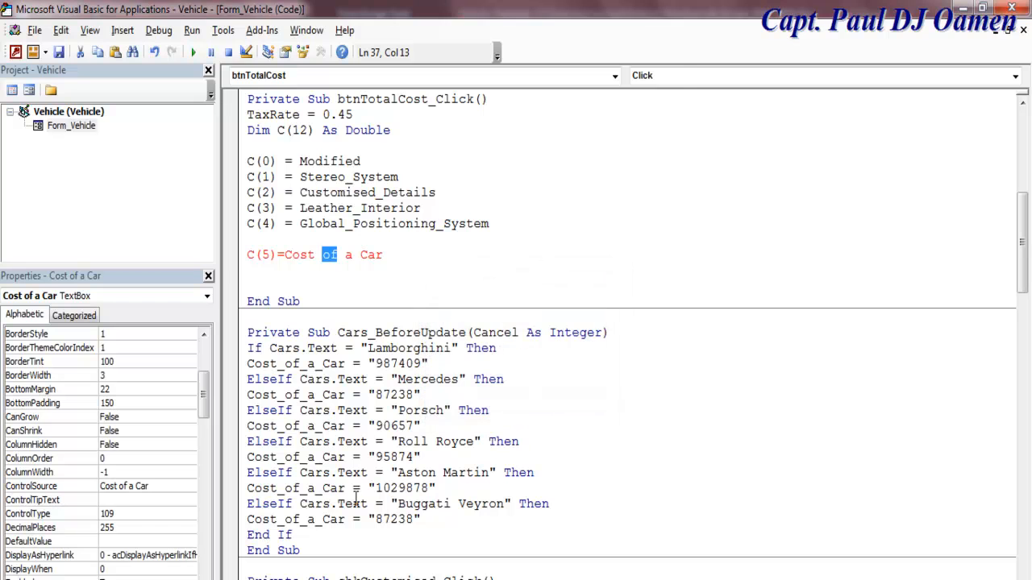
double_click(296, 488)
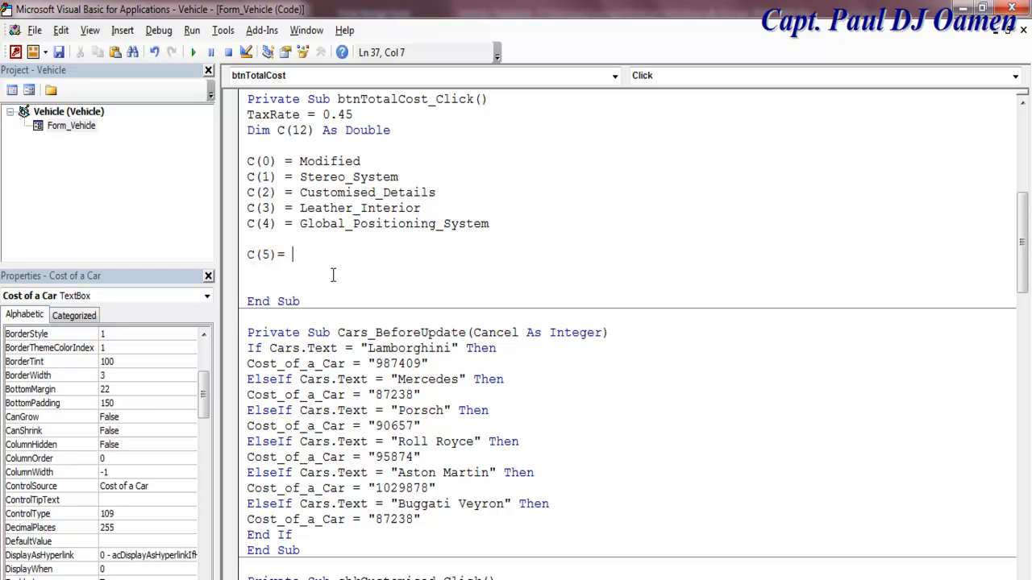
type("Cost_of_a_Car")
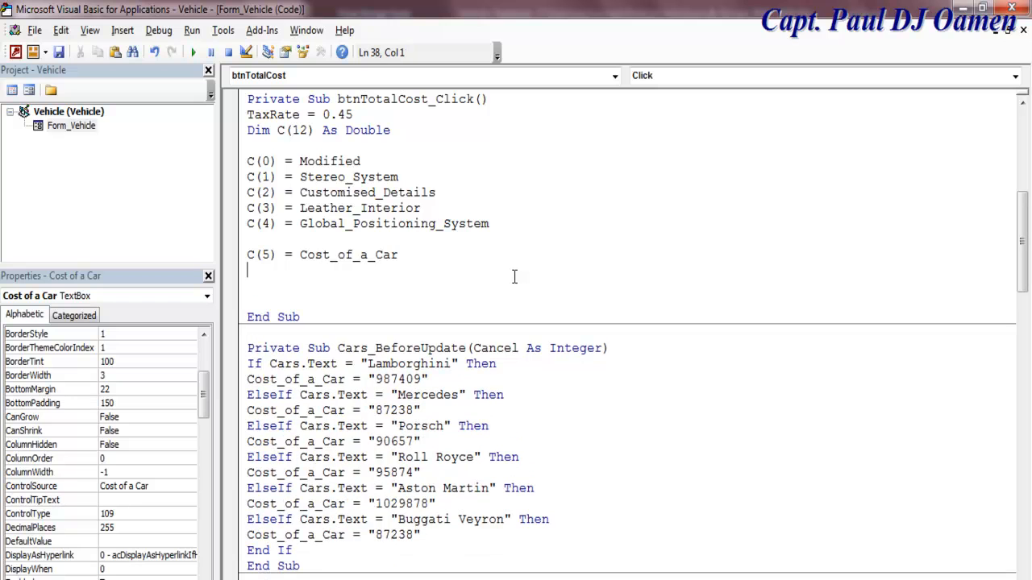
type("(")
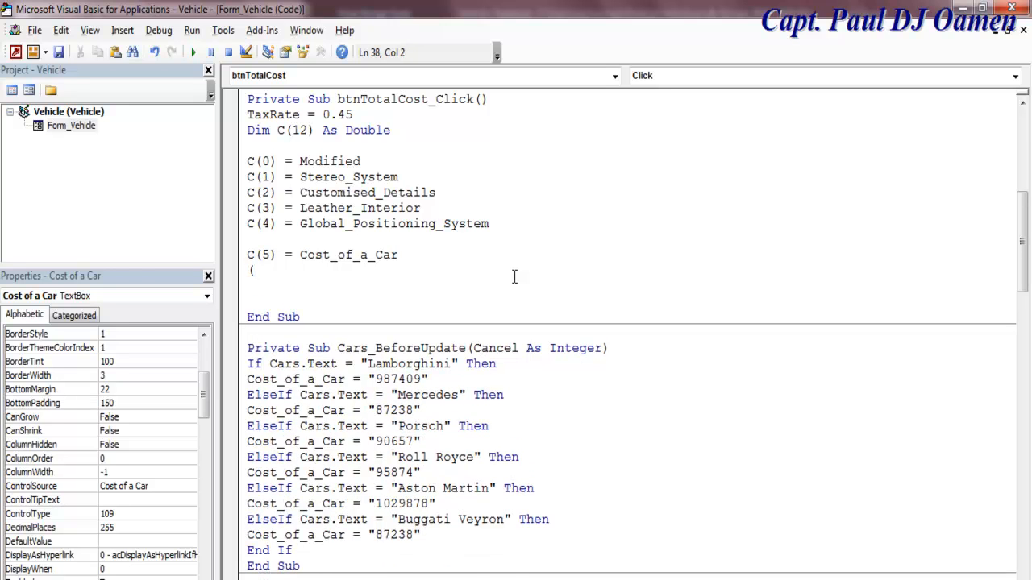
key("Backspace")
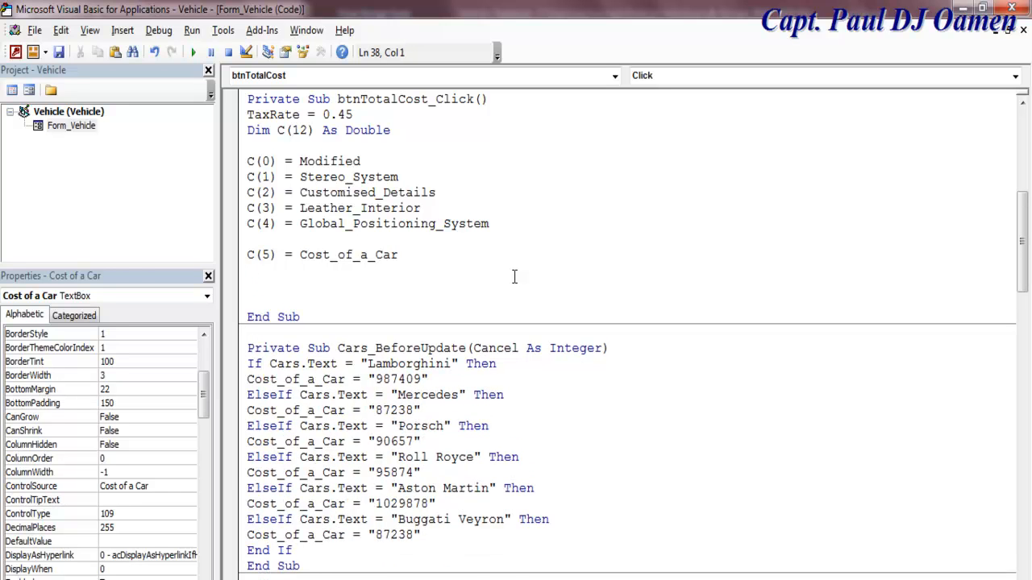
Add C(6) = Car_Mileage, correcting the Trade typo, and start a new line
type("C(6) =")
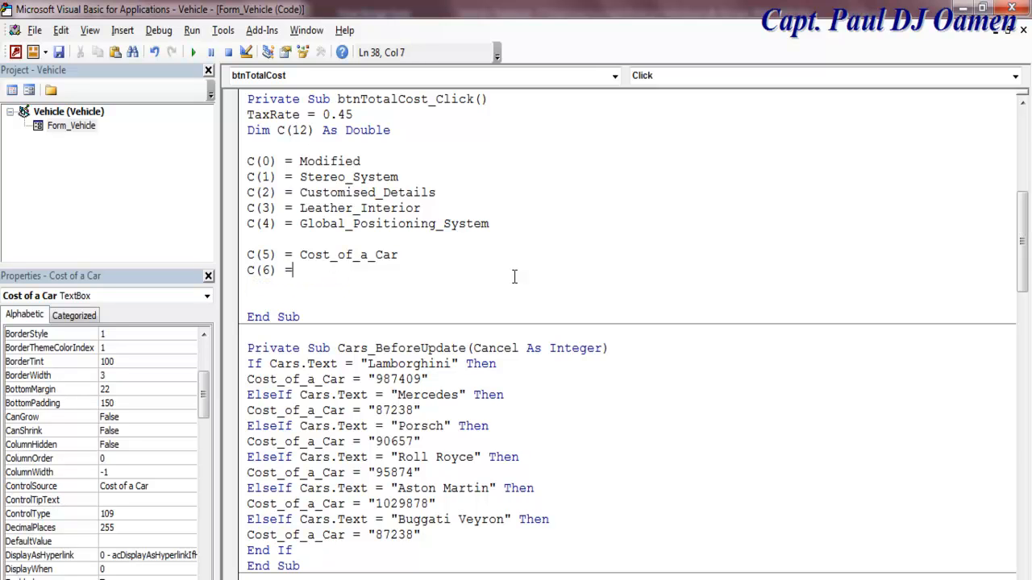
type("Tr")
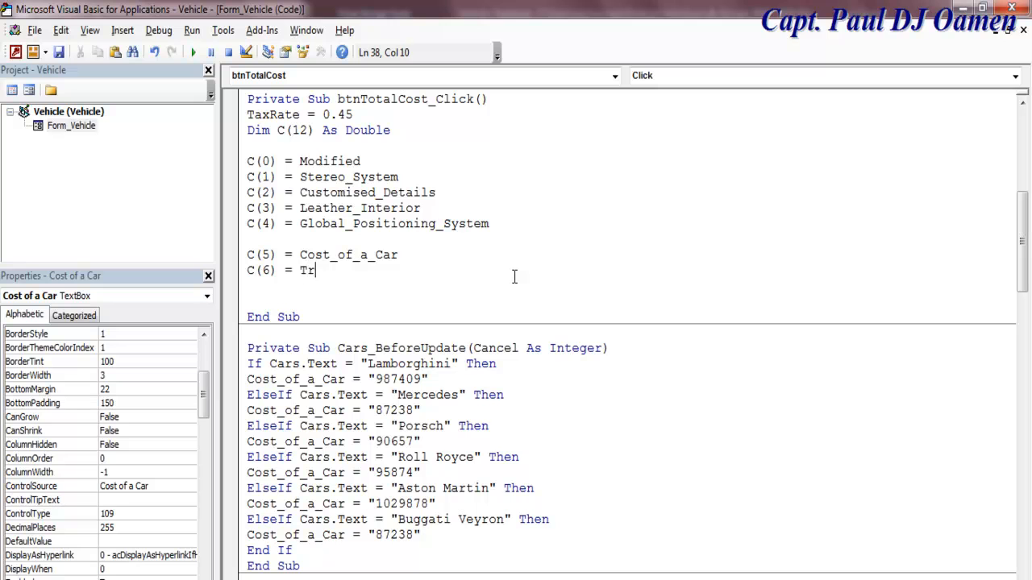
type("ade")
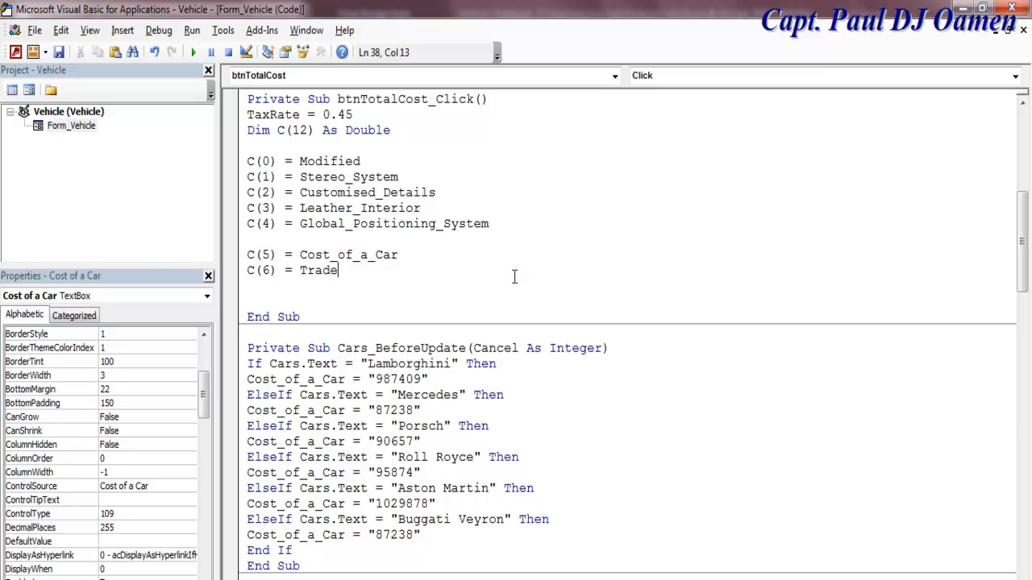
key("BackSpace")
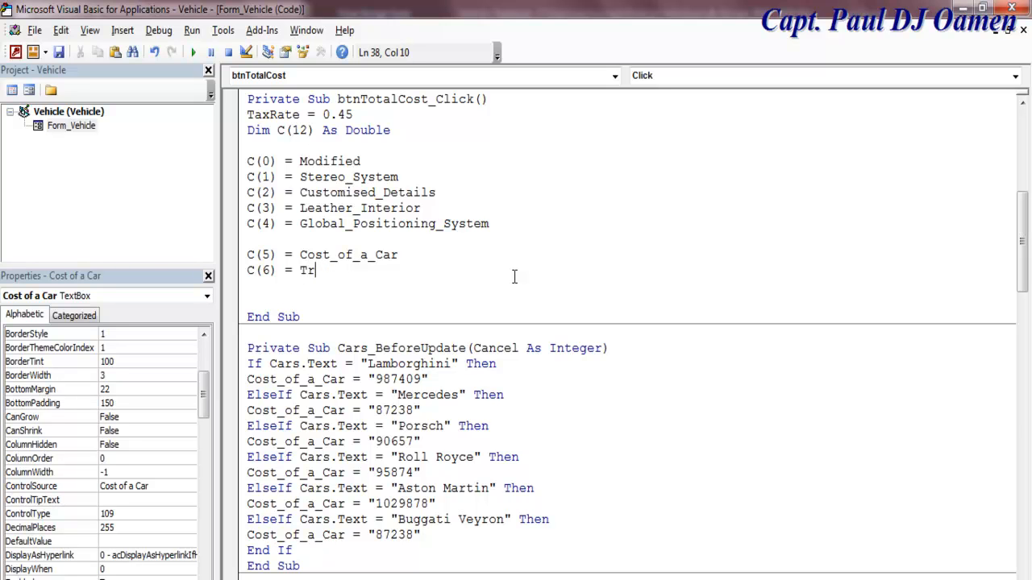
type("Car")
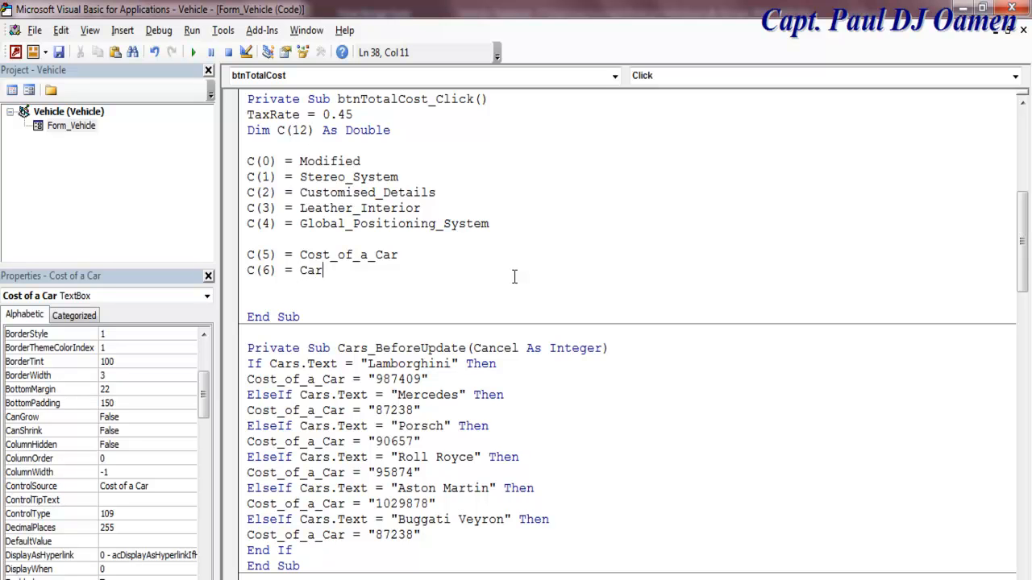
type("_Mil")
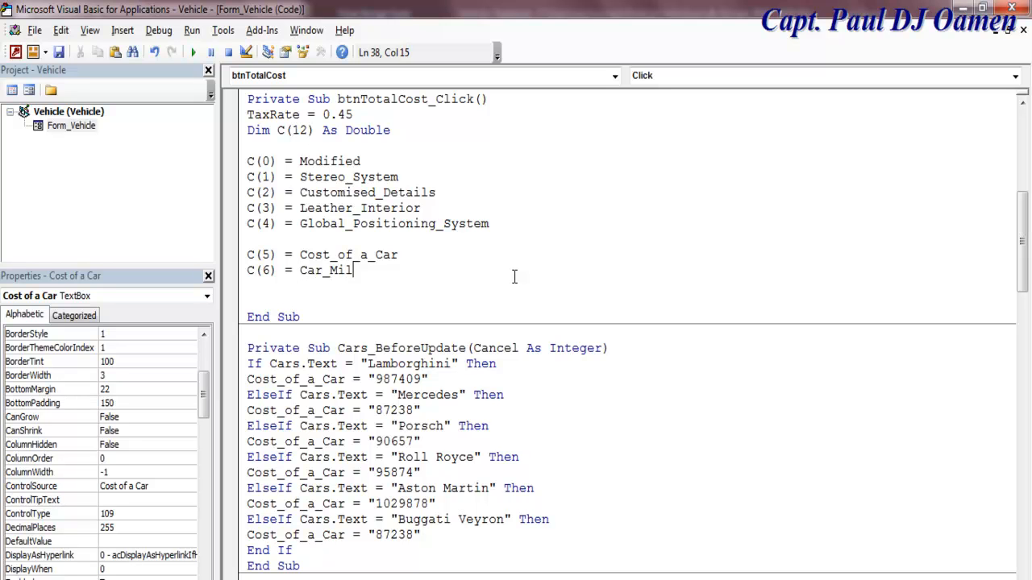
type("eage")
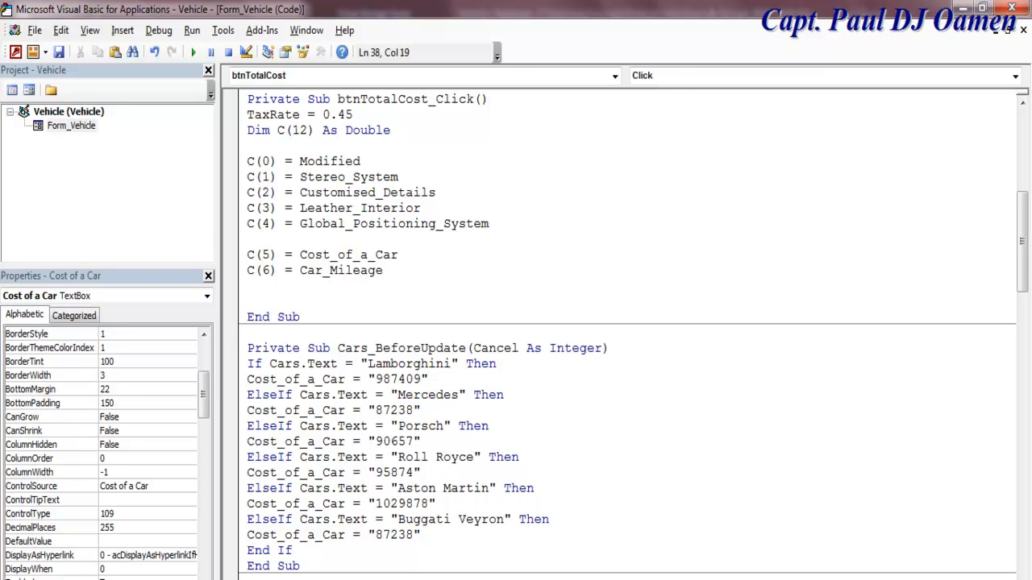
left_click(247, 285)
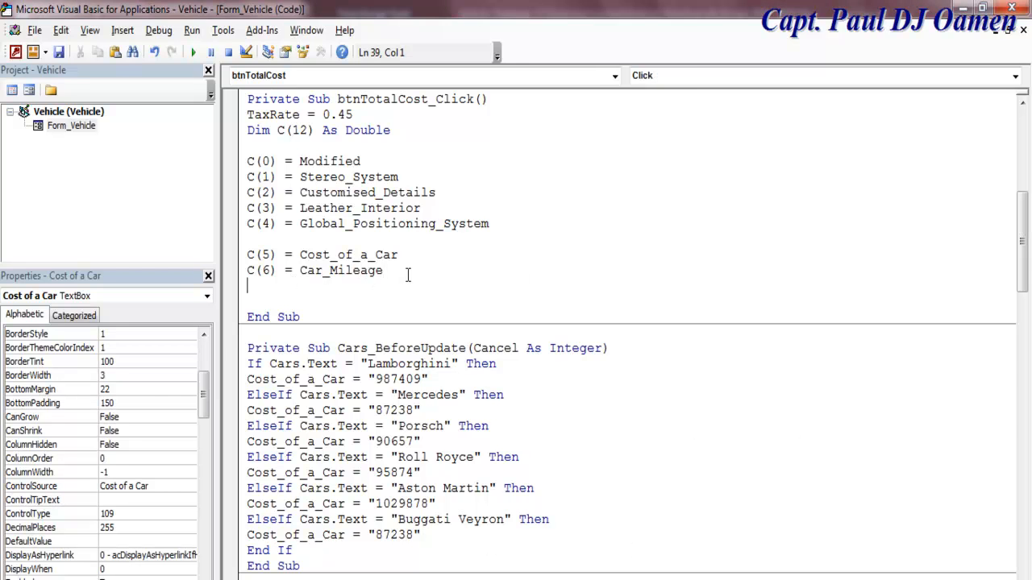
Begin the C(7) = line and dismiss the compile error message
type("C")
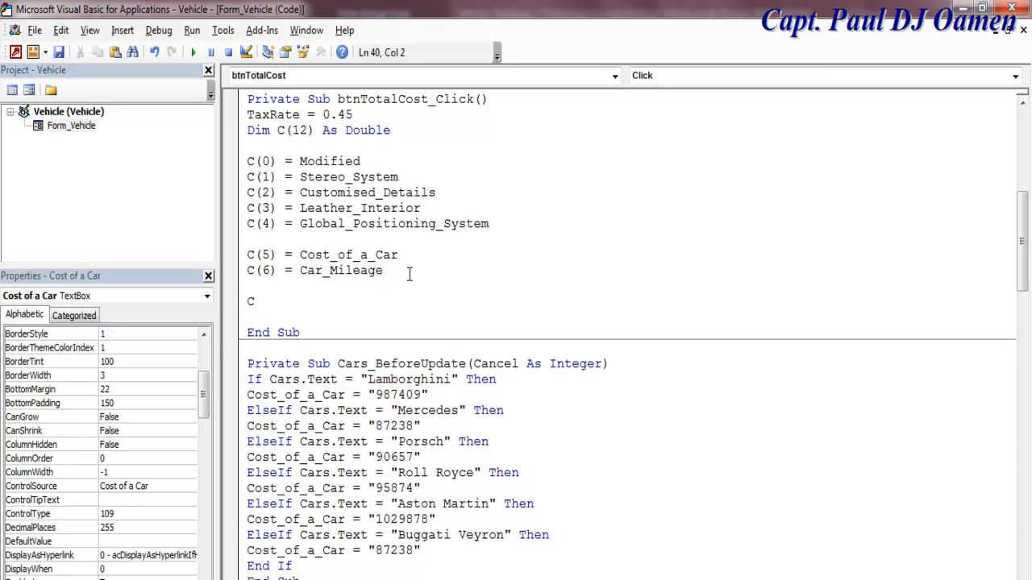
type("(7) =")
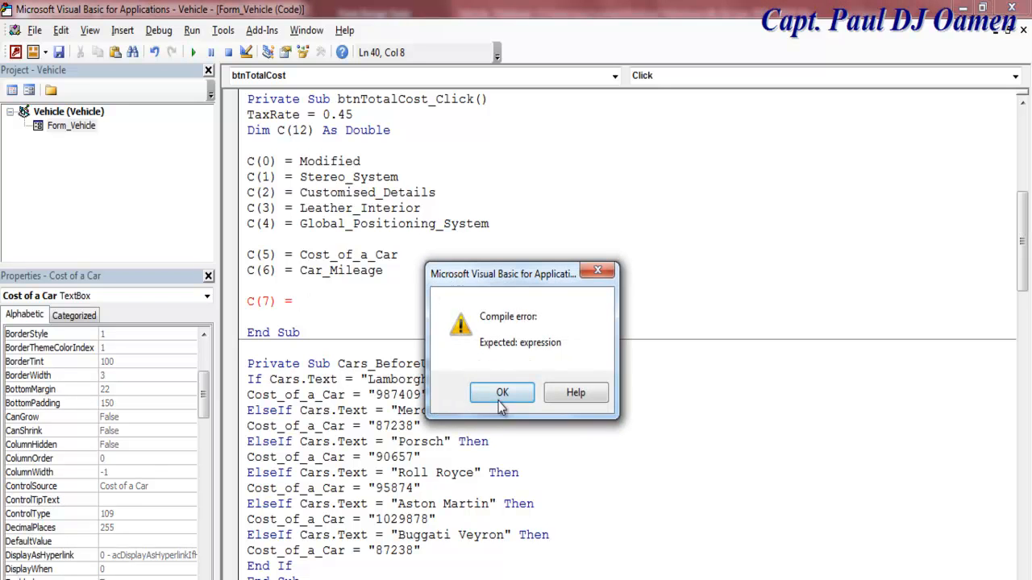
left_click(502, 393)
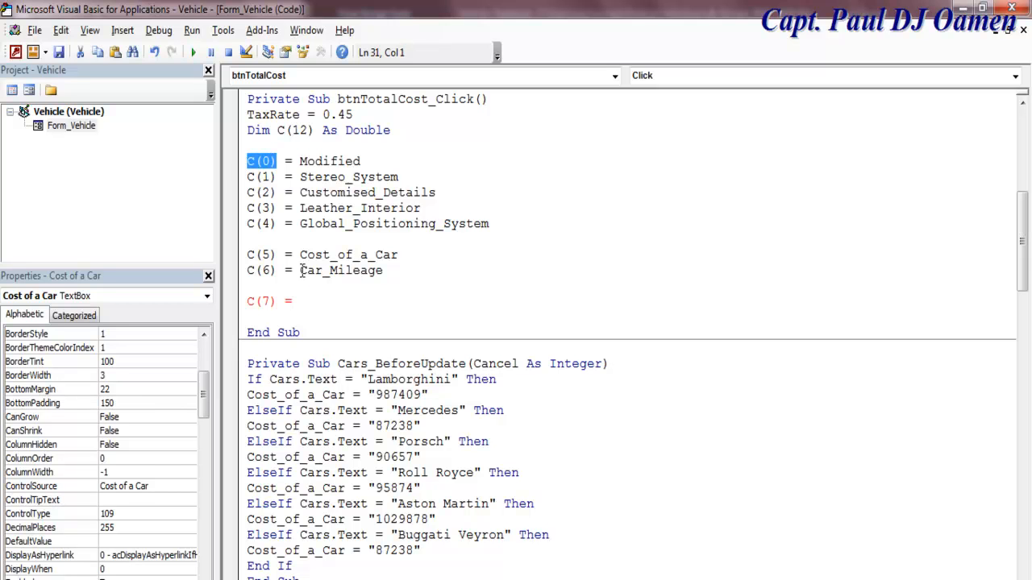
Complete C(7) = C(0) + C(1) + C(2) + C(3) + C(4) + (C(5) - C(6))
type("C(0)")
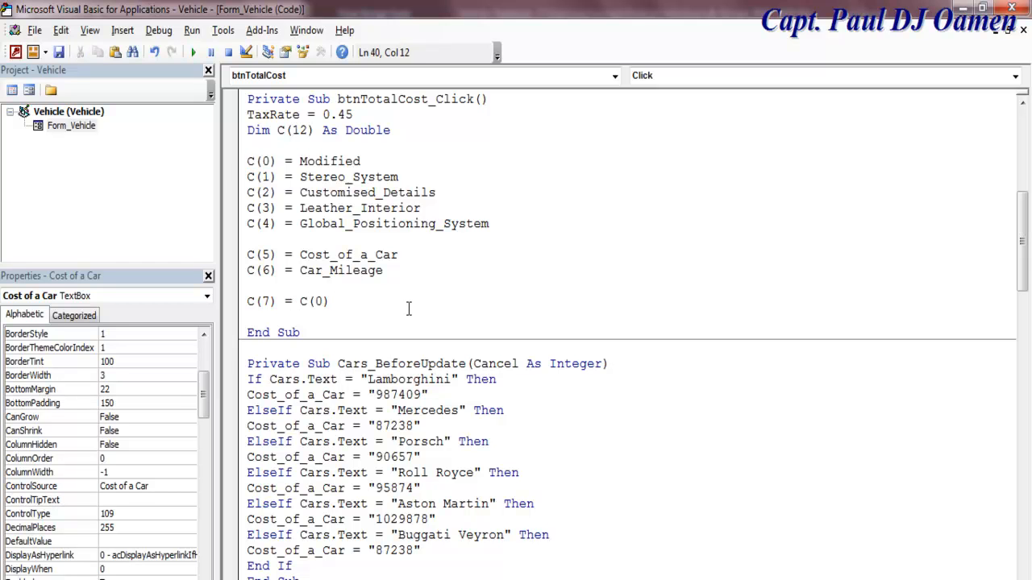
type("+ C(0)")
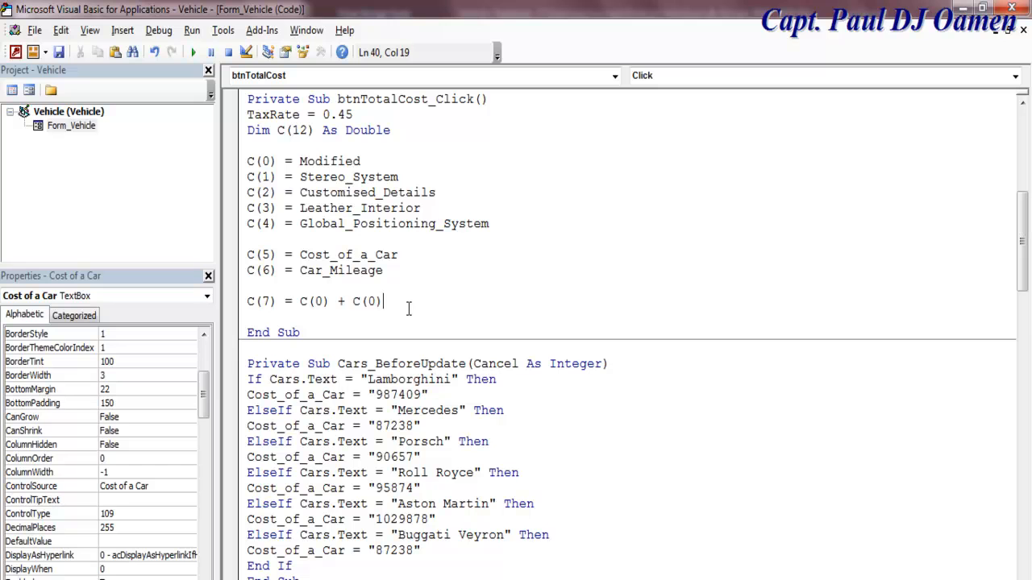
type("+C(0)")
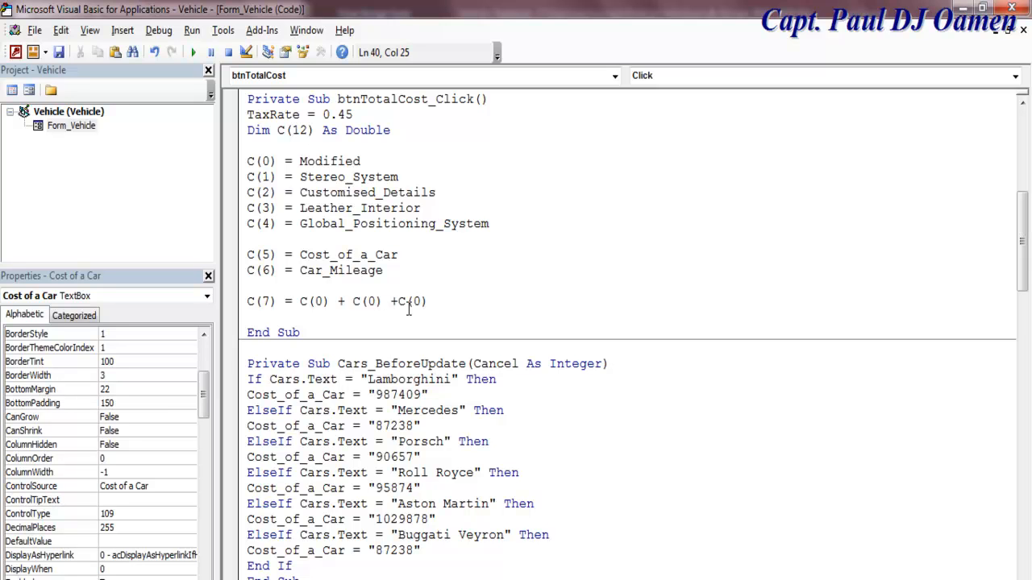
type("+C(0)+C(0)+C(0)+C(0")
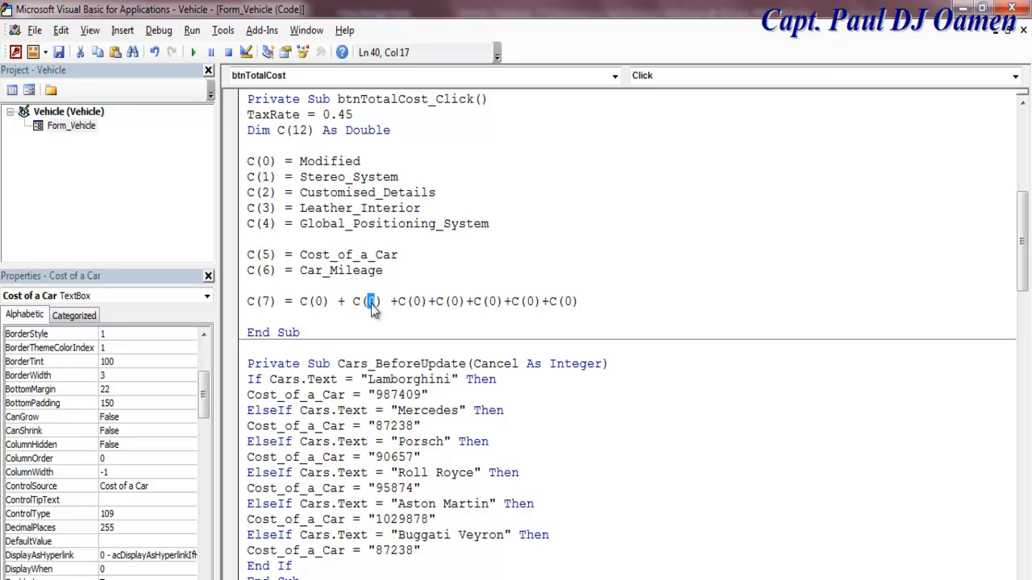
type("1")
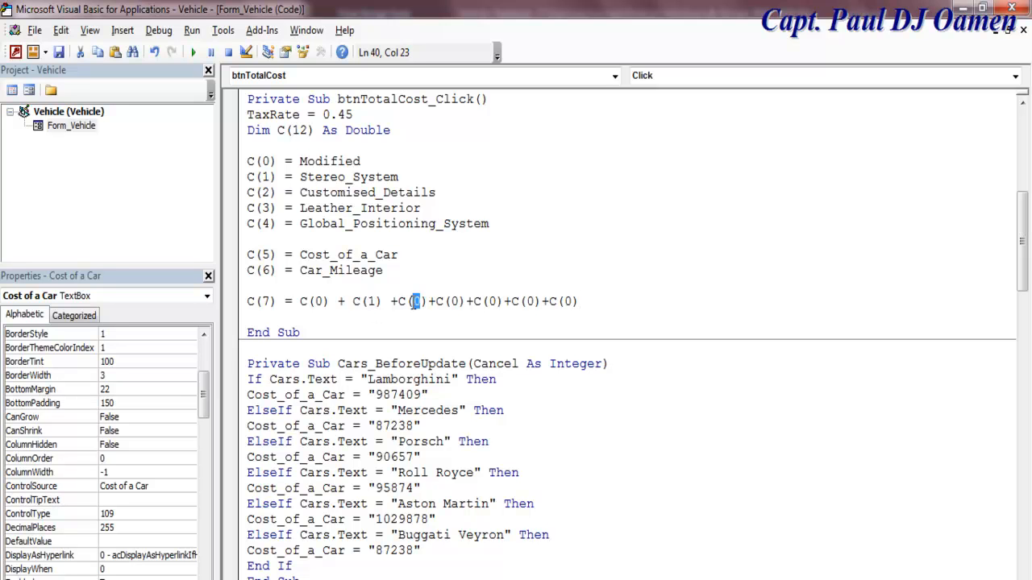
type("2)+C(3)+C(4)+ C(5")
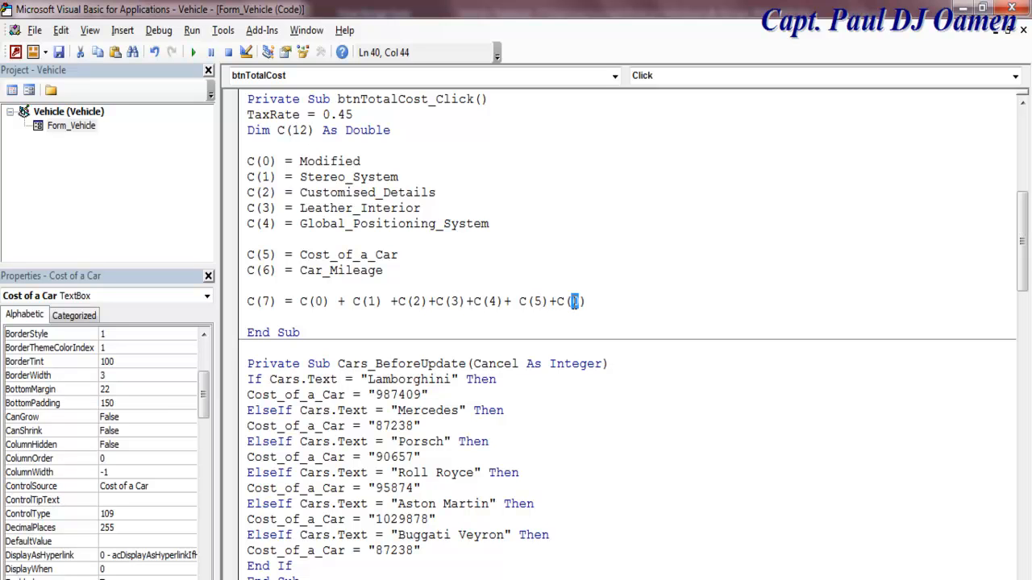
type("6")
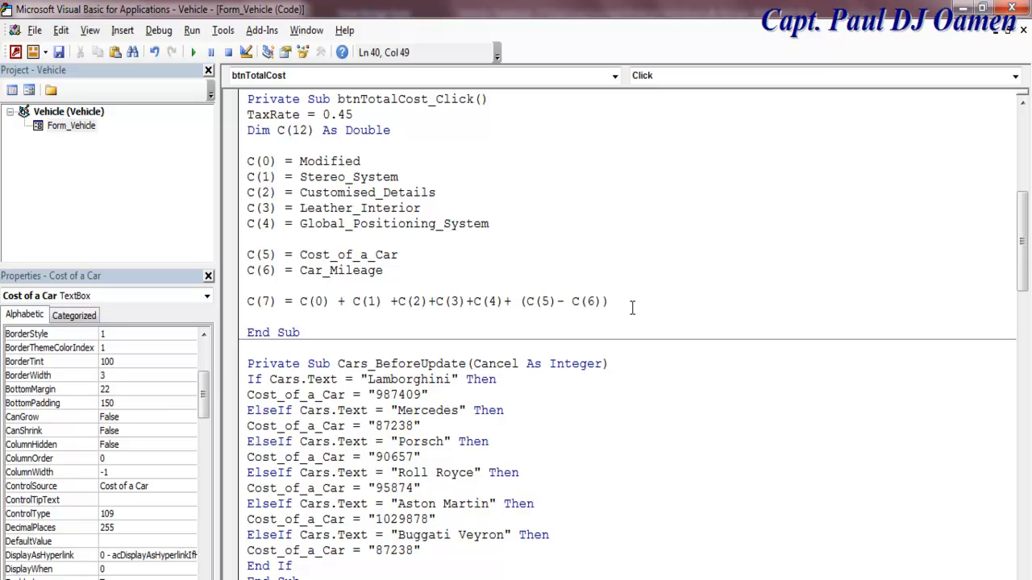
mouse_move(633, 308)
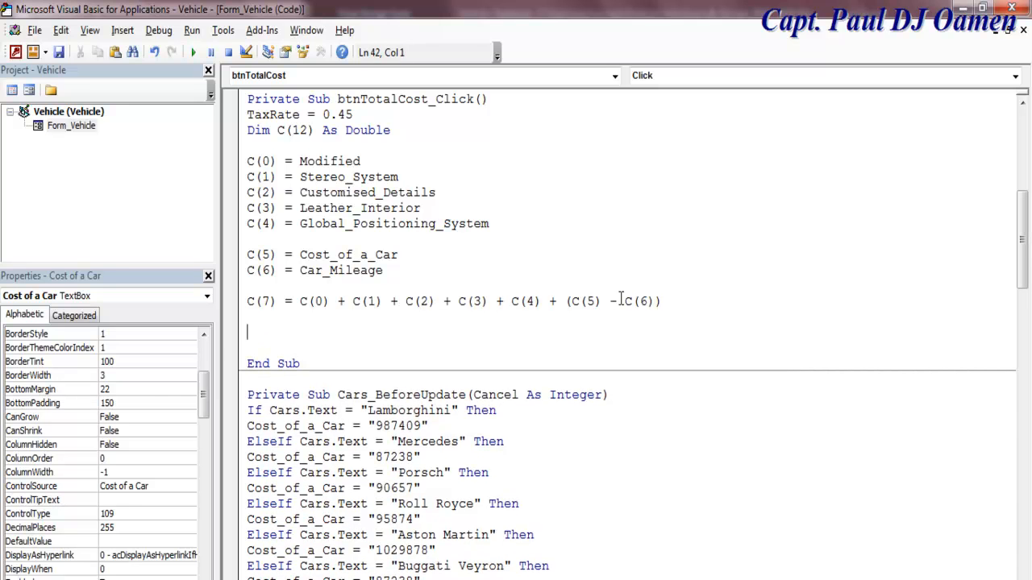
Add the line C(8) = (C(7) * TaxRate) / 100 in btnTotalCost_Click
type("C(")
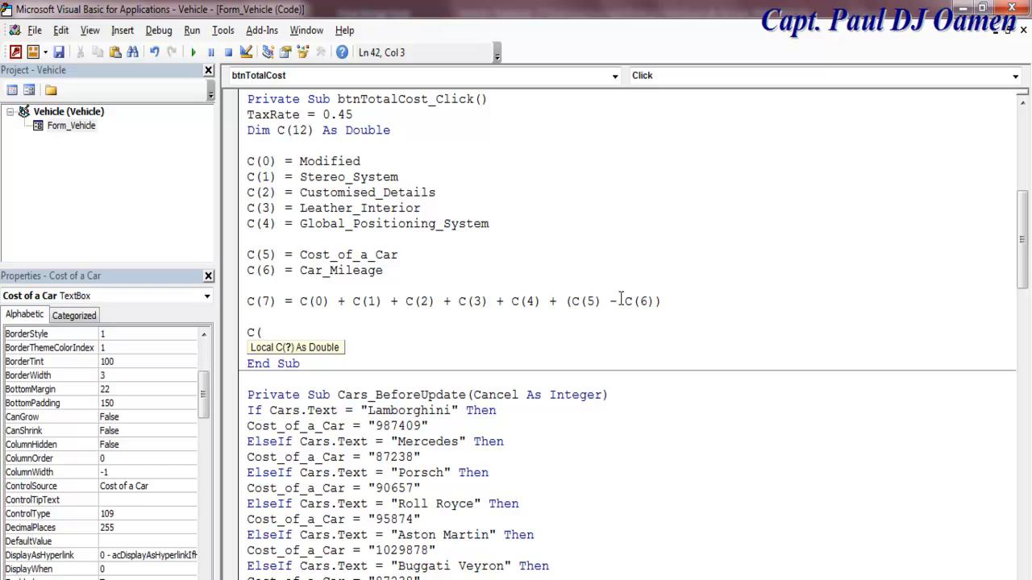
type("8) =")
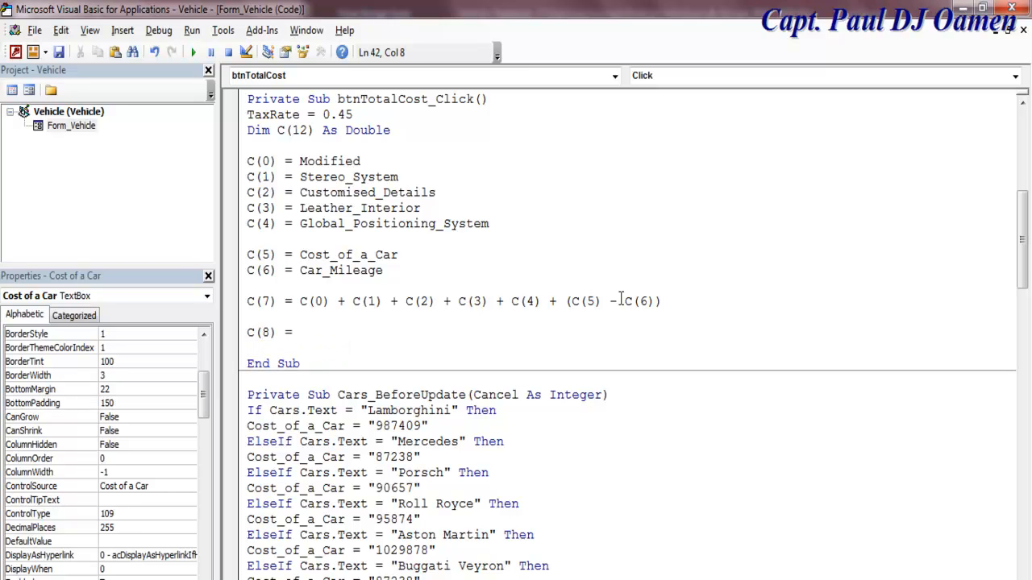
type("C(")
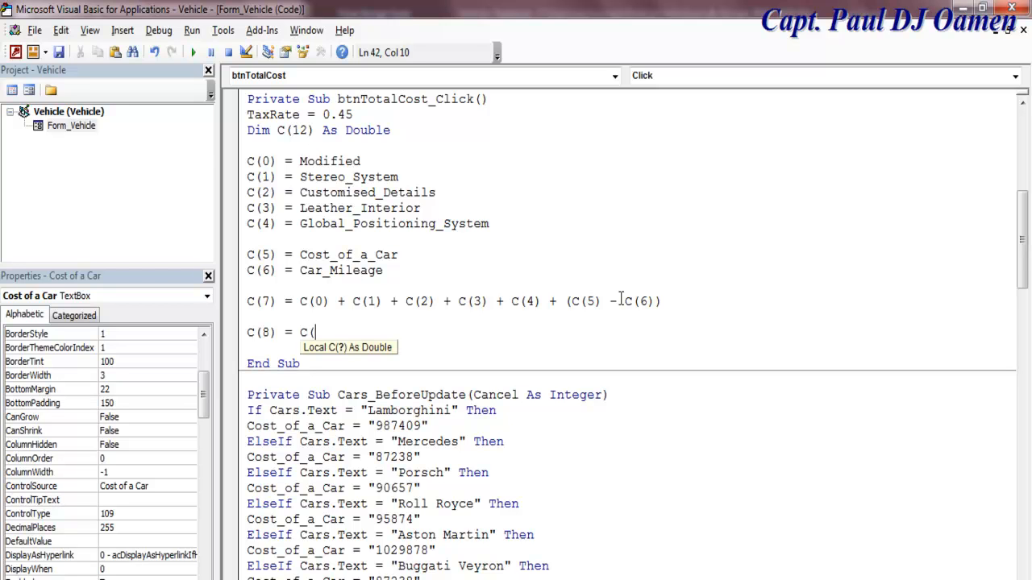
type("7)")
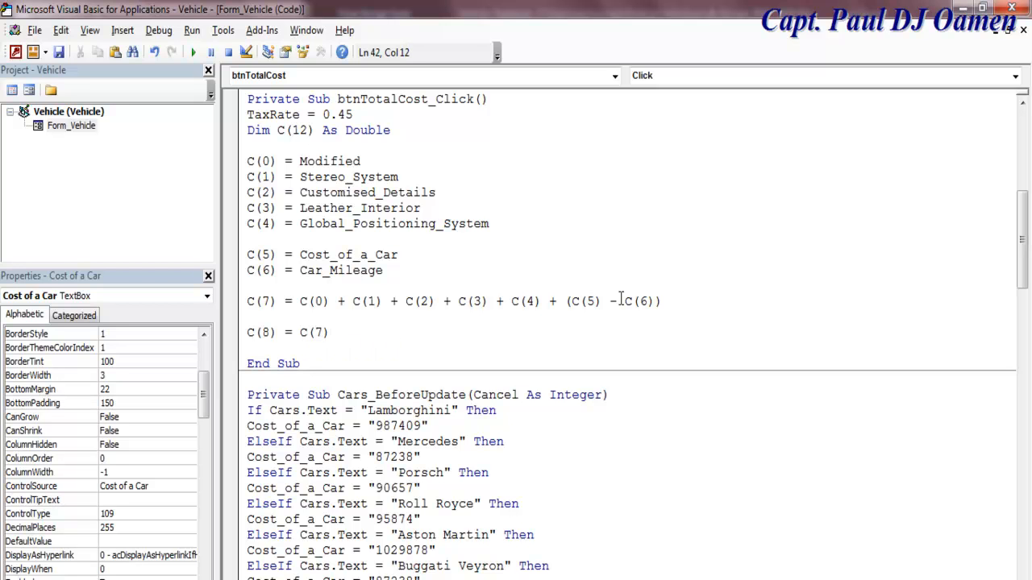
type("*")
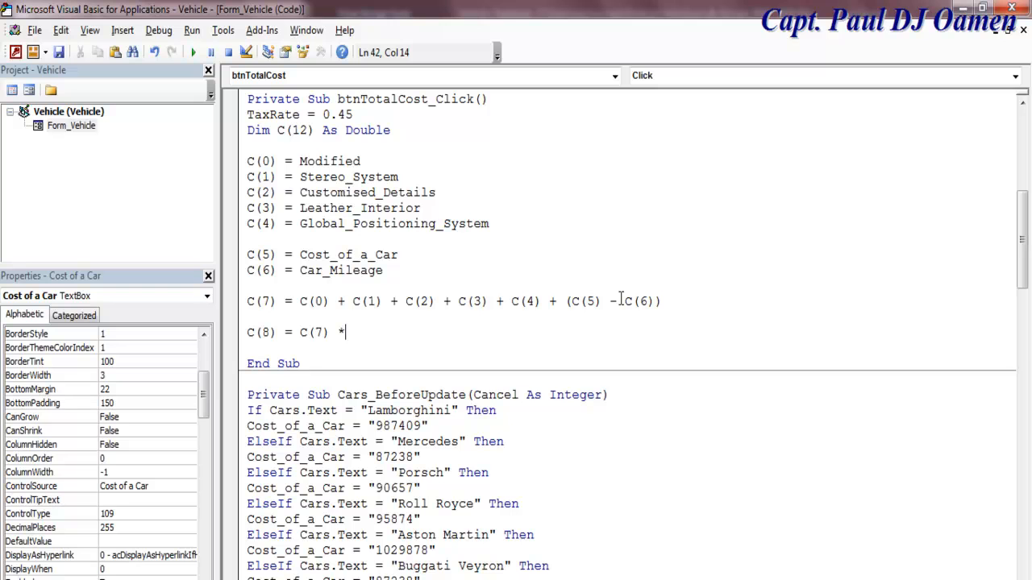
type("Tax")
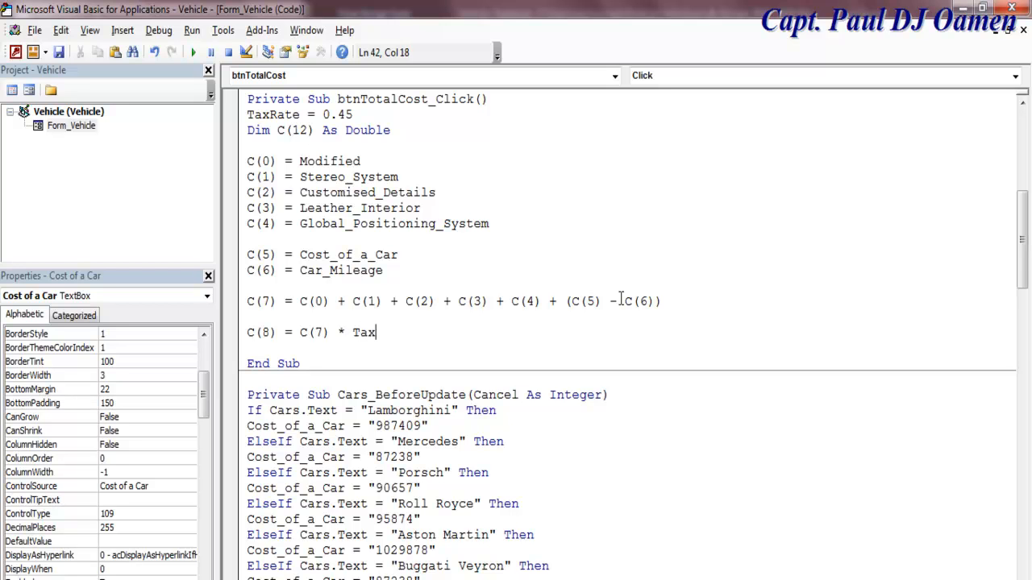
type("Rate")
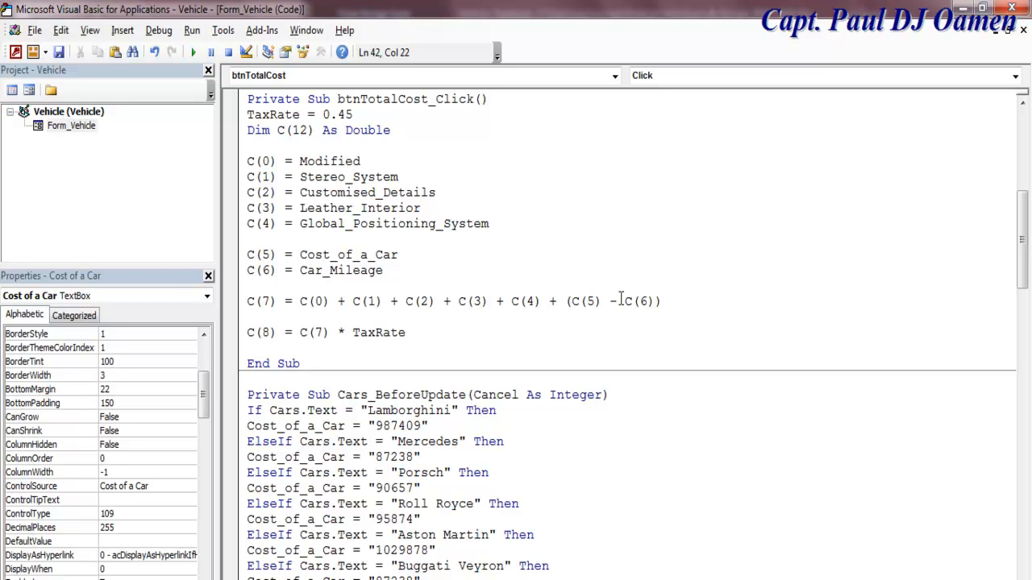
type("/1")
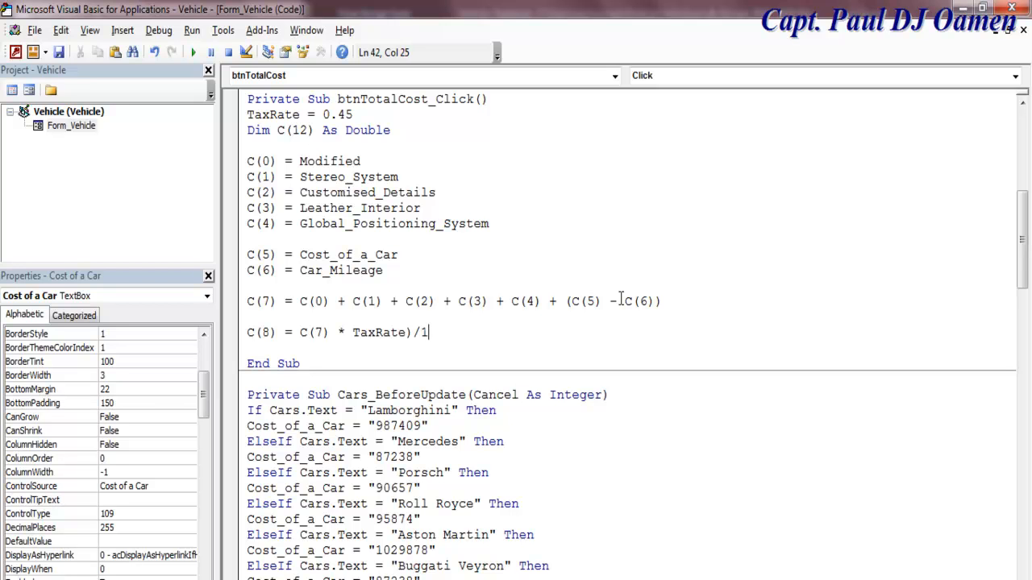
type("00")
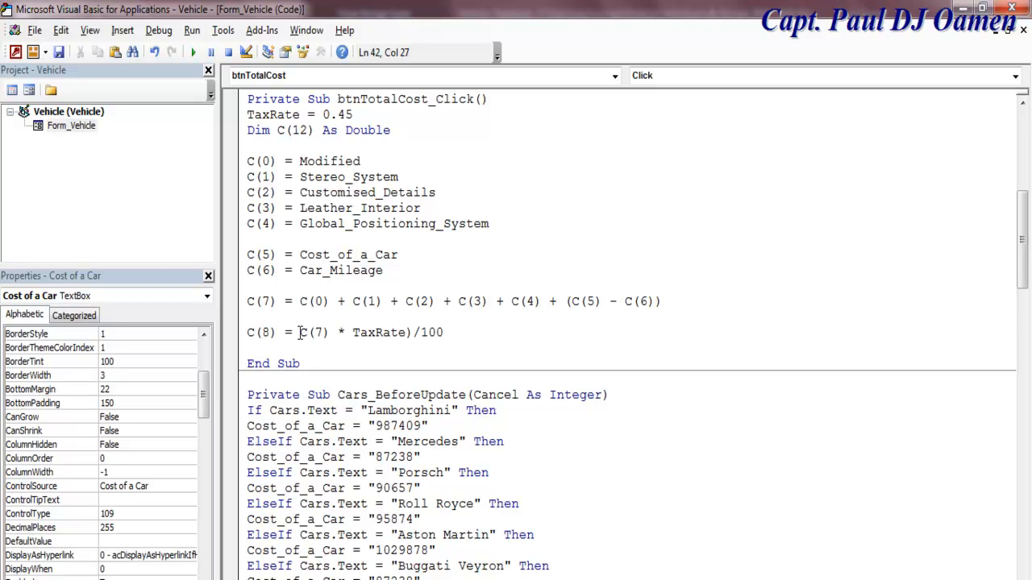
left_click(300, 332)
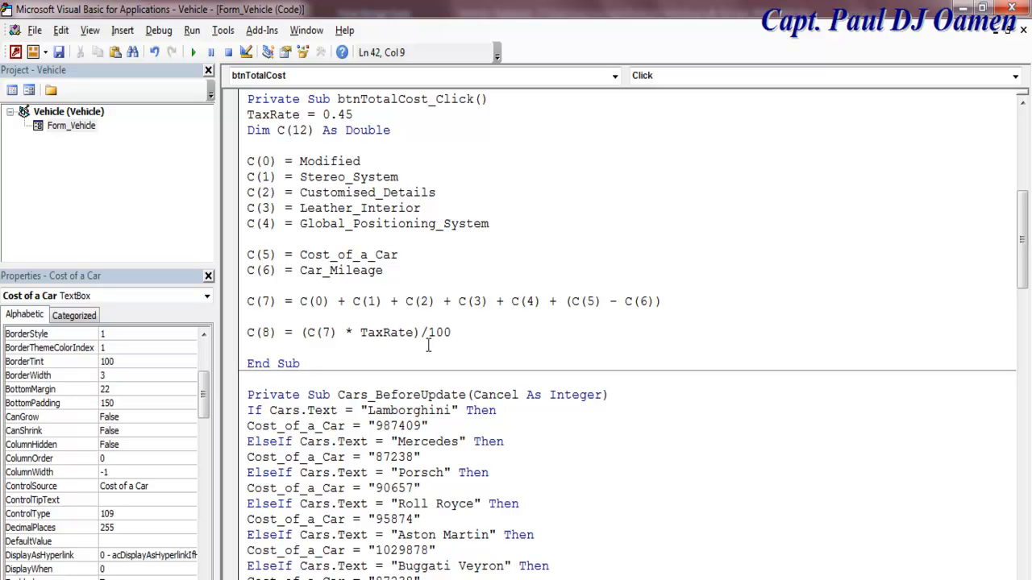
double_click(267, 332)
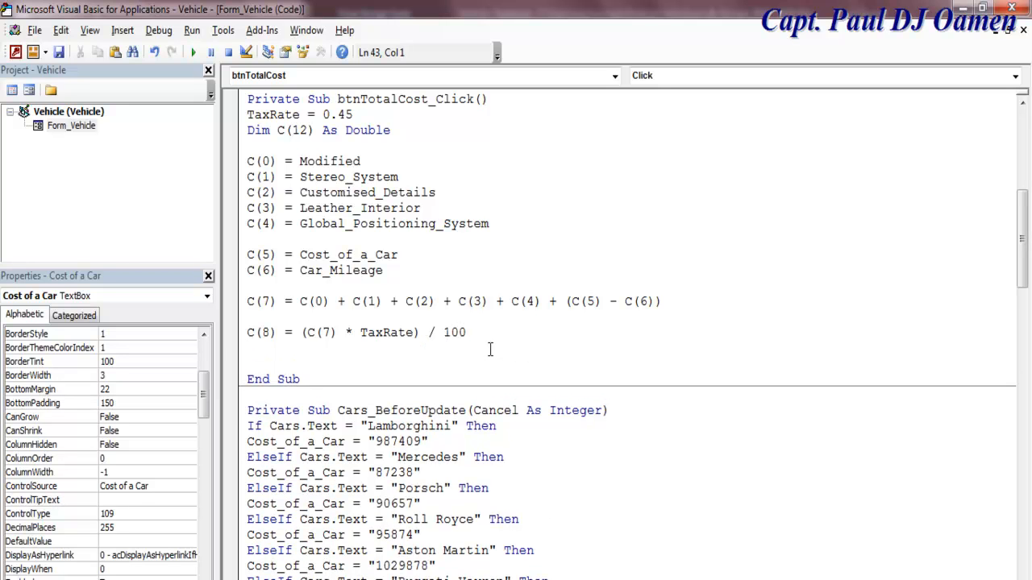
Assign Tax = C(8) and SubTotal = C(7) in the Total Cost routine
type("Tax =")
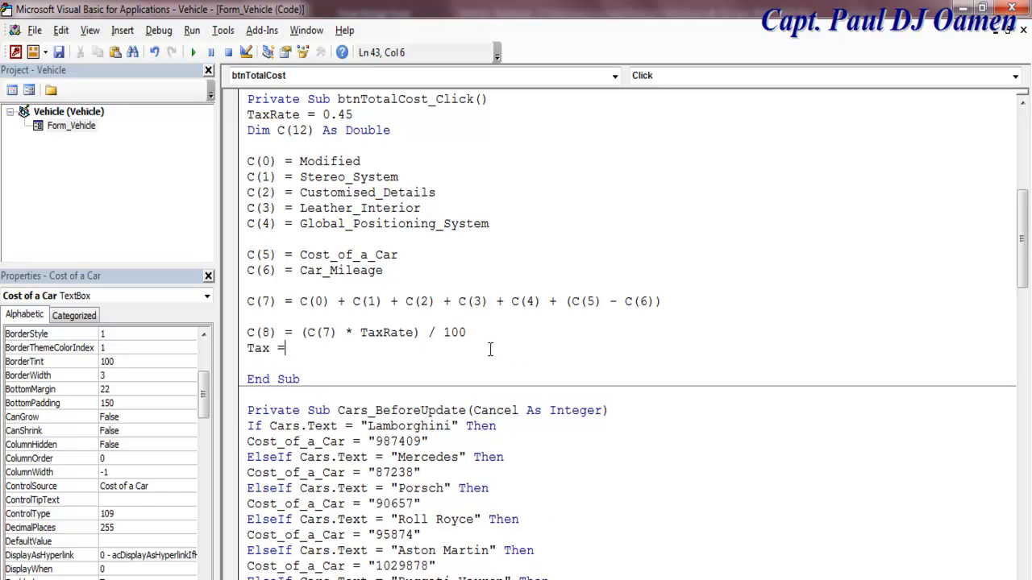
type("C")
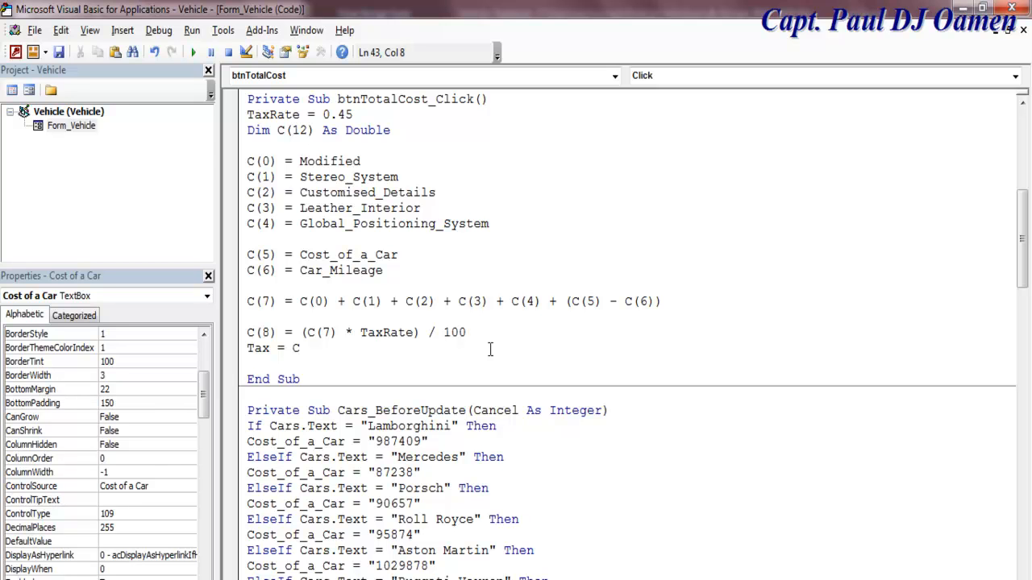
type("(8")
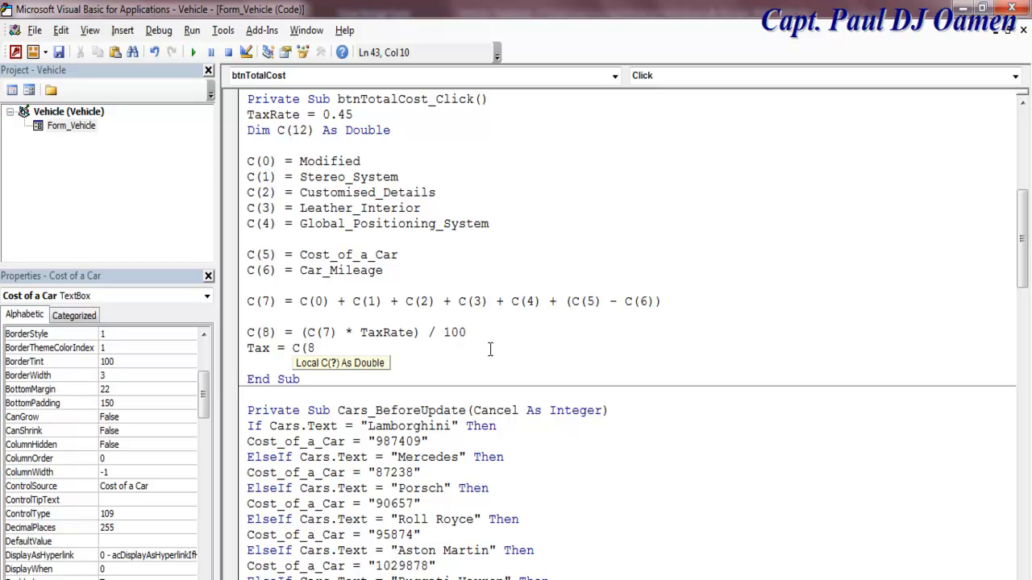
type(")")
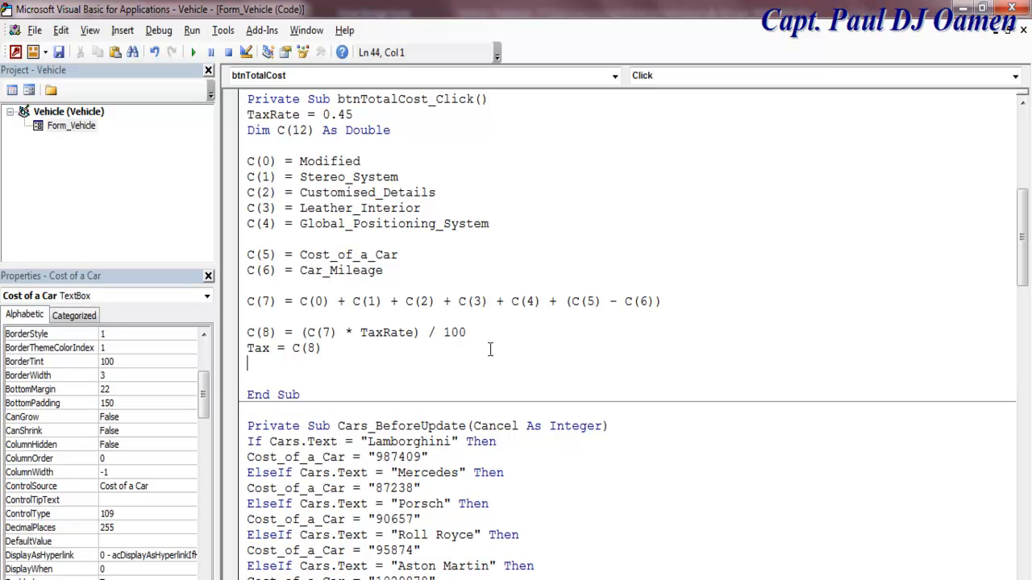
type("Sub")
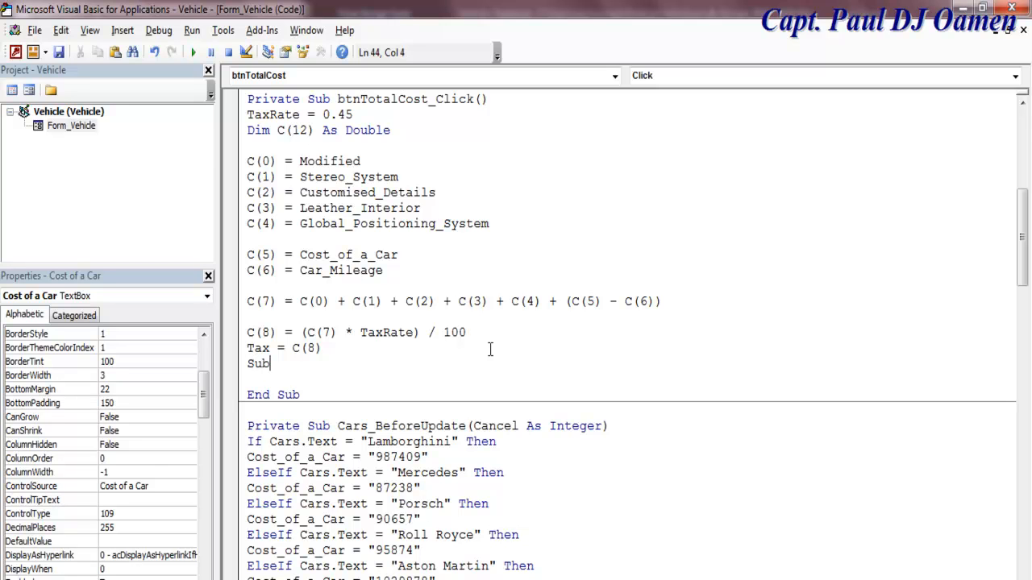
type("Total =")
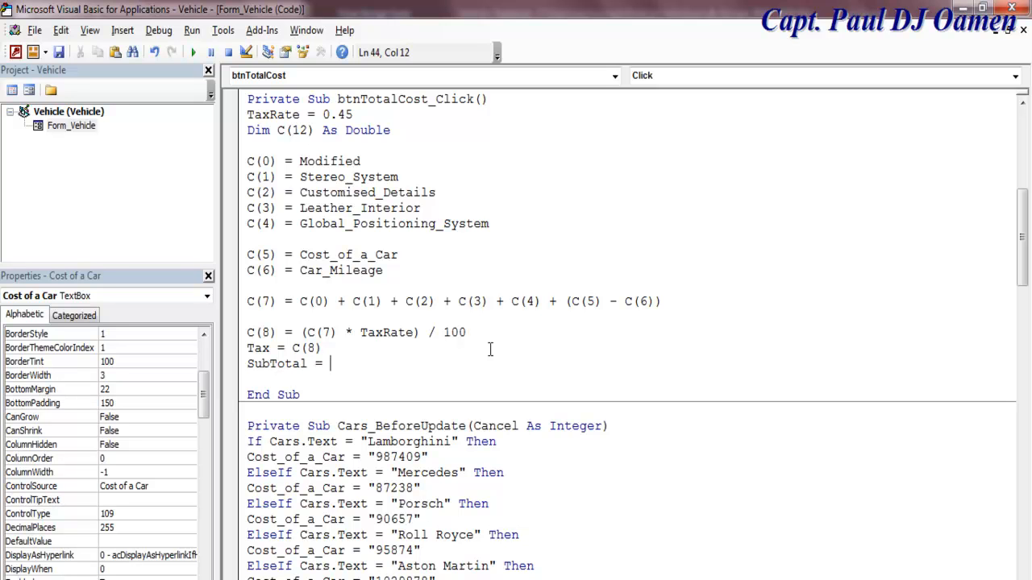
type("C")
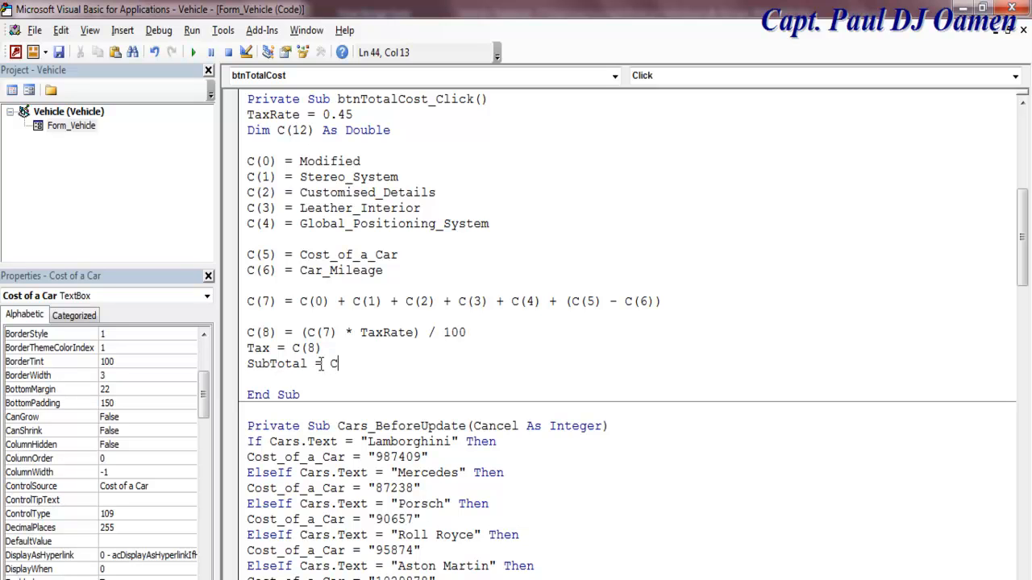
type("(7)")
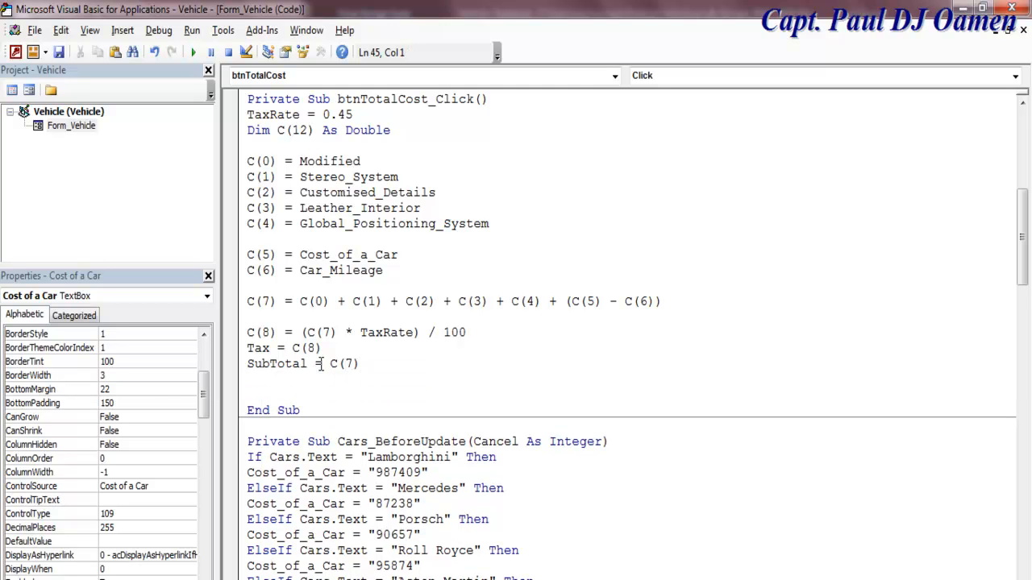
Write the line Total = C(7) + C(8)
type("Total =")
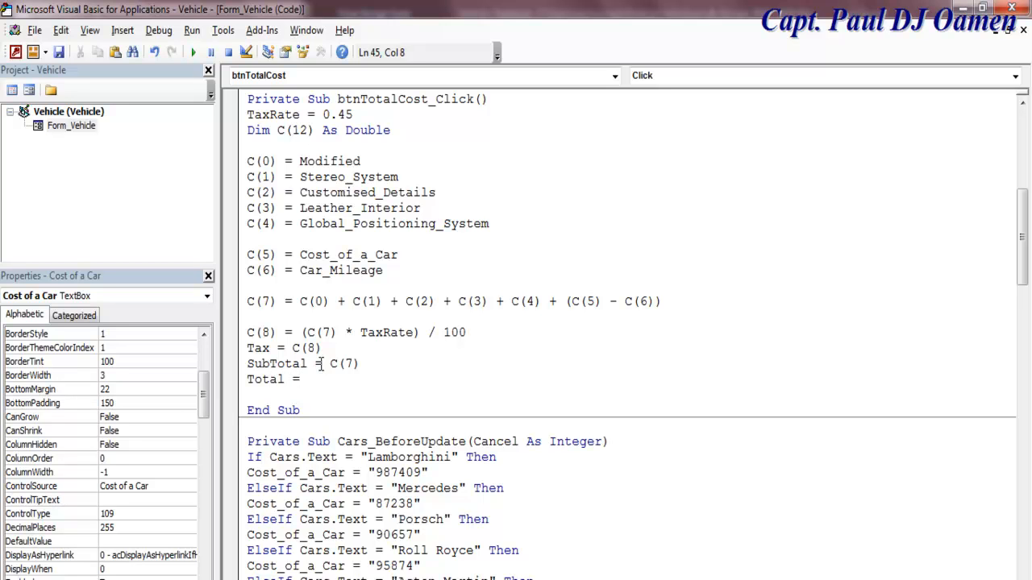
type("C")
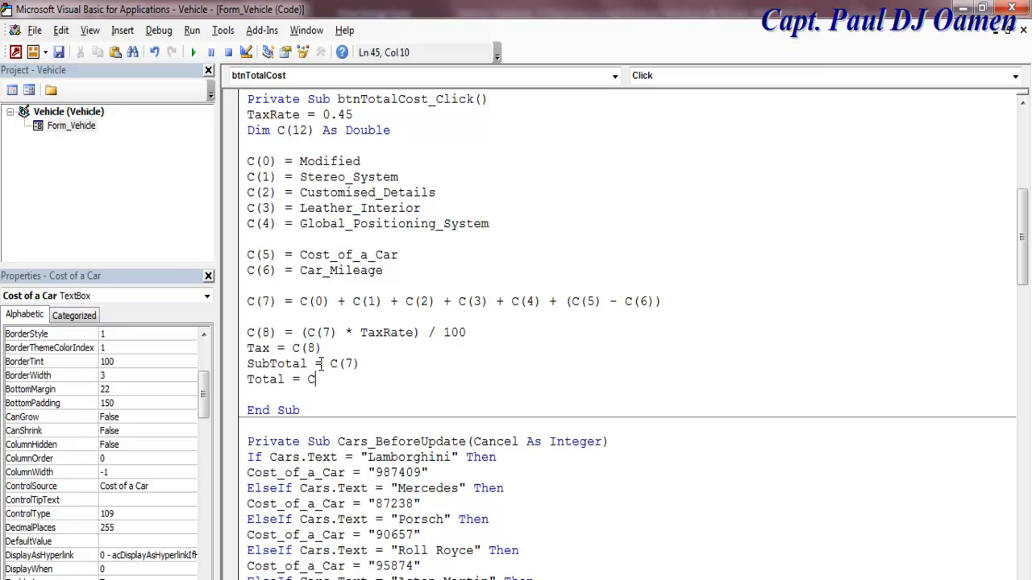
type("(7) + C")
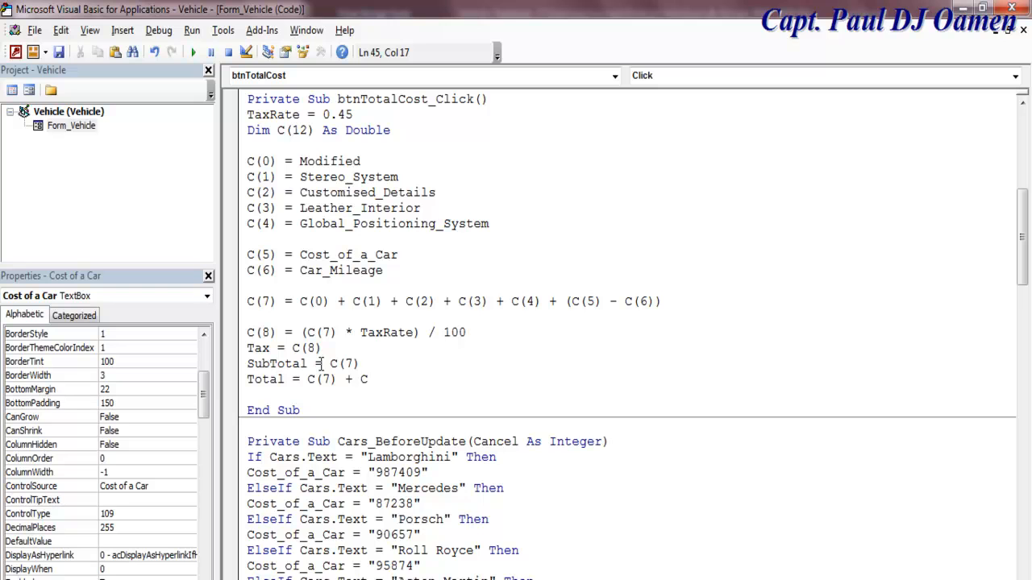
type("(8")
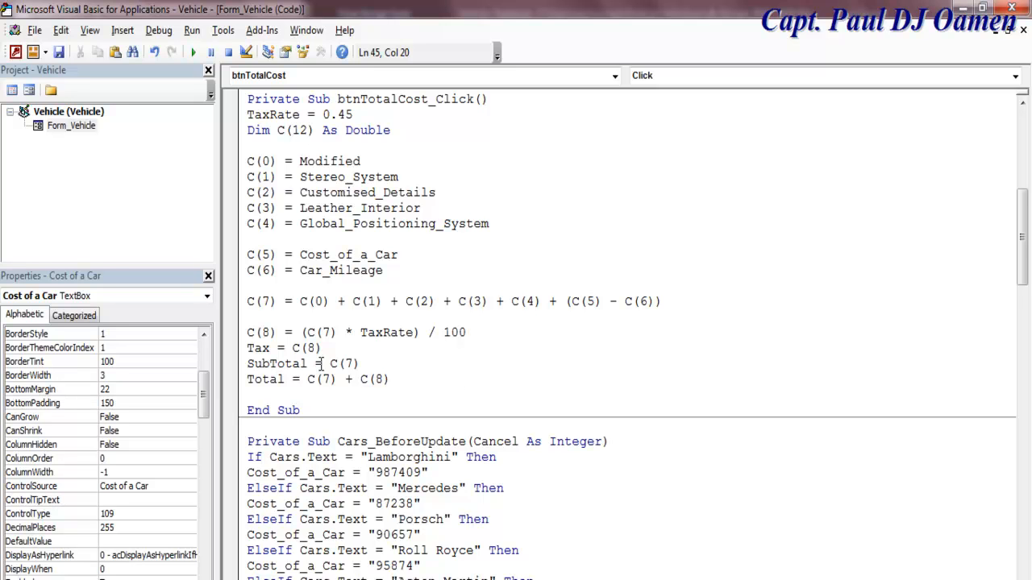
mouse_move(373, 338)
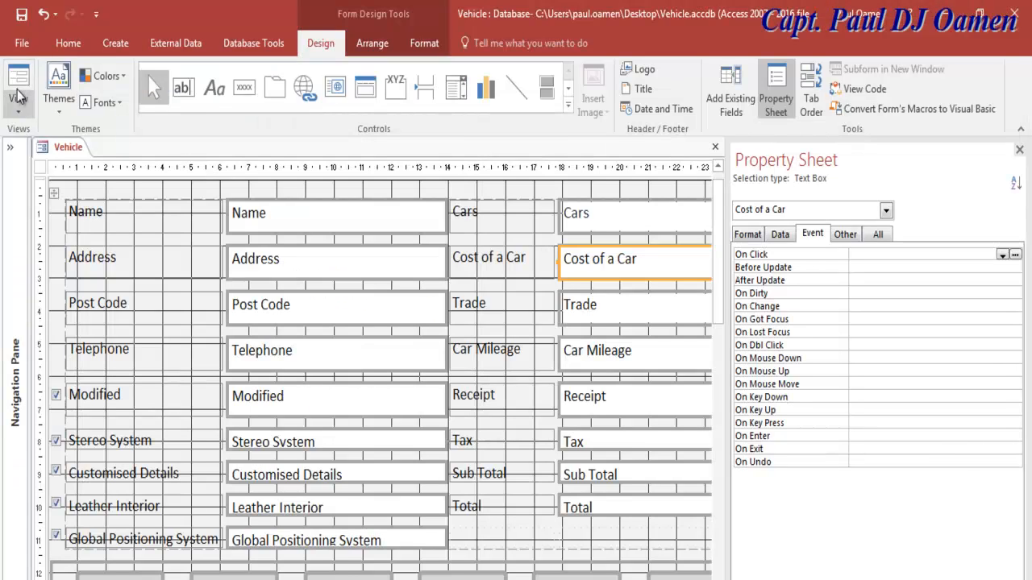
In Form View, choose Lamborghini and the 1001 - 10000 trade band
left_click(17, 84)
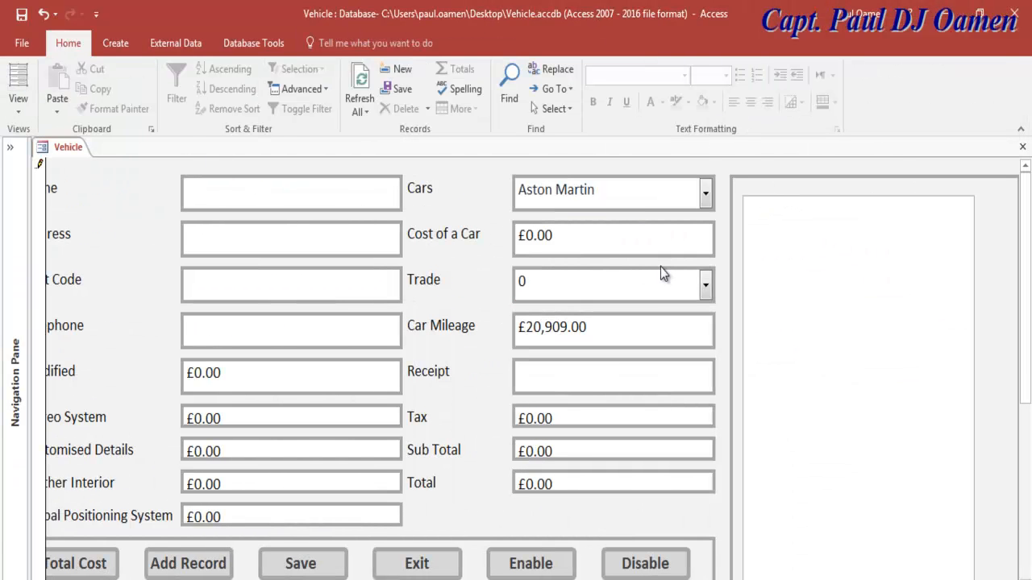
left_click(705, 192)
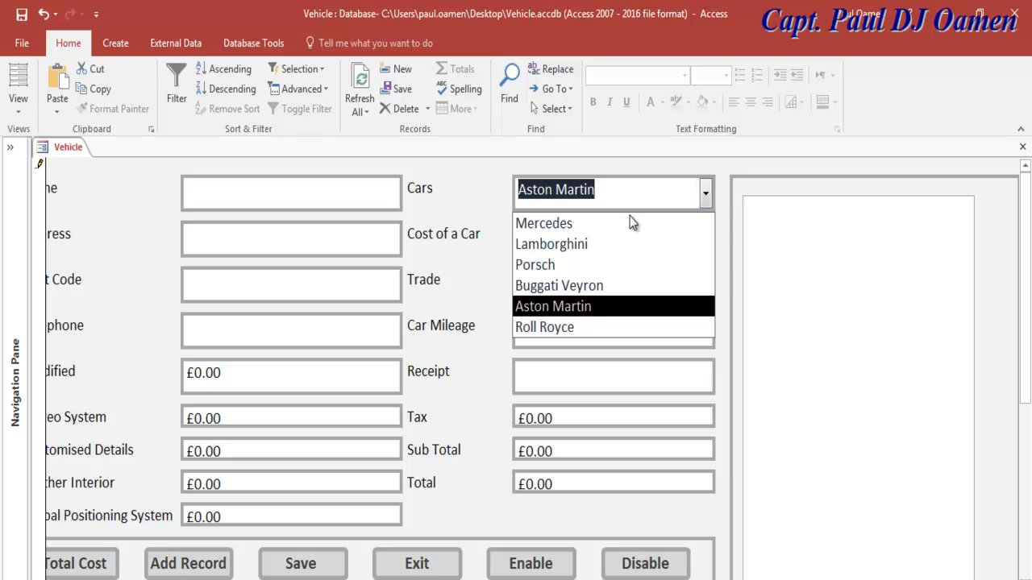
left_click(552, 244)
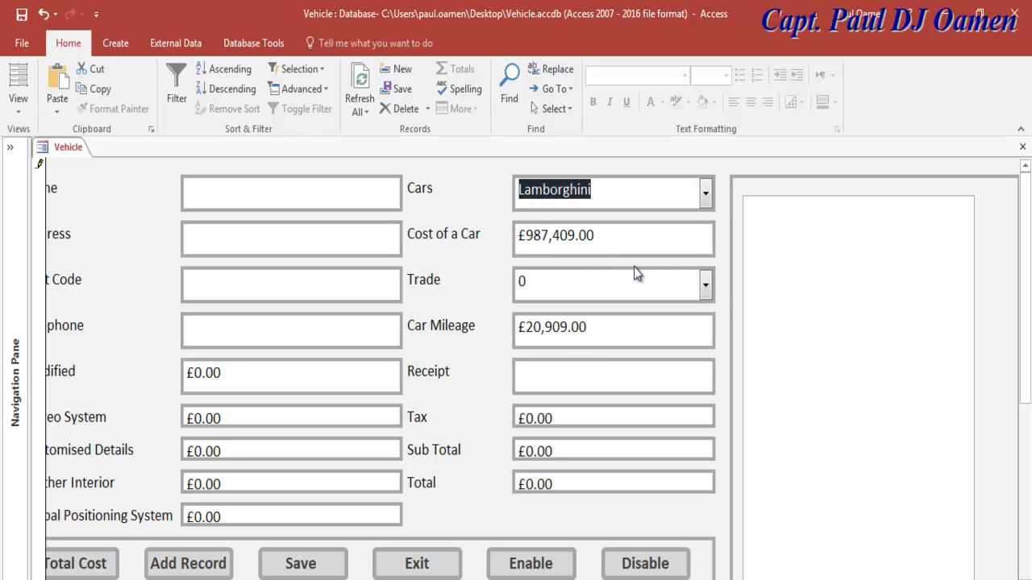
left_click(704, 284)
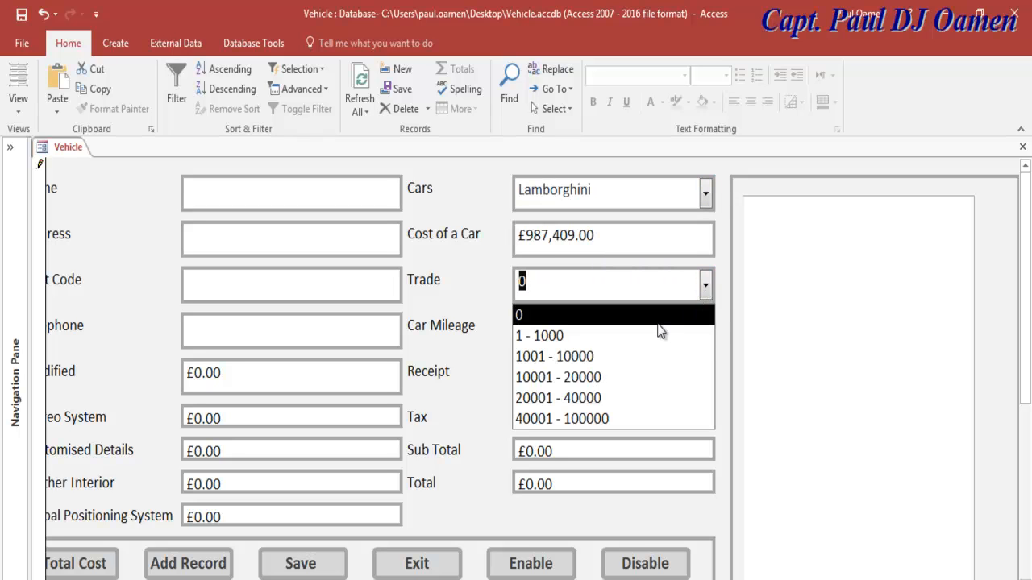
left_click(554, 356)
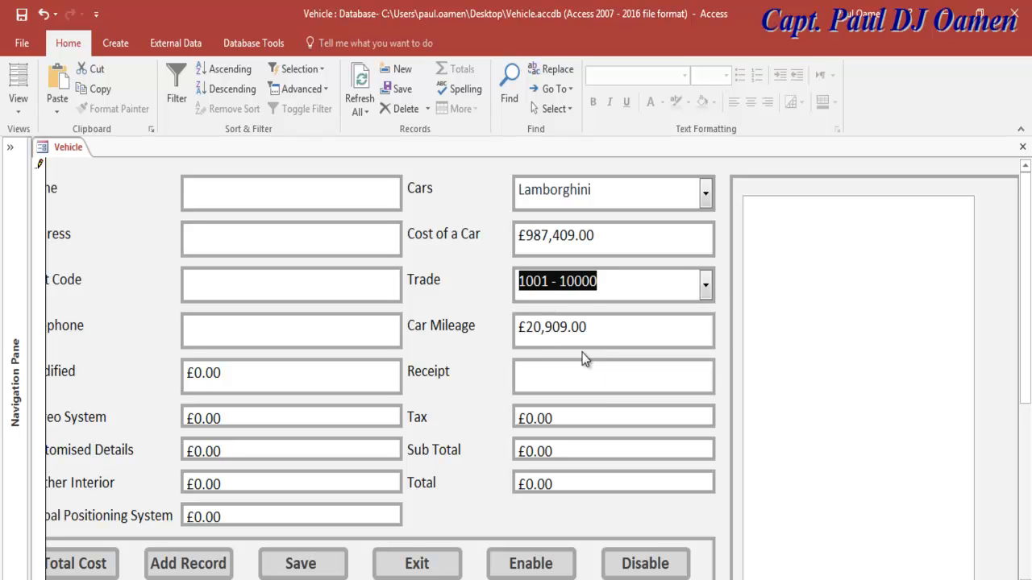
Tick the extras checkboxes, including Modified and Leather Interior
left_click(572, 281)
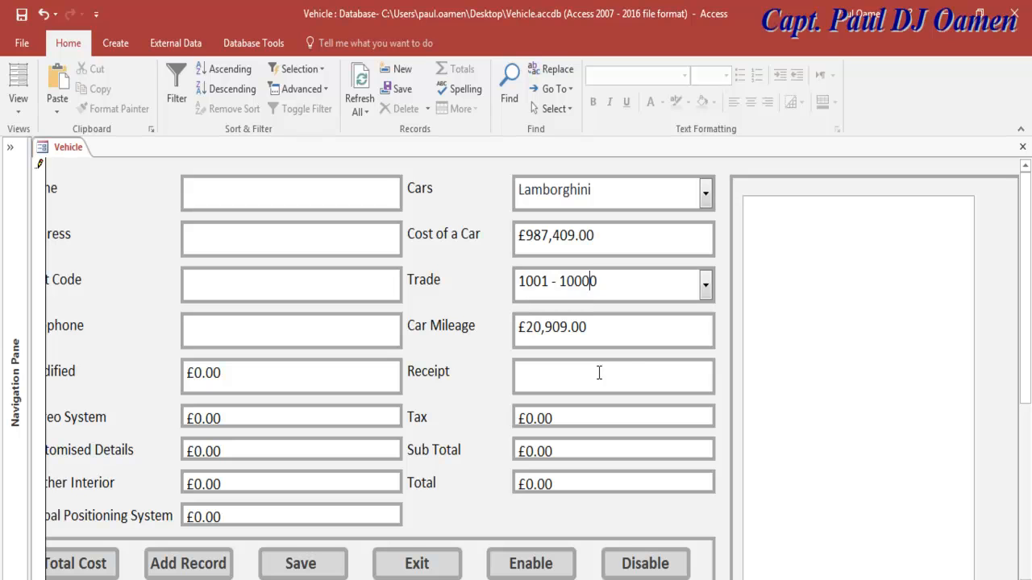
mouse_move(500, 403)
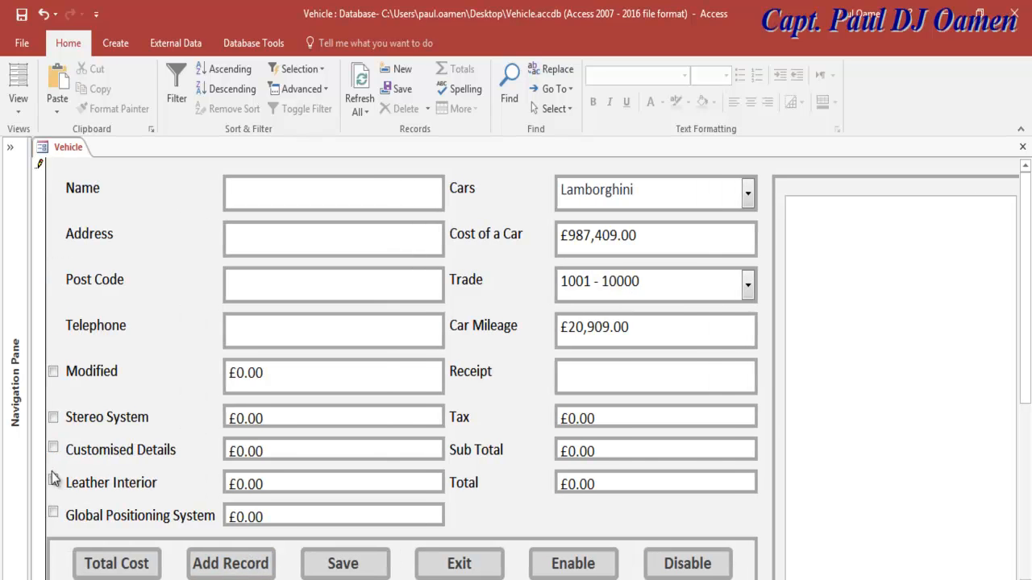
left_click(53, 370)
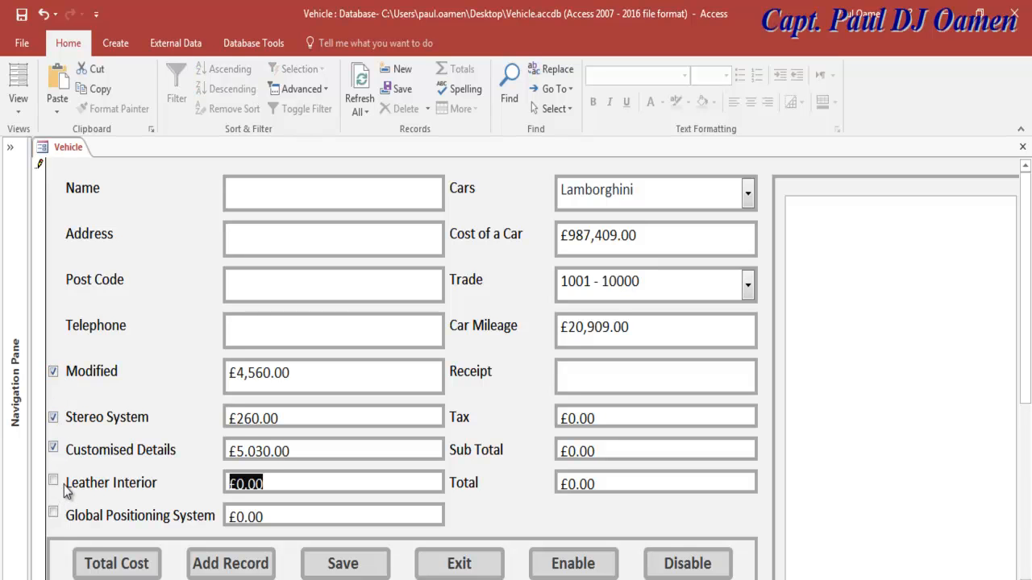
left_click(54, 482)
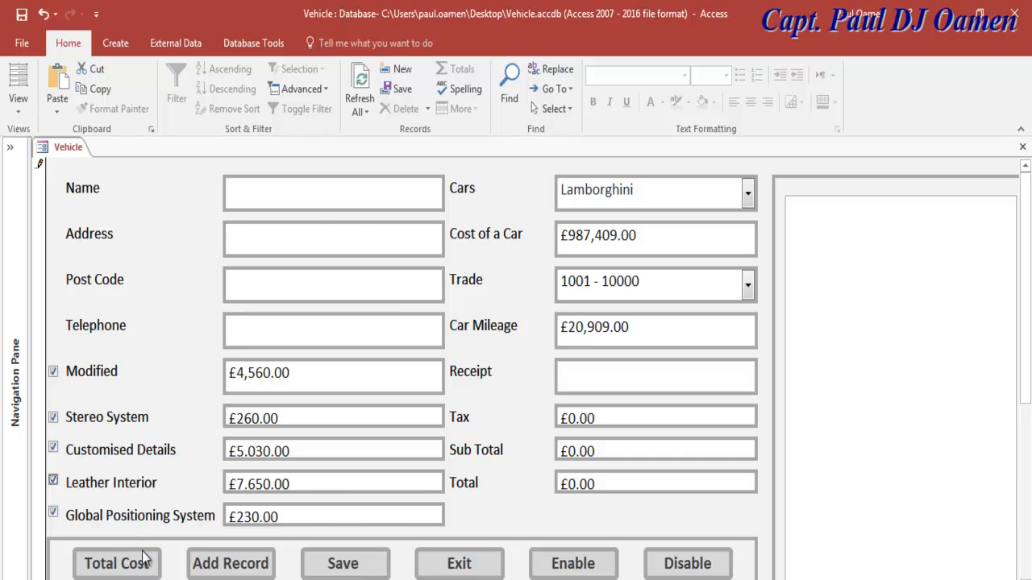
Run Total Cost, dismiss the 'Variable not defined' error, and close the Vehicle form
left_click(116, 563)
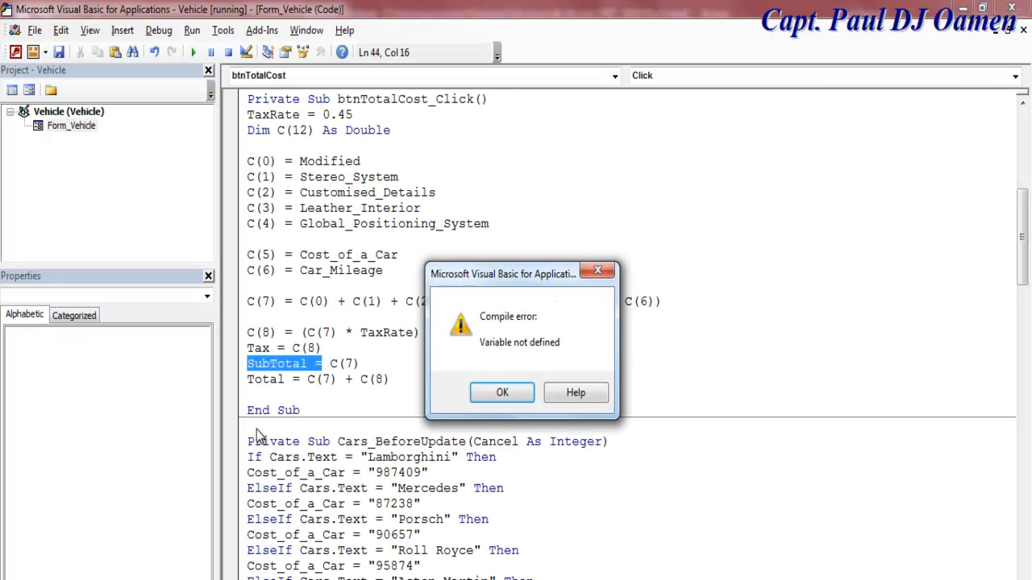
mouse_move(351, 387)
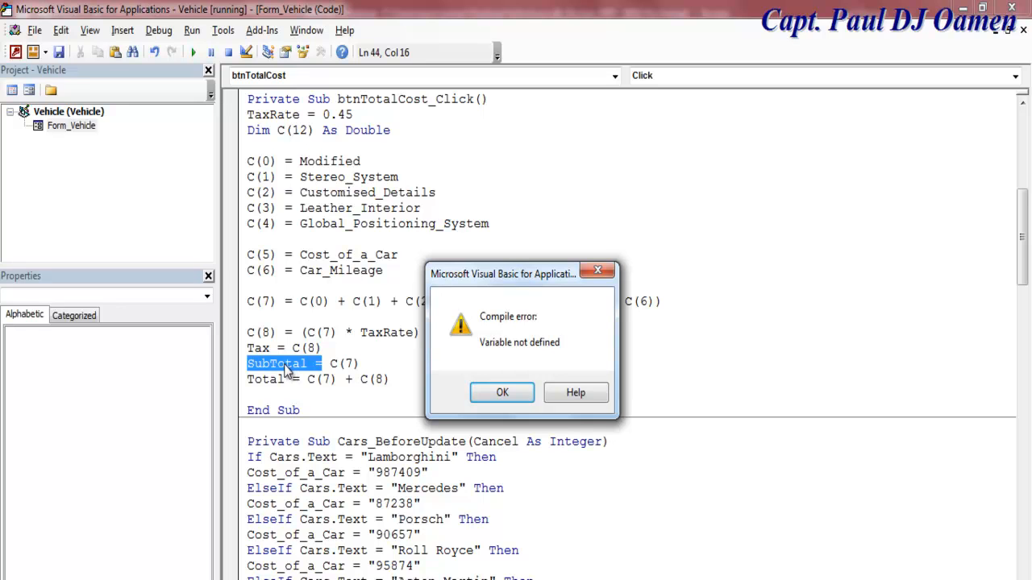
left_click(501, 392)
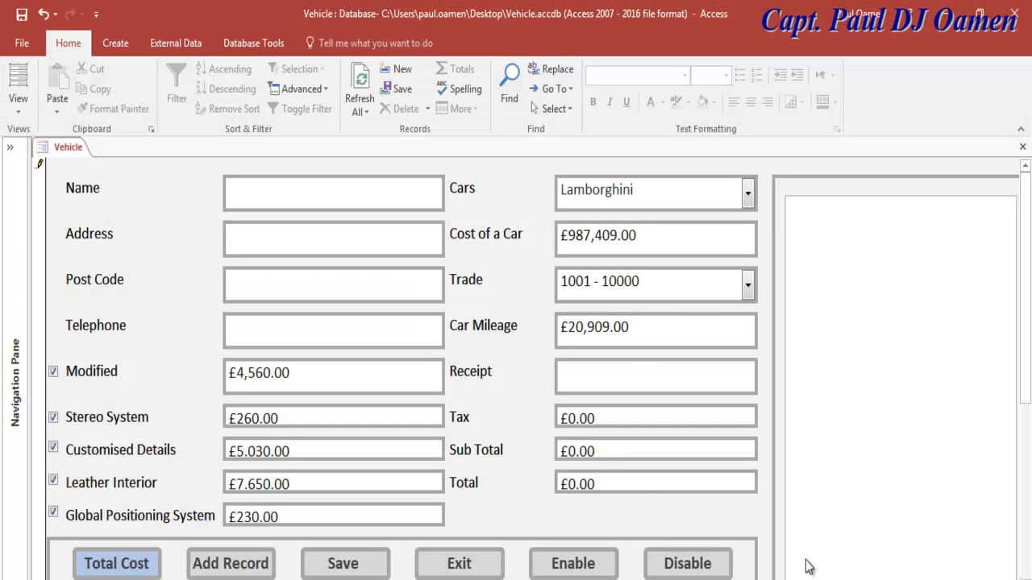
mouse_move(491, 465)
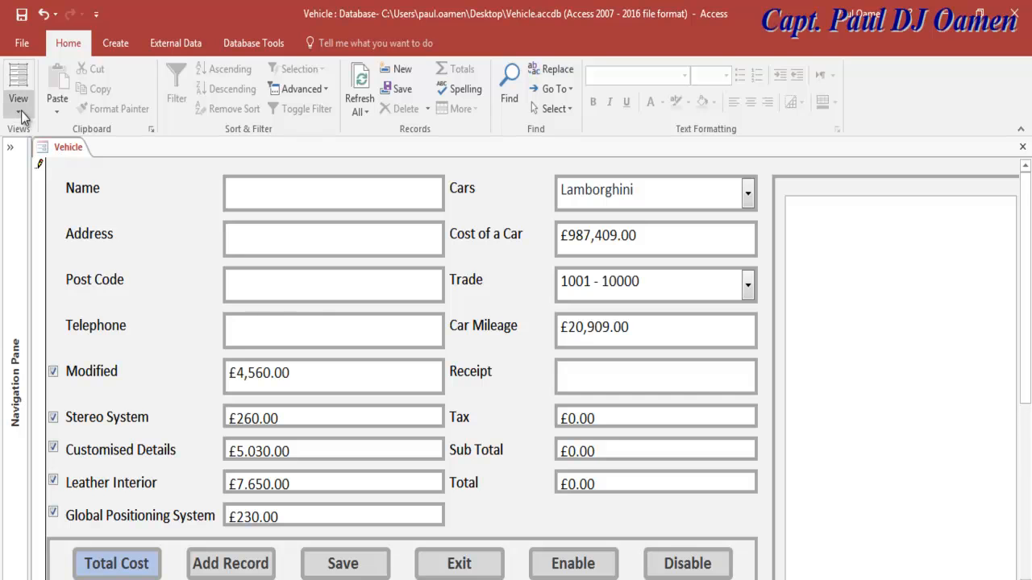
left_click(379, 42)
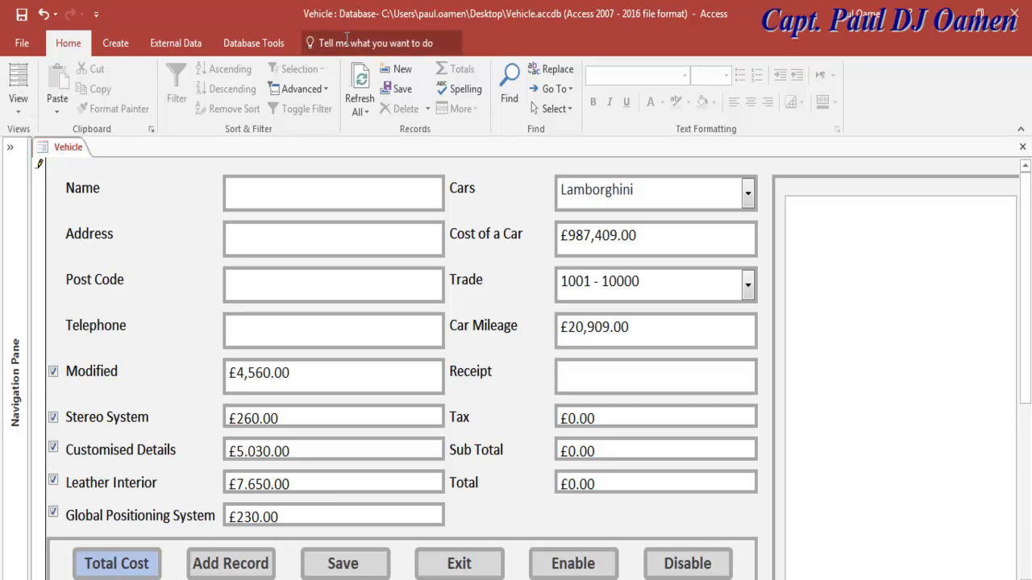
left_click(18, 89)
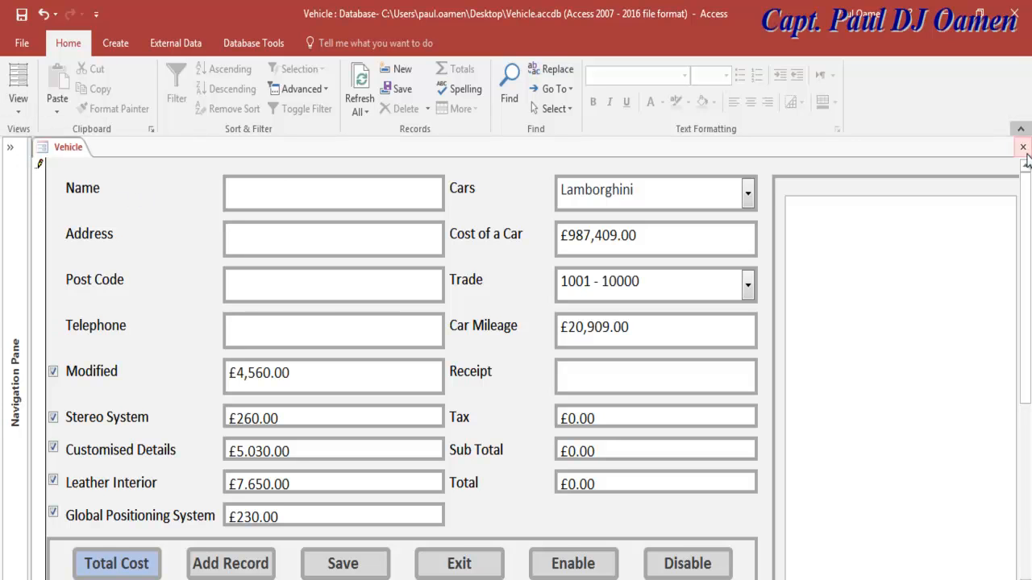
mouse_move(1022, 148)
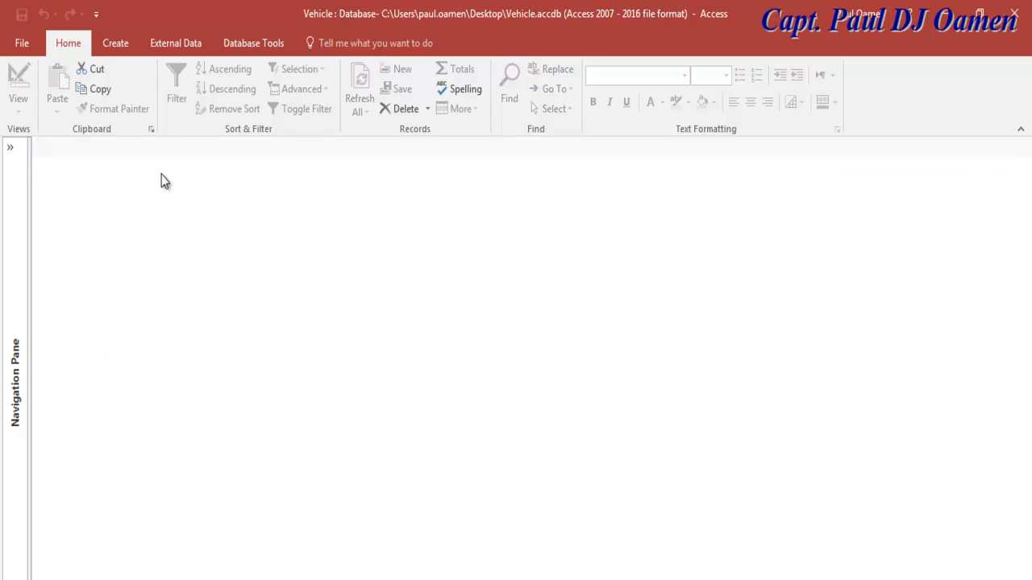
Open the Vehicle form in Design View from the navigation pane
left_click(10, 146)
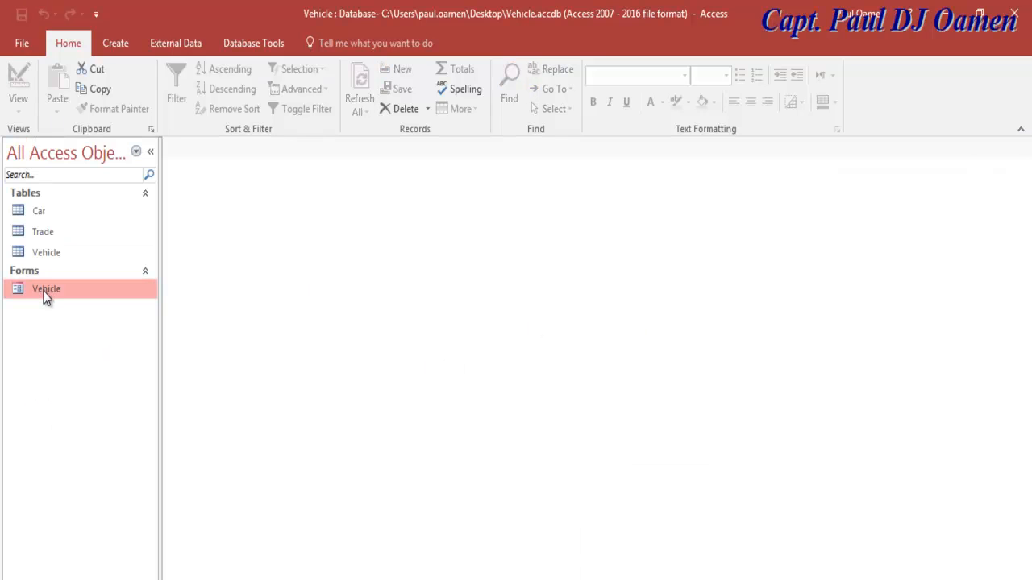
right_click(46, 289)
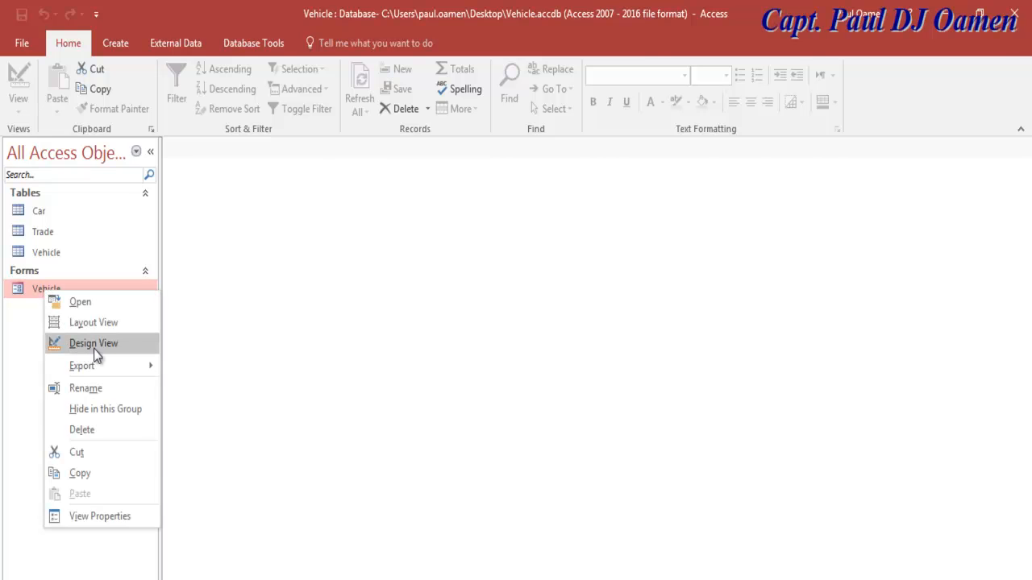
left_click(94, 342)
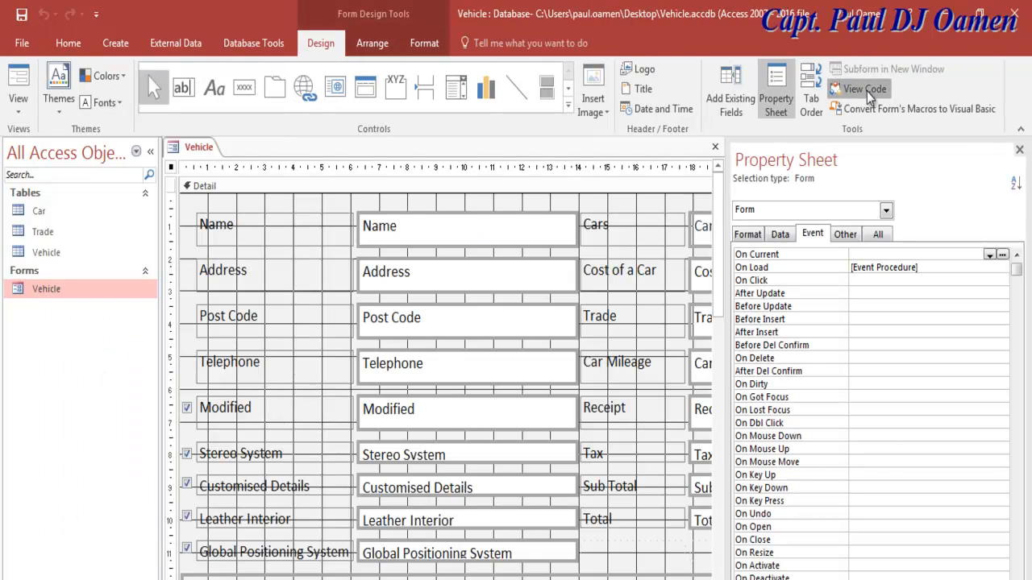
In the form's code, reset the run and rename SubTotal to Sub_Total
left_click(865, 89)
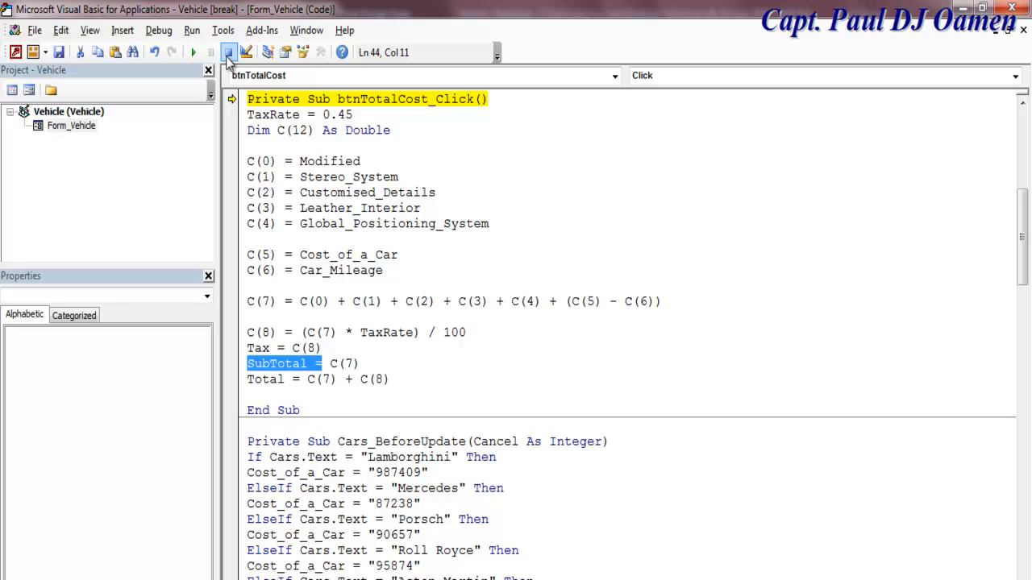
left_click(228, 52)
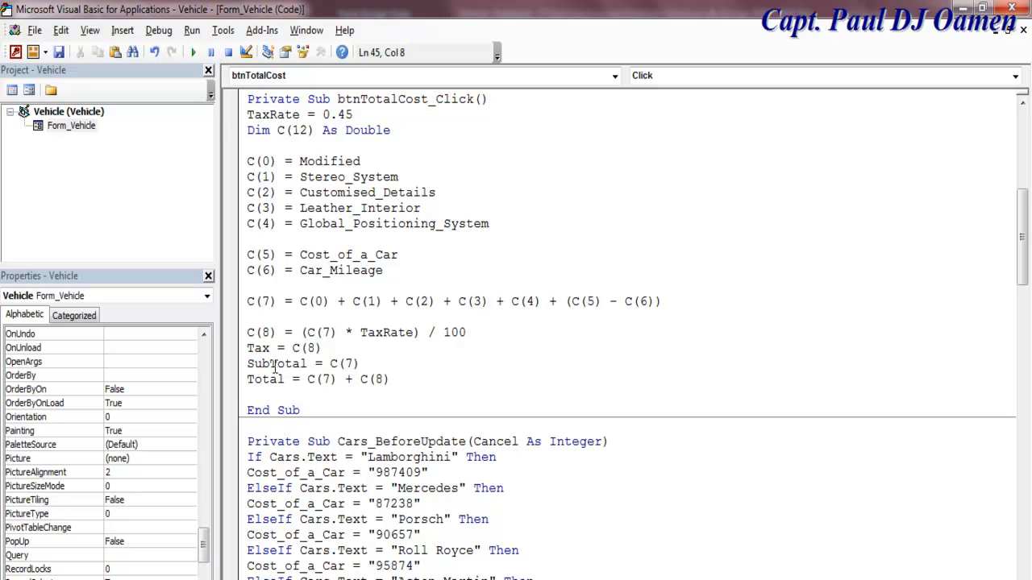
left_click(274, 363)
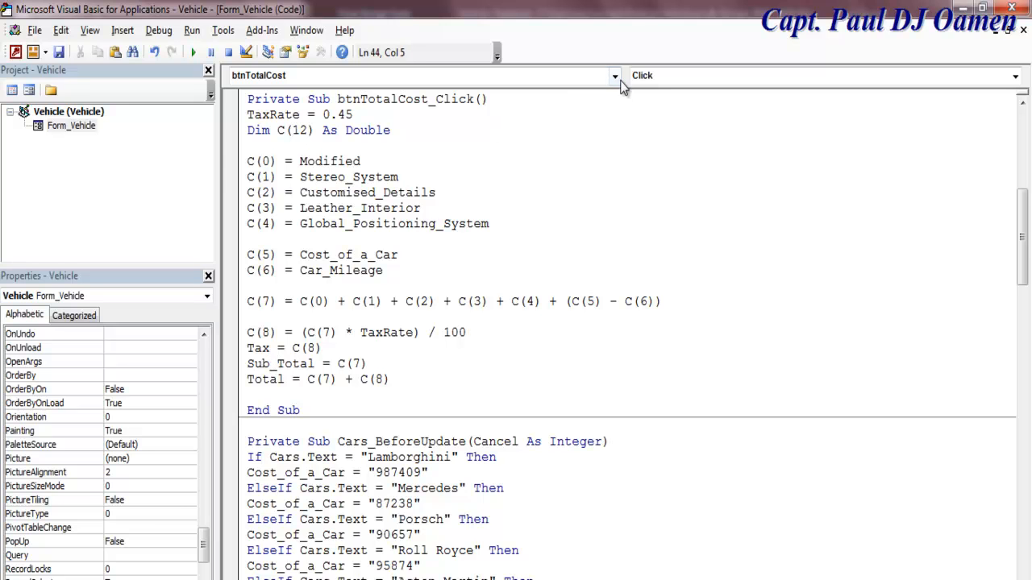
left_click(614, 75)
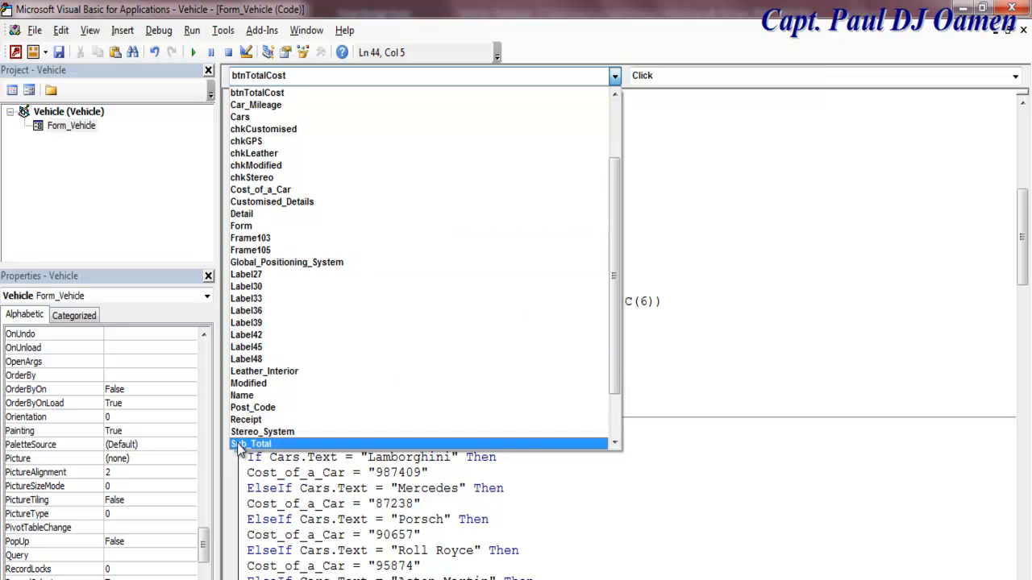
left_click(258, 443)
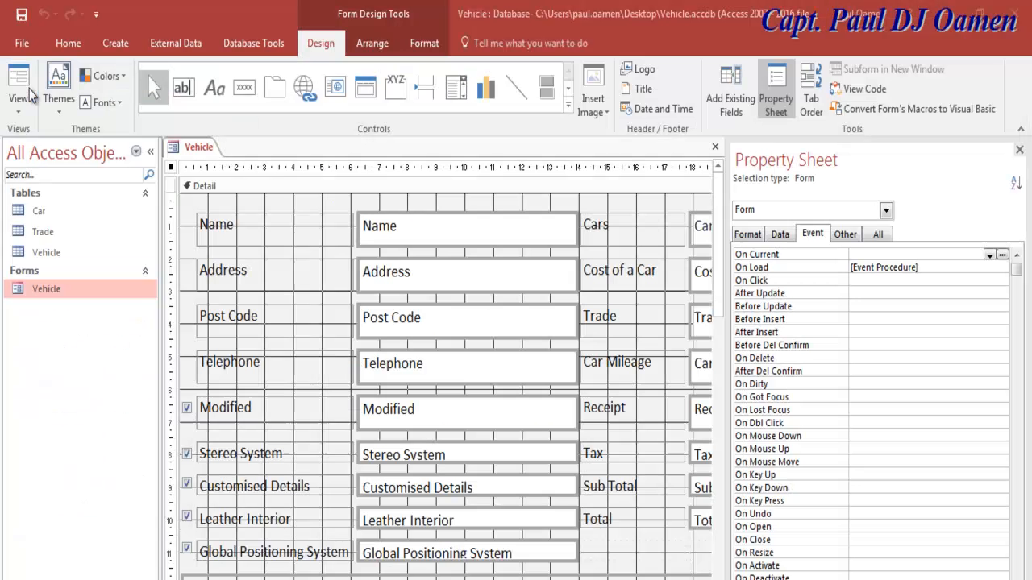
In Form view, tick Modified, Stereo System, Customised Details, Leather Interior and GPS extras
left_click(18, 80)
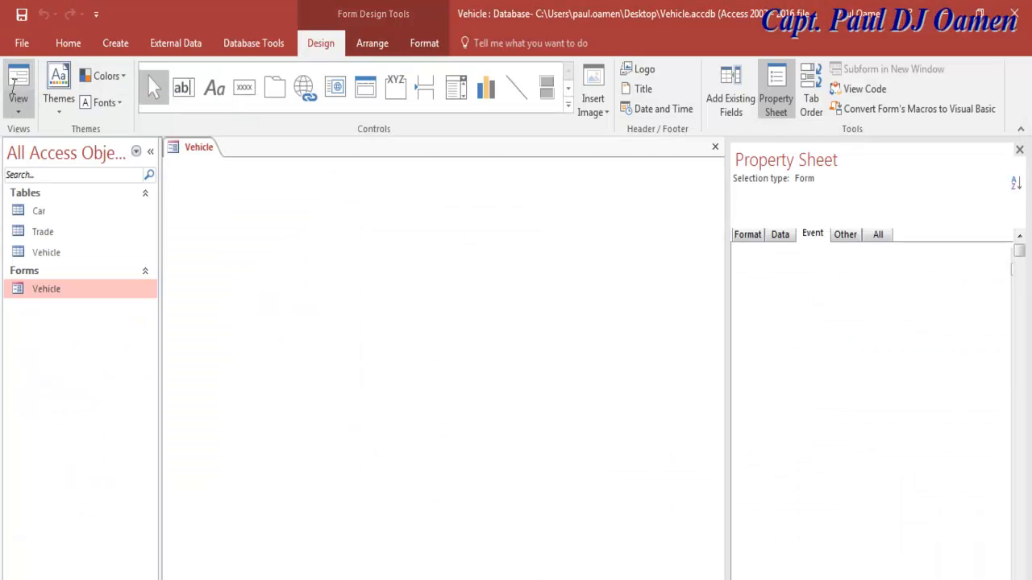
left_click(18, 81)
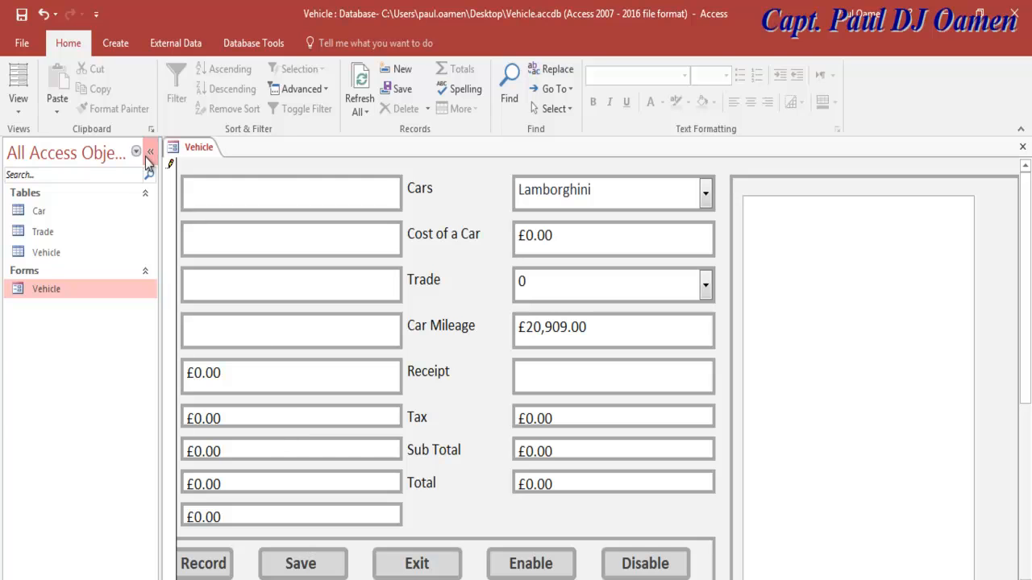
left_click(149, 152)
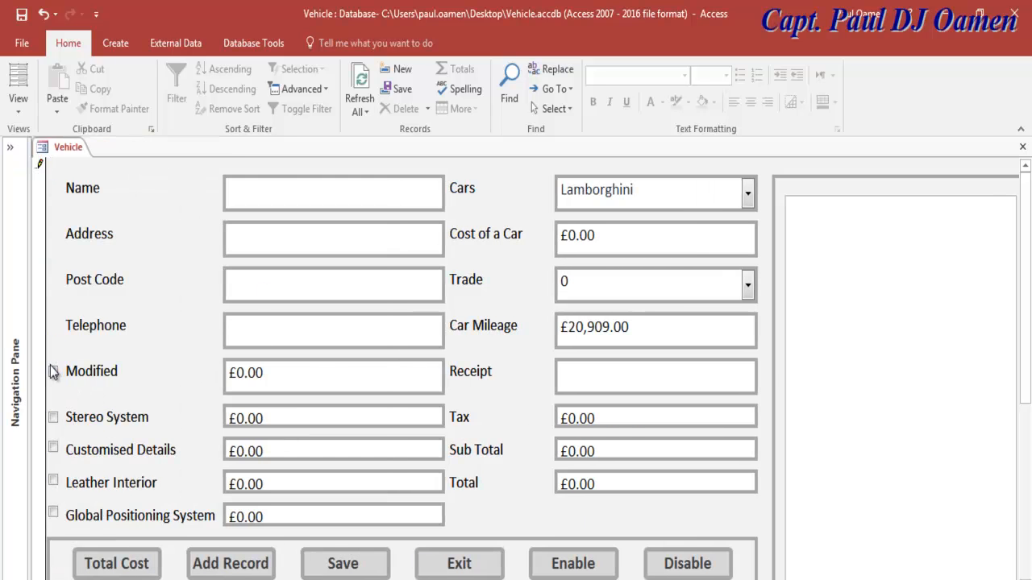
left_click(52, 416)
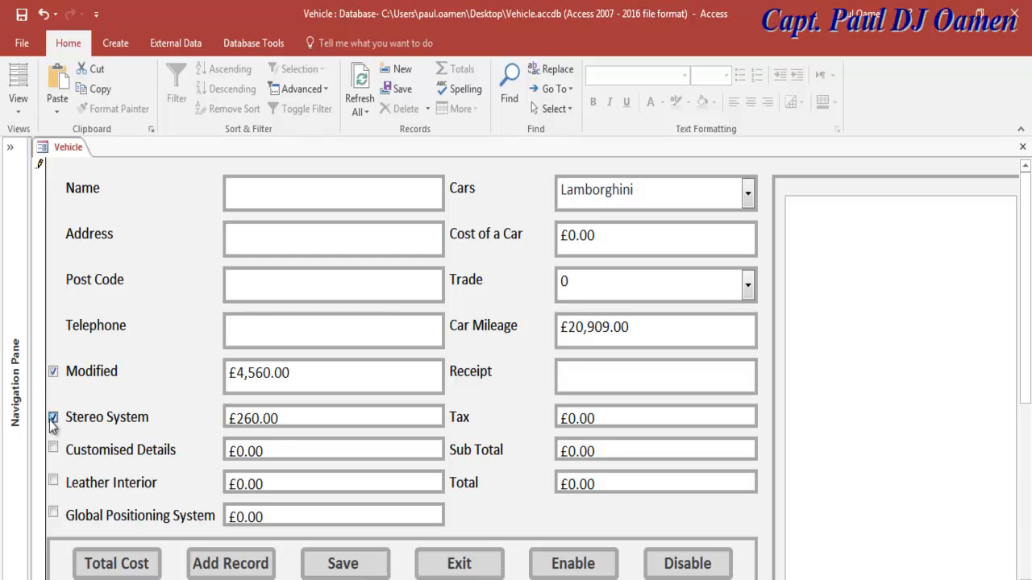
left_click(53, 449)
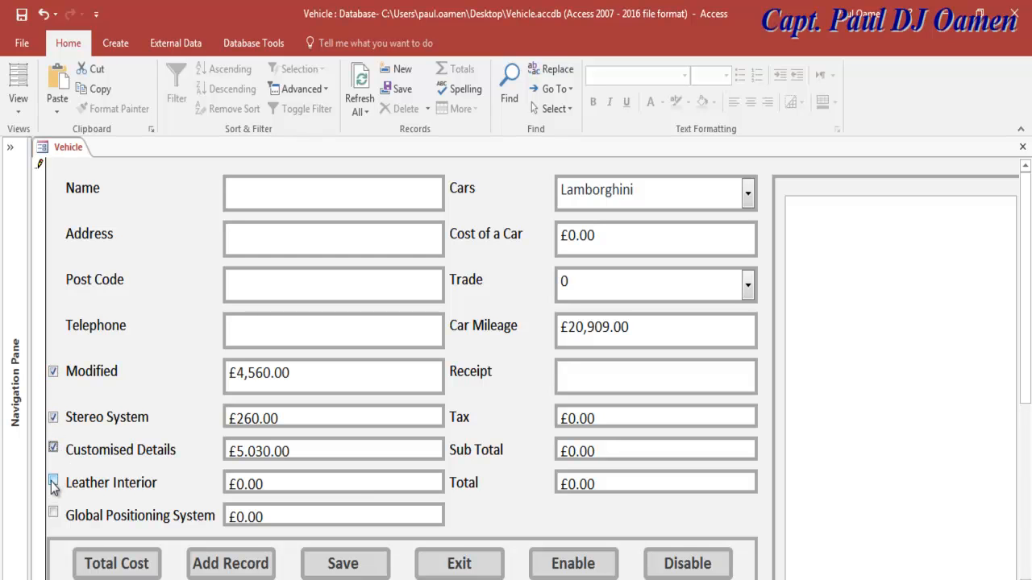
left_click(54, 482)
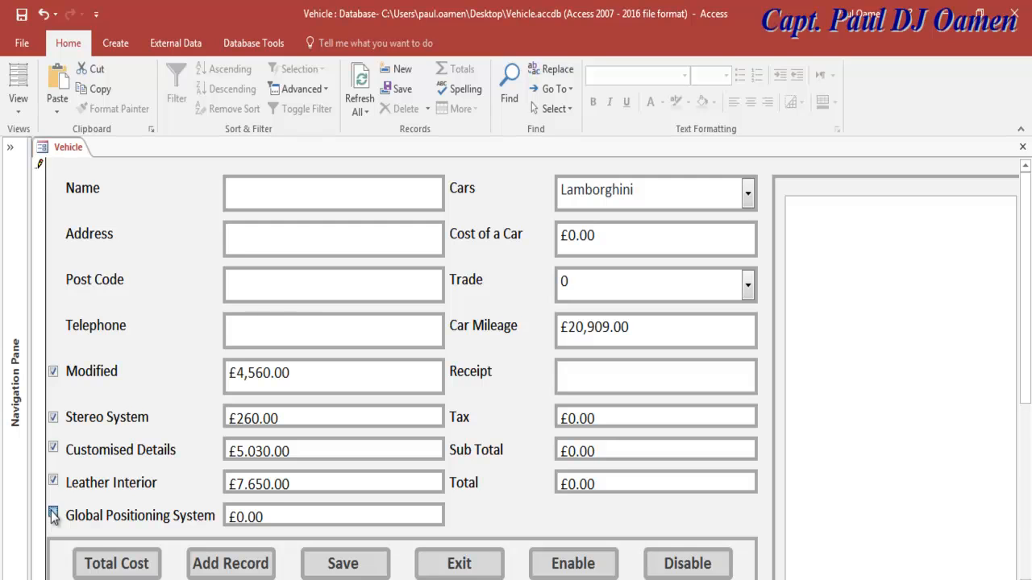
left_click(52, 516)
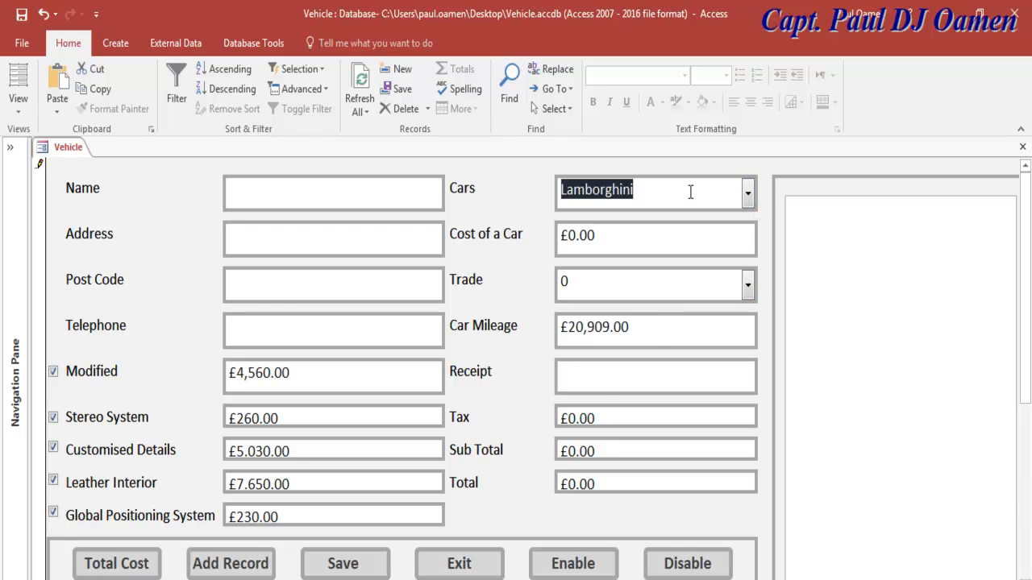
Choose Lamborghini and a trade range, calculate totals, then return to Design View
left_click(746, 192)
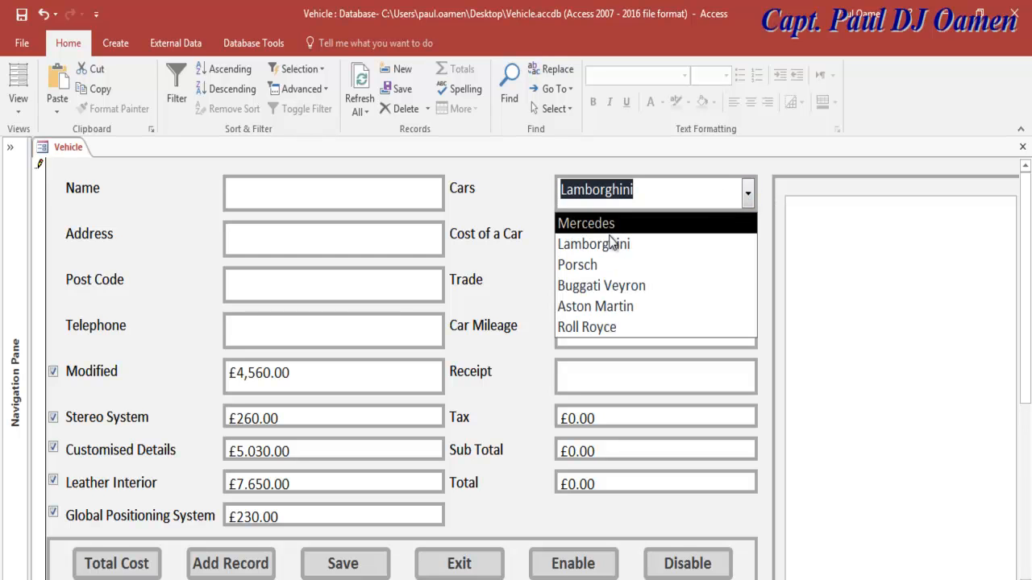
left_click(593, 243)
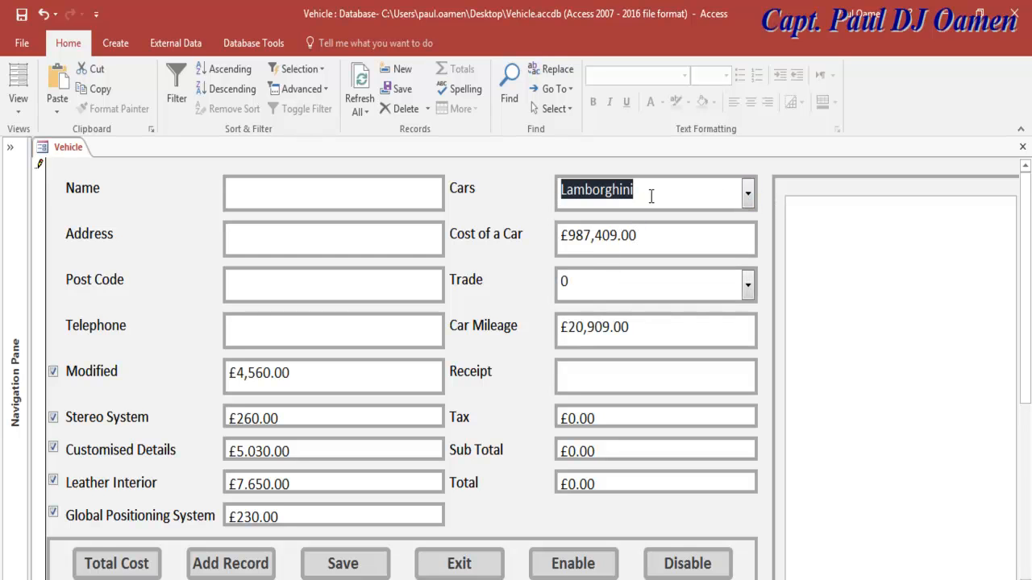
left_click(746, 284)
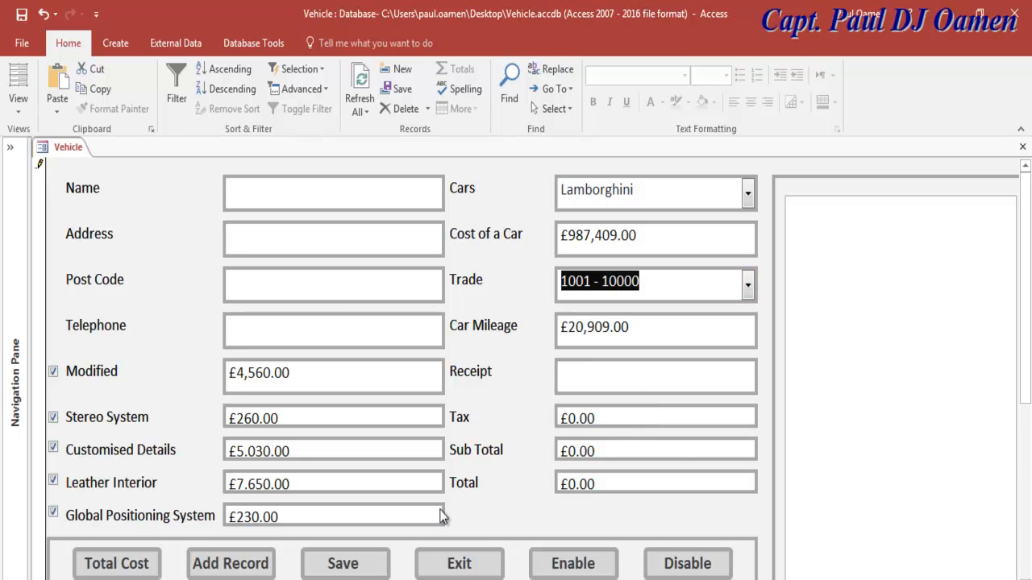
left_click(116, 563)
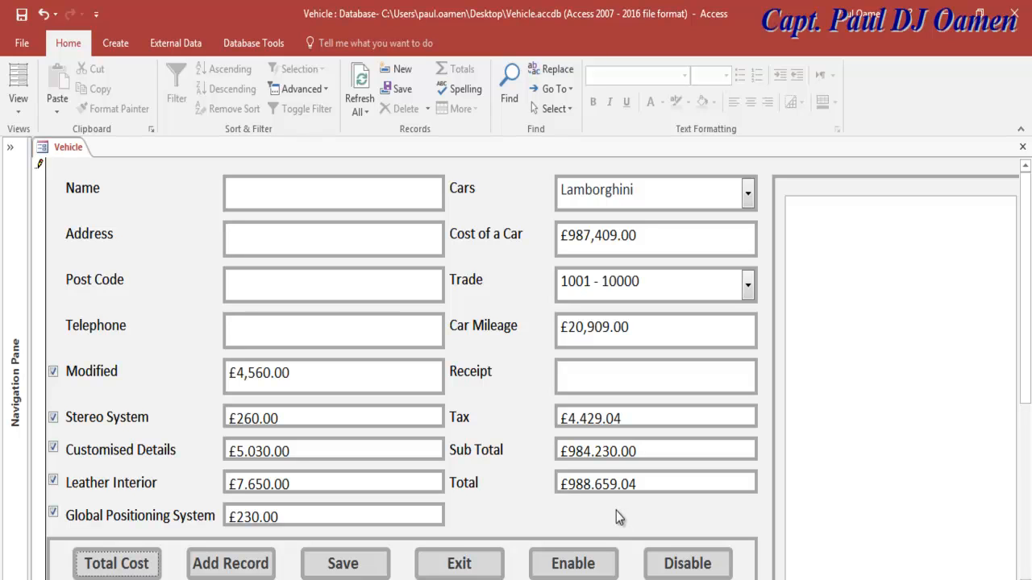
left_click(656, 375)
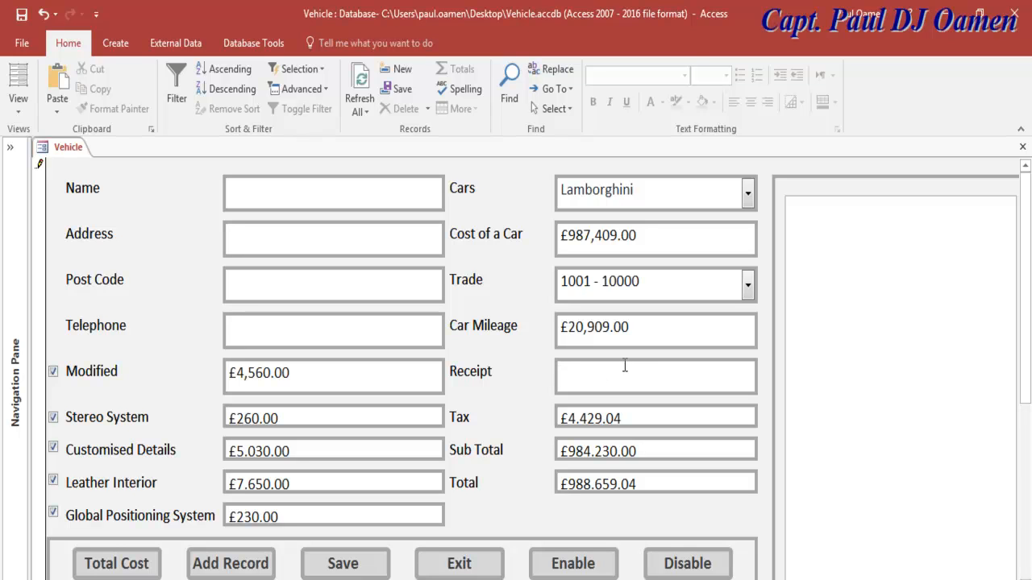
mouse_move(865, 244)
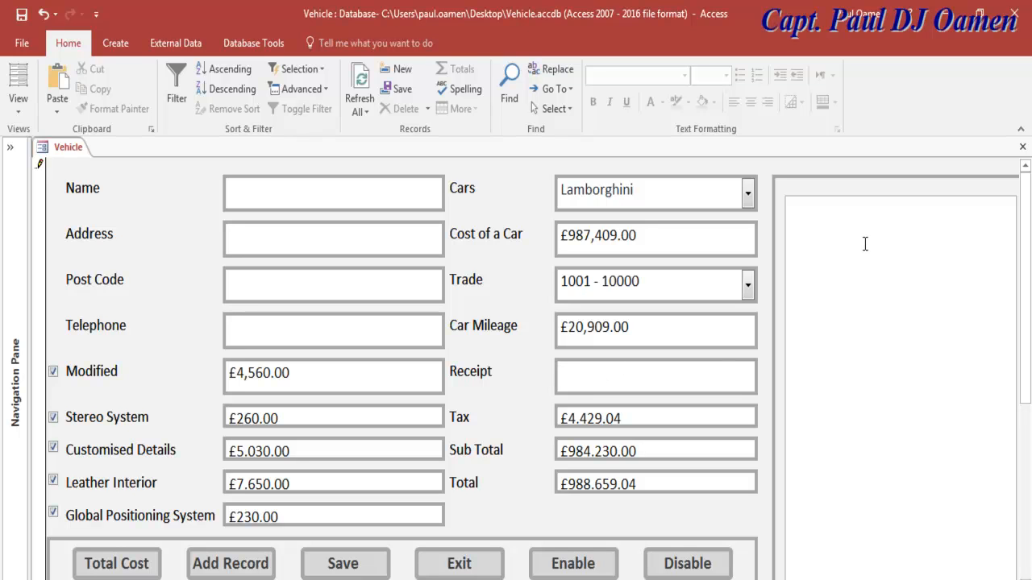
mouse_move(838, 328)
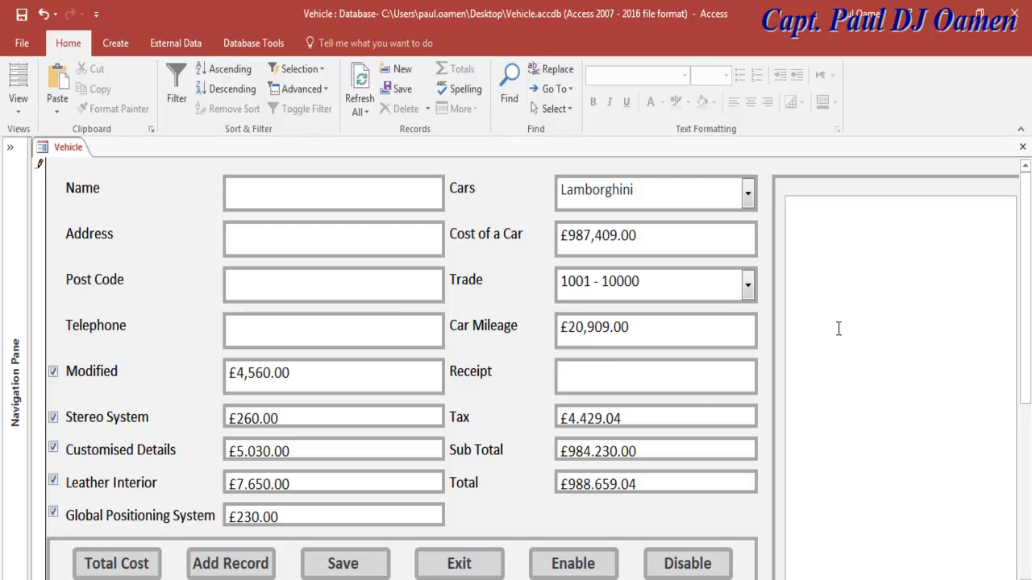
mouse_move(39, 159)
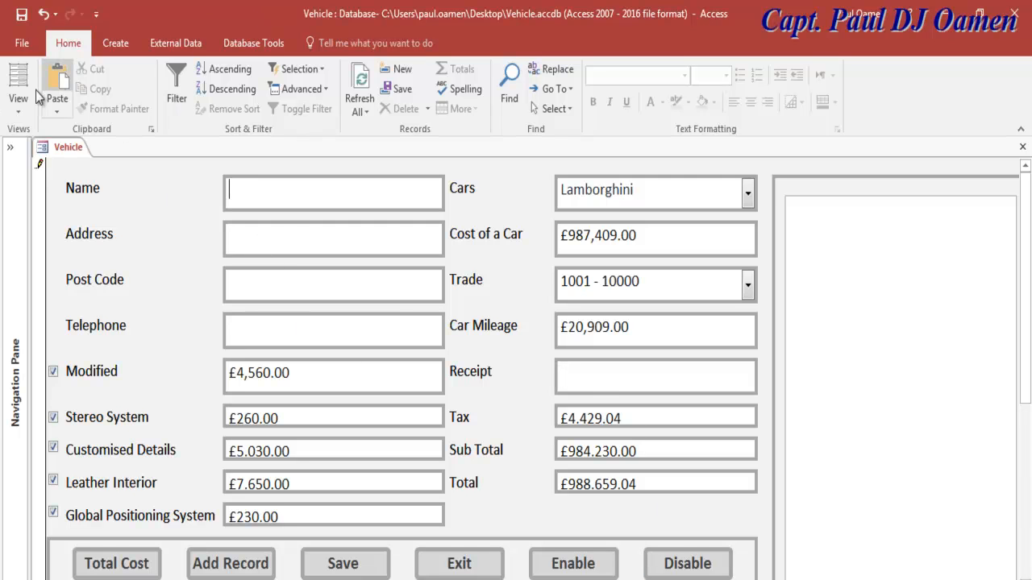
left_click(17, 85)
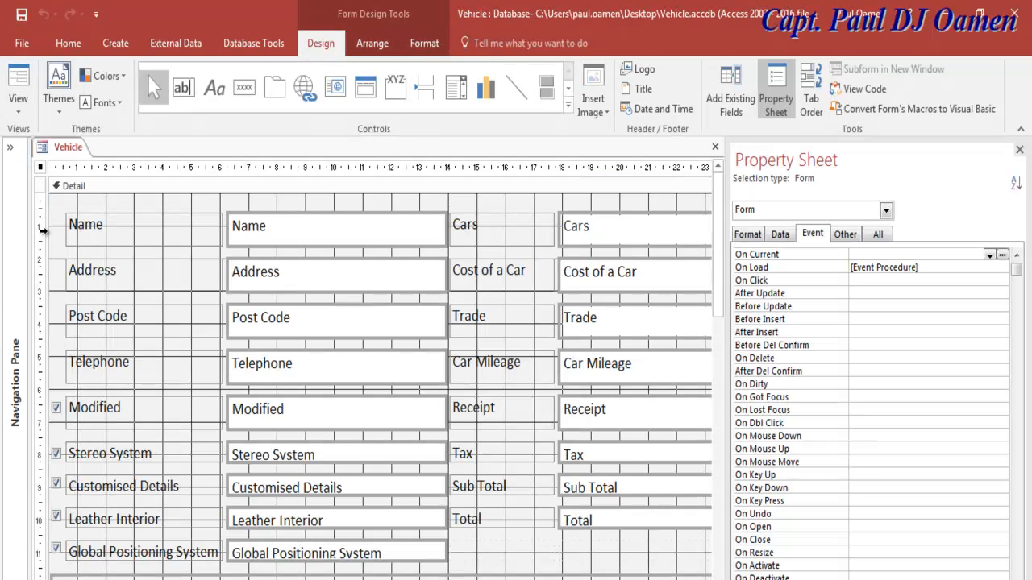
Select the Receipt text box and scroll through its properties
left_click(877, 233)
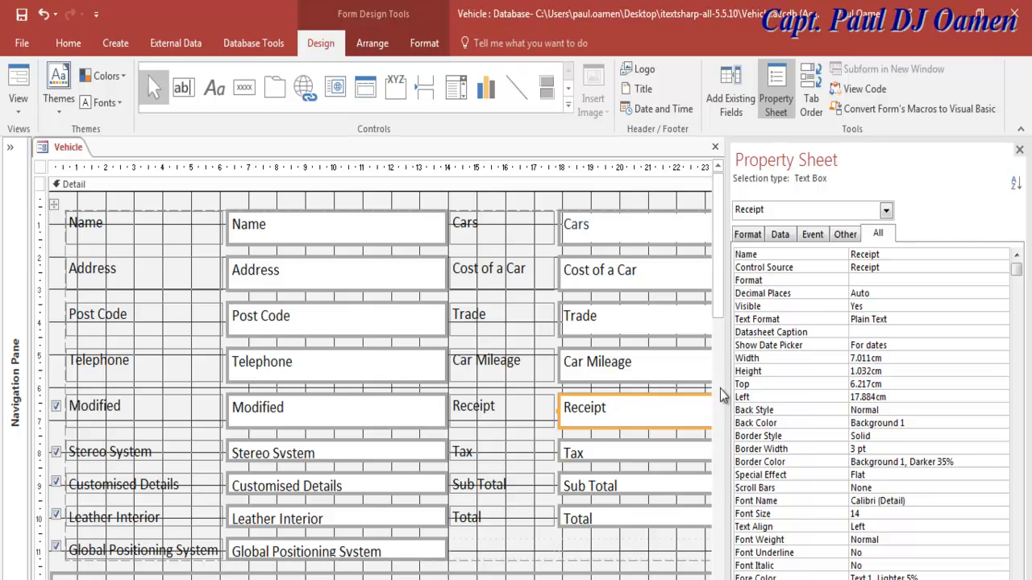
mouse_move(718, 291)
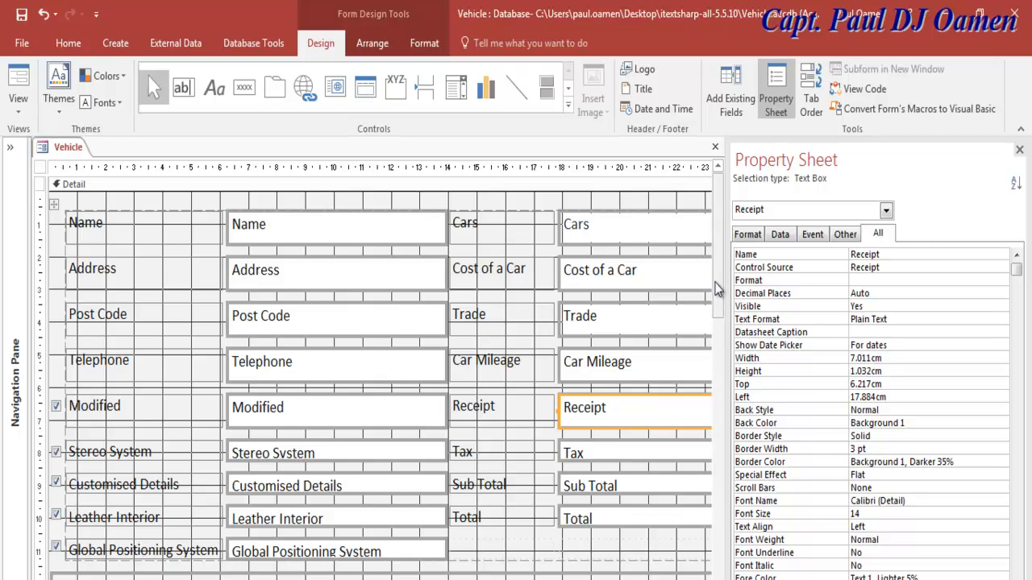
scroll("down", 3)
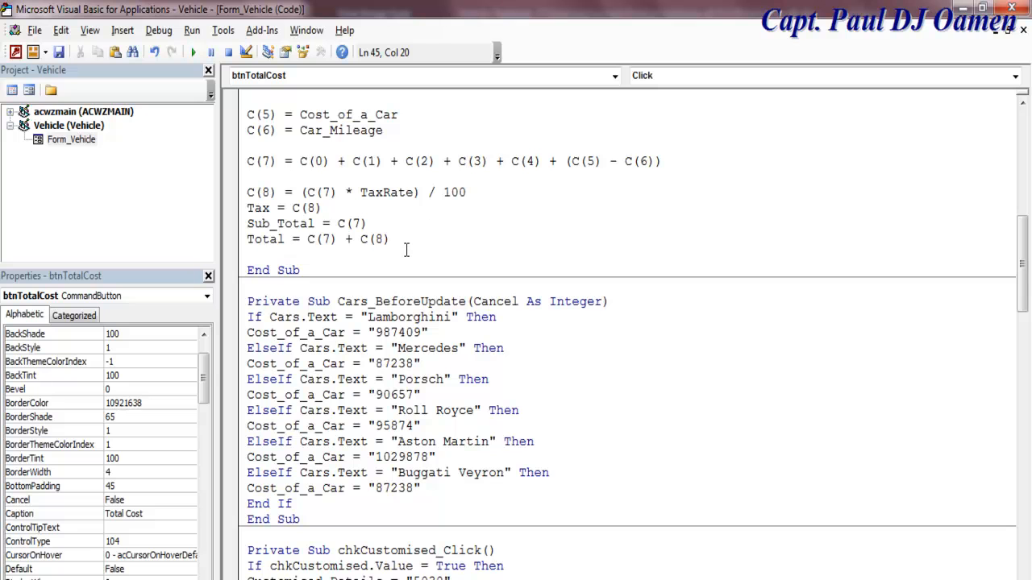
Add Receipt = "Yes" on a new line after the Total calculation
key("enter")
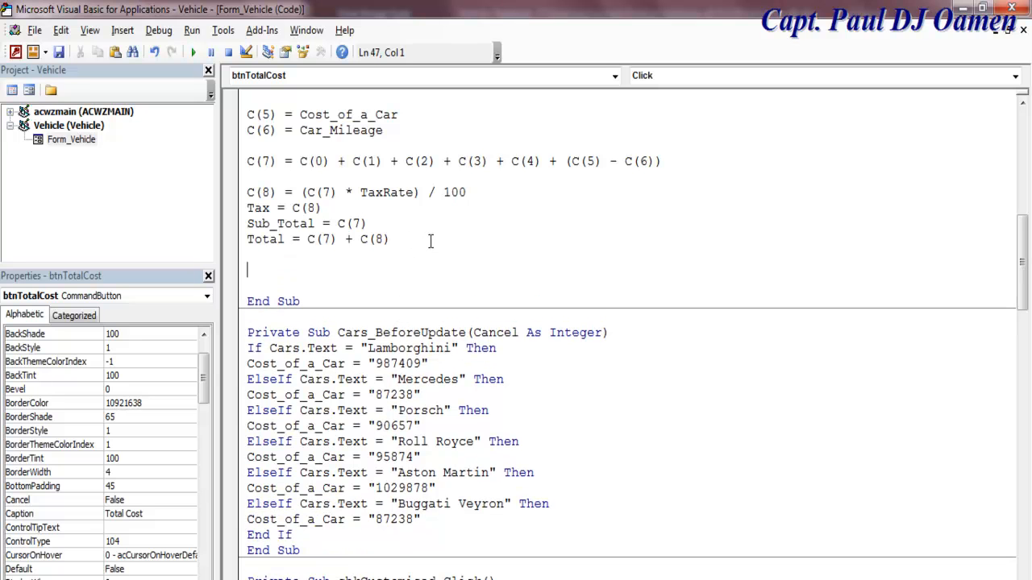
type("Rece")
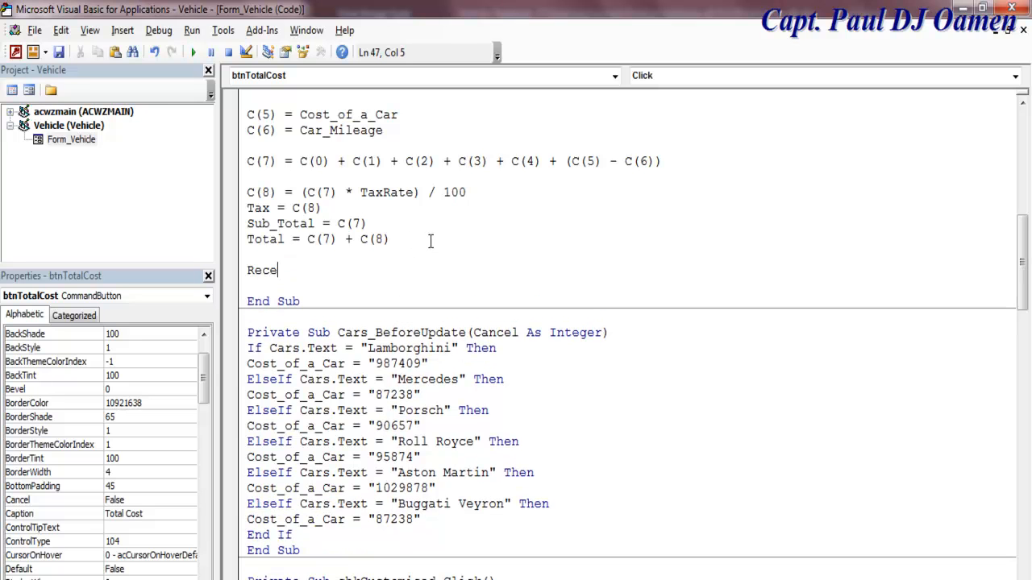
type("ipt")
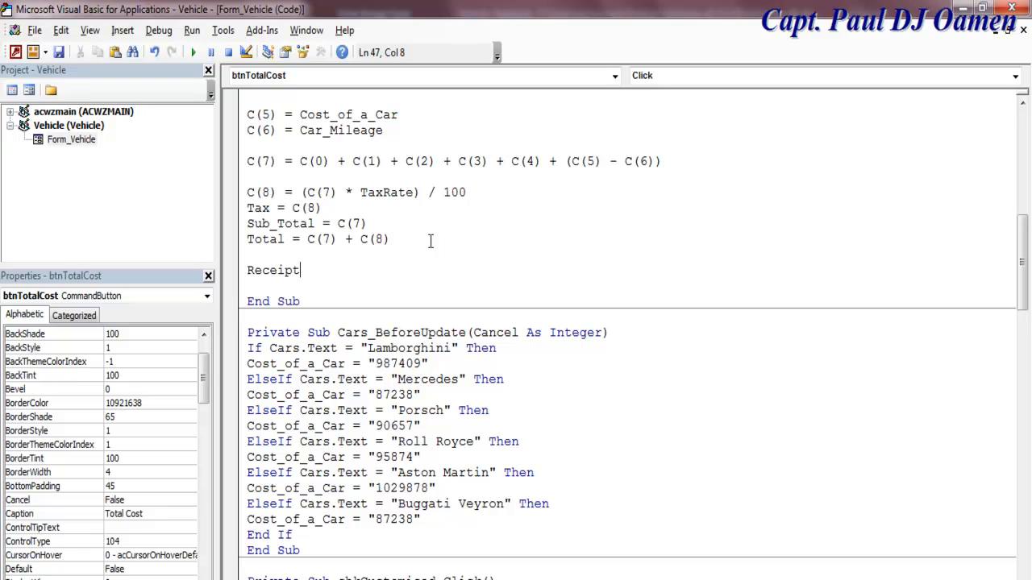
type("= \"")
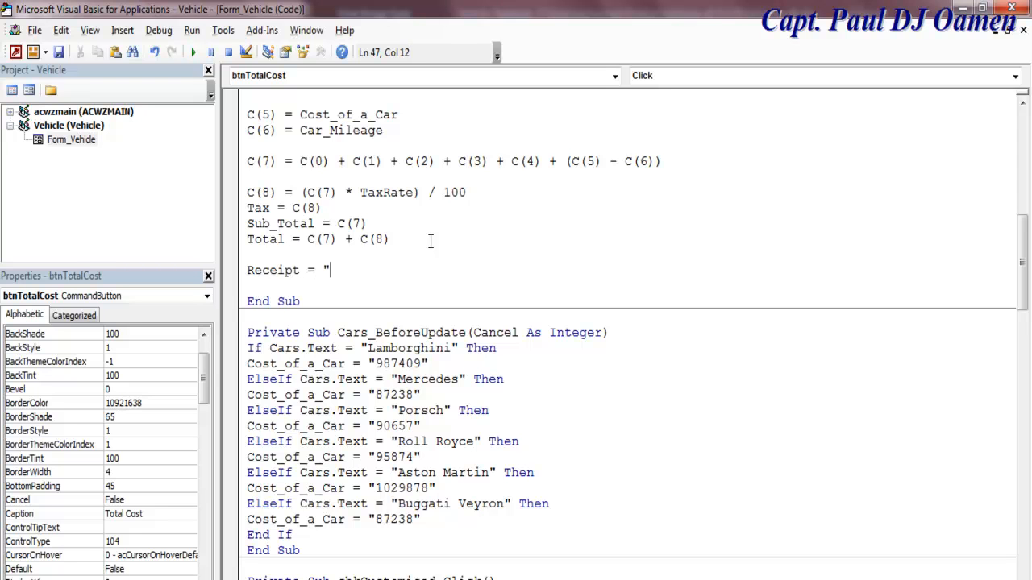
type("Yes")
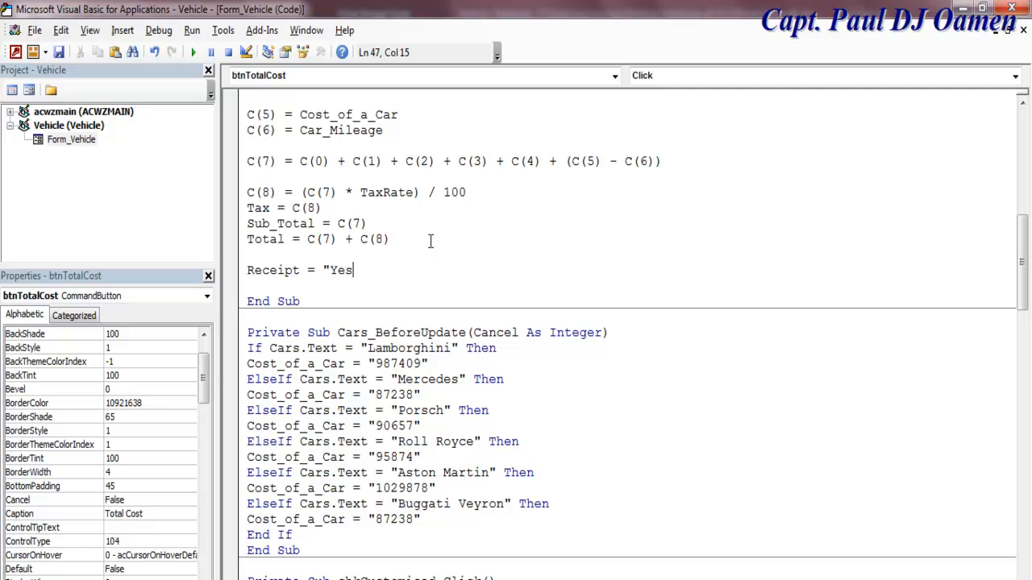
type("\"")
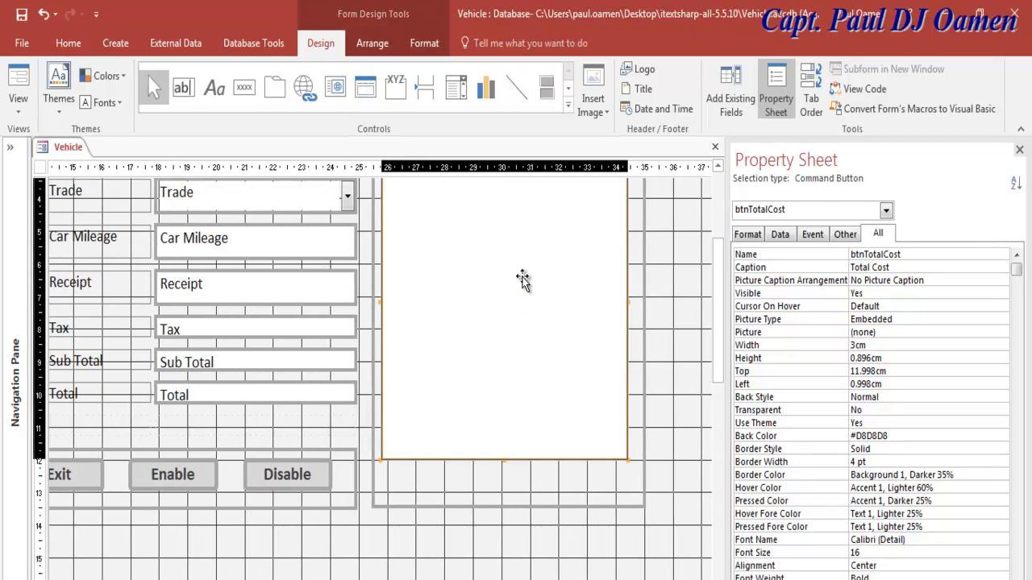
Select the large txtReceipt text box and scroll the design view left
left_click(504, 314)
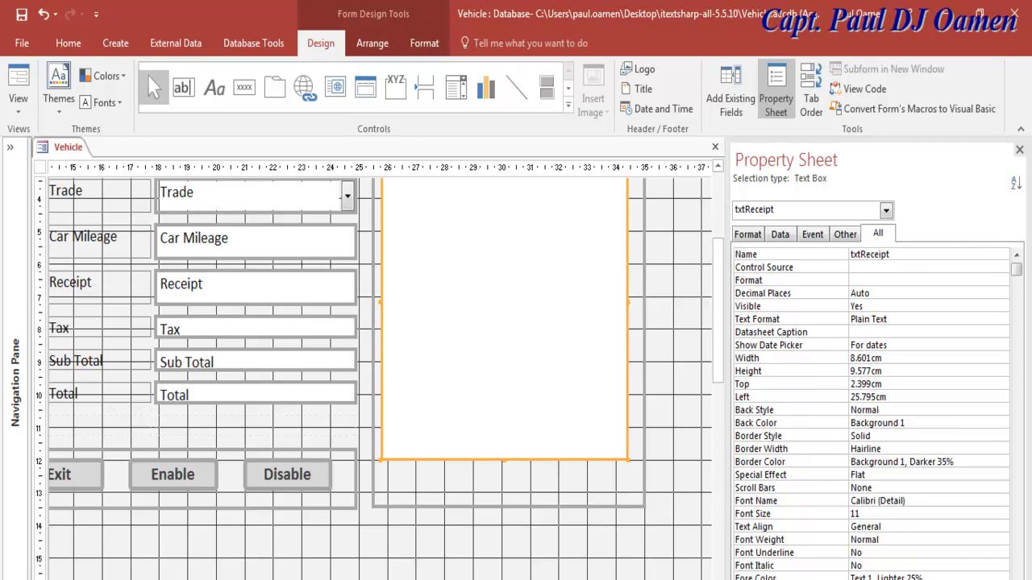
mouse_move(45, 167)
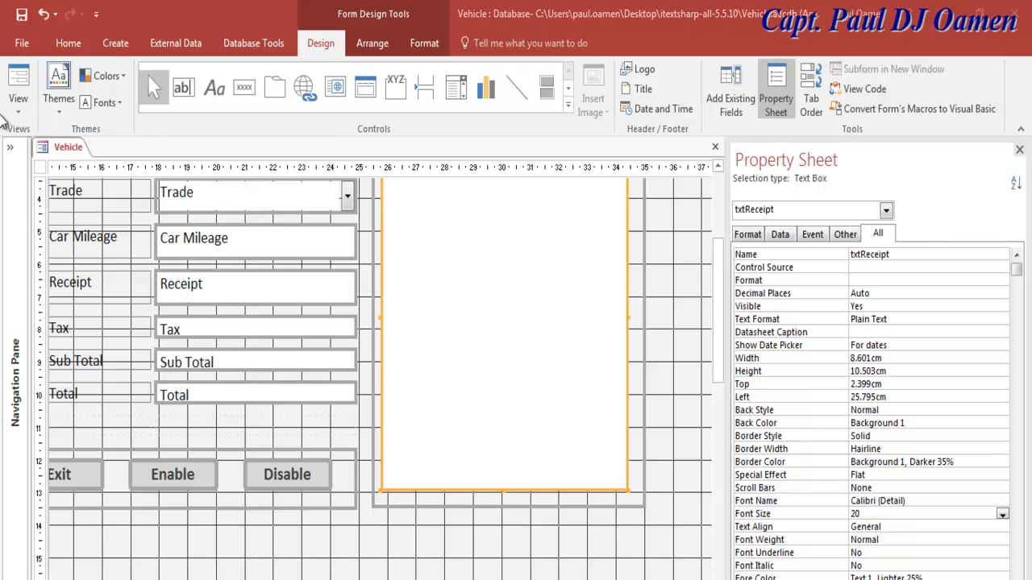
mouse_move(6, 121)
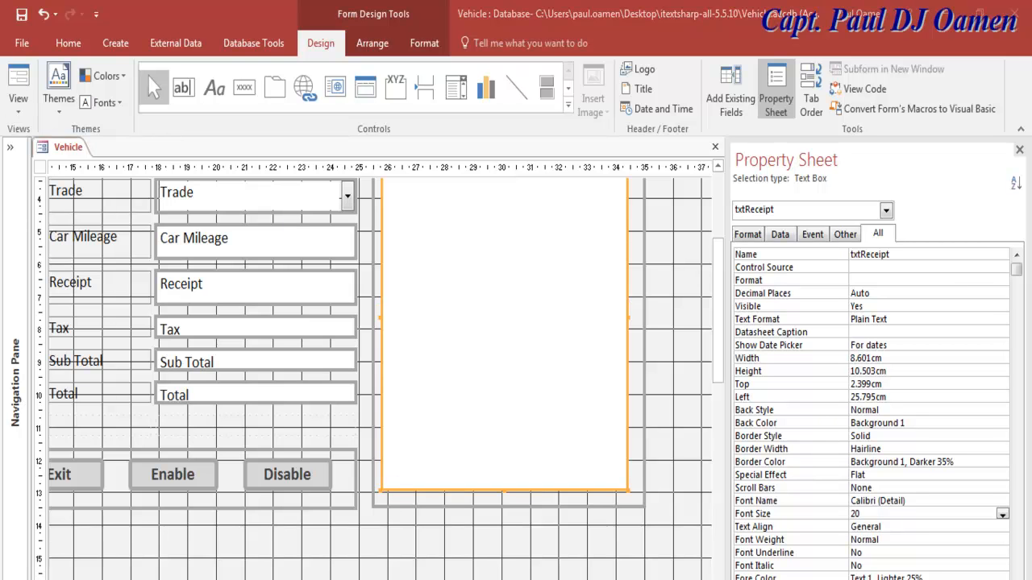
scroll("left", 3)
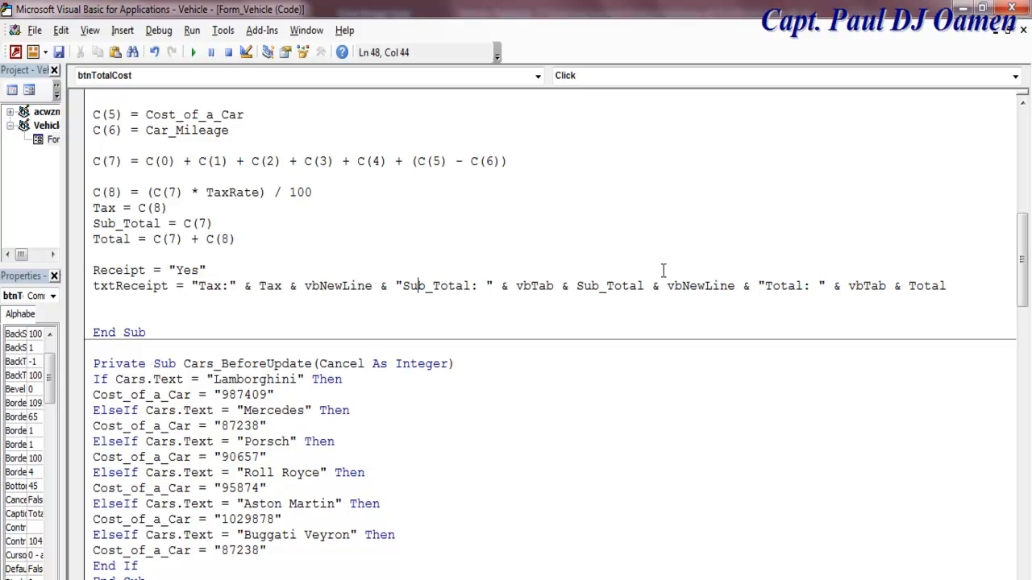
mouse_move(700, 281)
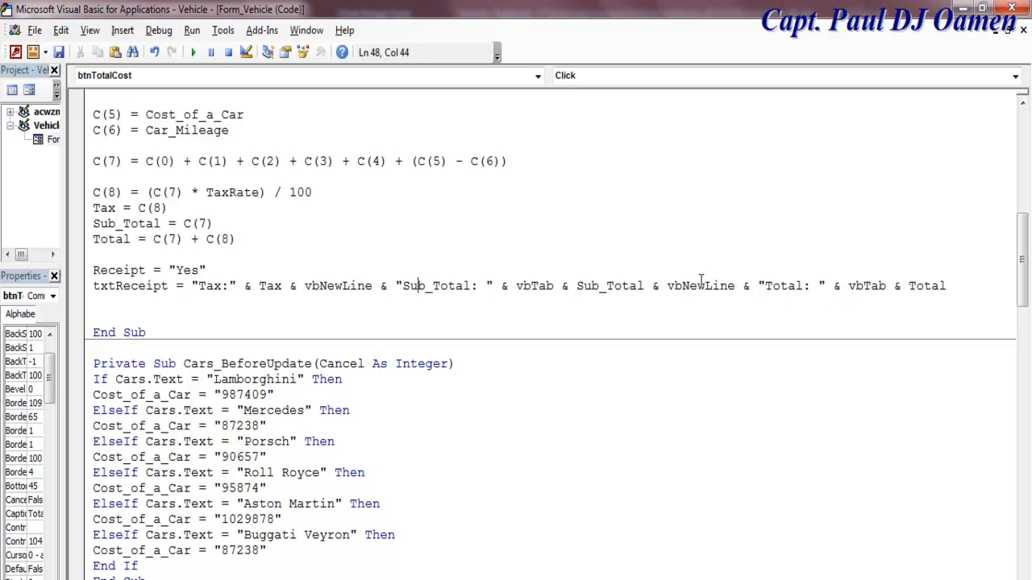
mouse_move(814, 302)
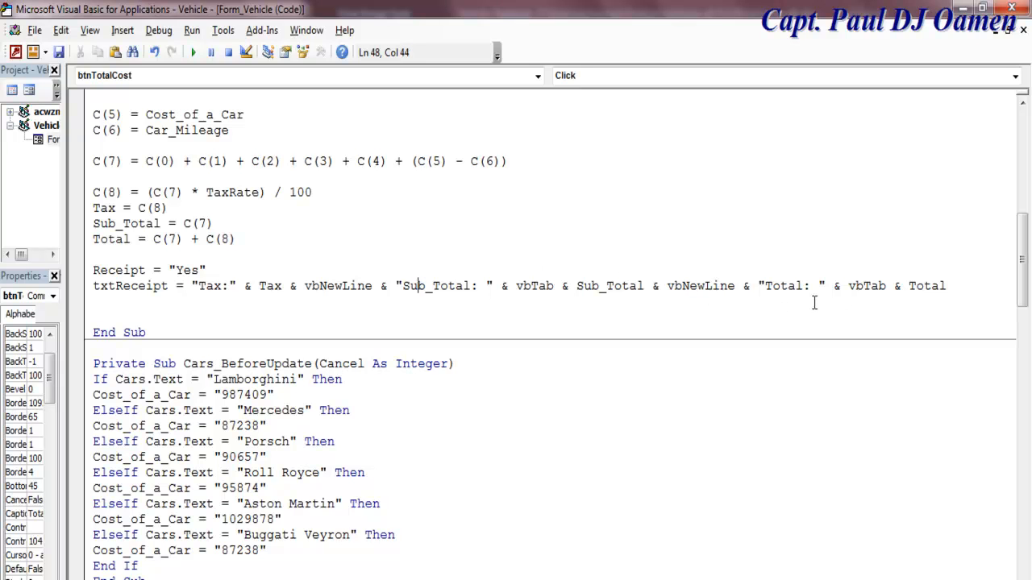
mouse_move(169, 86)
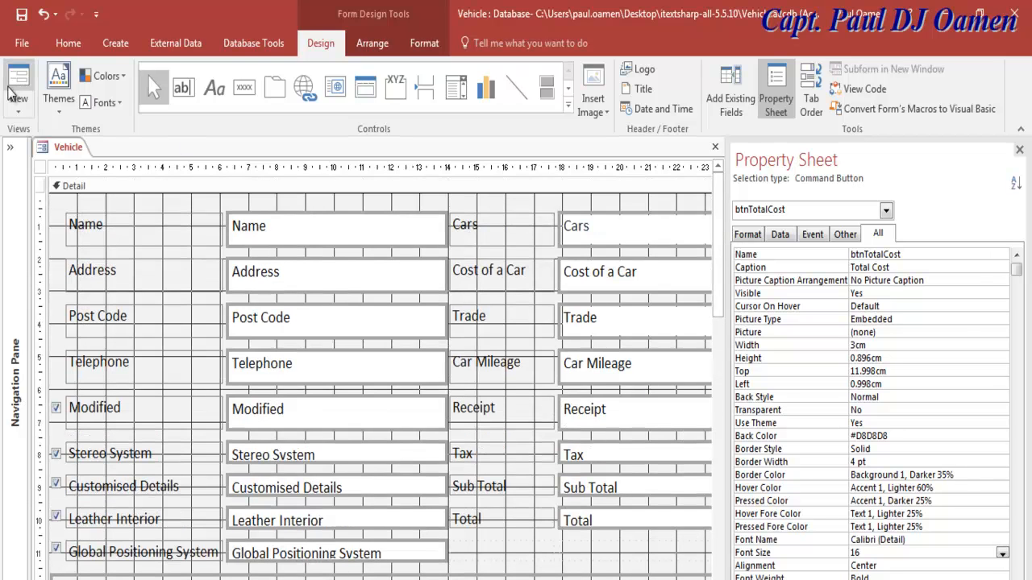
Switch to Form view to test the receipt, then return to Design View
left_click(17, 84)
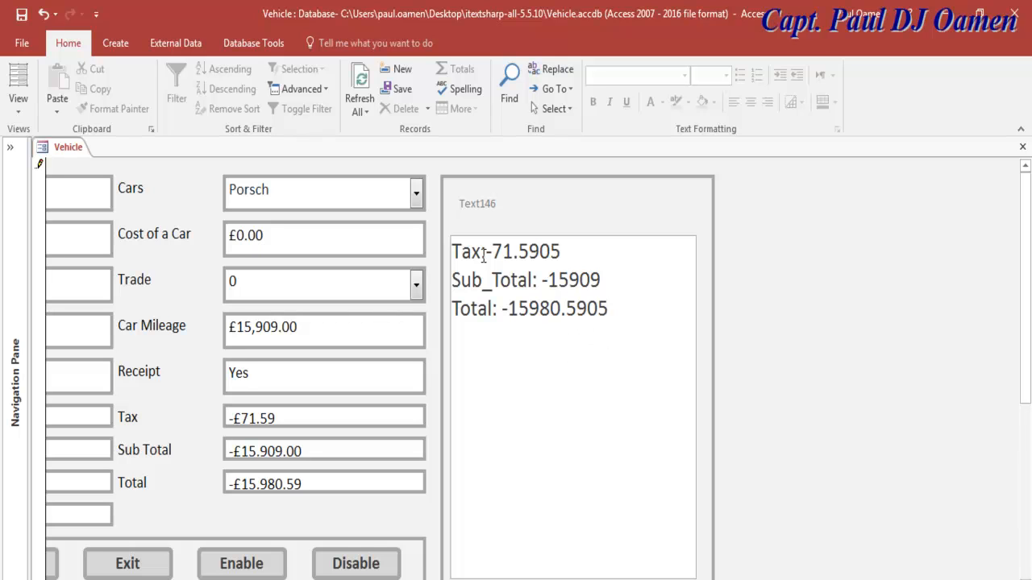
mouse_move(567, 481)
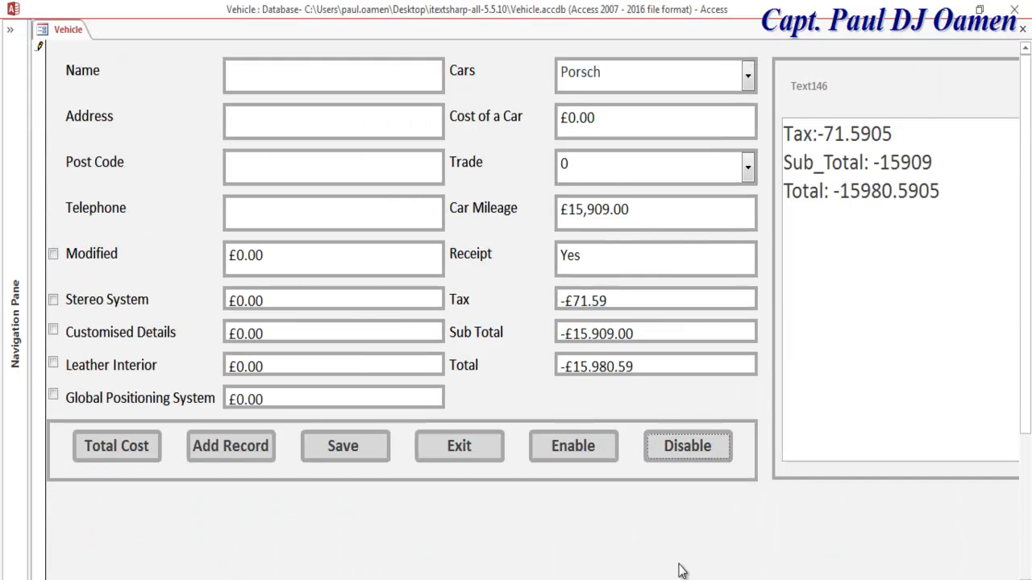
left_click(18, 84)
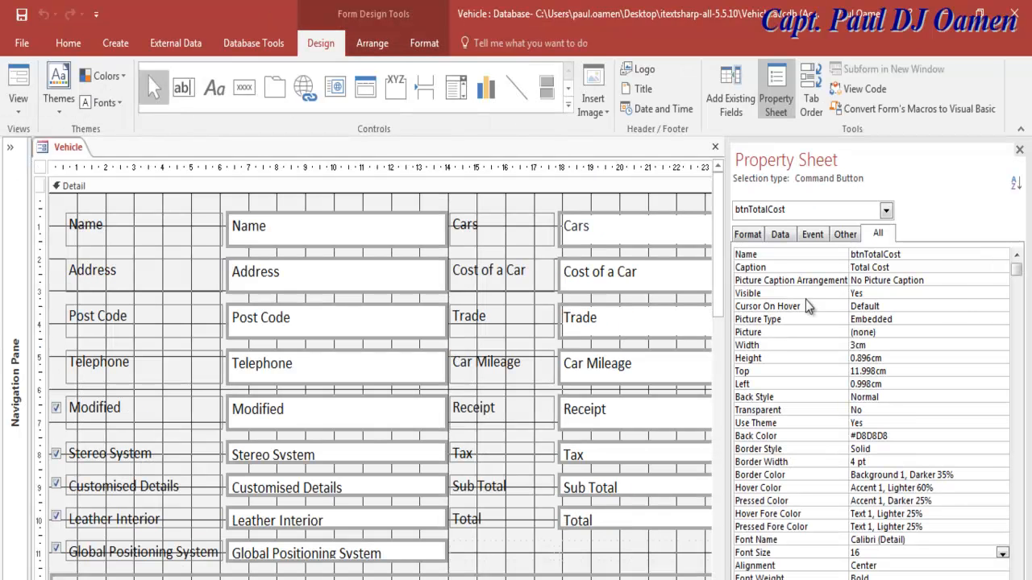
mouse_move(561, 199)
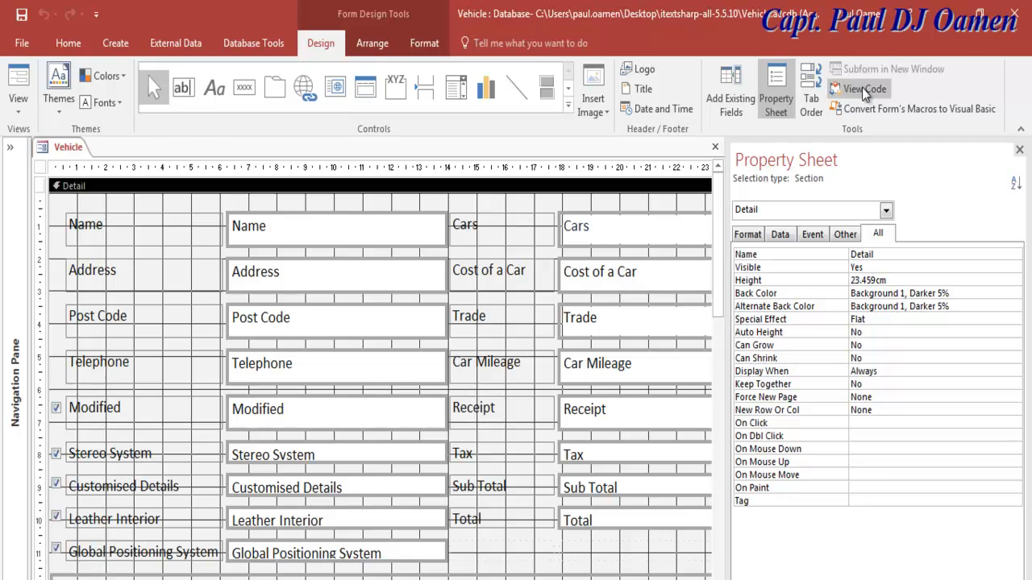
Open the Vehicle form's VBA code at the end of the Form_Load reset lines
left_click(869, 89)
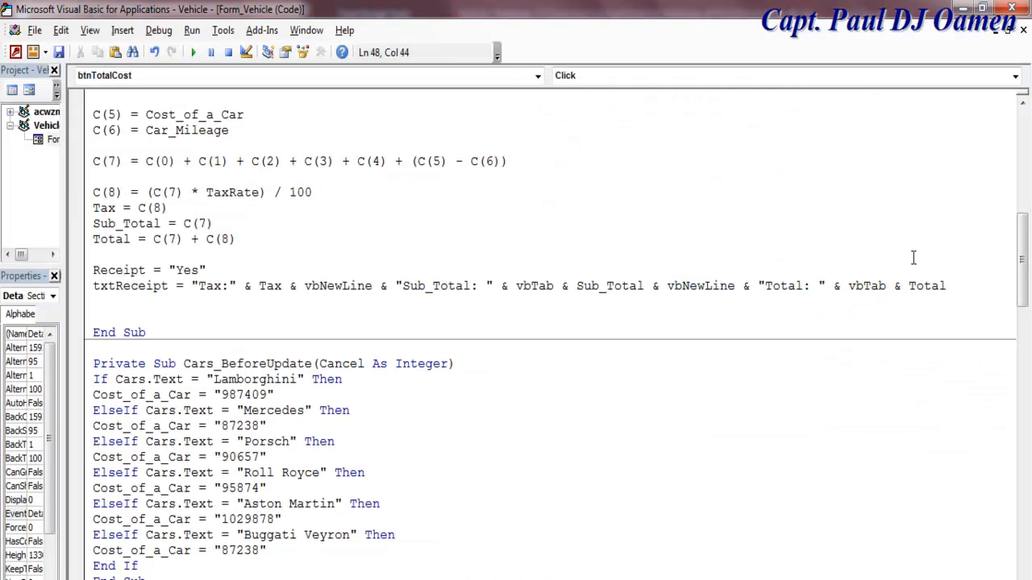
left_click(537, 75)
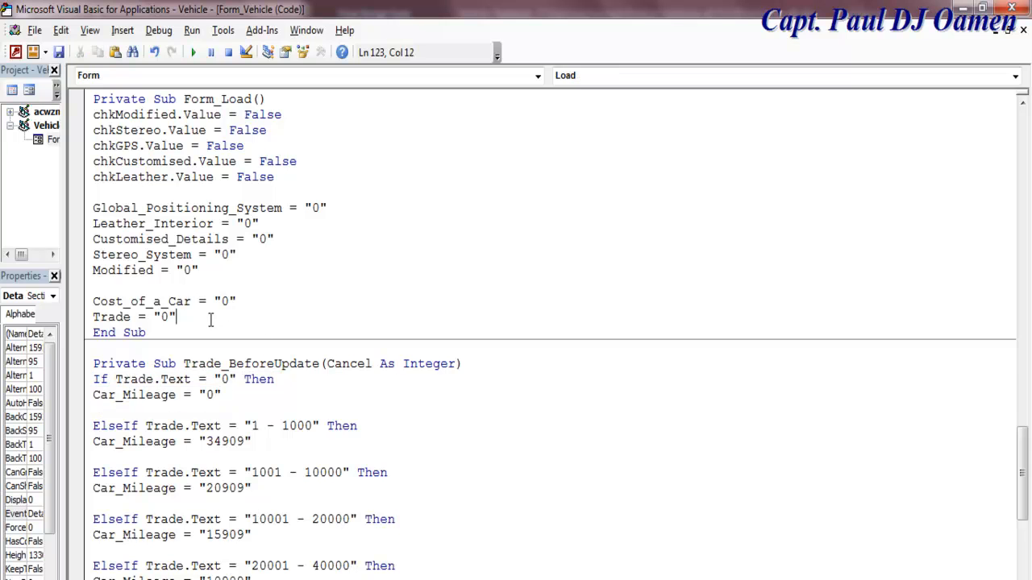
Add Form_Load lines resetting Car_Mileage, Tax, Sub_Total and Total to "0"
type("Car_Mileage = \"0\"")
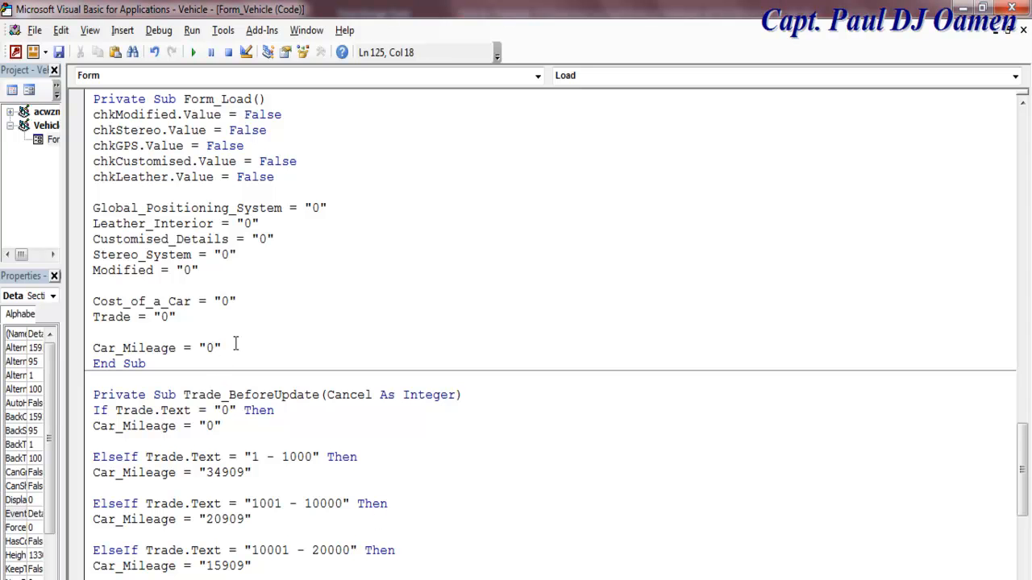
type("Tax")
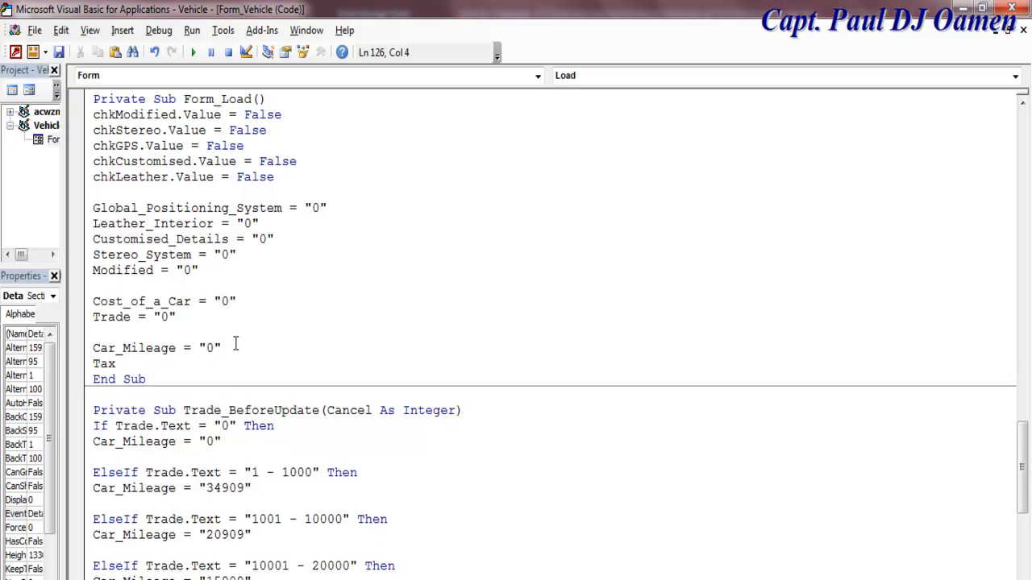
type("=")
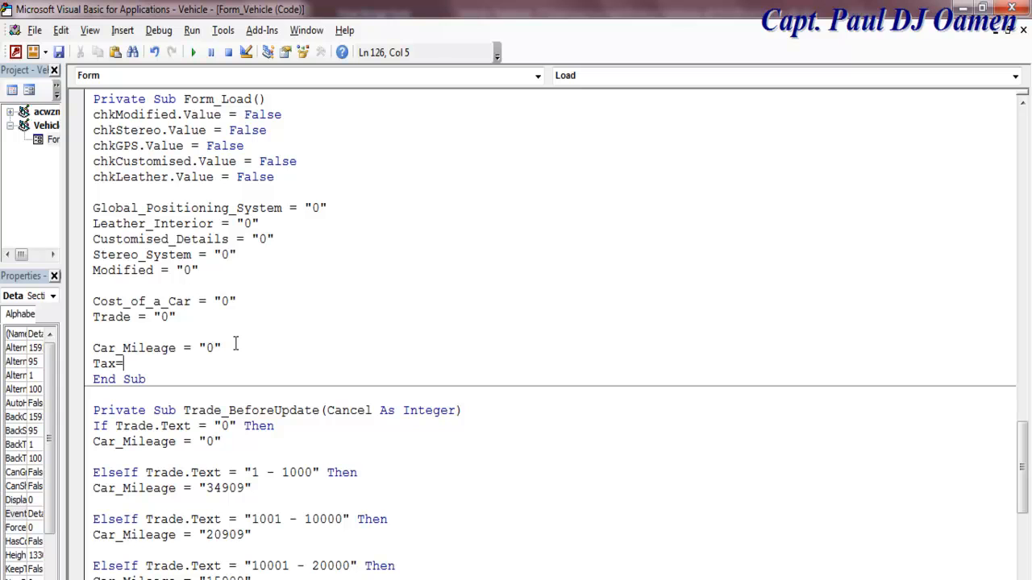
type("\"")
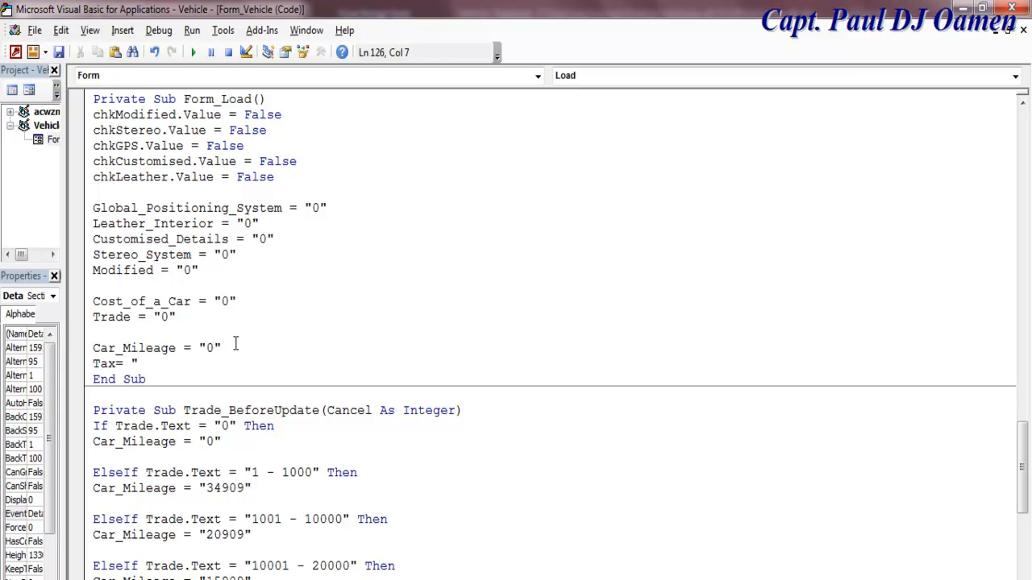
type("0")
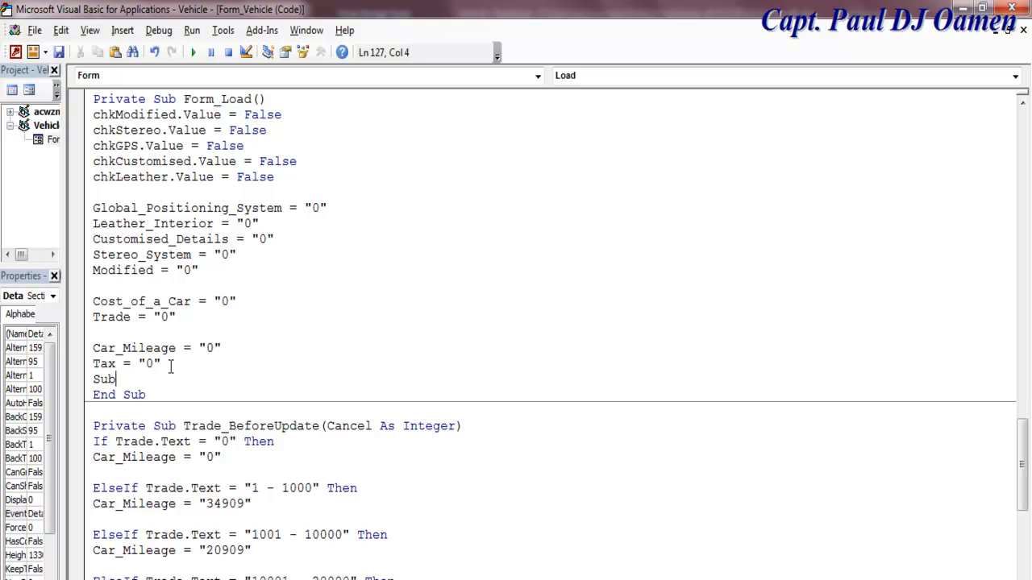
type("_Total = \"0\"")
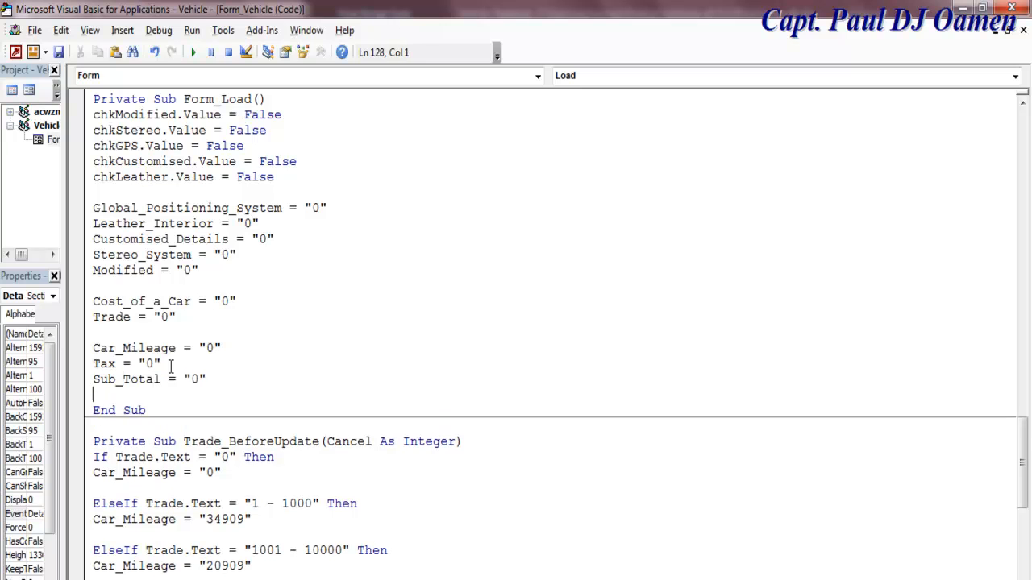
type("Total")
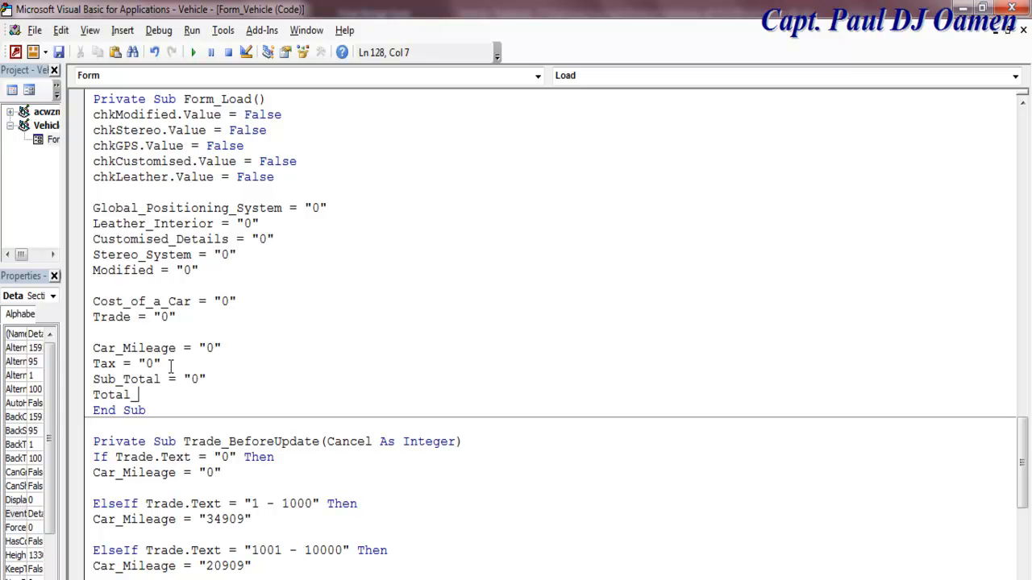
type("= \"0\"")
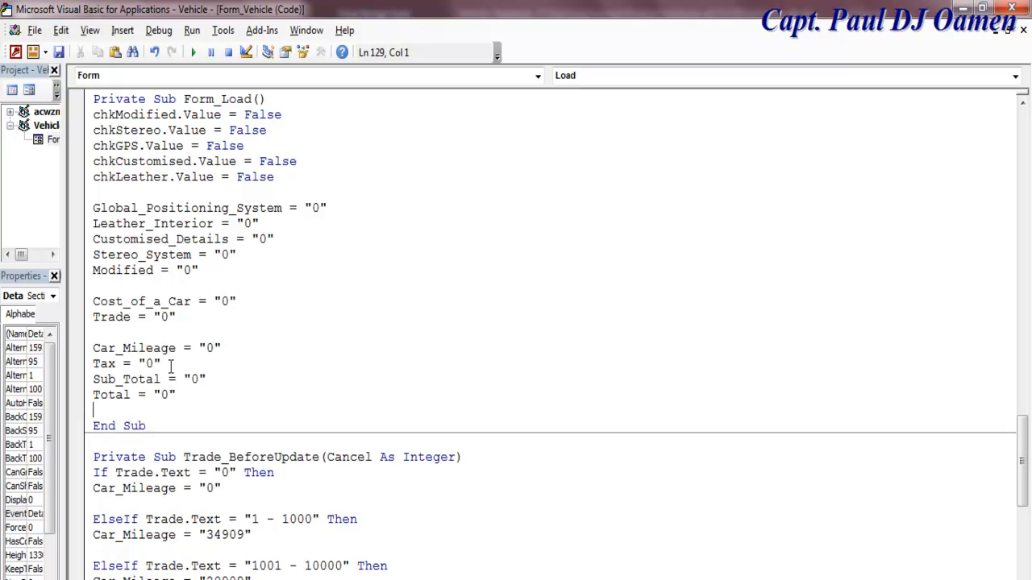
Add lines clearing txtReceipt and Receipt to "", then return to the Trade line
type("txtRe")
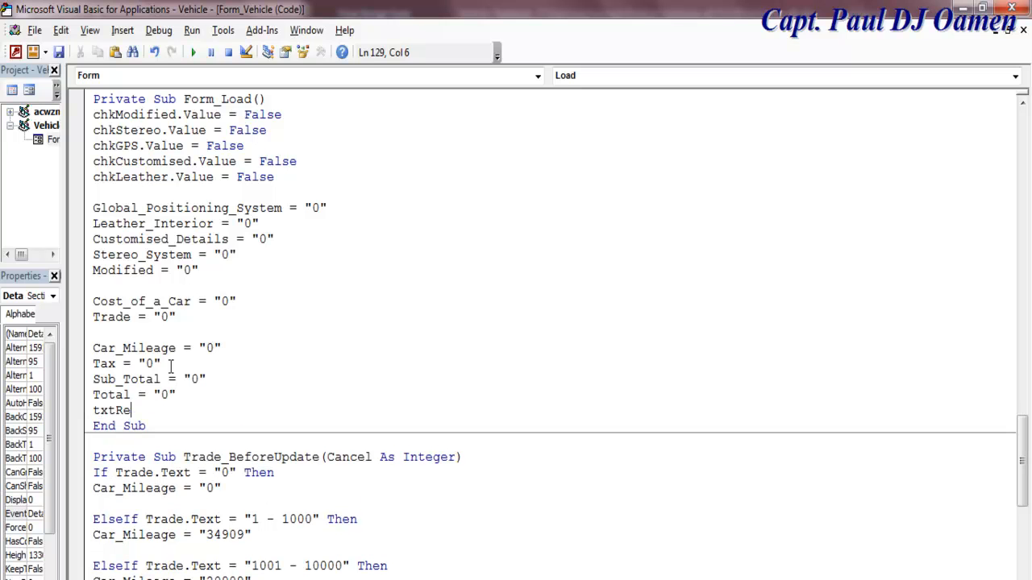
type("ceipt")
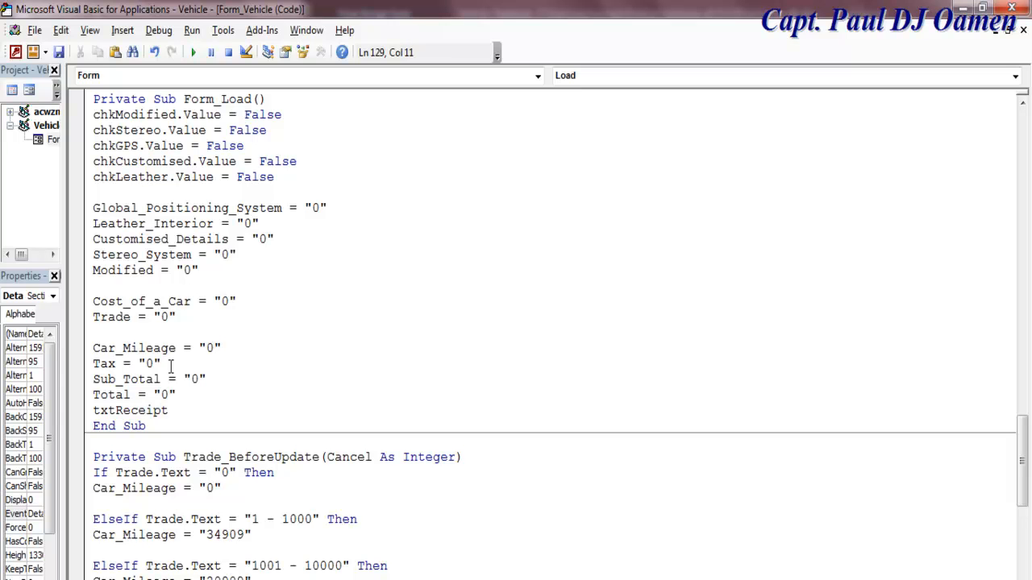
type("=")
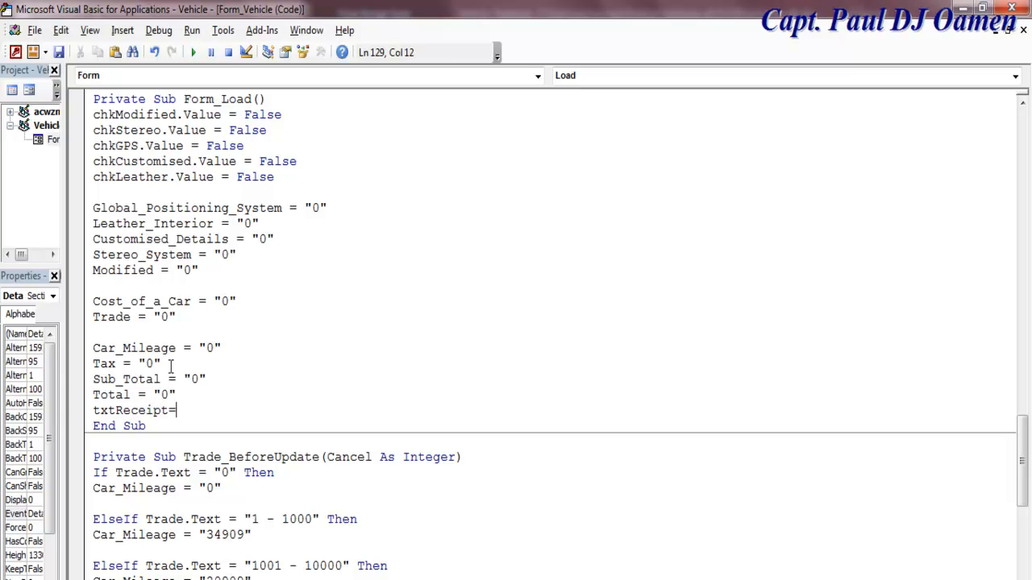
type("\"\"")
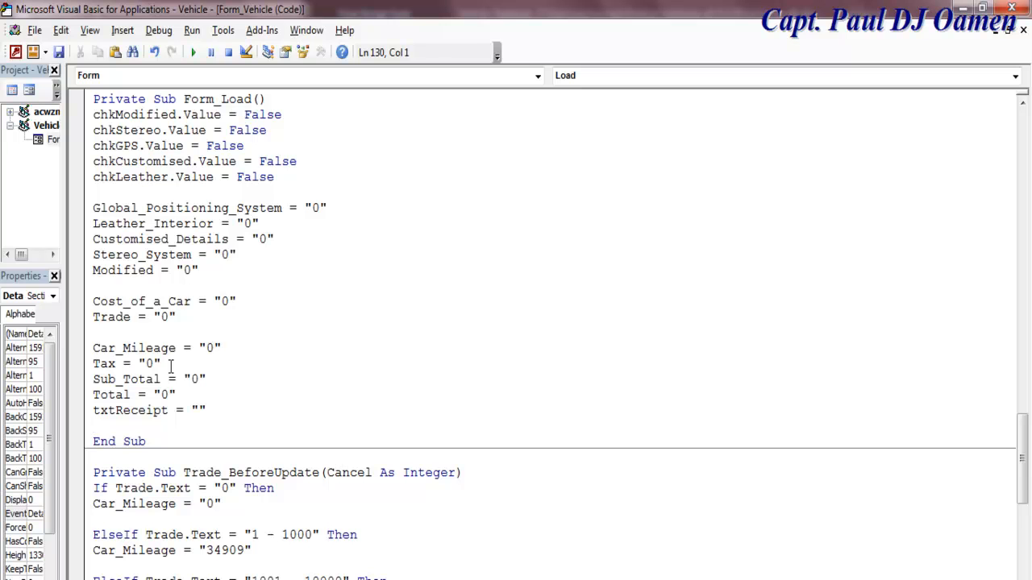
type("Receipt")
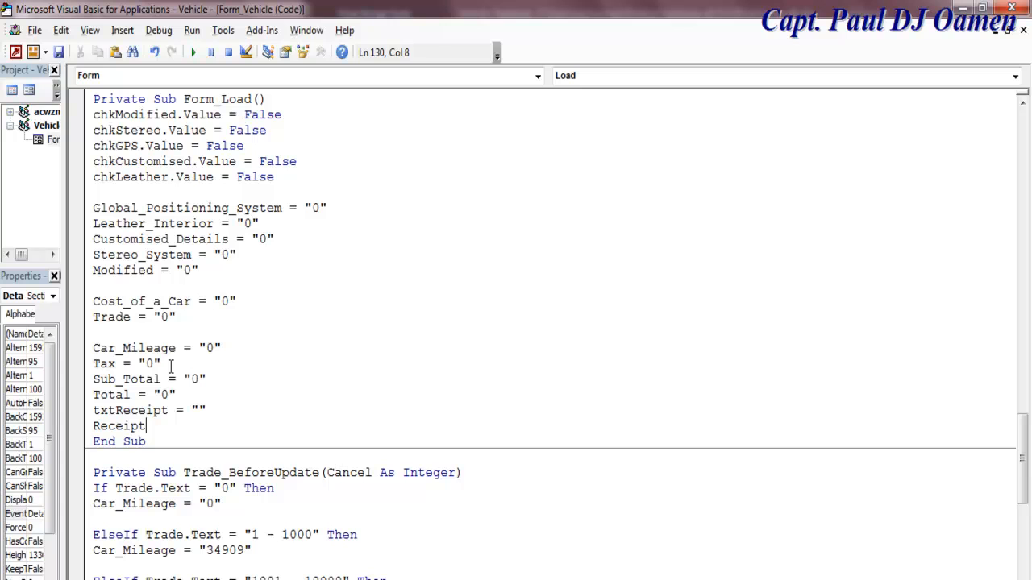
type("=\"\"")
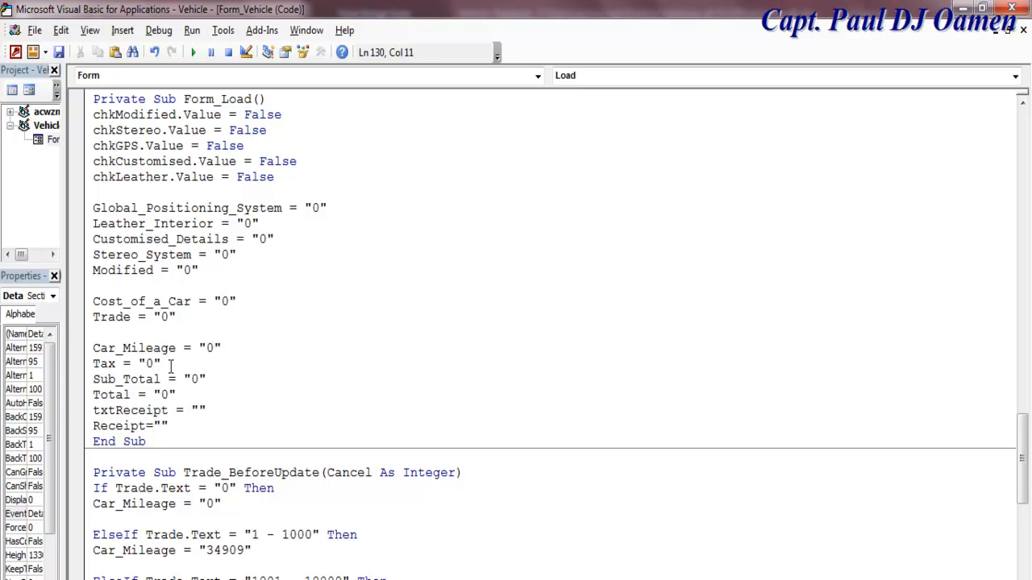
left_click(175, 316)
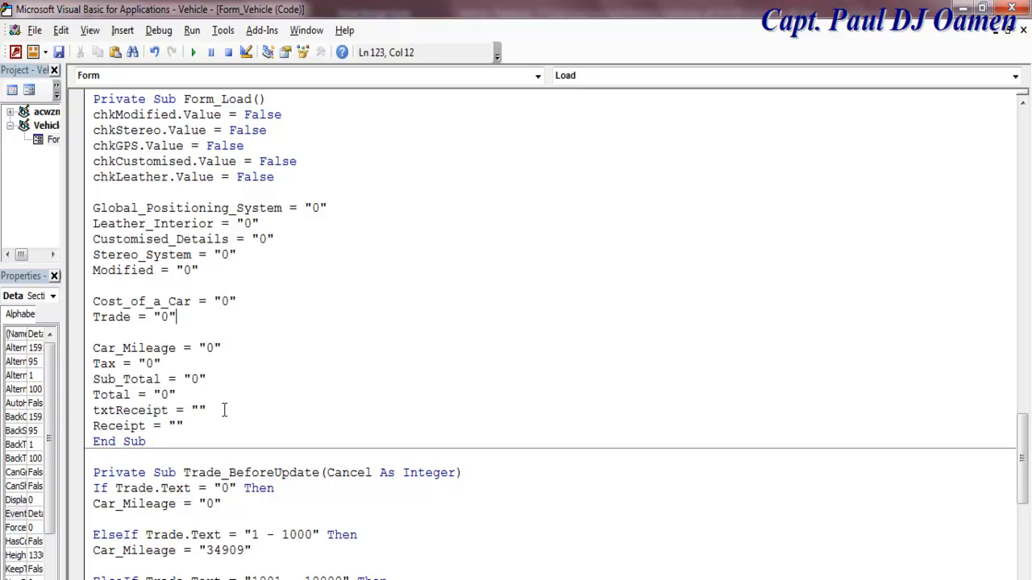
scroll("up", 3)
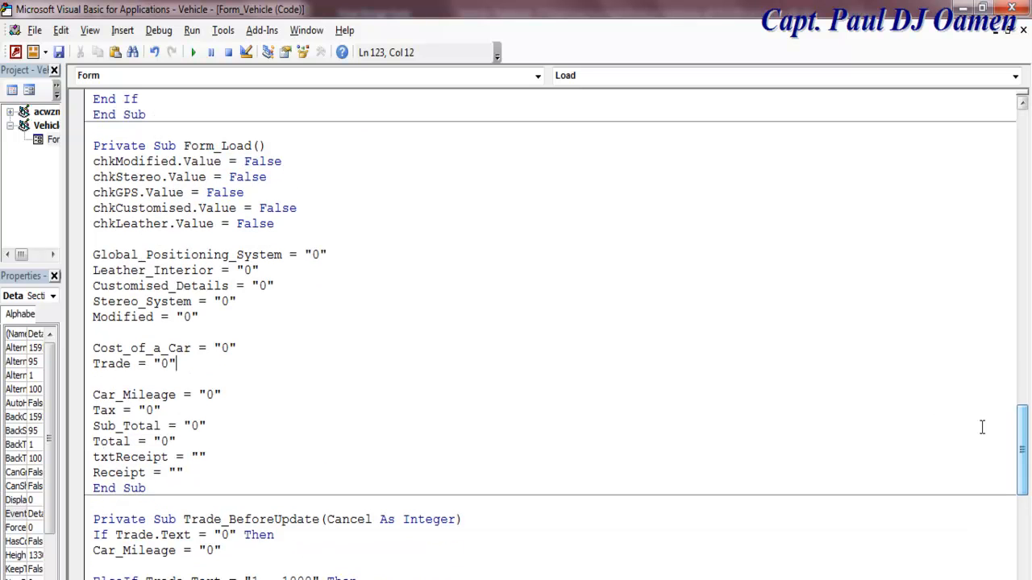
Select the Form_Load body to review it and switch back to the Vehicle form
left_click_drag(92, 160, 183, 472)
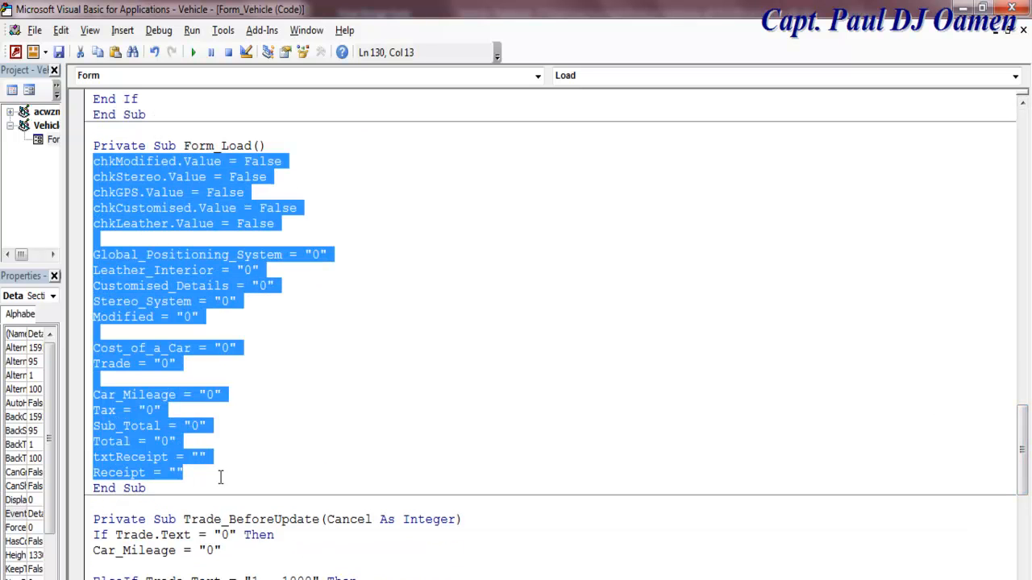
left_click(178, 441)
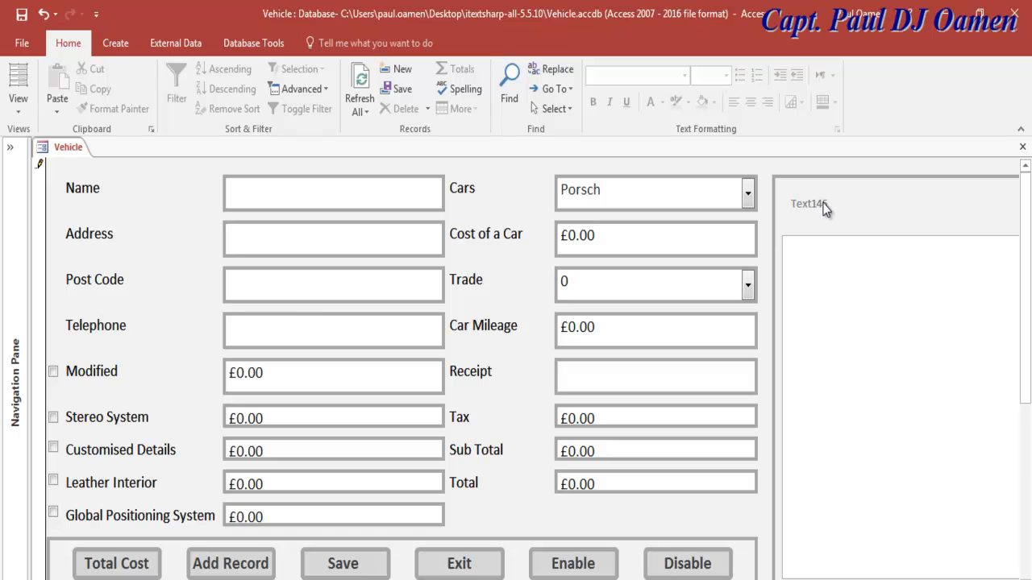
In Design View, delete the Text146 label's caption, then switch the form's view
left_click(18, 88)
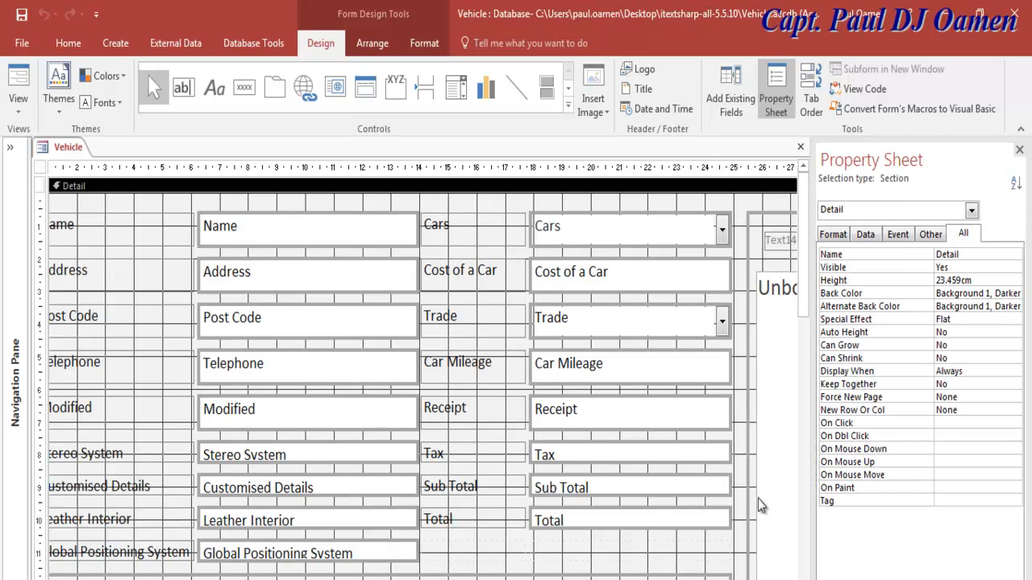
left_click(777, 240)
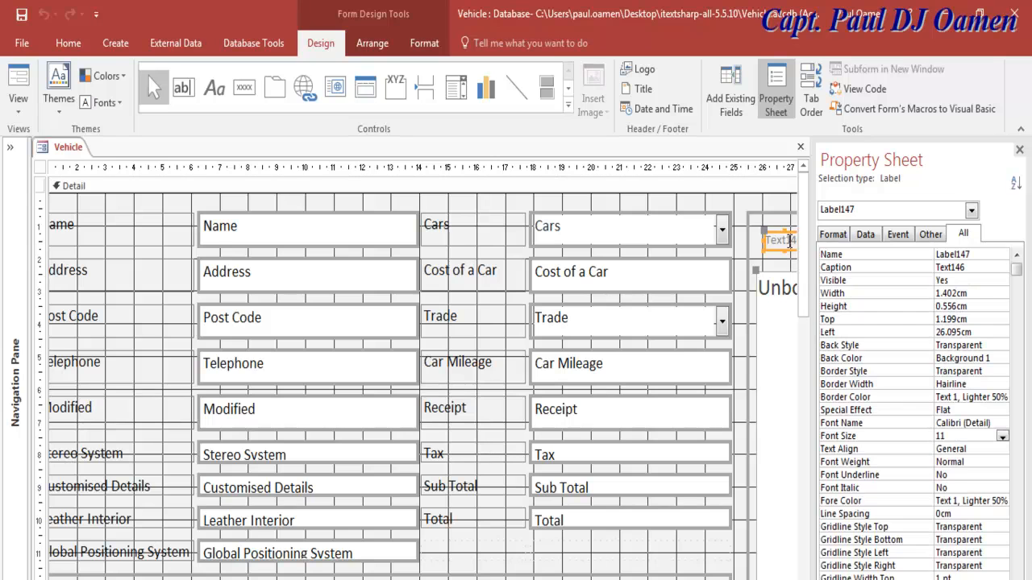
left_click(971, 266)
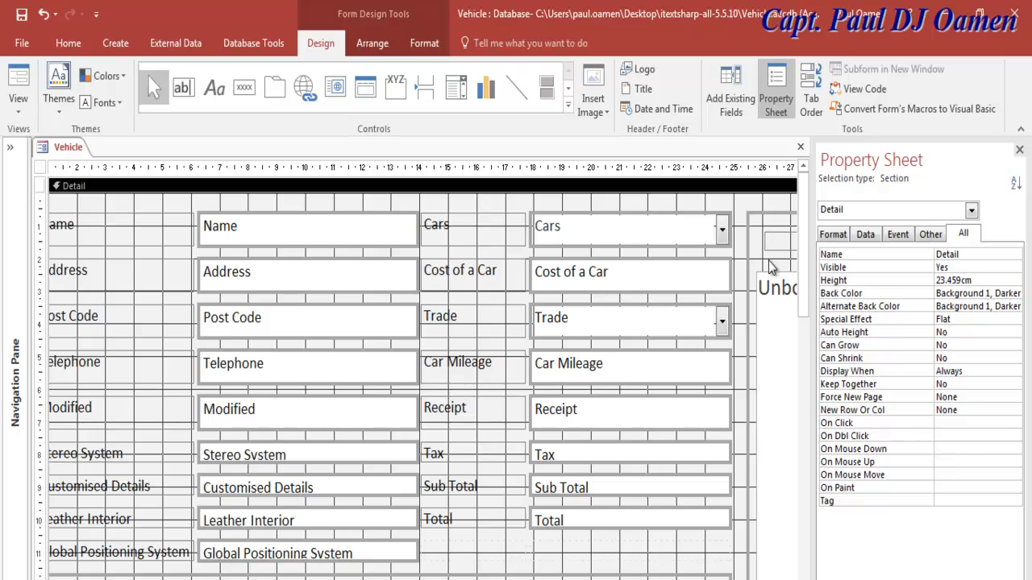
left_click(776, 241)
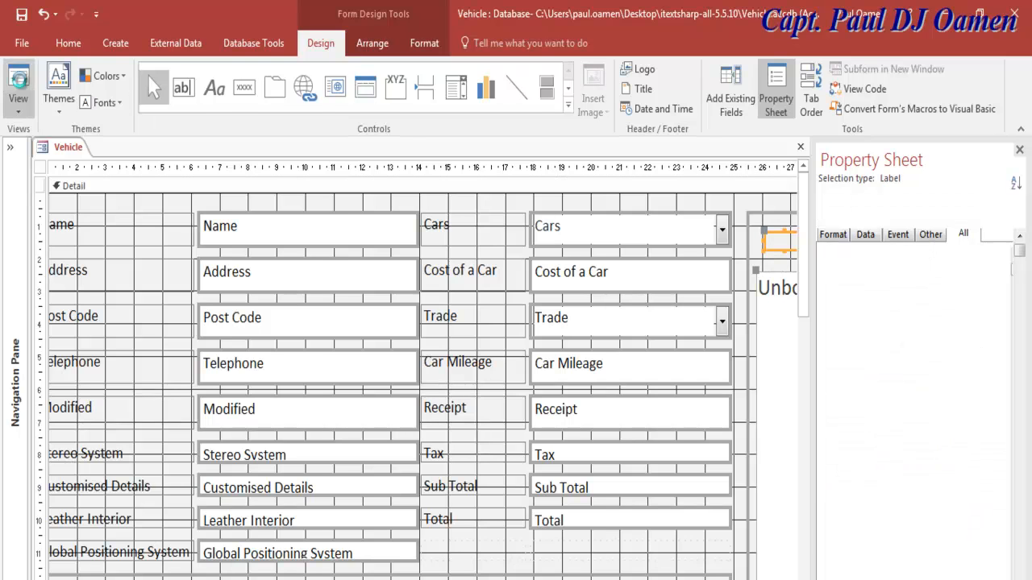
left_click(18, 88)
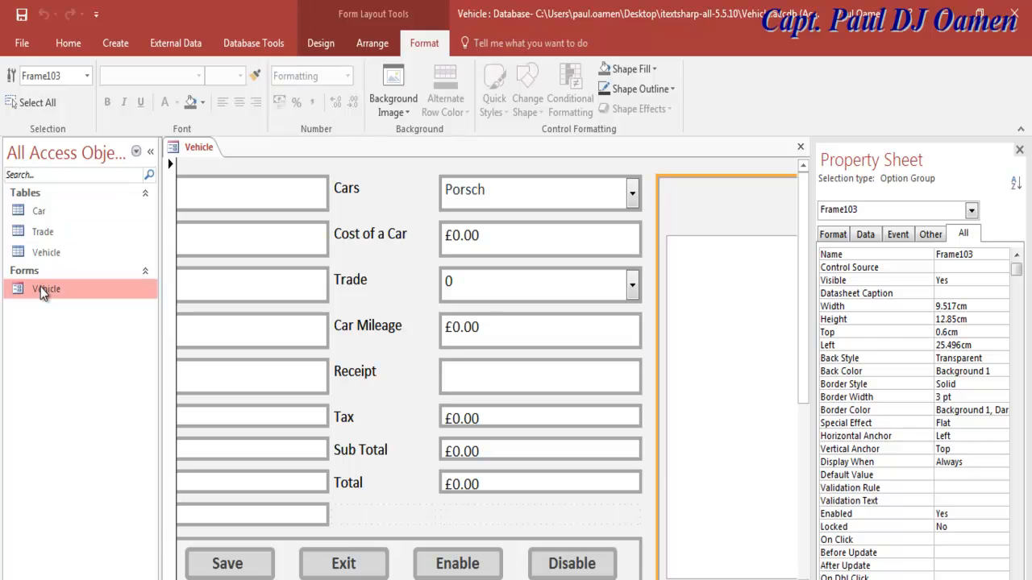
Reopen the Vehicle form in Design View from the Navigation Pane
right_click(46, 288)
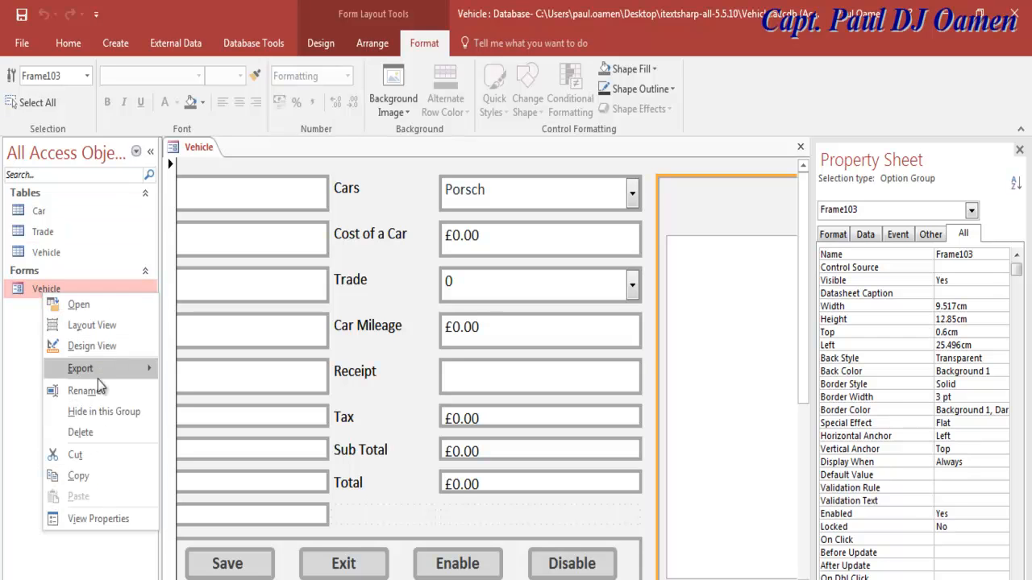
left_click(92, 346)
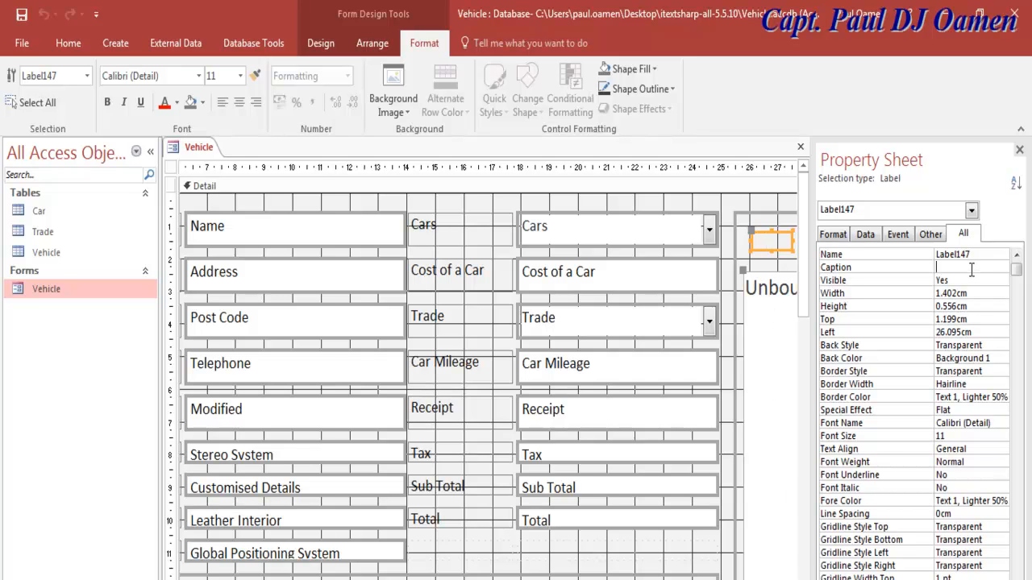
Caption Label147 'Sales Output' at font size 20 and widen it to fit
type("Sales")
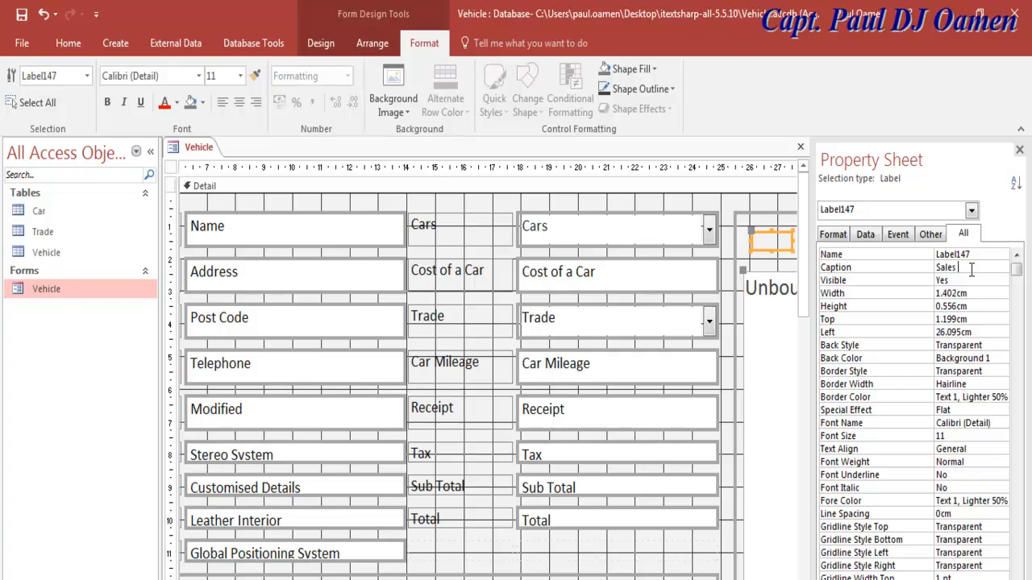
type("Output")
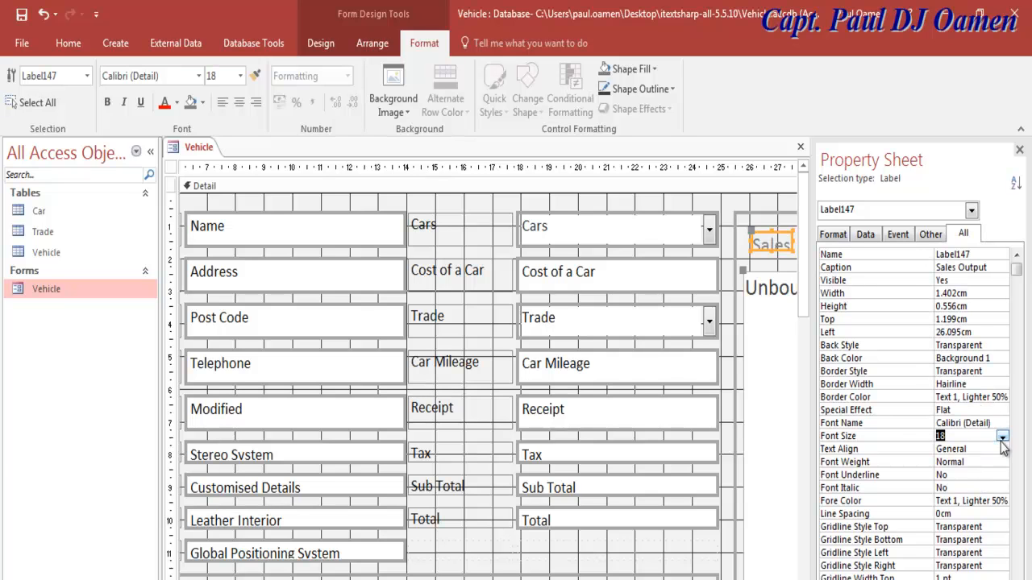
left_click(1002, 449)
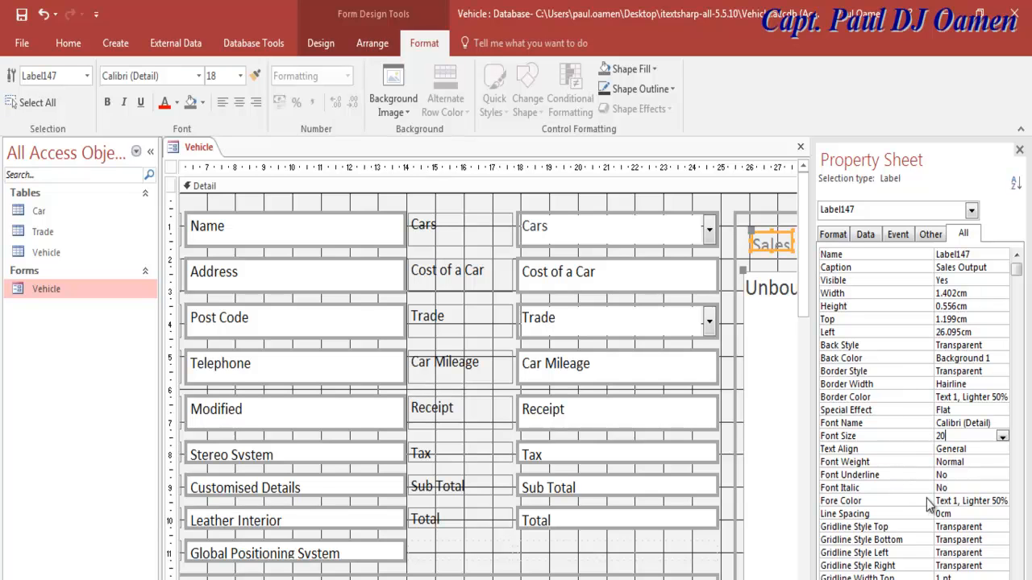
left_click(989, 500)
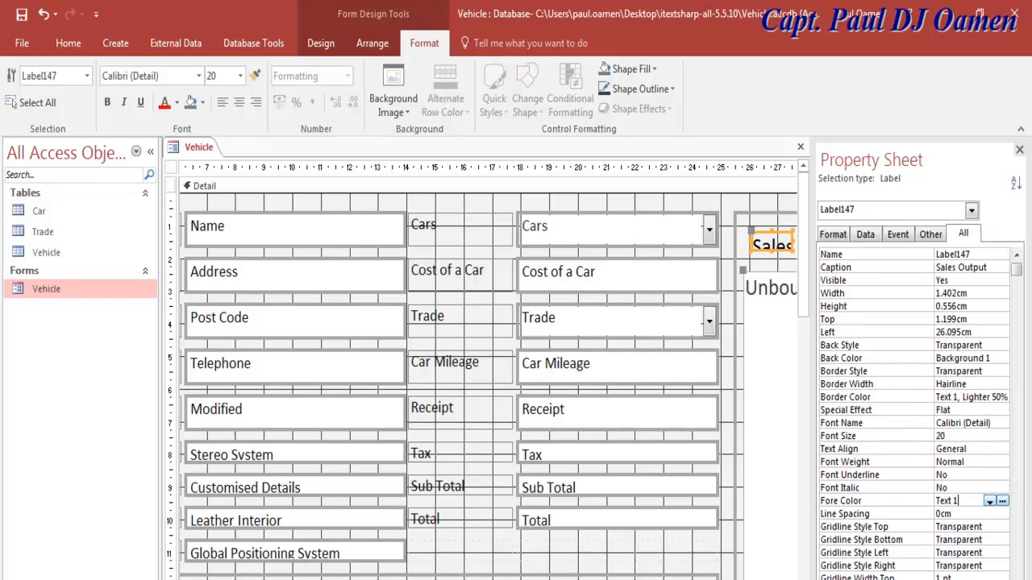
scroll("right", 3)
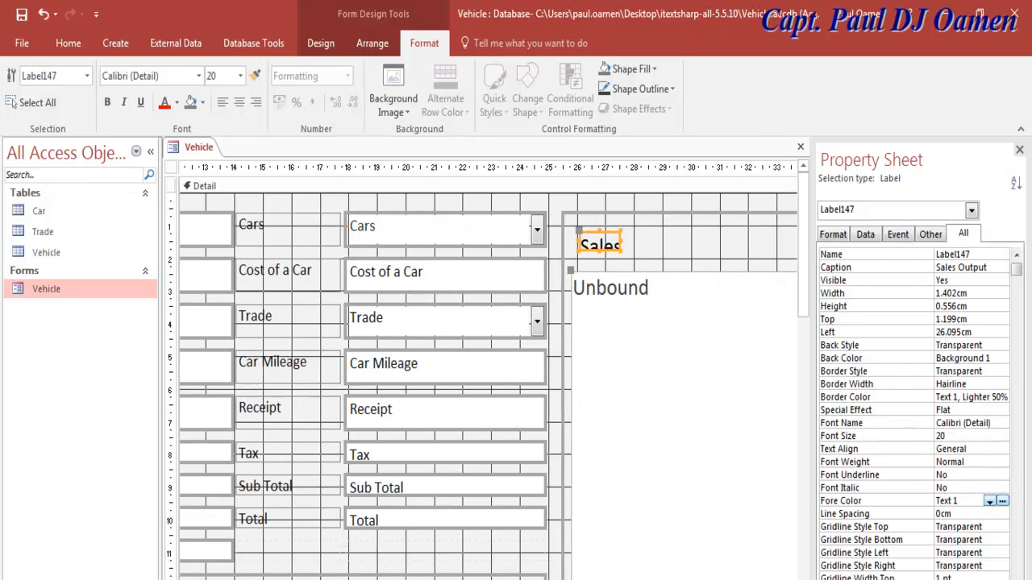
mouse_move(620, 246)
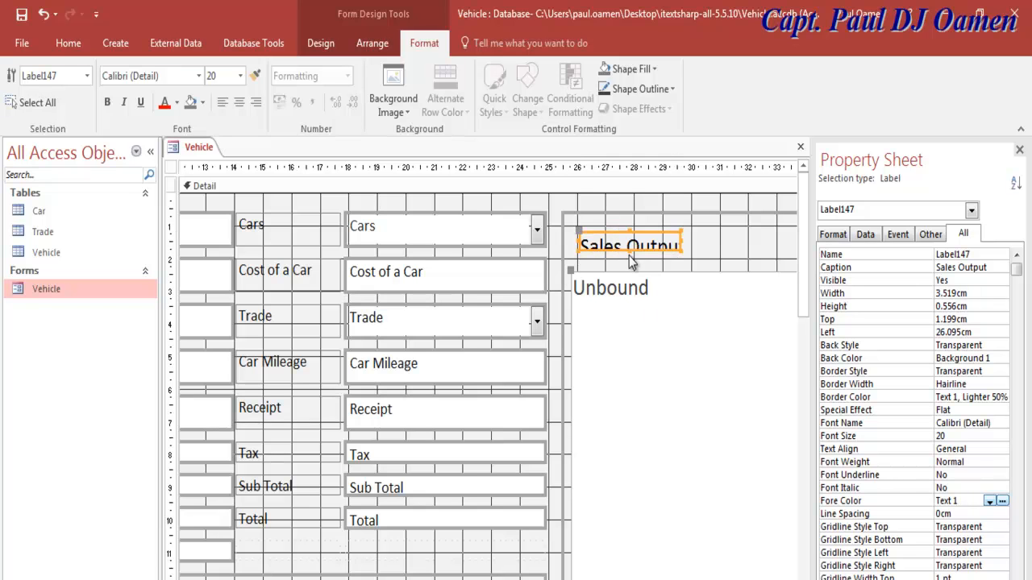
left_click(631, 246)
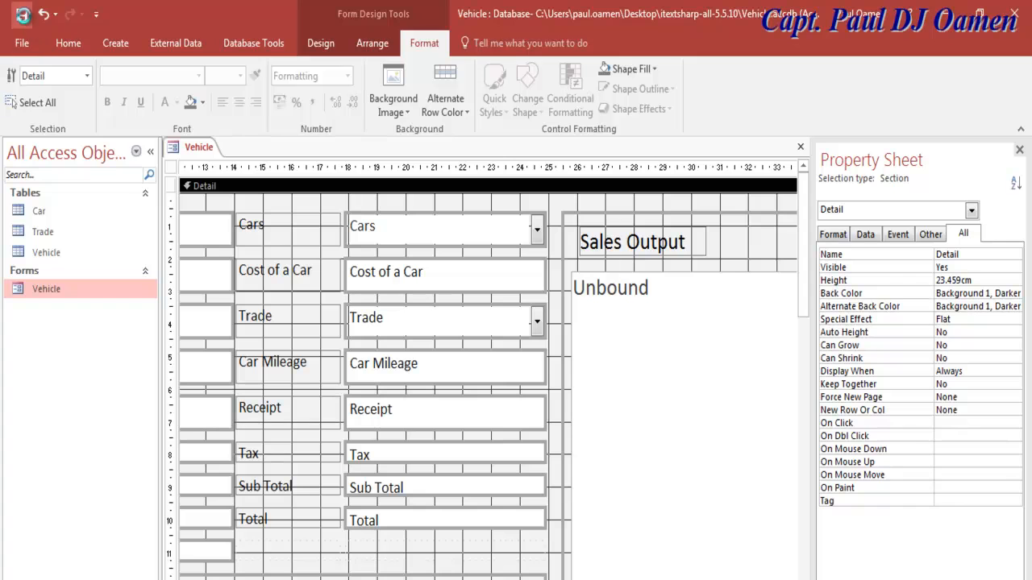
mouse_move(156, 235)
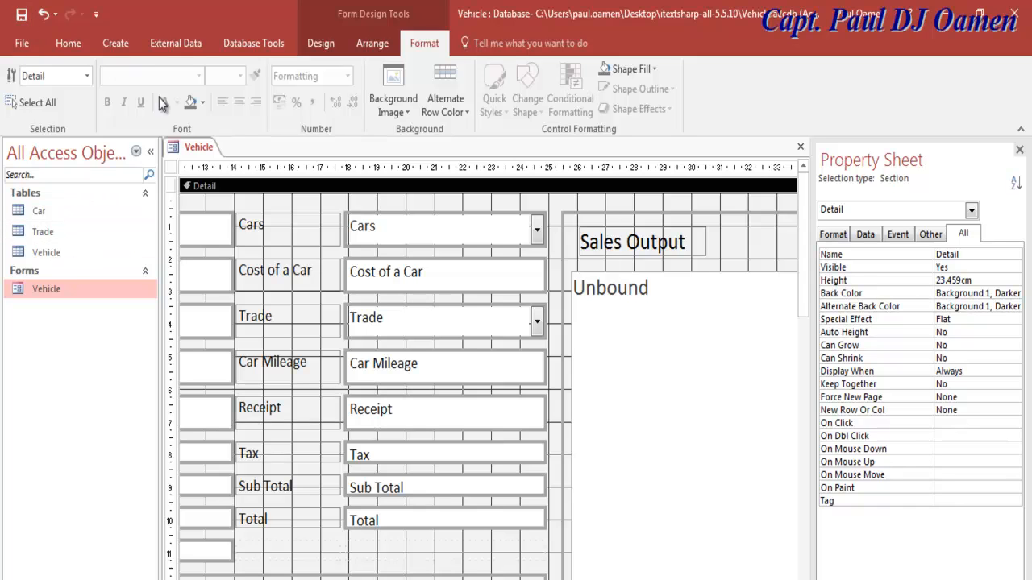
Run the Vehicle form in Form View with the Navigation Pane collapsed
left_click(68, 43)
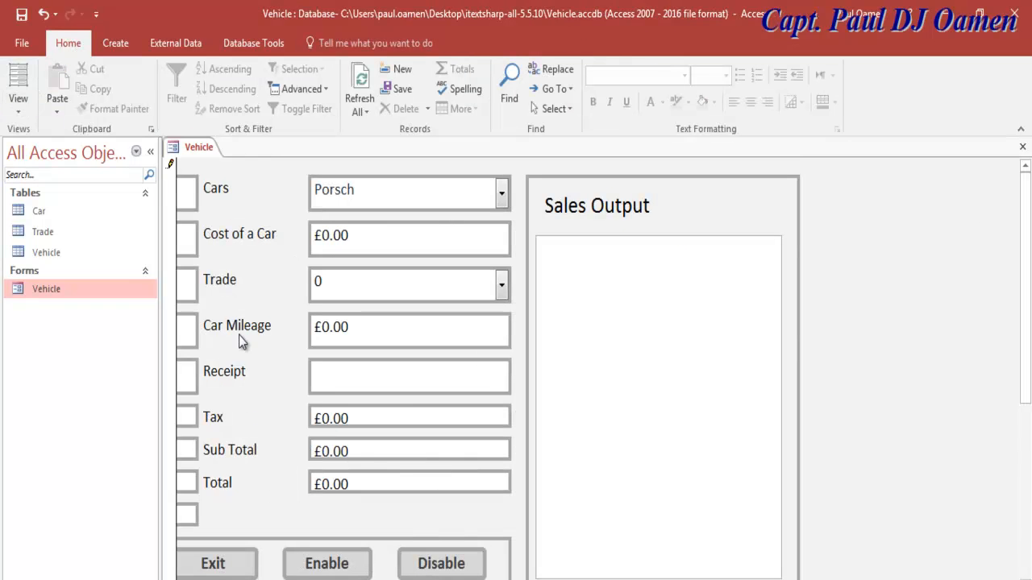
left_click(150, 151)
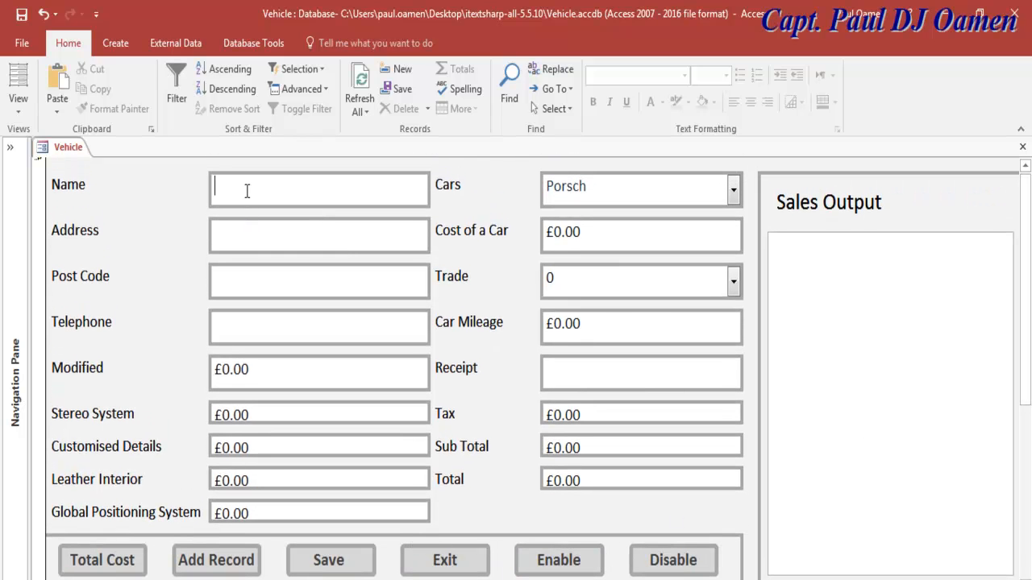
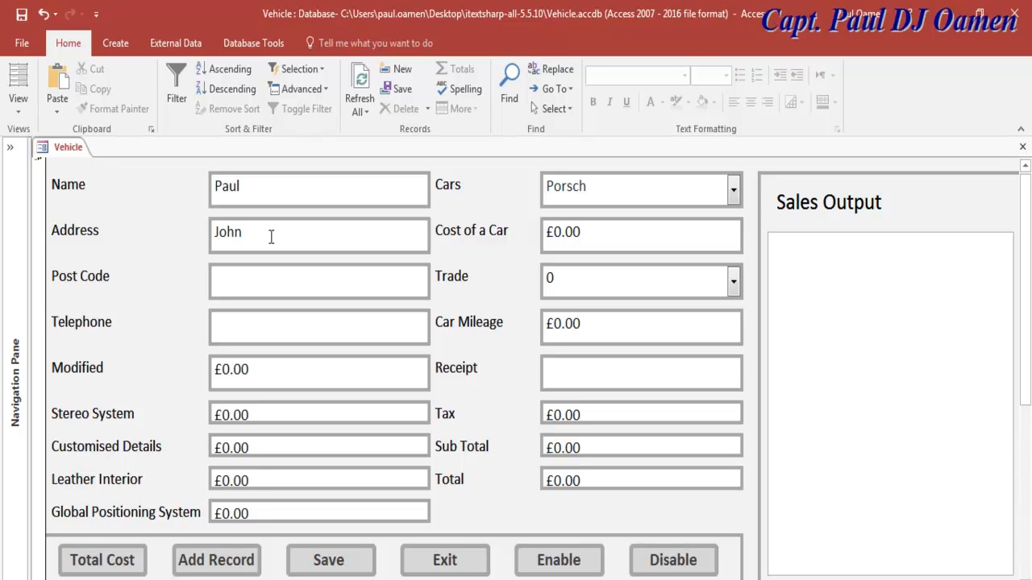
type("bull")
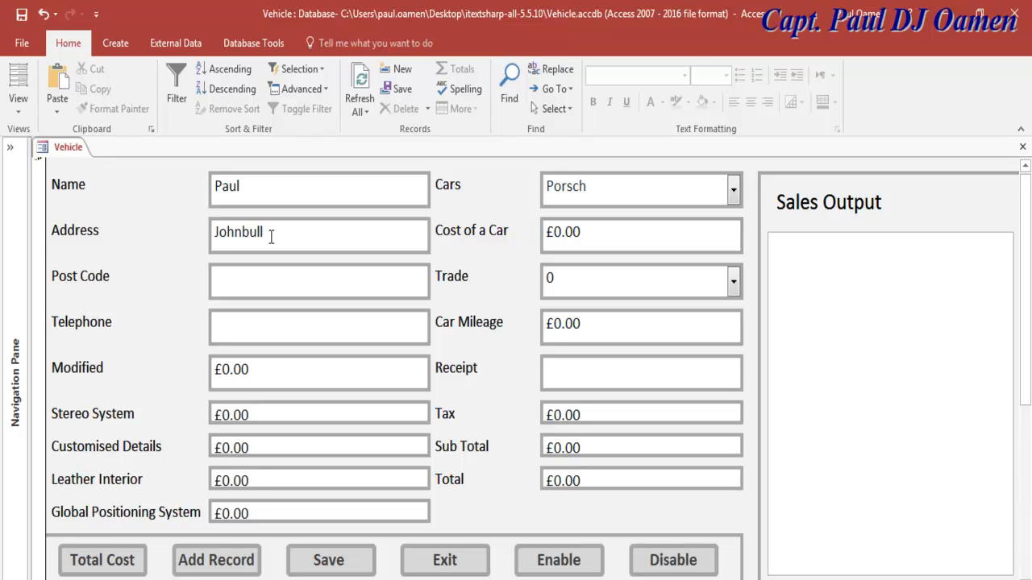
type("Road")
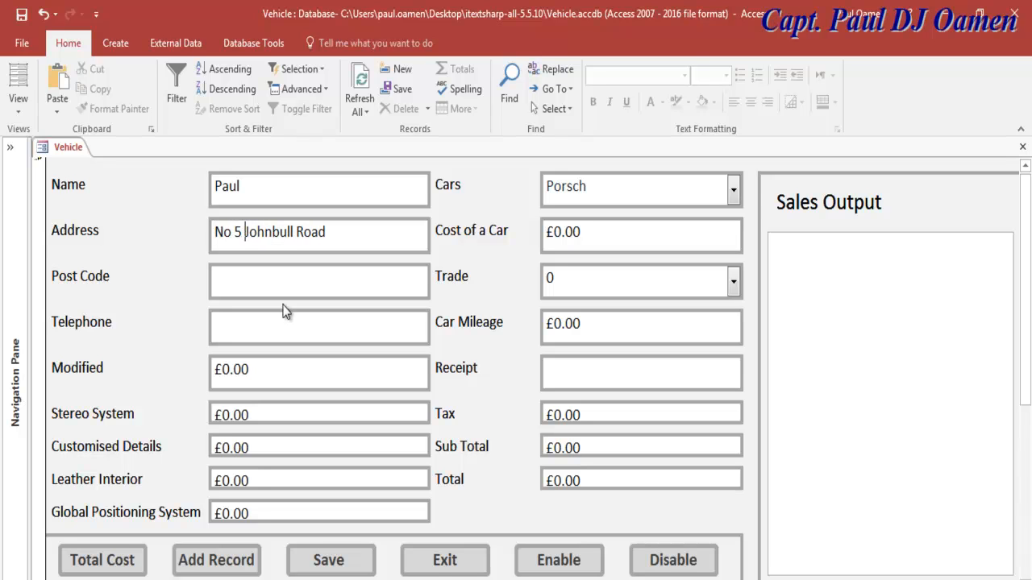
type("MN")
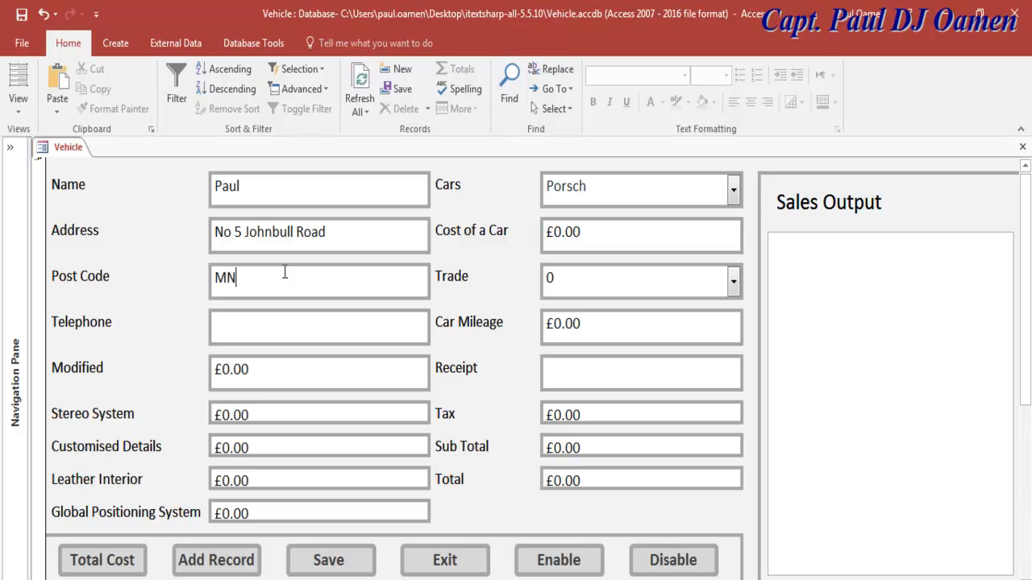
type("9")
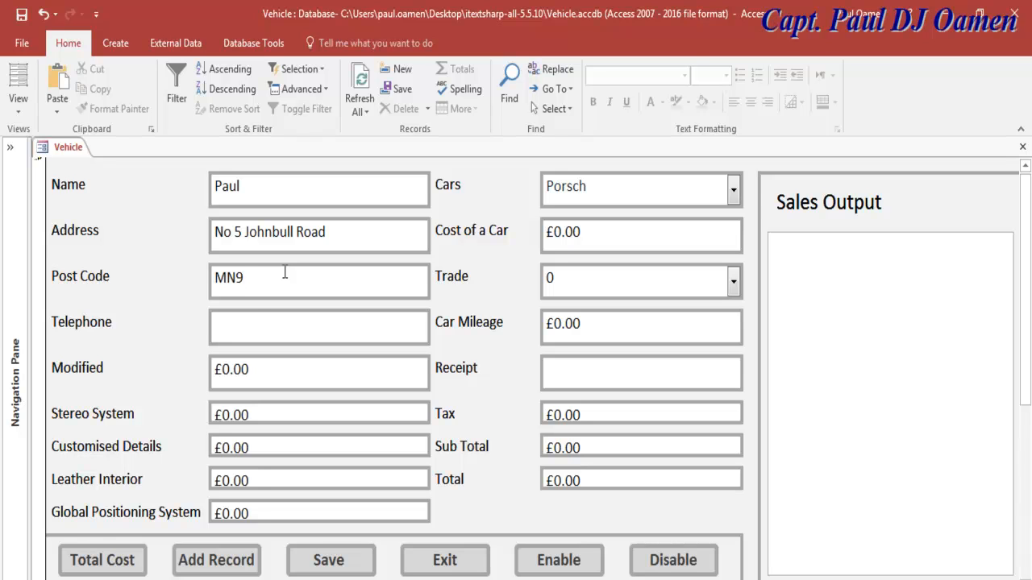
type("0")
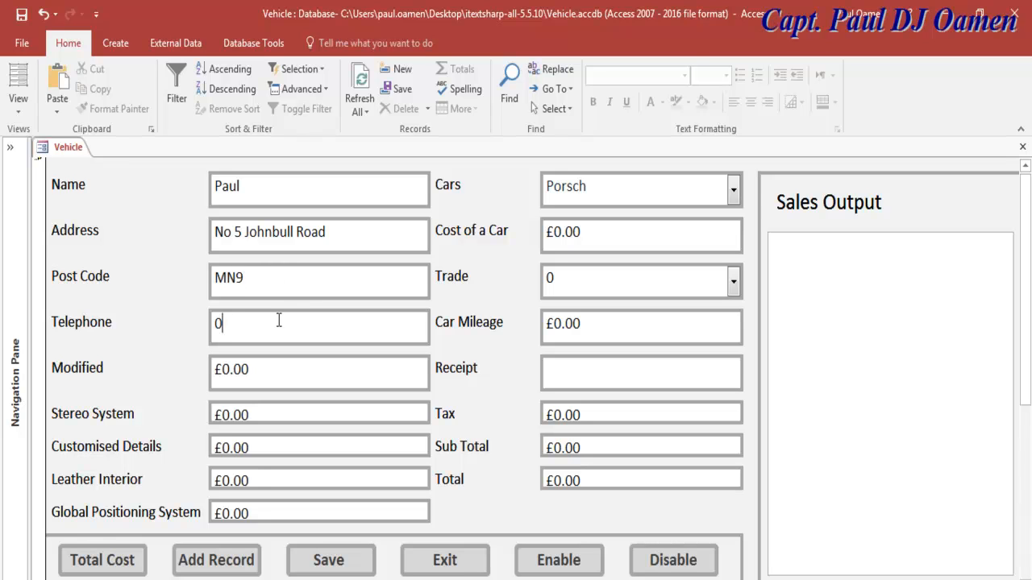
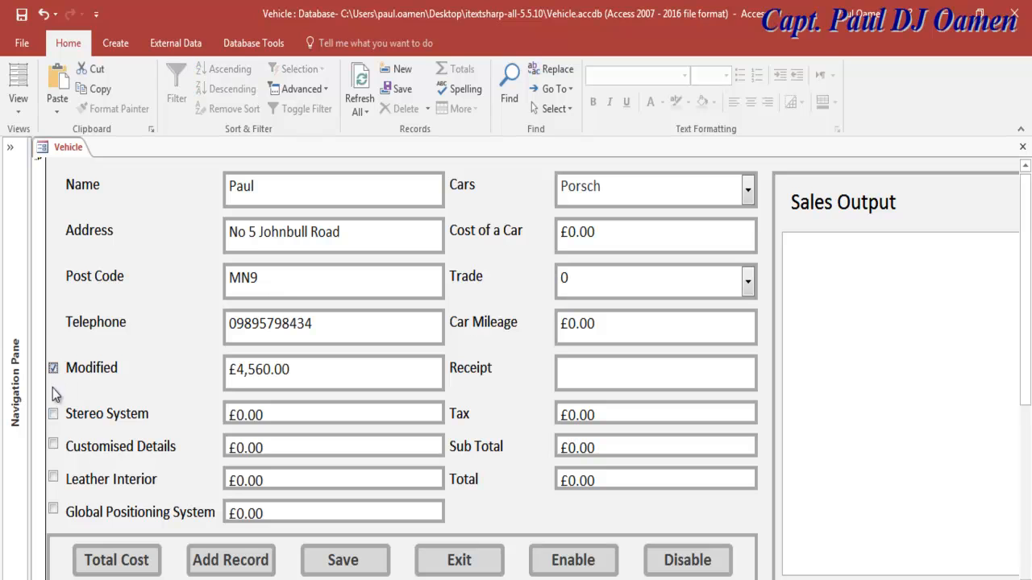
Tick Stereo, Leather Interior and GPS, choose Lamborghini and trade band 1001 - 10000
left_click(53, 413)
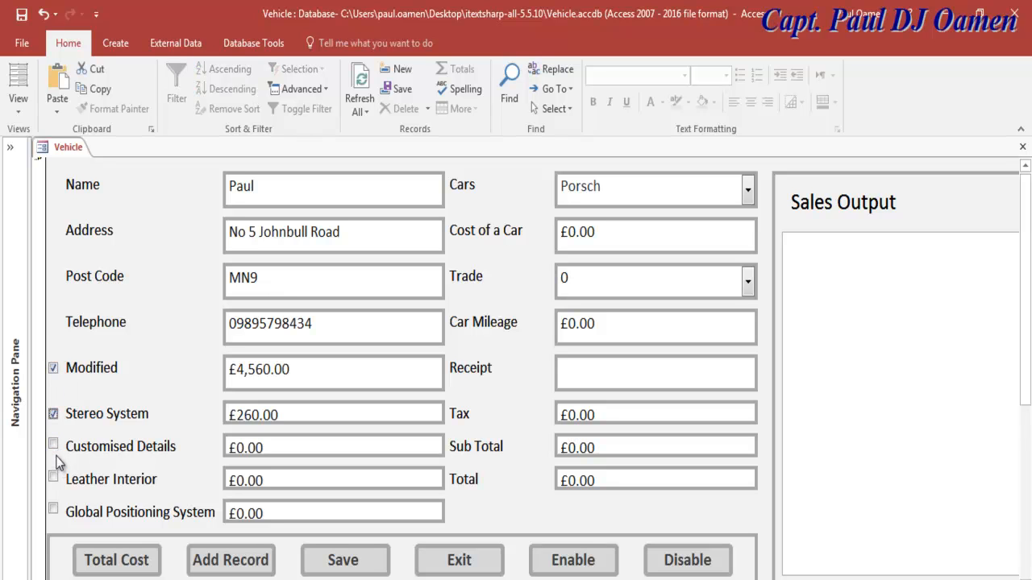
left_click(53, 509)
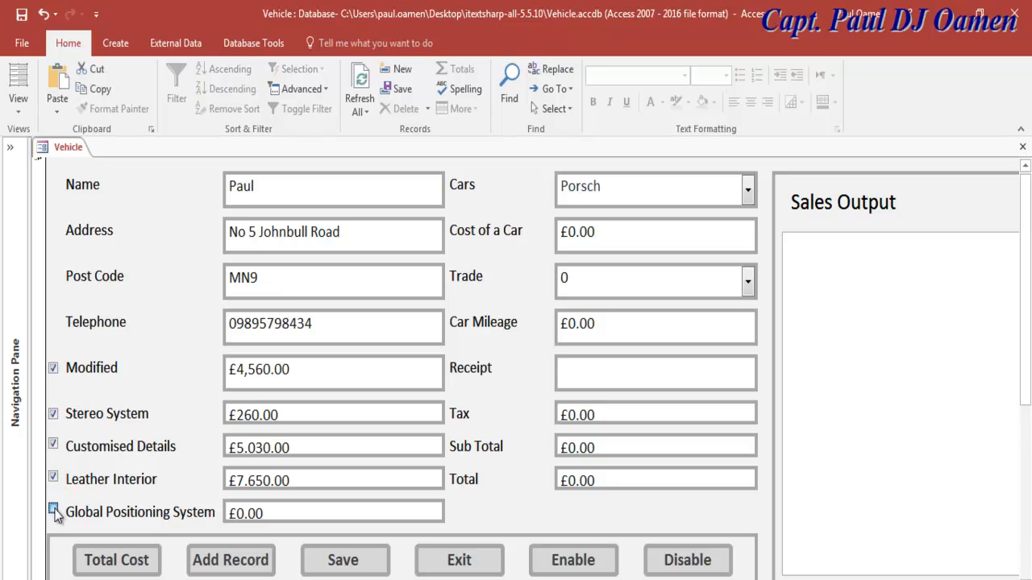
left_click(53, 512)
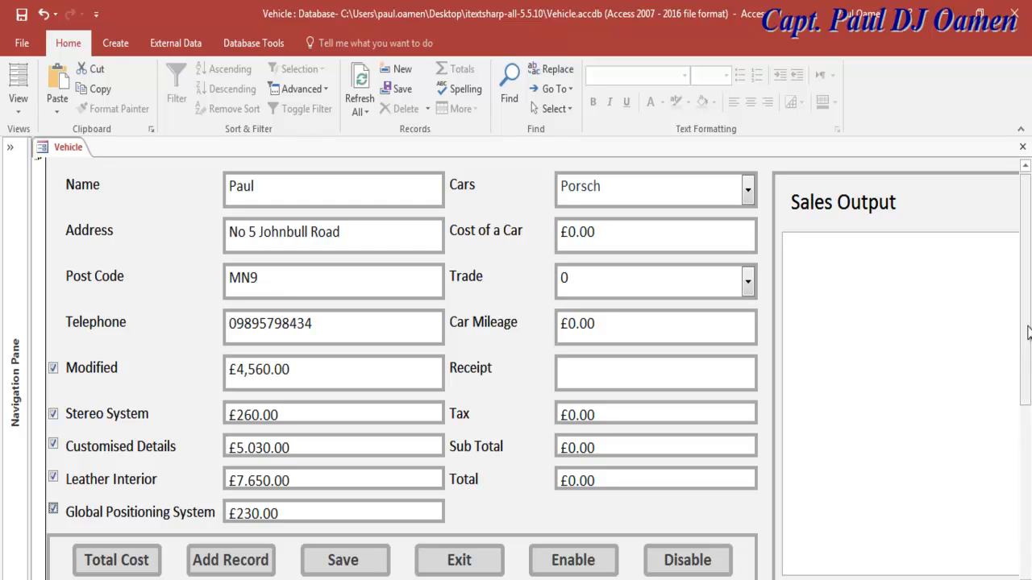
left_click(745, 189)
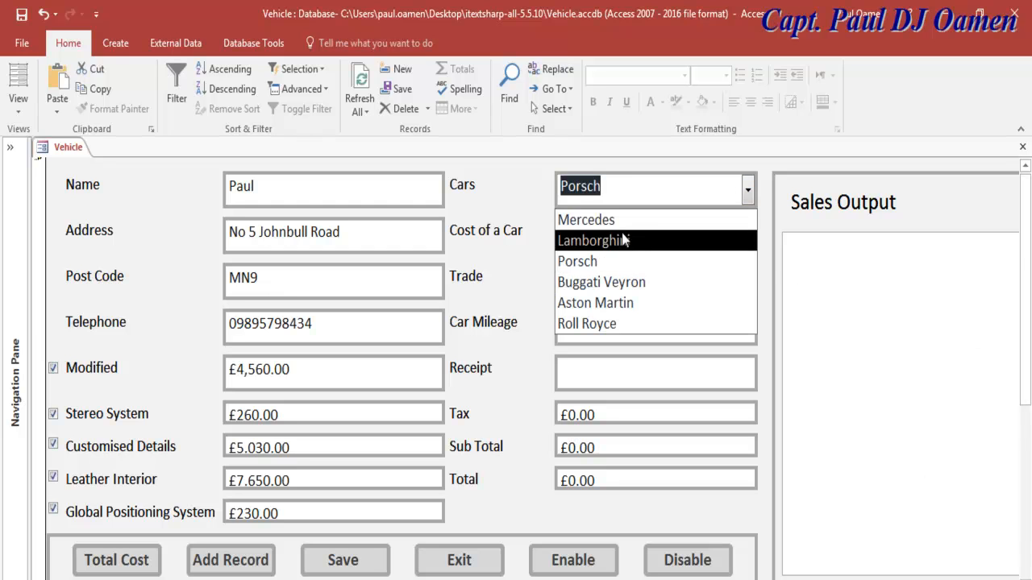
left_click(593, 241)
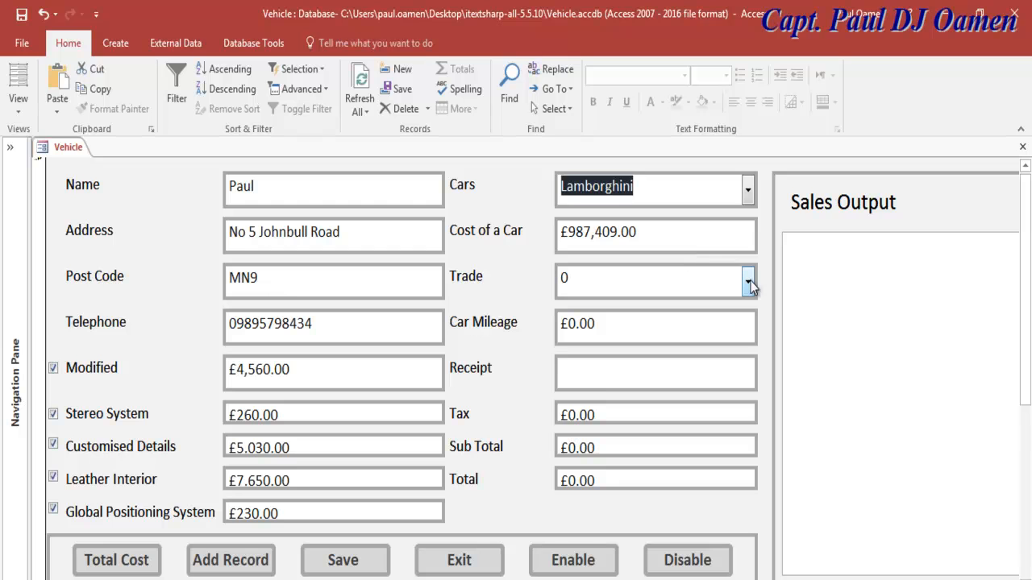
left_click(746, 281)
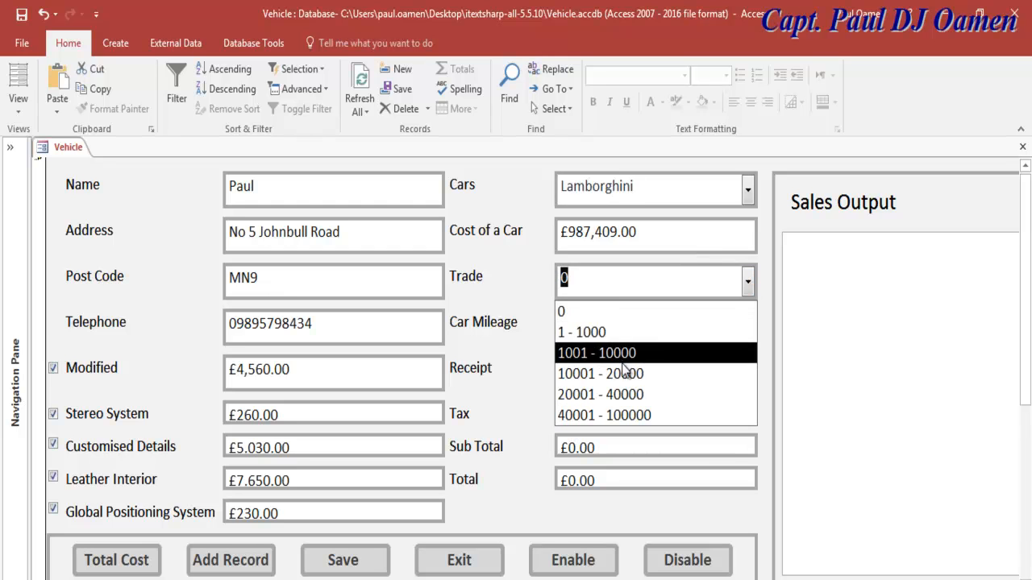
left_click(596, 353)
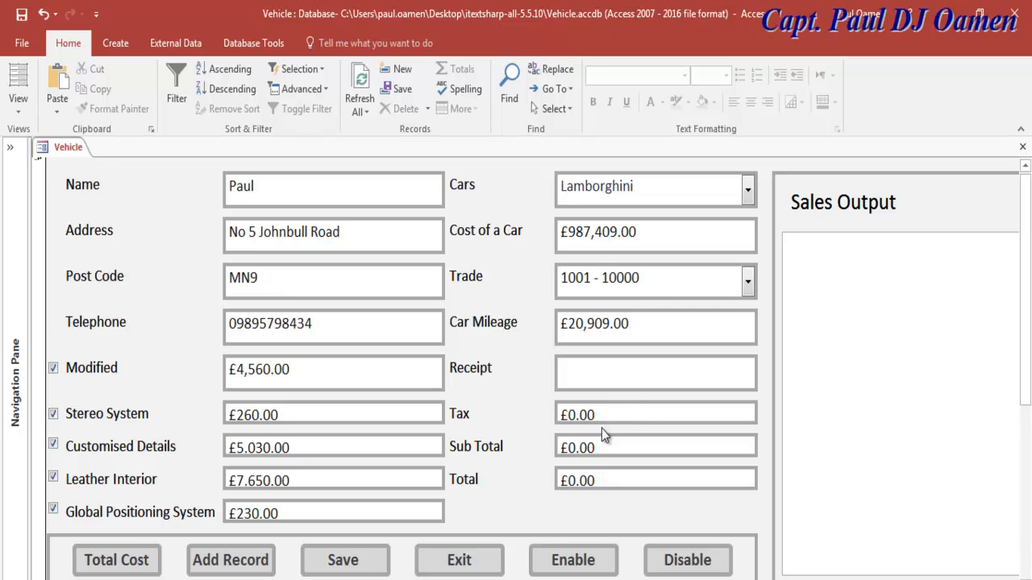
left_click(116, 559)
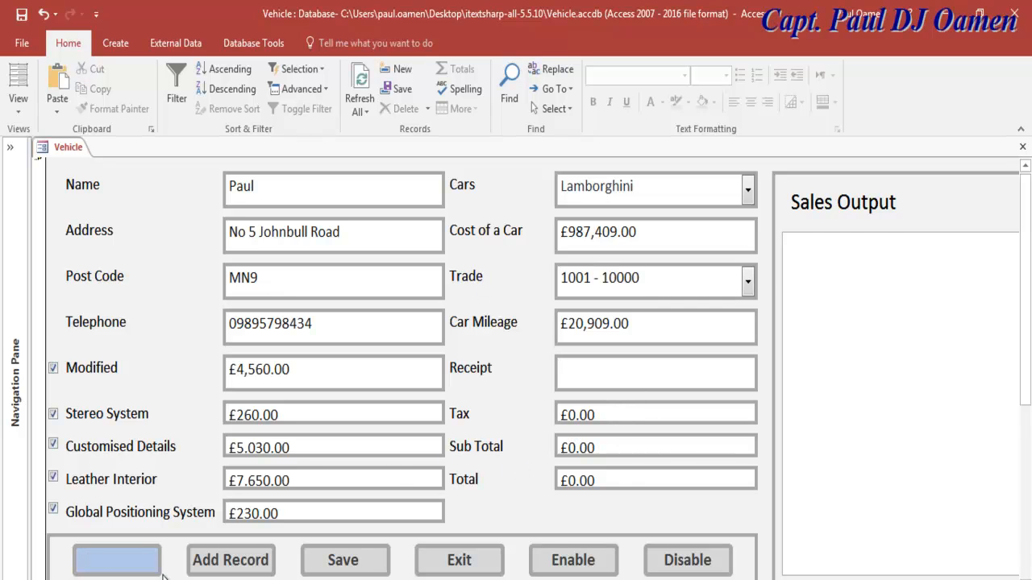
Calculate Tax £4,429.04, Sub Total £984,230.00, Total £988,659.04 and the receipt
left_click(116, 559)
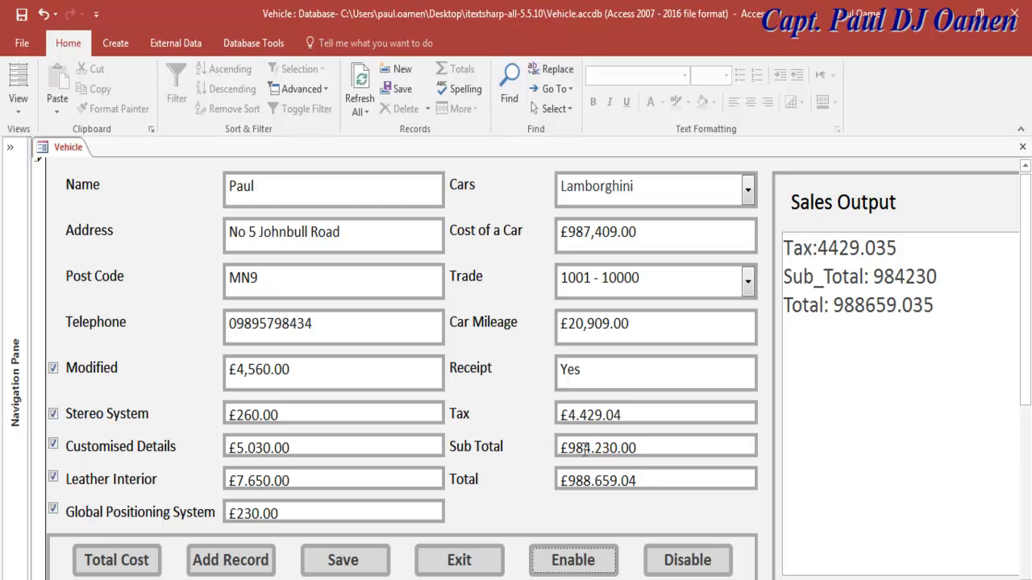
mouse_move(606, 465)
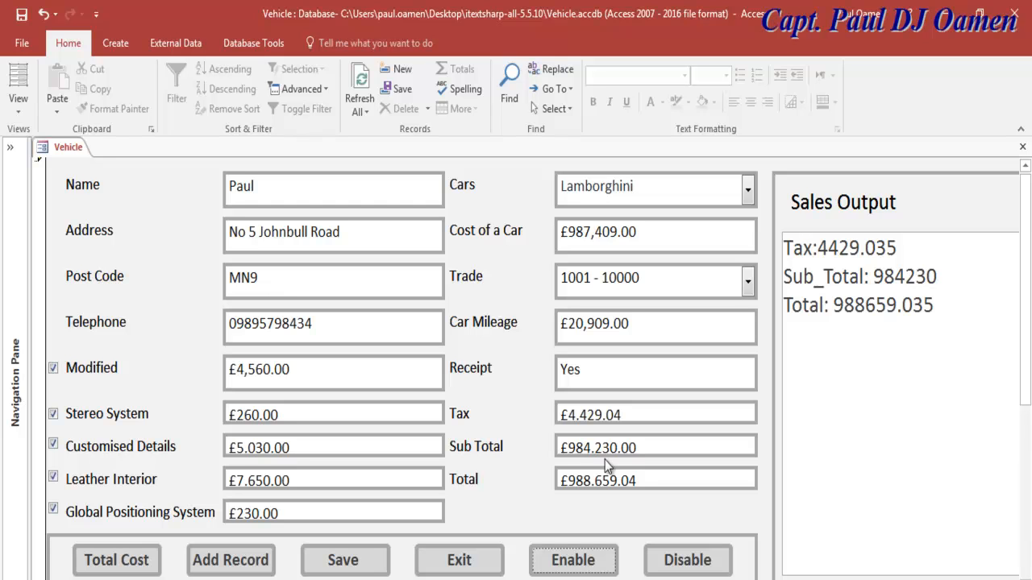